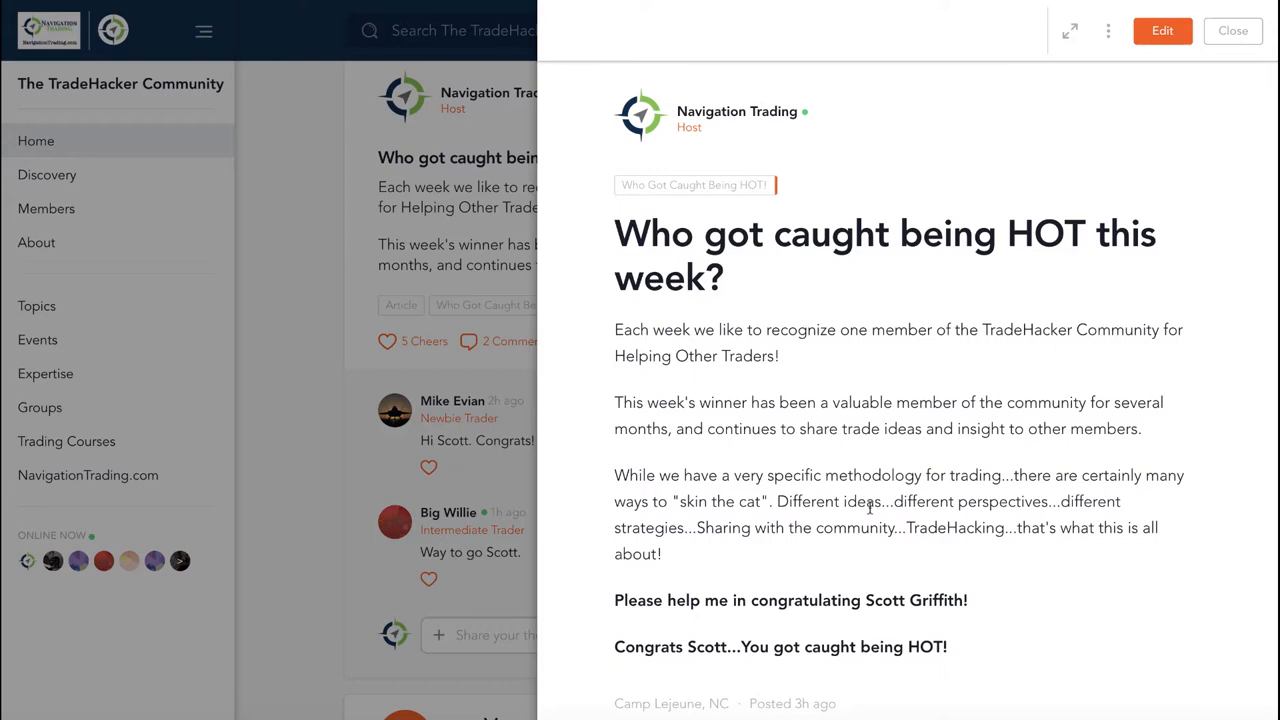
{"action": "mouse_move", "coordinate": [705, 508]}
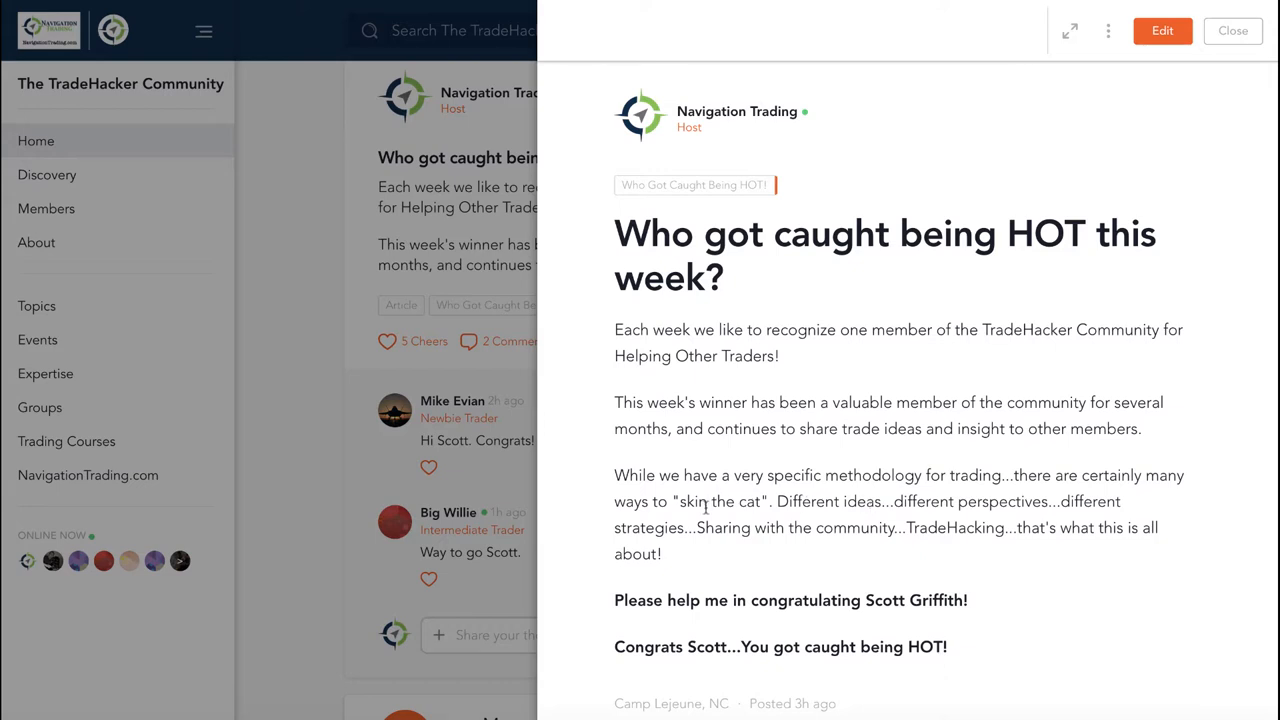
Highlight 'TradeHacking' in the post and scroll through the NavigationSWAG T-shirt, mug and order form.
{"action": "double_click", "coordinate": [719, 501]}
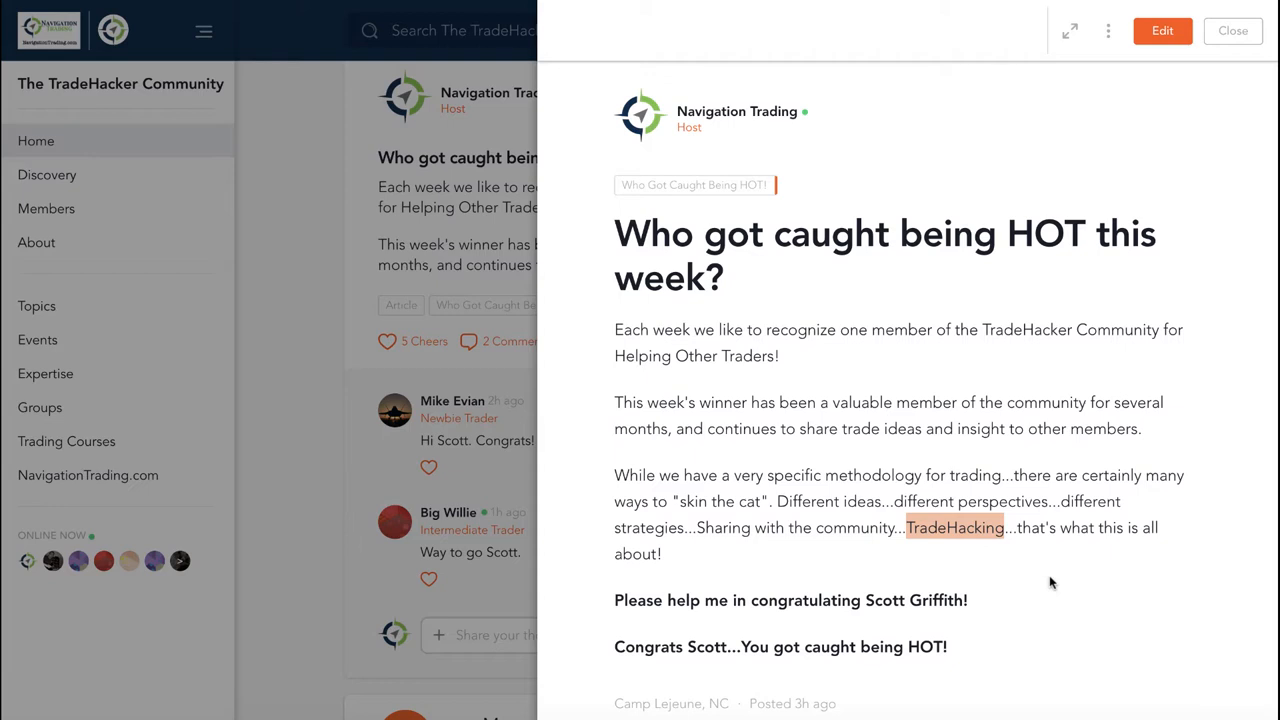
{"action": "mouse_move", "coordinate": [1018, 432]}
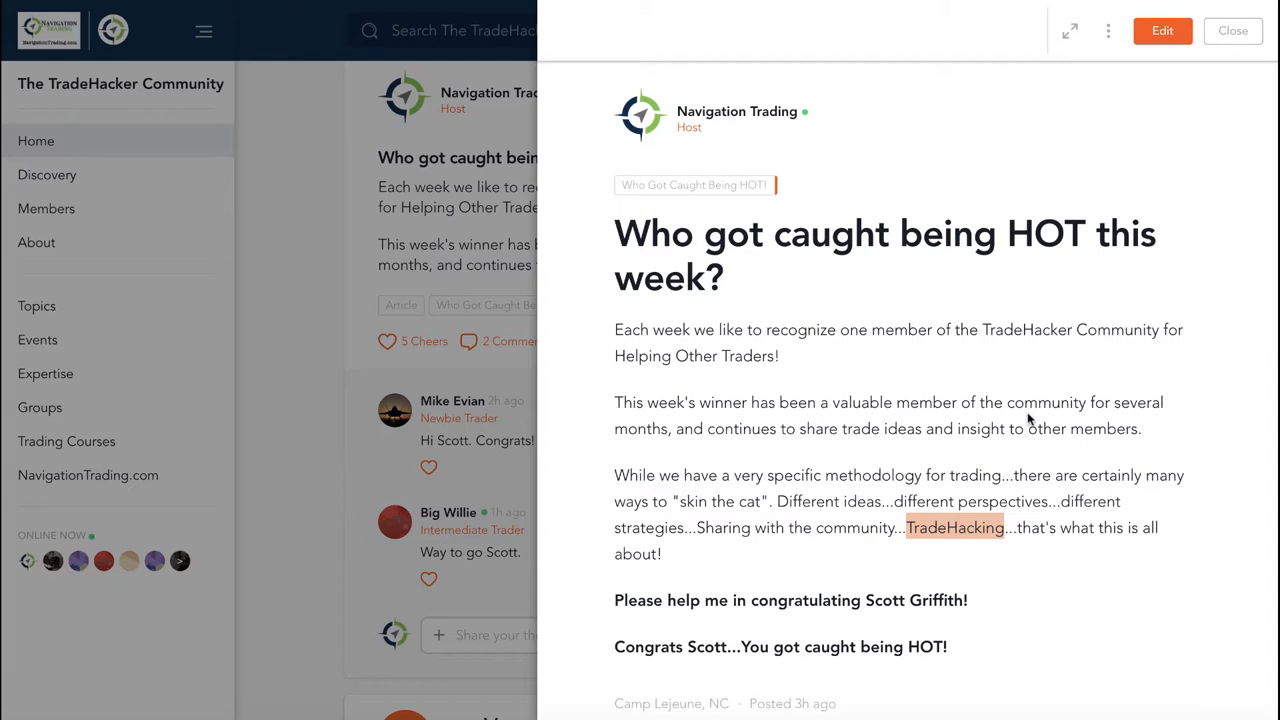
{"action": "mouse_move", "coordinate": [1250, 58]}
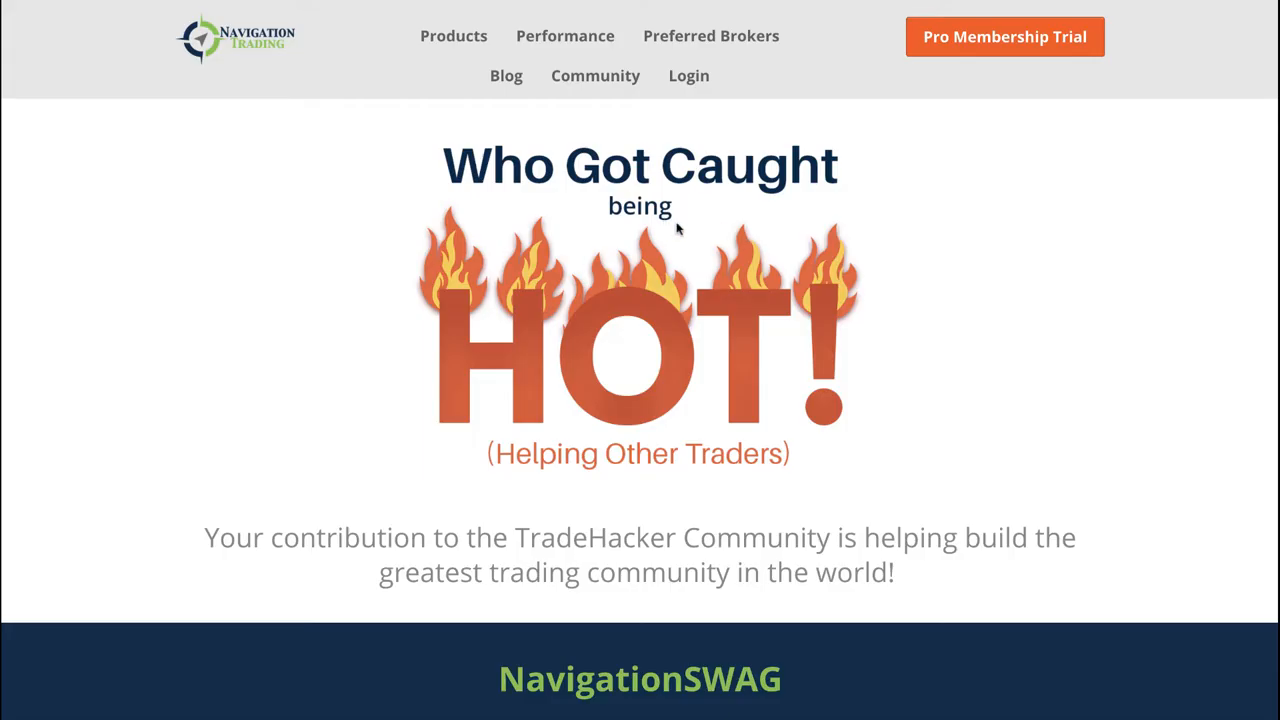
{"action": "scroll", "scroll_direction": "down", "scroll_amount": 3}
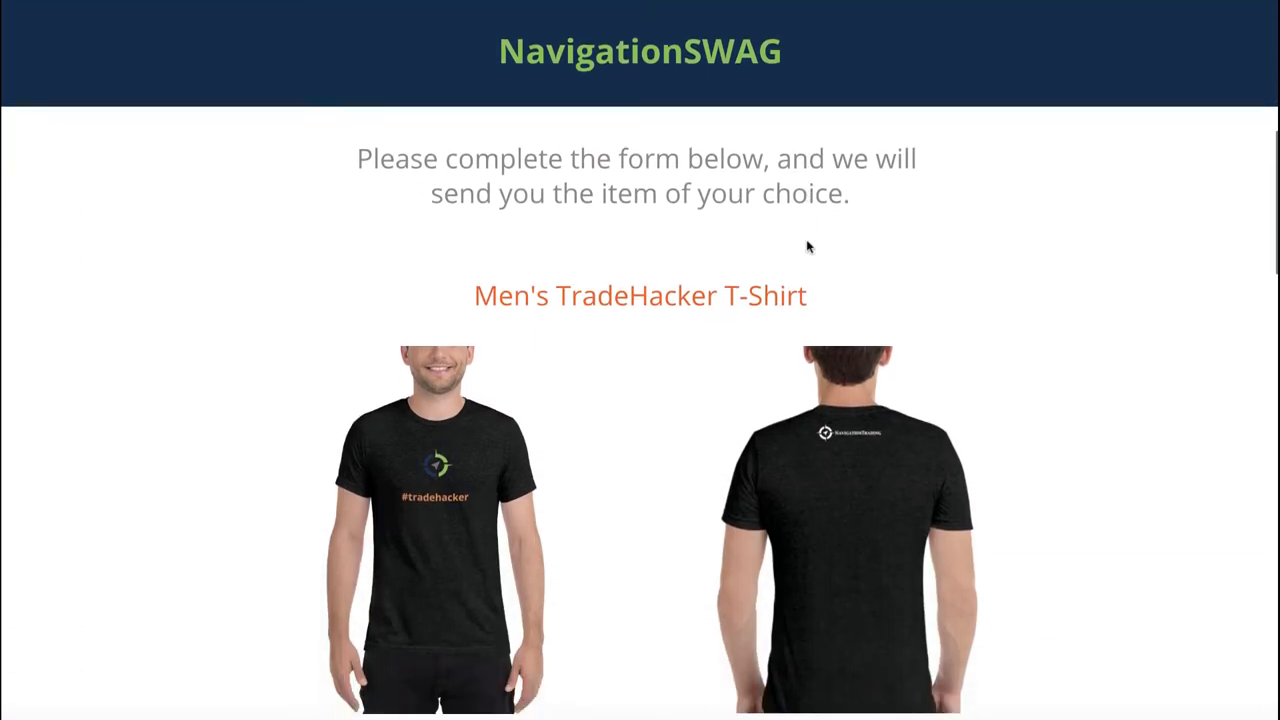
{"action": "scroll", "scroll_direction": "down", "scroll_amount": 3}
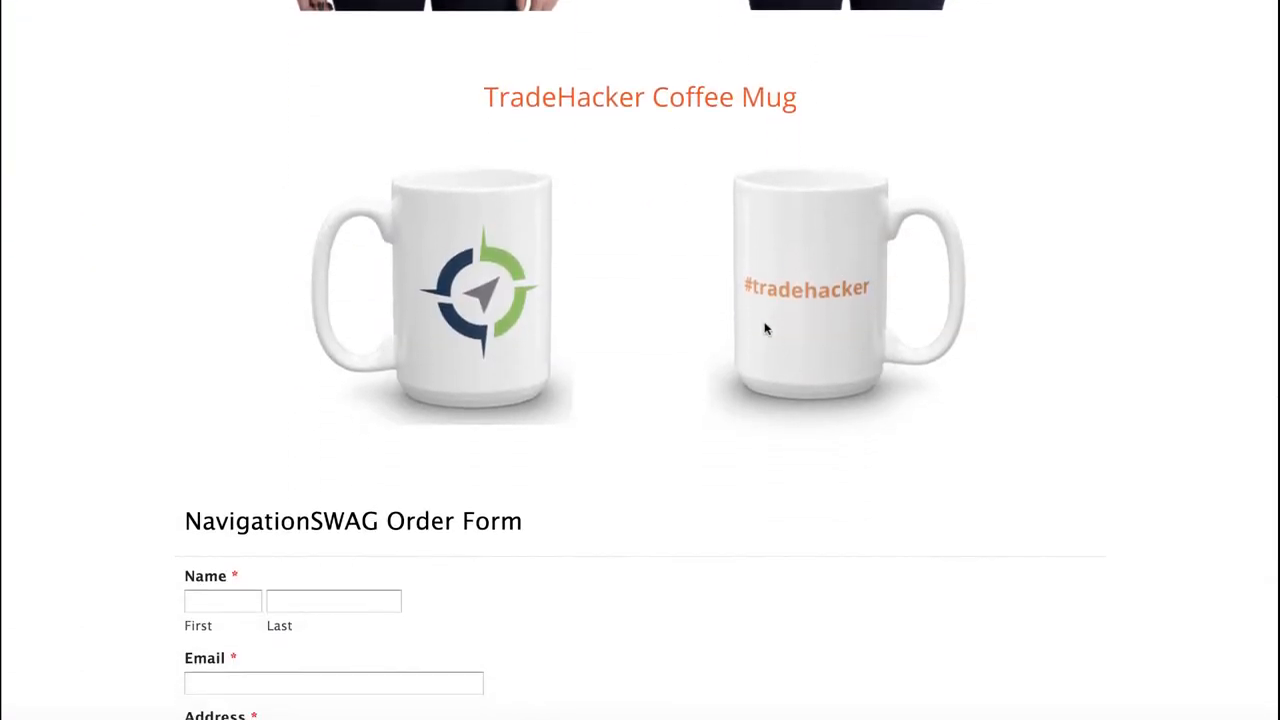
{"action": "scroll", "scroll_direction": "up", "scroll_amount": 3}
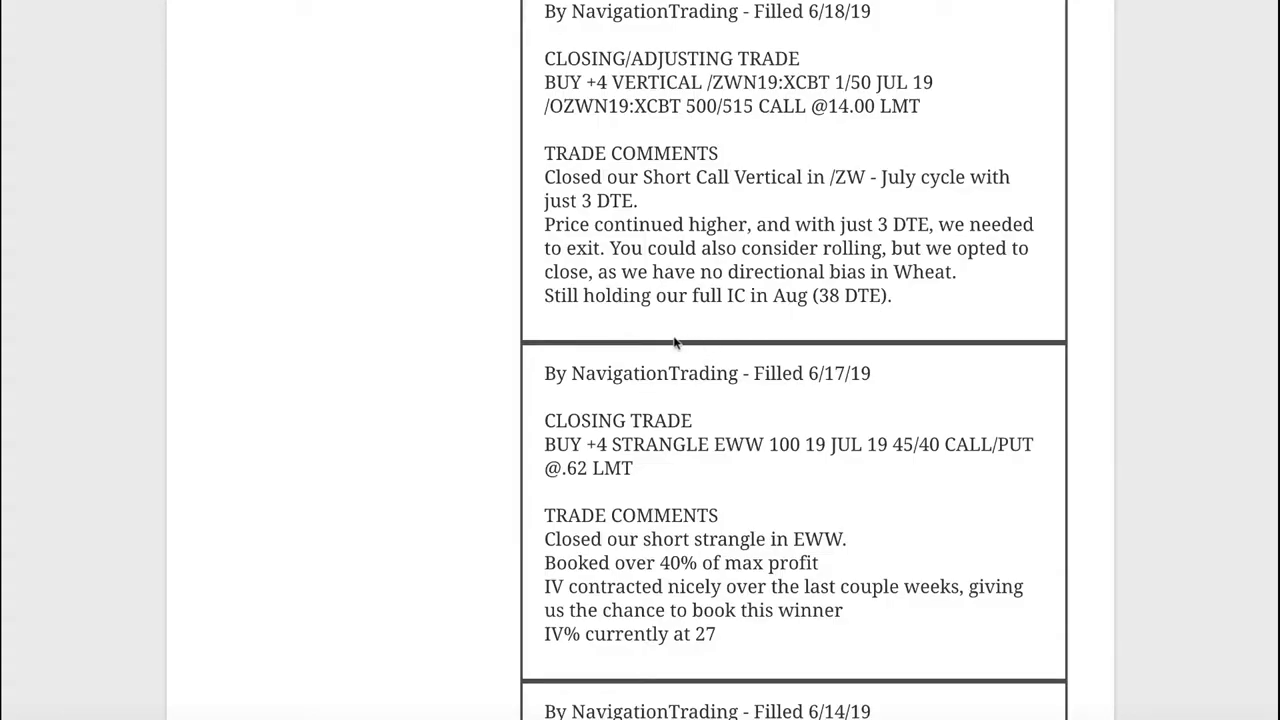
{"action": "mouse_move", "coordinate": [827, 413]}
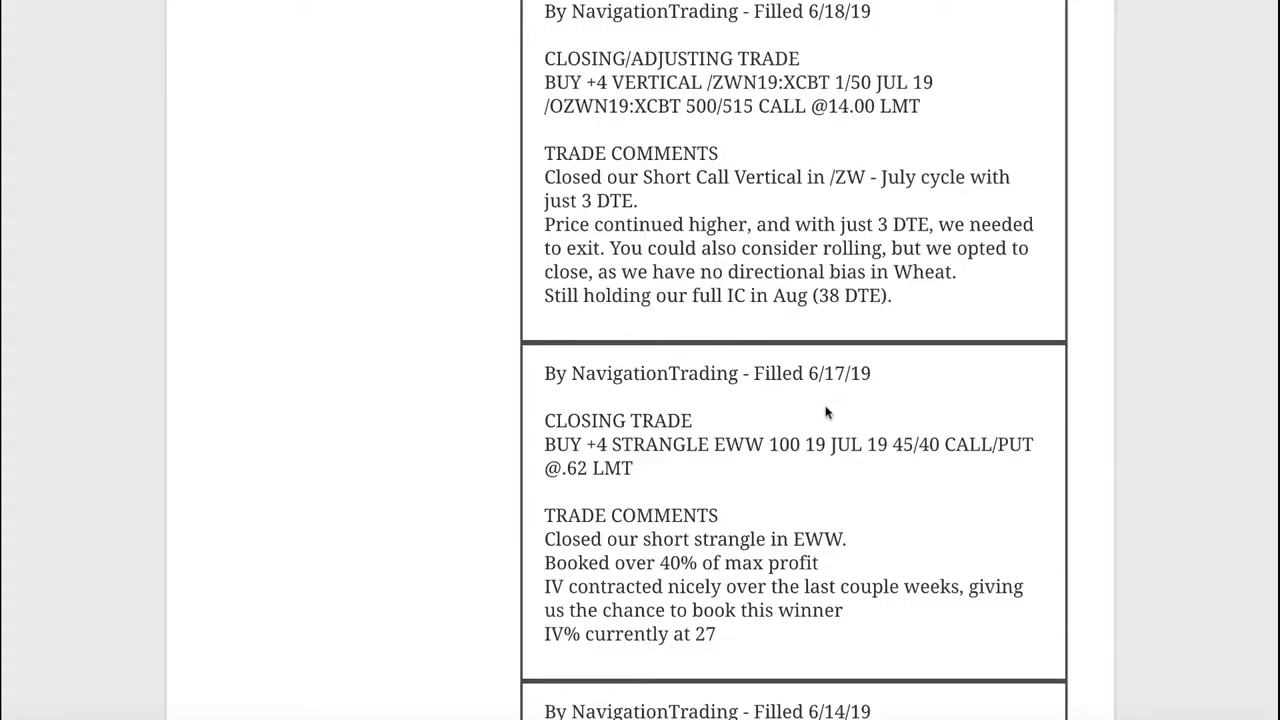
{"action": "mouse_move", "coordinate": [718, 436]}
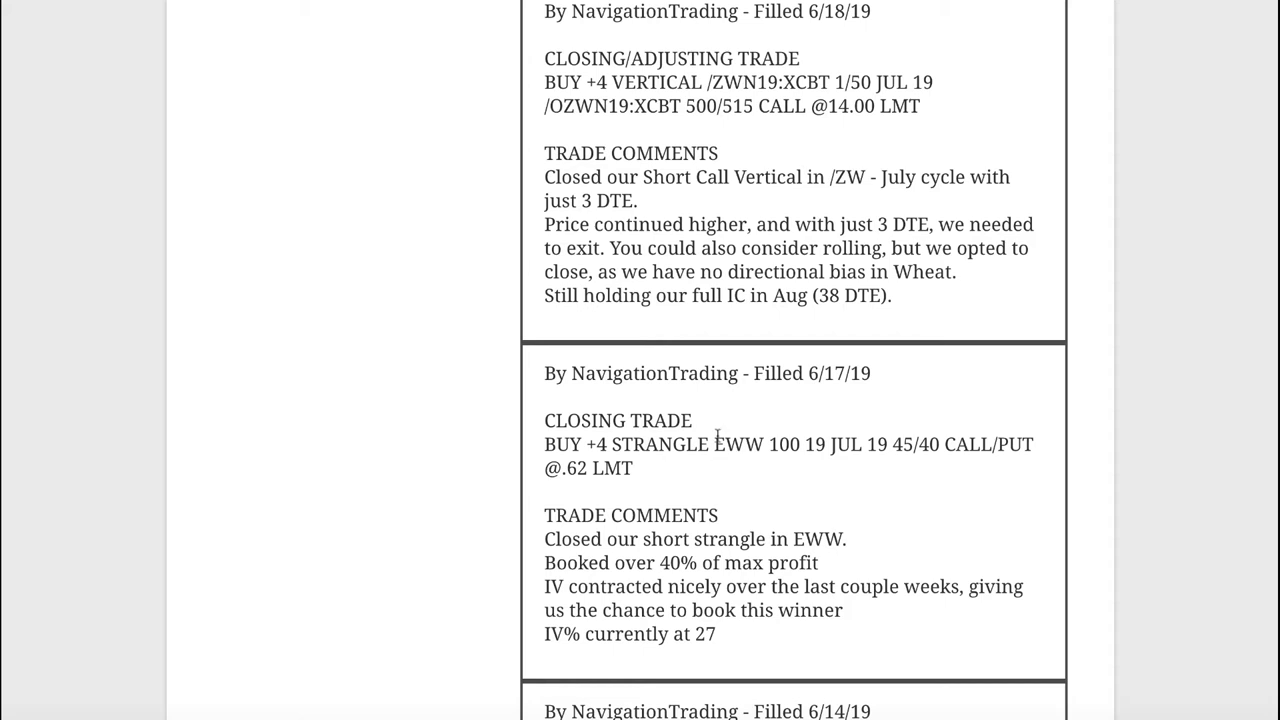
Highlight the EWW ticker in the 6/17 short strangle closing alert.
{"action": "double_click", "coordinate": [739, 444]}
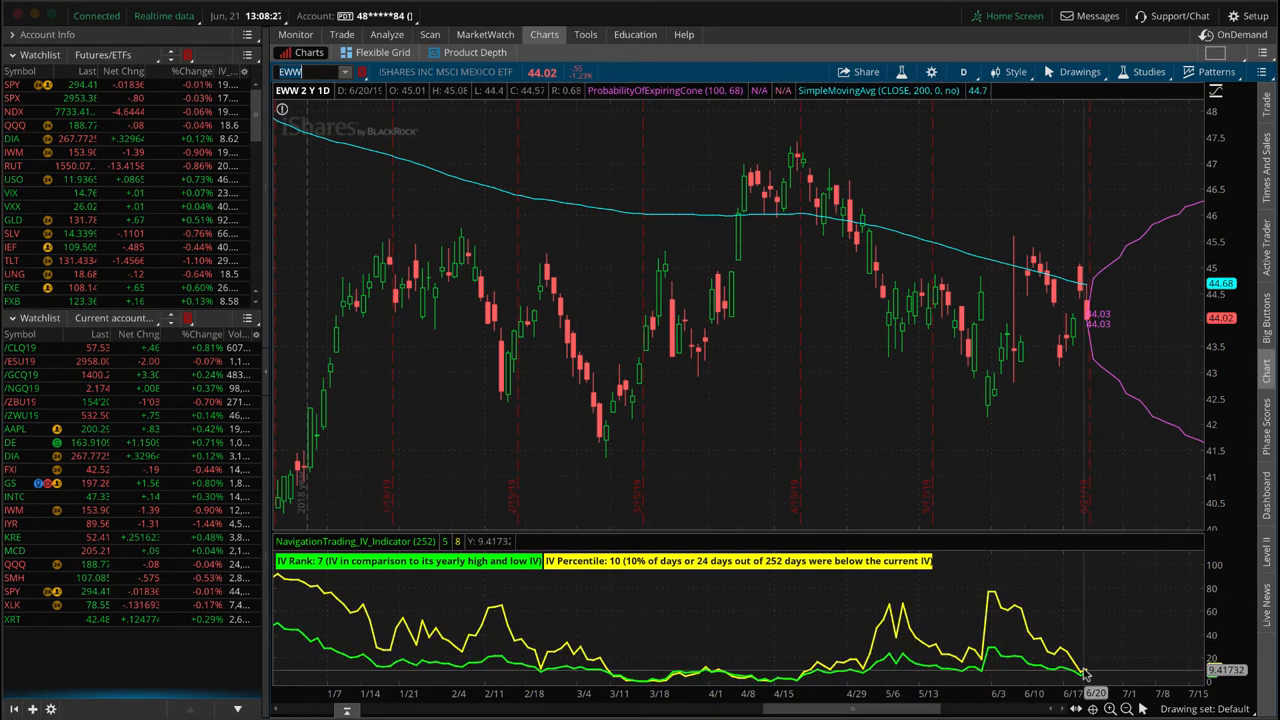
{"action": "mouse_move", "coordinate": [920, 605]}
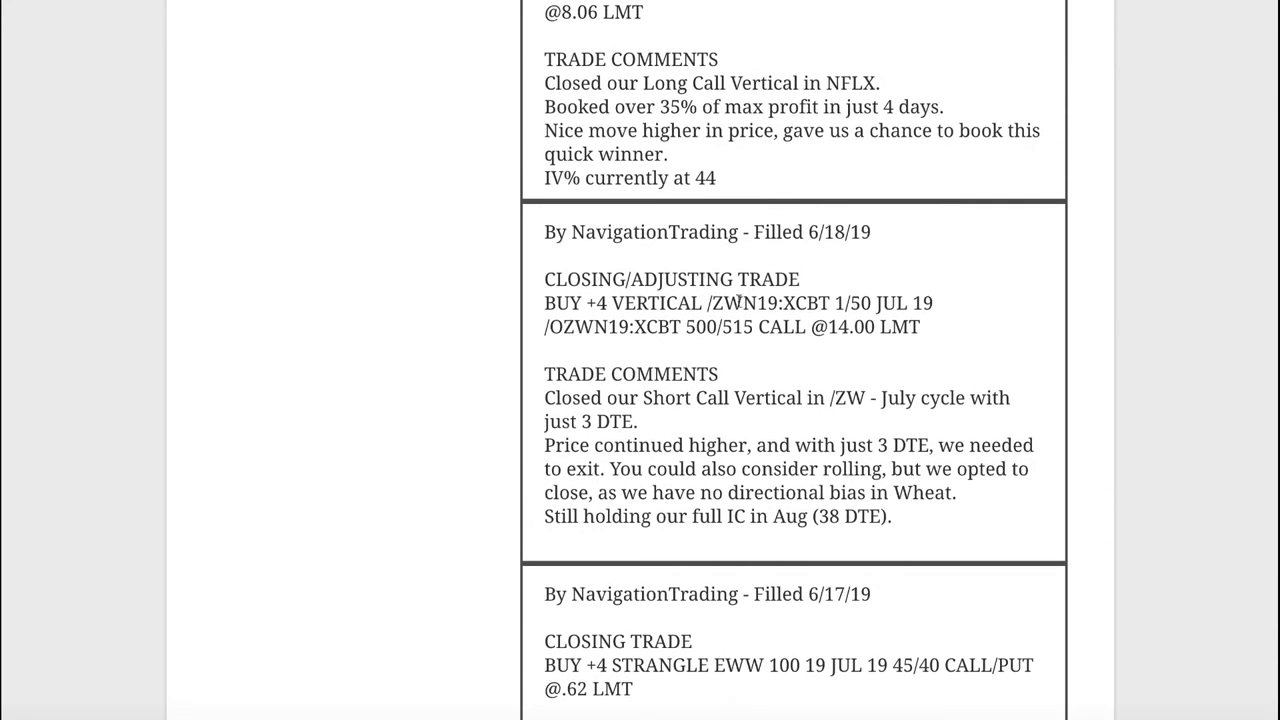
Highlight the 'just 3 DTE' detail in the 6/18 /ZW short call vertical alert.
{"action": "double_click", "coordinate": [722, 303]}
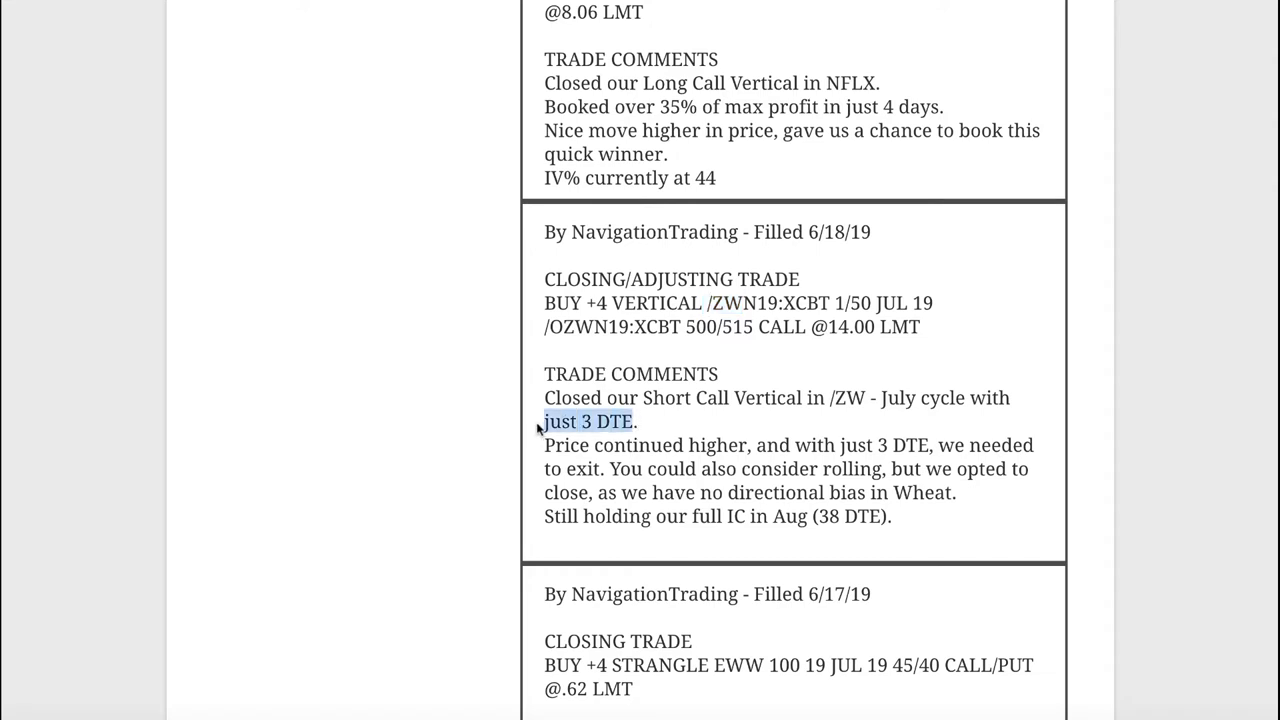
{"action": "mouse_move", "coordinate": [785, 455]}
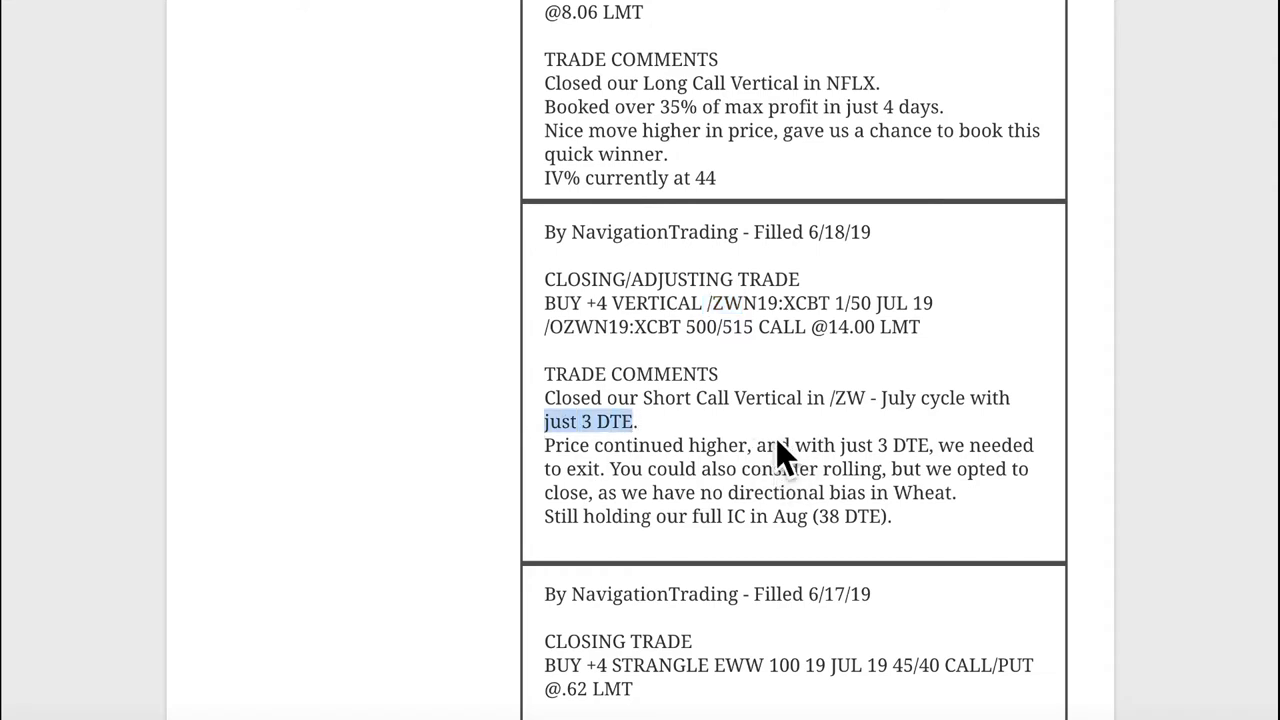
{"action": "mouse_move", "coordinate": [772, 442]}
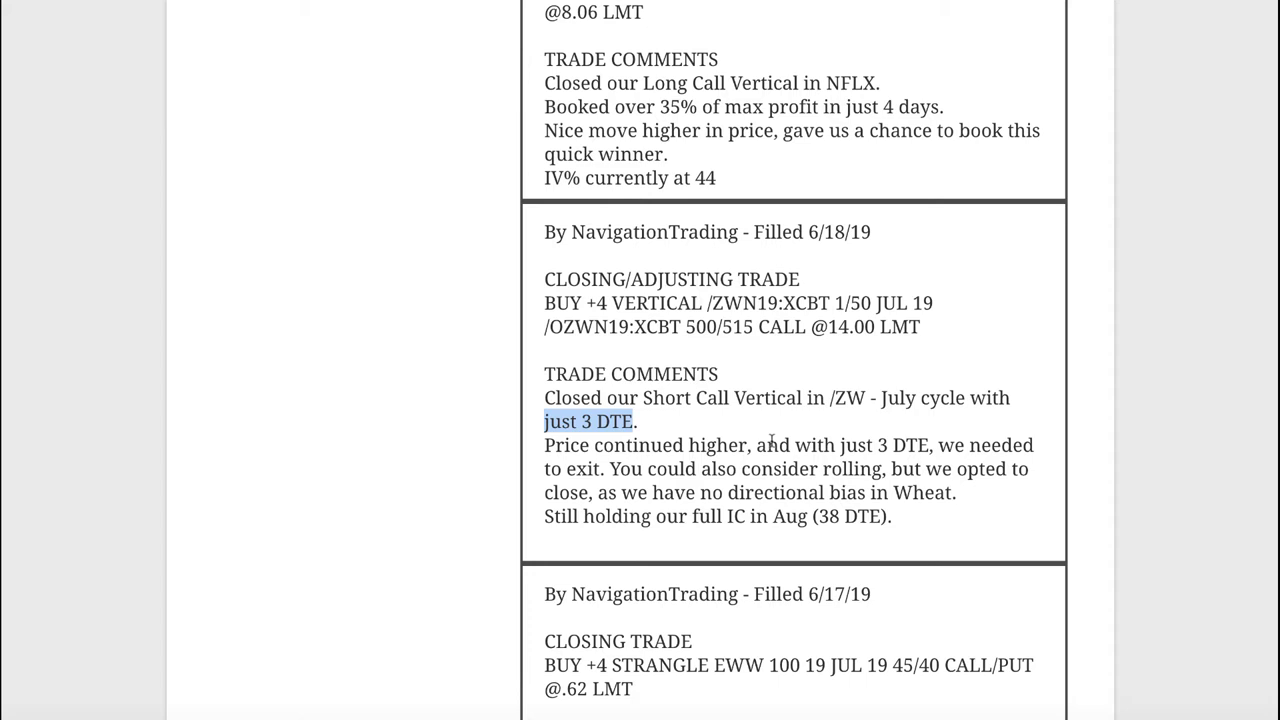
{"action": "mouse_move", "coordinate": [783, 438]}
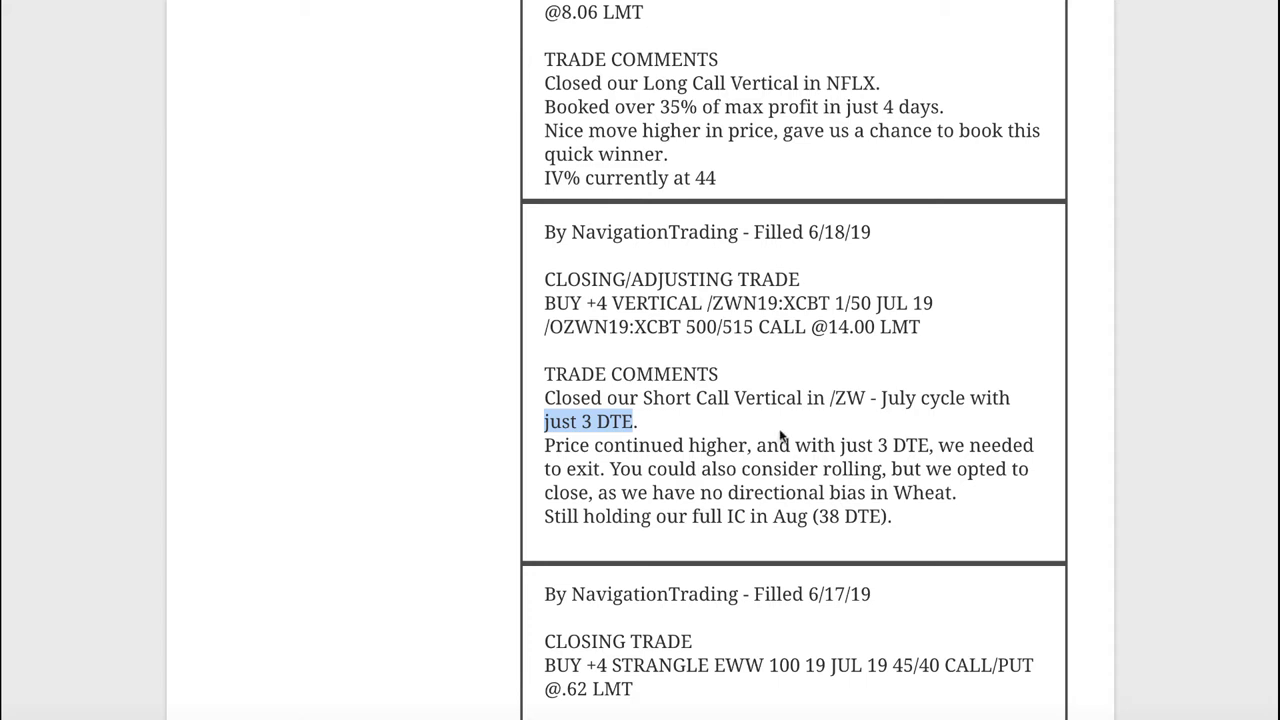
{"action": "mouse_move", "coordinate": [785, 430]}
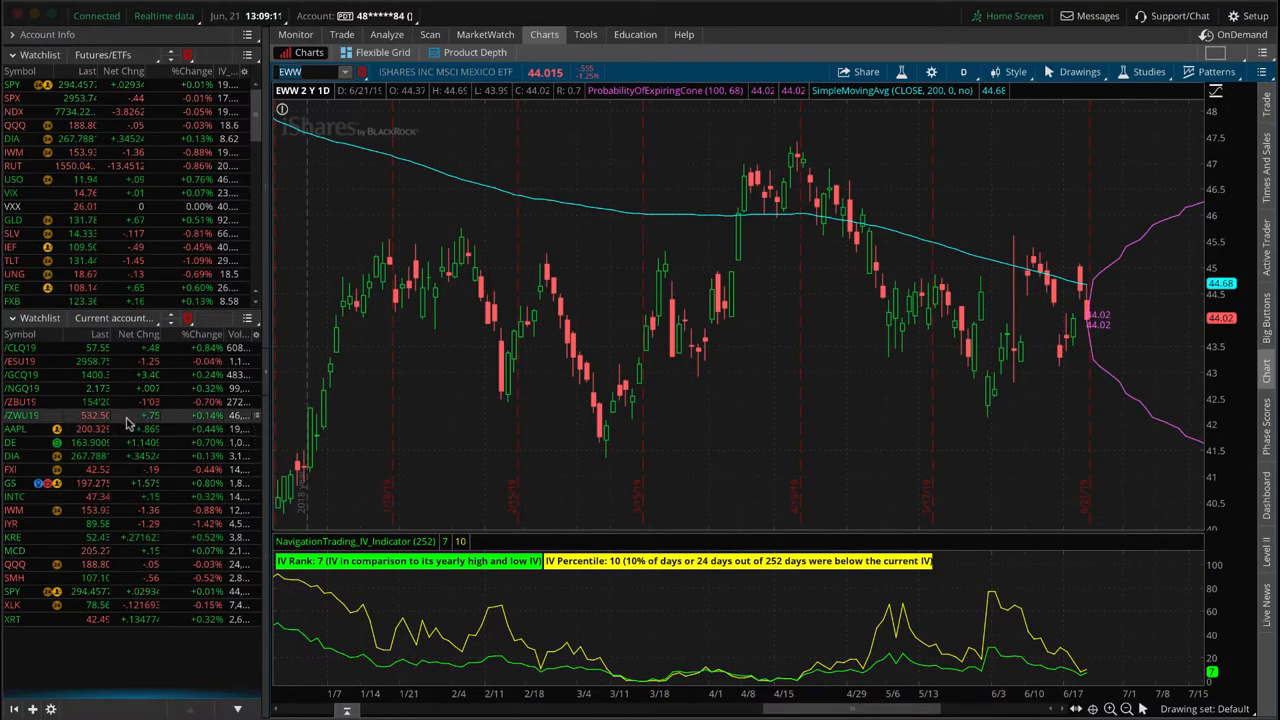
Load /ZWU19, view its Risk Profile, check the Trade tab positions, and return to the risk profile.
{"action": "left_click", "coordinate": [22, 415]}
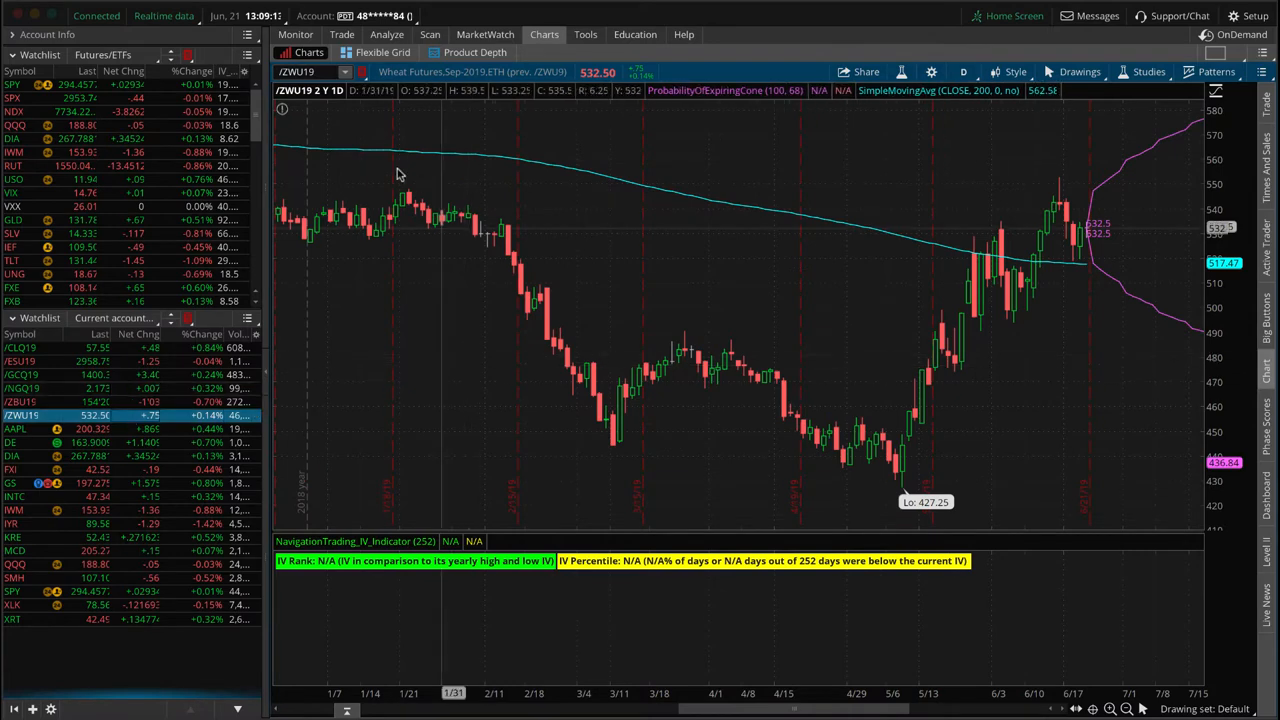
{"action": "left_click", "coordinate": [386, 34]}
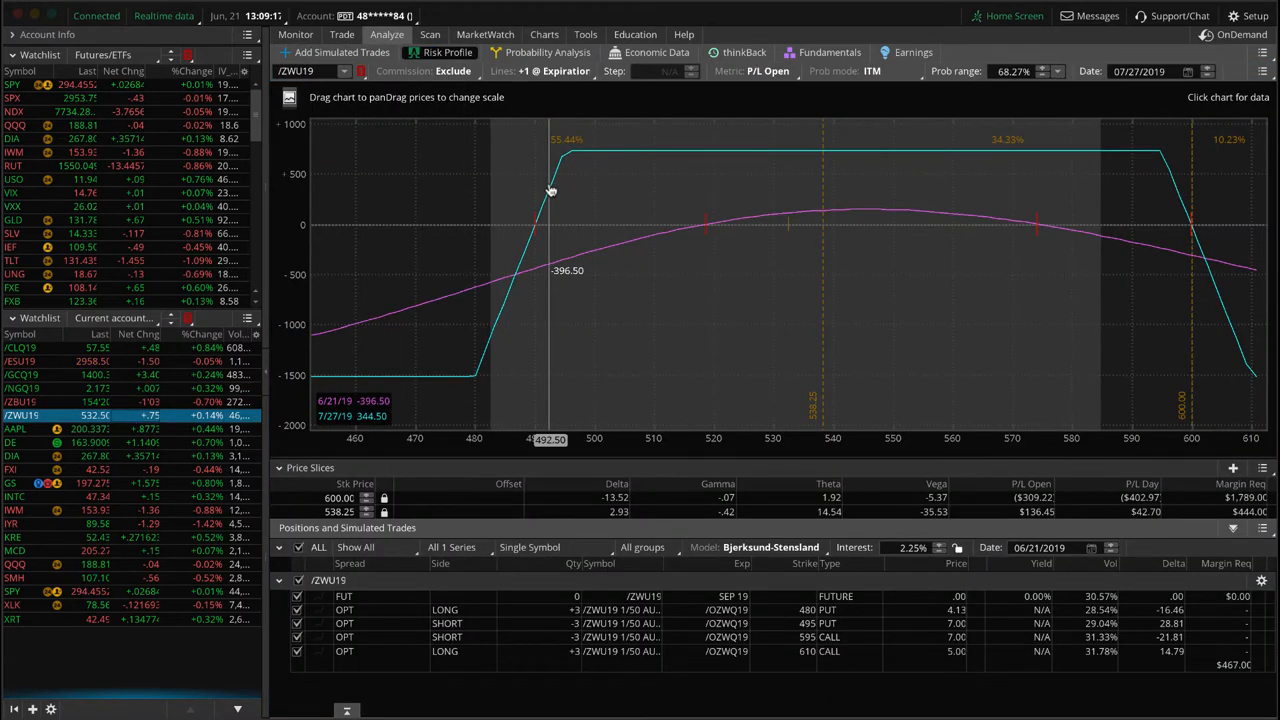
{"action": "mouse_move", "coordinate": [785, 237]}
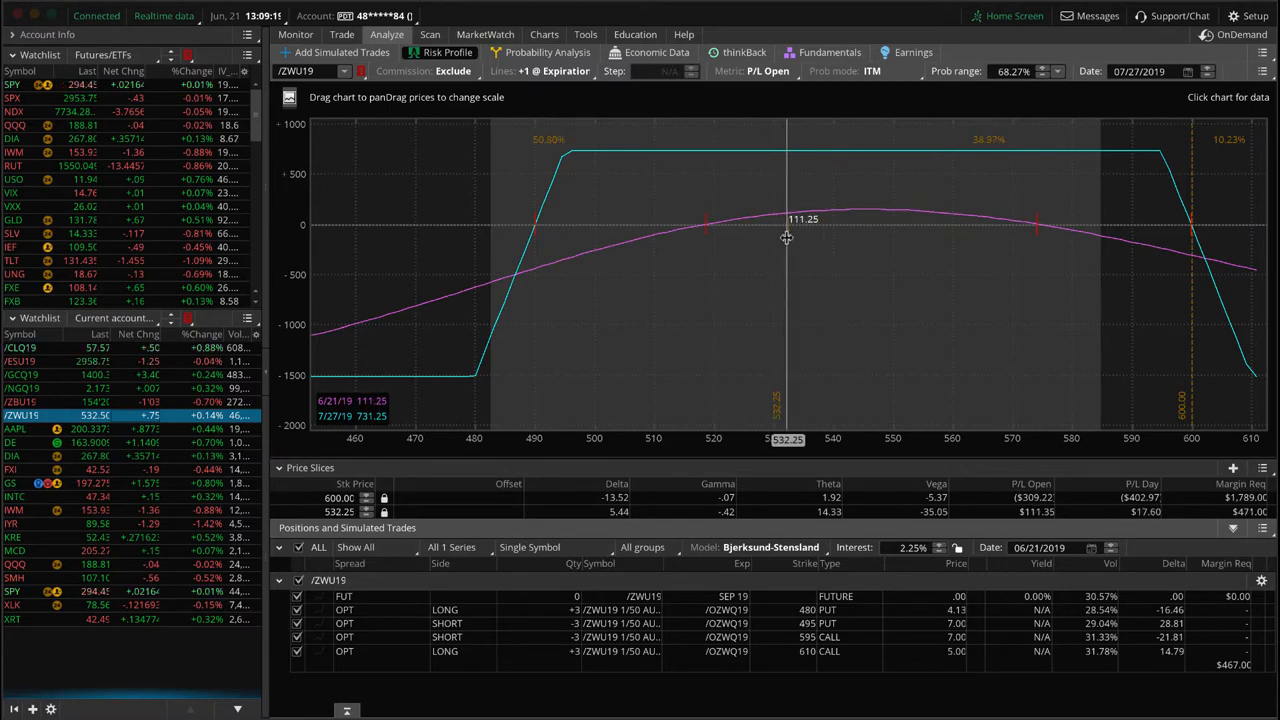
{"action": "left_click", "coordinate": [342, 34]}
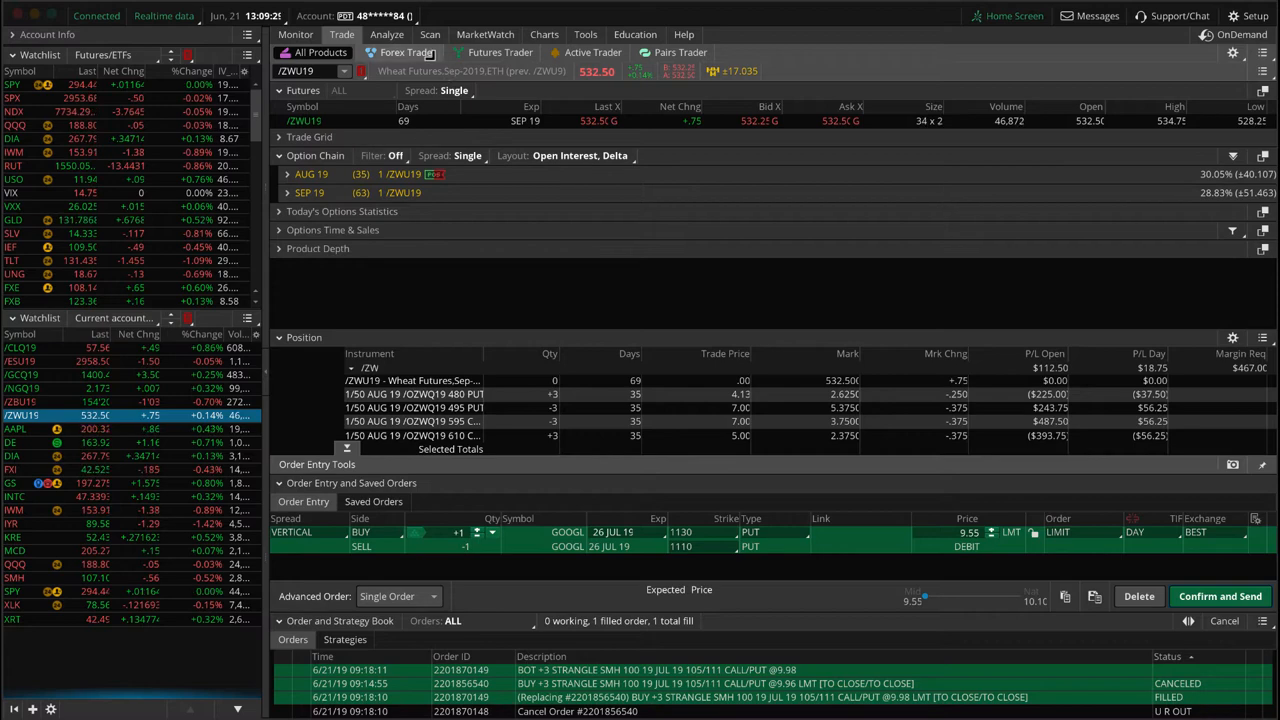
{"action": "left_click", "coordinate": [386, 34]}
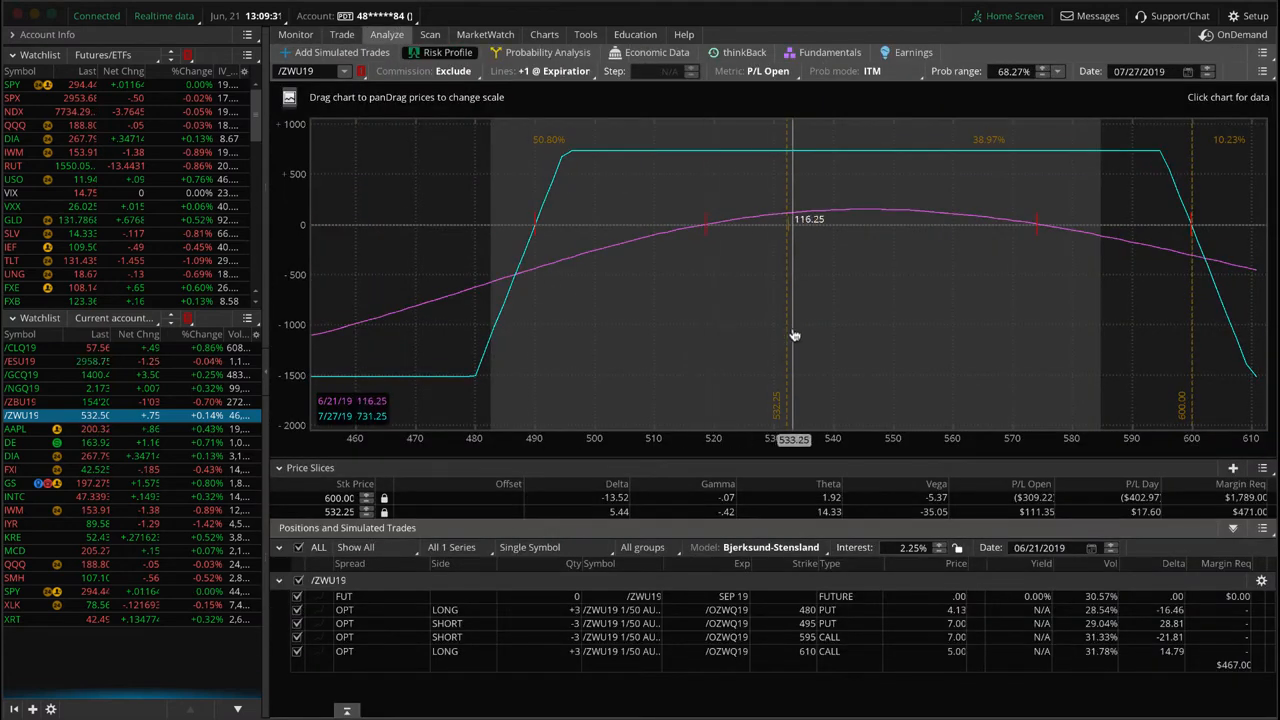
{"action": "mouse_move", "coordinate": [788, 333]}
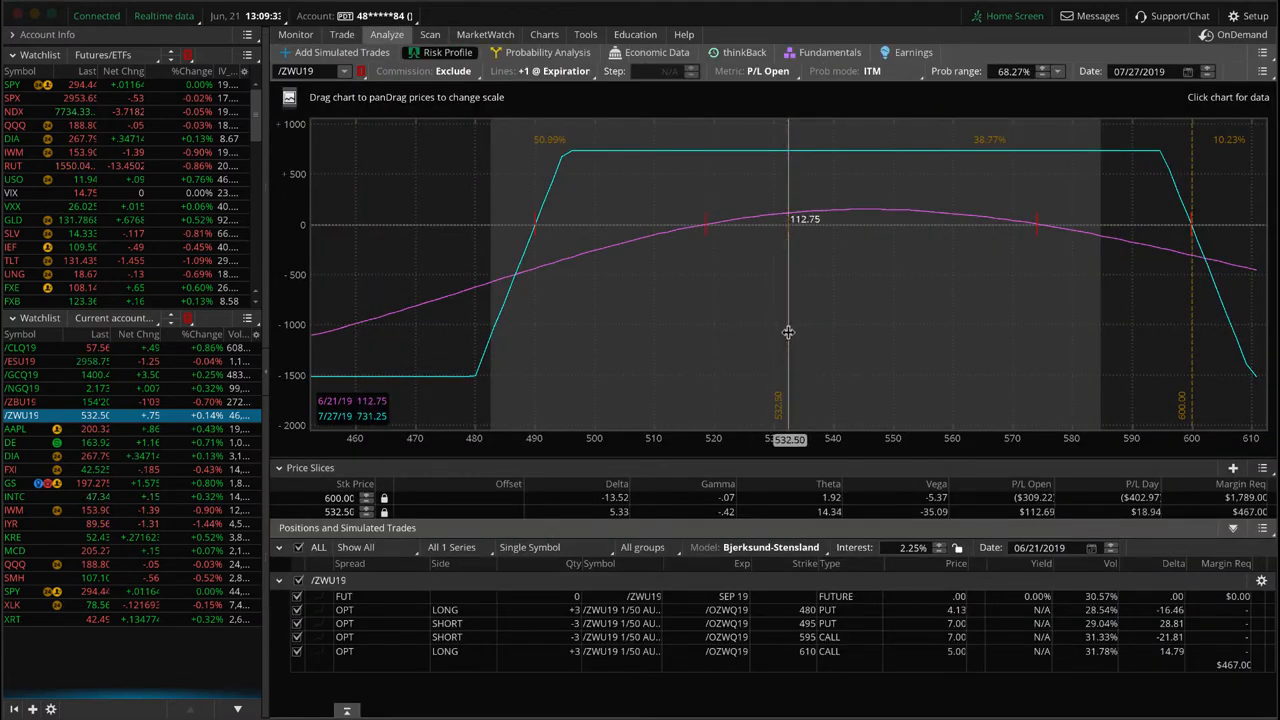
{"action": "mouse_move", "coordinate": [533, 266]}
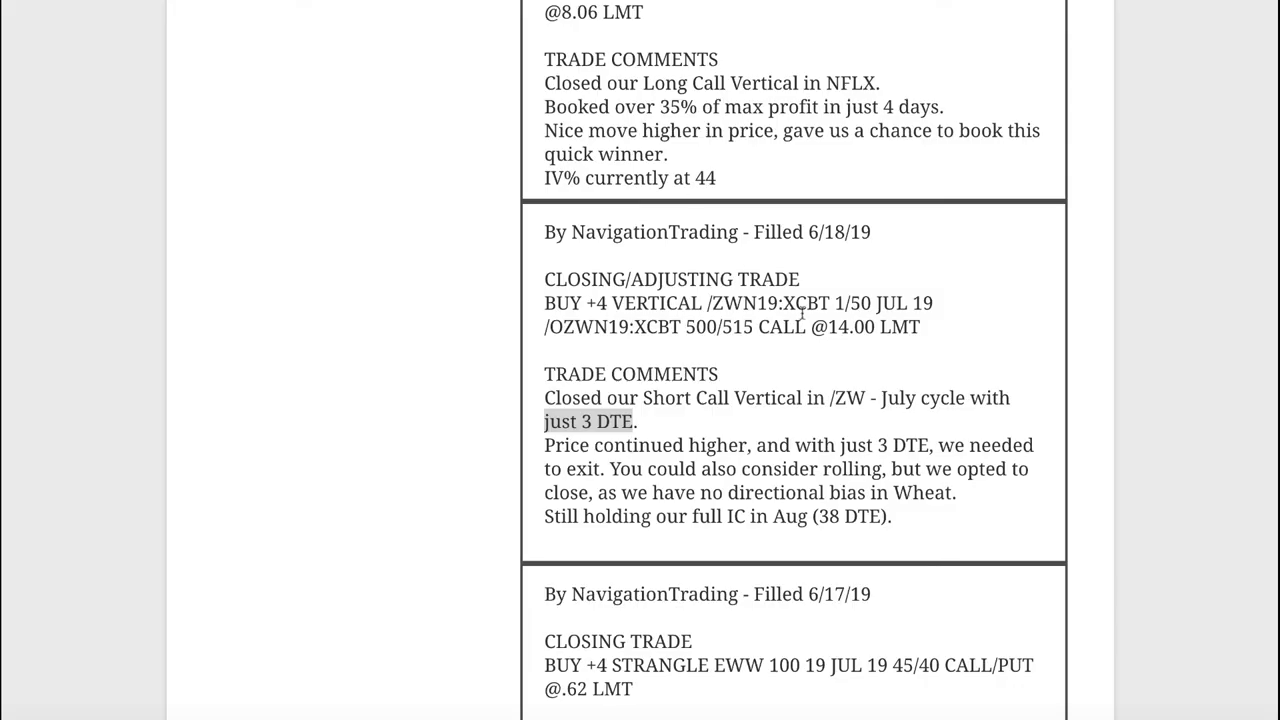
Highlight the NFLX ticker in the 6/18 closing call vertical alert.
{"action": "scroll", "scroll_direction": "up", "scroll_amount": 3}
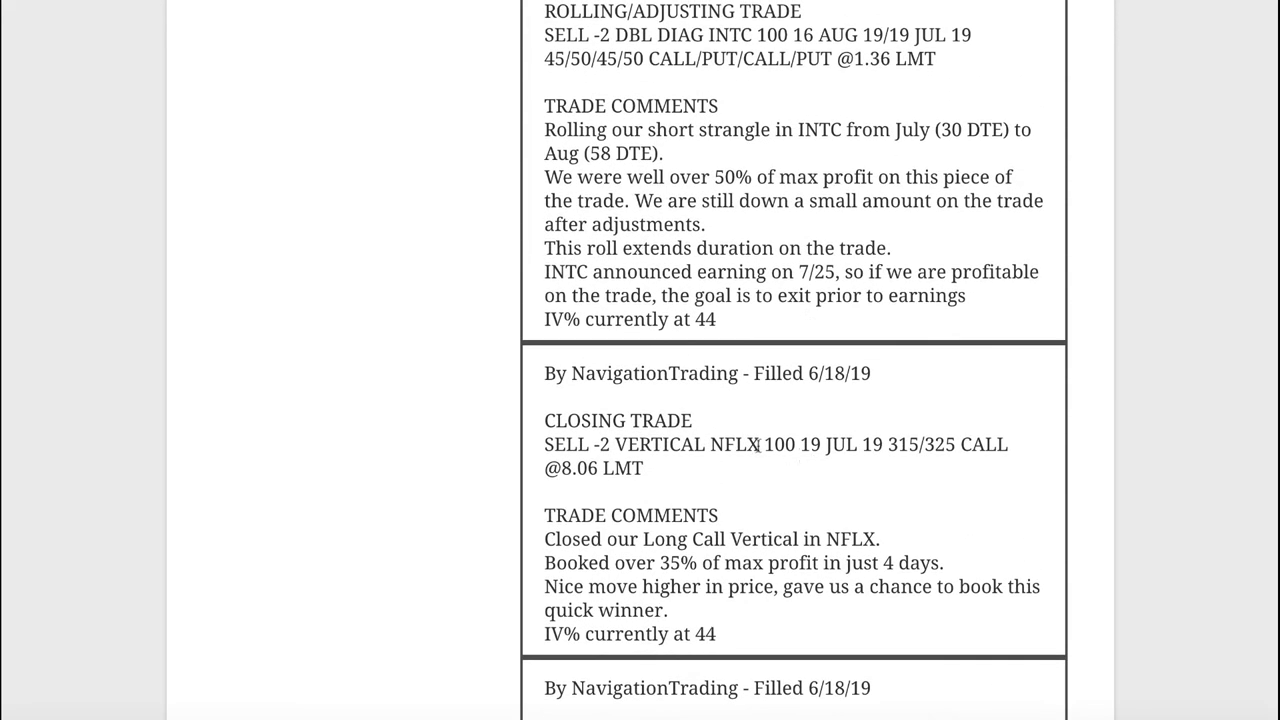
{"action": "double_click", "coordinate": [734, 444]}
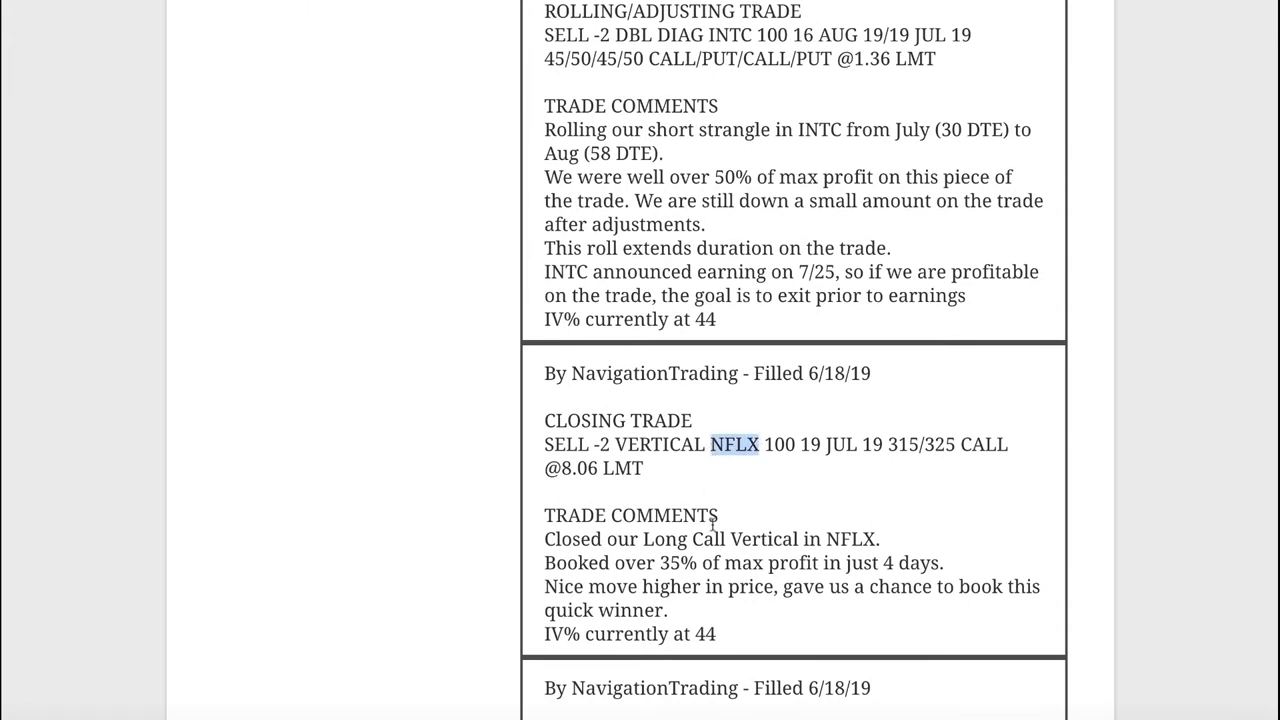
{"action": "mouse_move", "coordinate": [703, 557]}
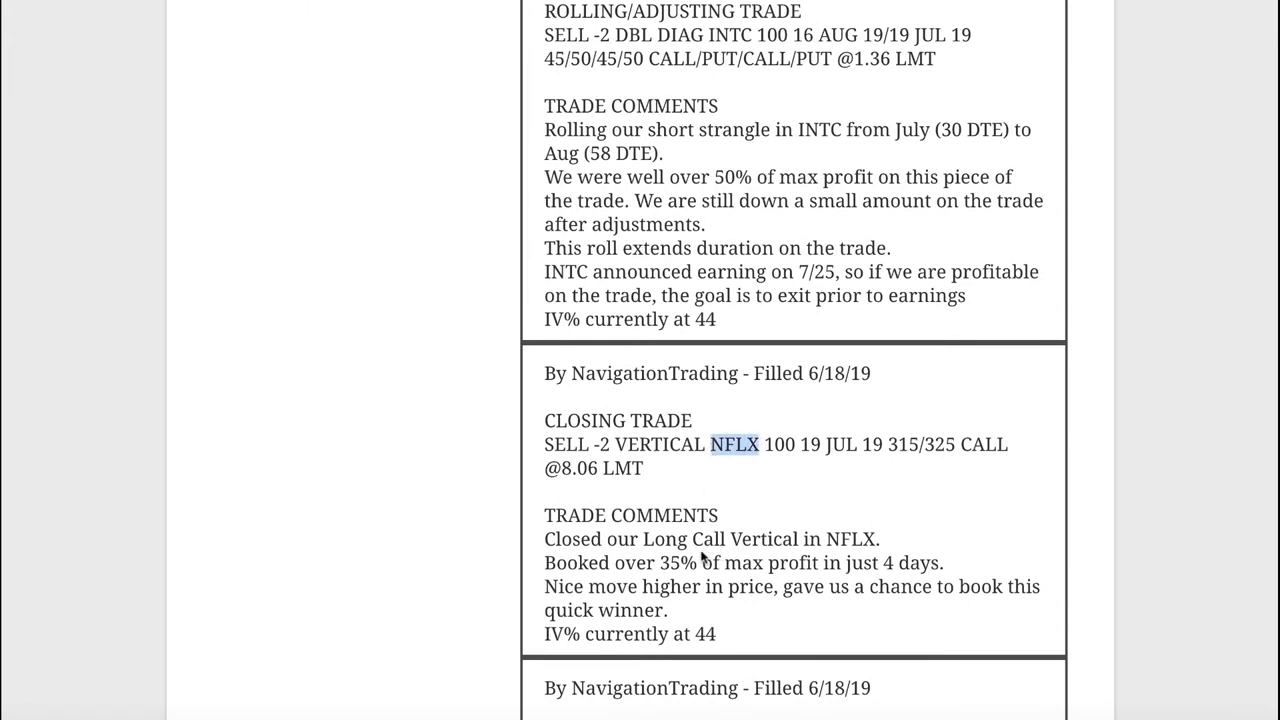
{"action": "mouse_move", "coordinate": [650, 540]}
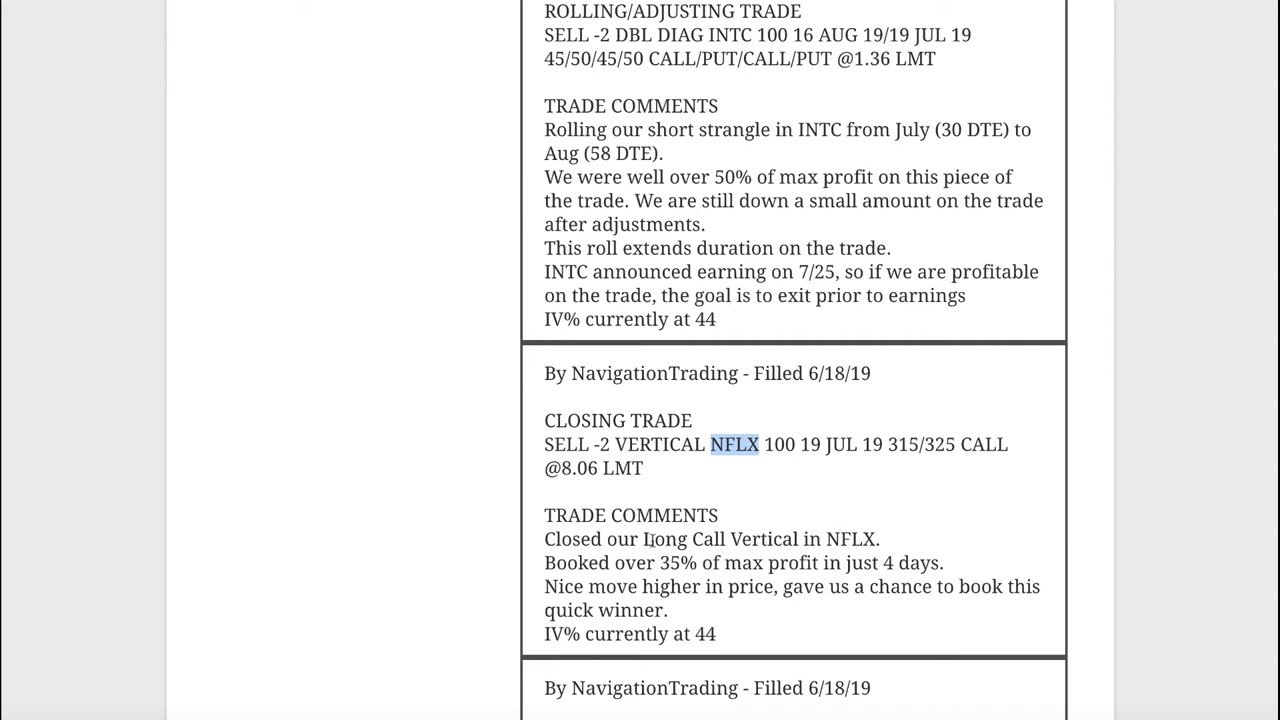
{"action": "mouse_move", "coordinate": [656, 558]}
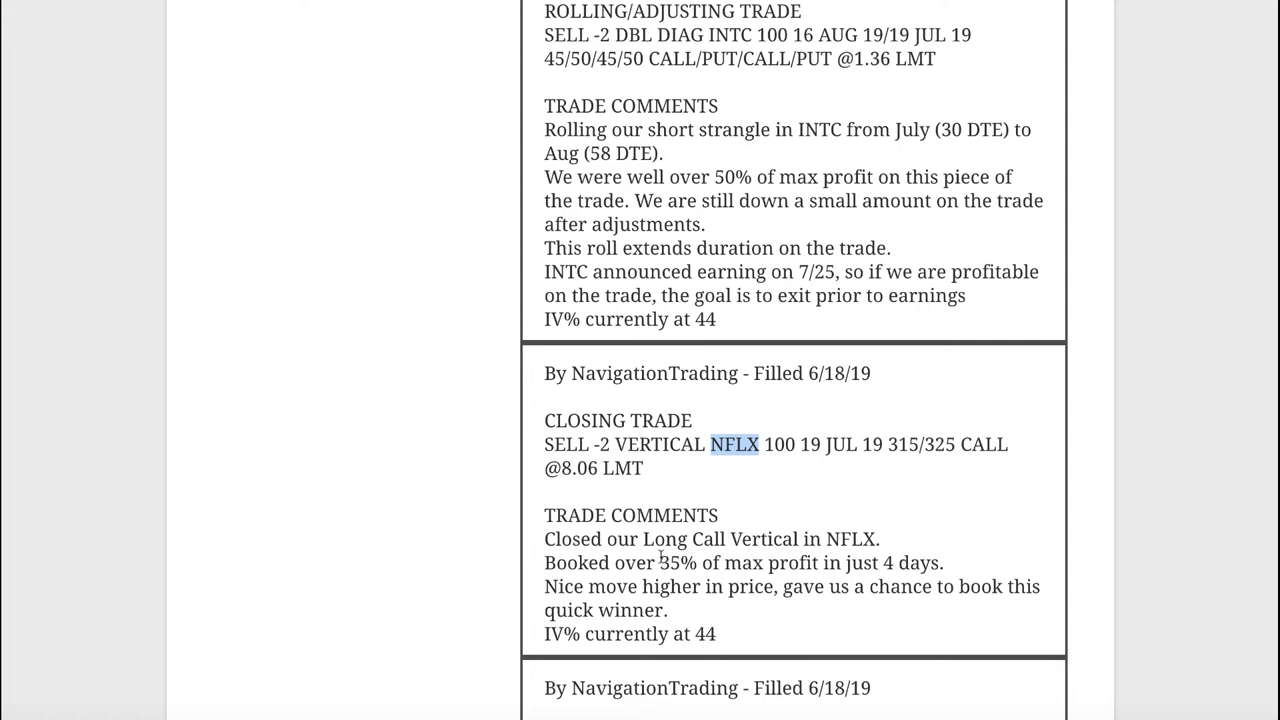
{"action": "mouse_move", "coordinate": [789, 614]}
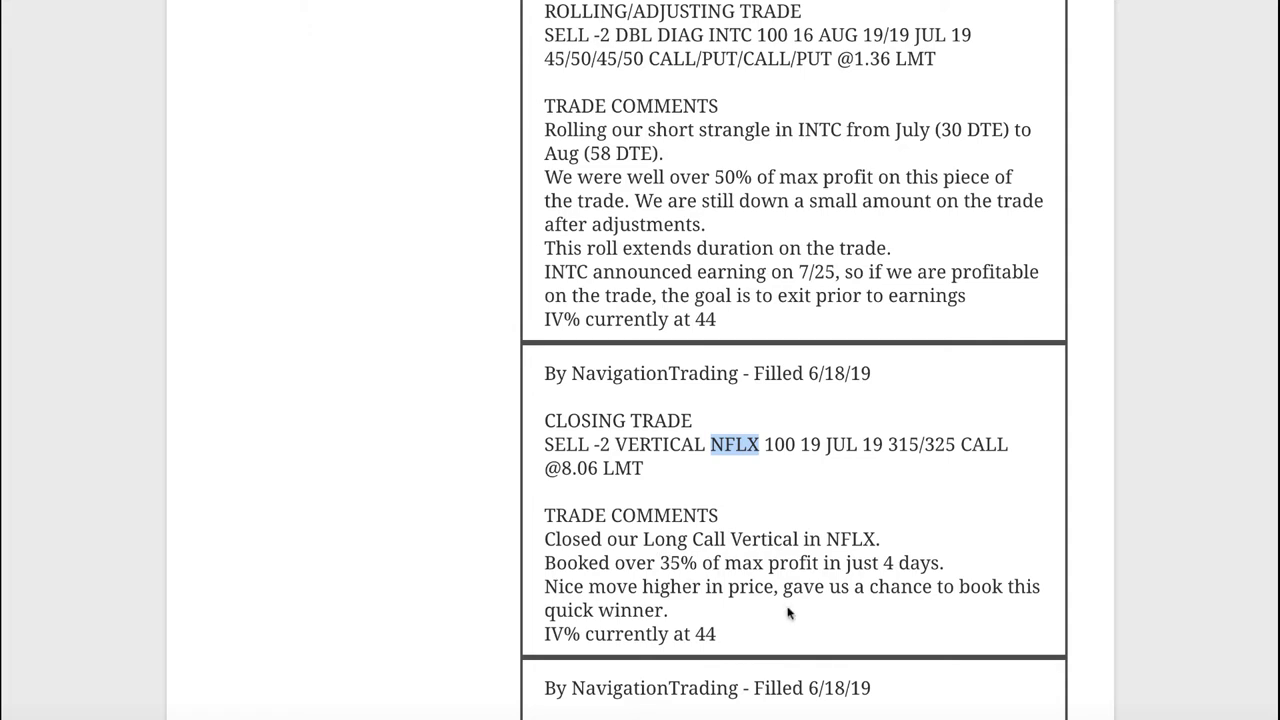
{"action": "mouse_move", "coordinate": [778, 508]}
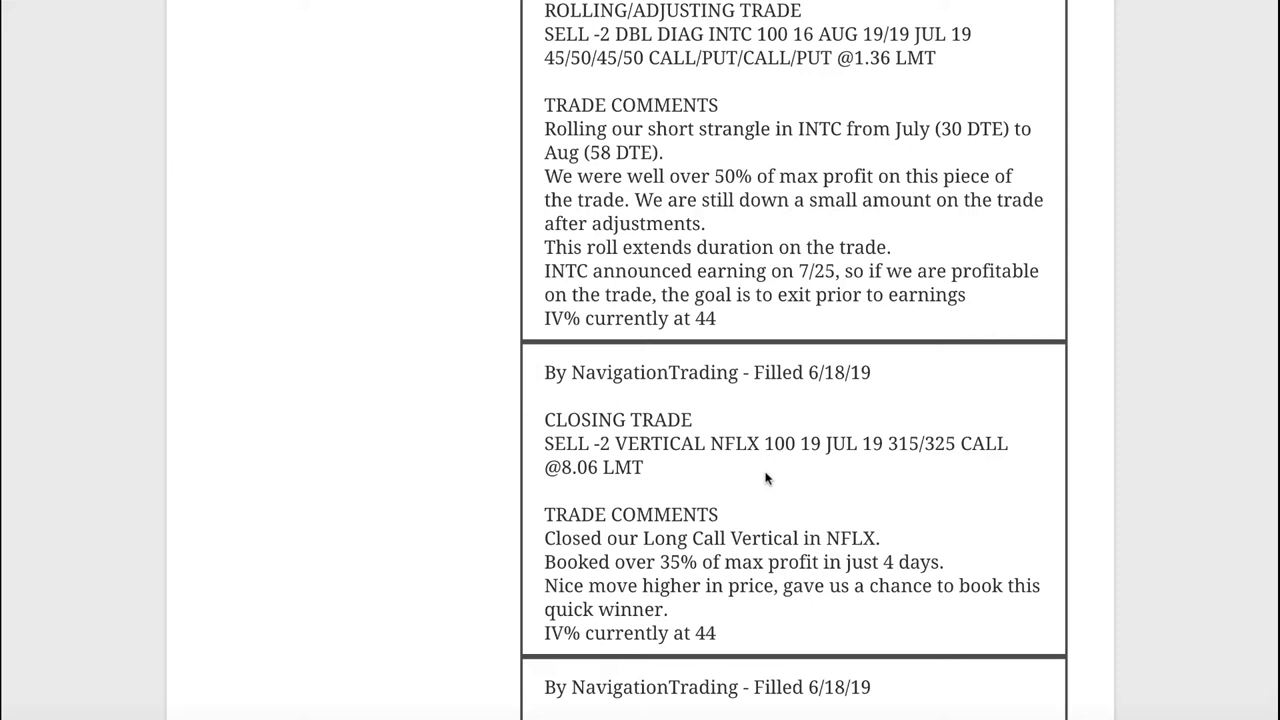
{"action": "mouse_move", "coordinate": [800, 510]}
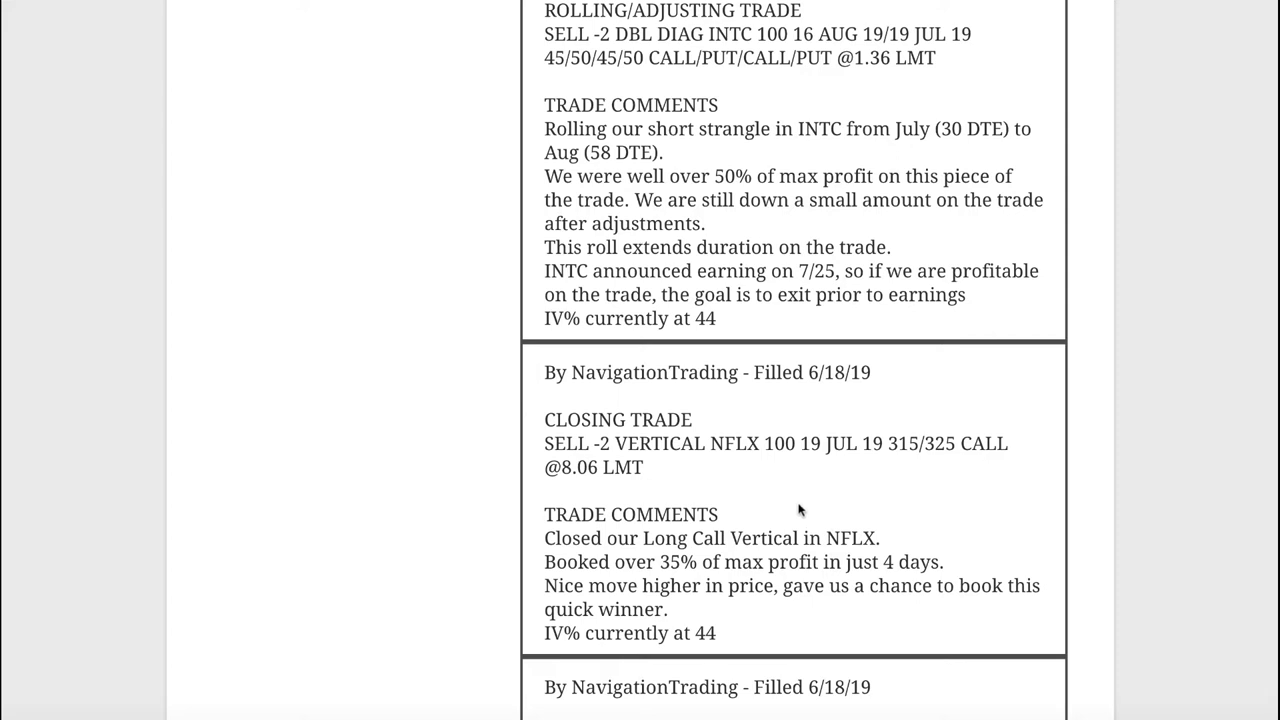
{"action": "mouse_move", "coordinate": [835, 557]}
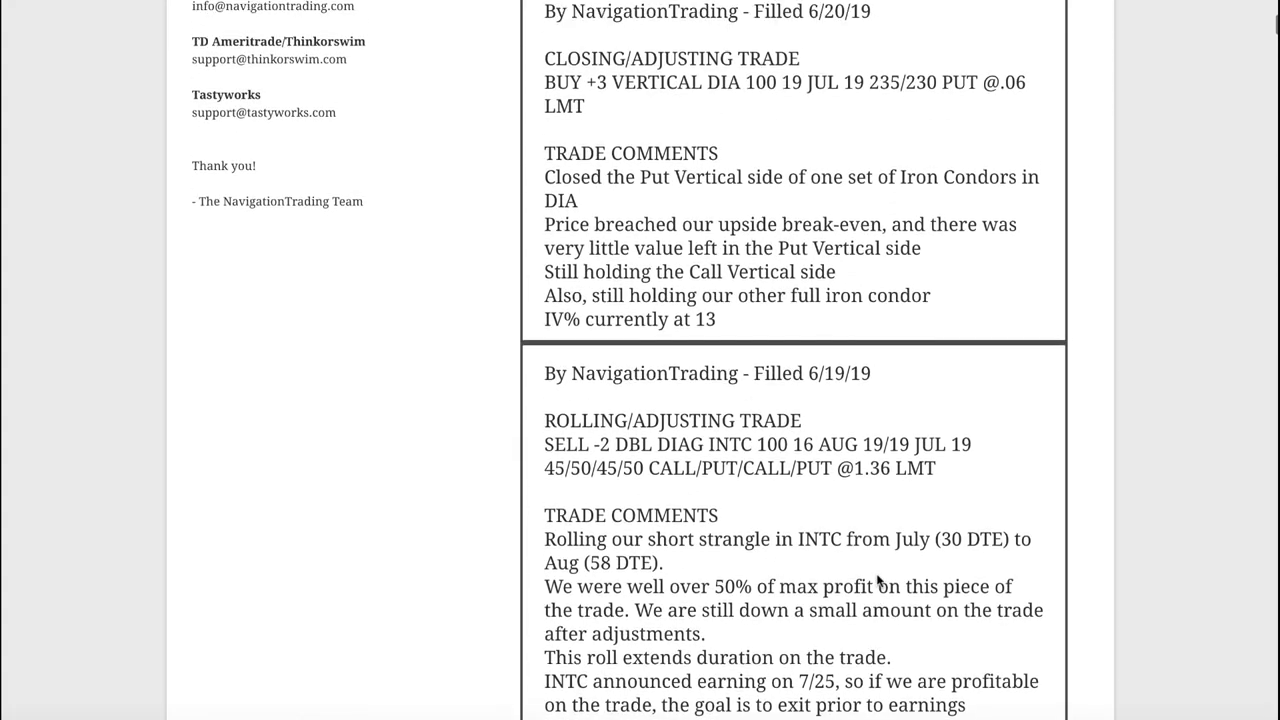
Highlight the '50% of max profit' remark in the 6/19 INTC double diagonal roll alert.
{"action": "scroll", "scroll_direction": "down", "scroll_amount": 3}
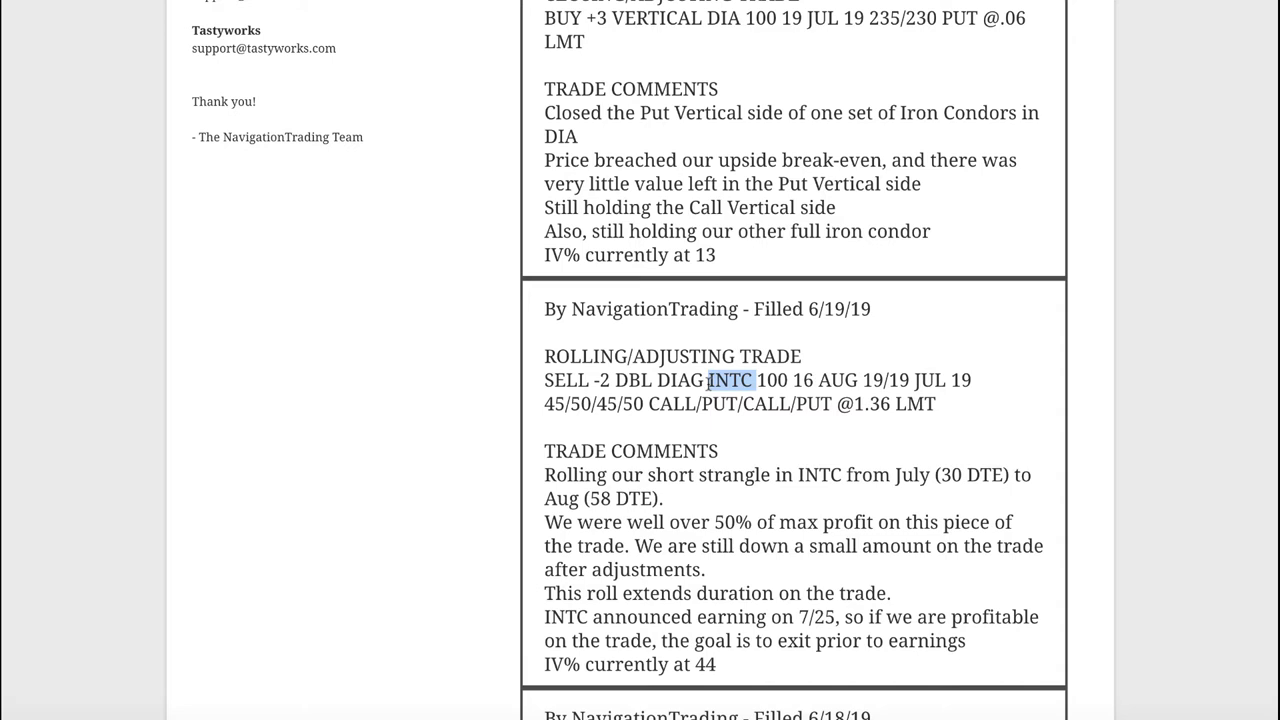
{"action": "mouse_move", "coordinate": [728, 442]}
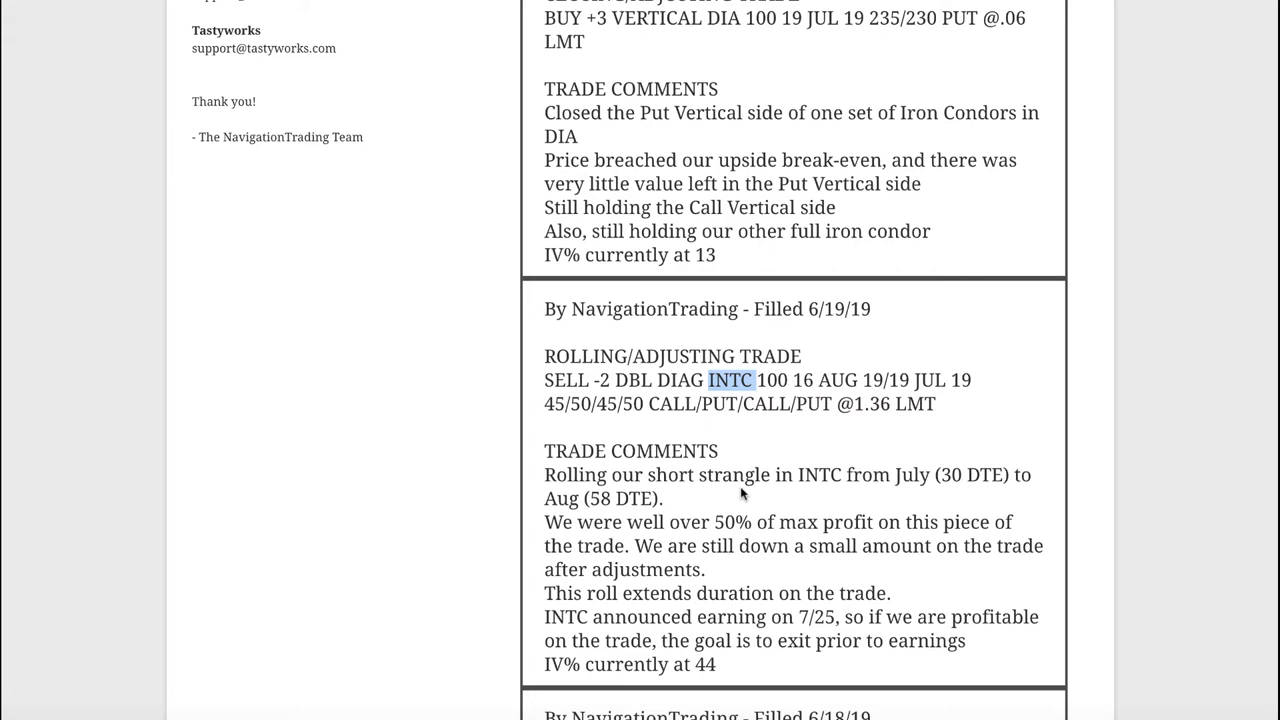
{"action": "mouse_move", "coordinate": [741, 513]}
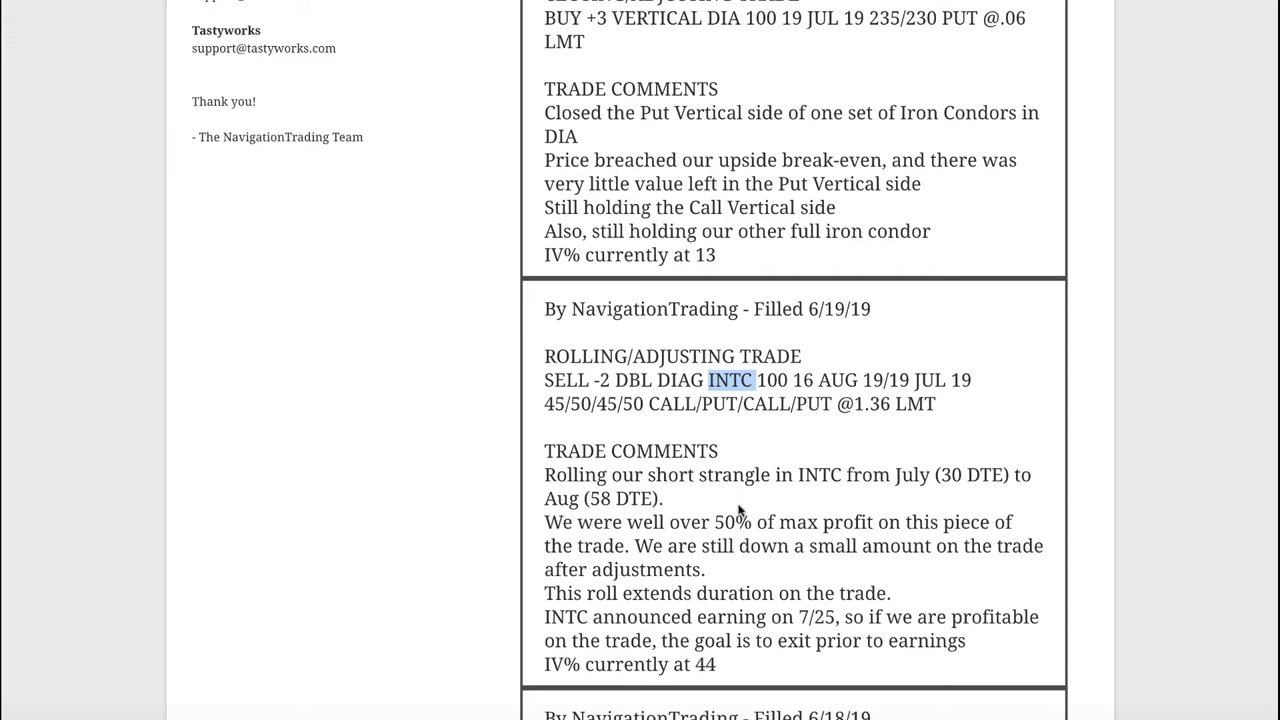
{"action": "left_click_drag", "start_coordinate": [716, 521], "coordinate": [844, 521]}
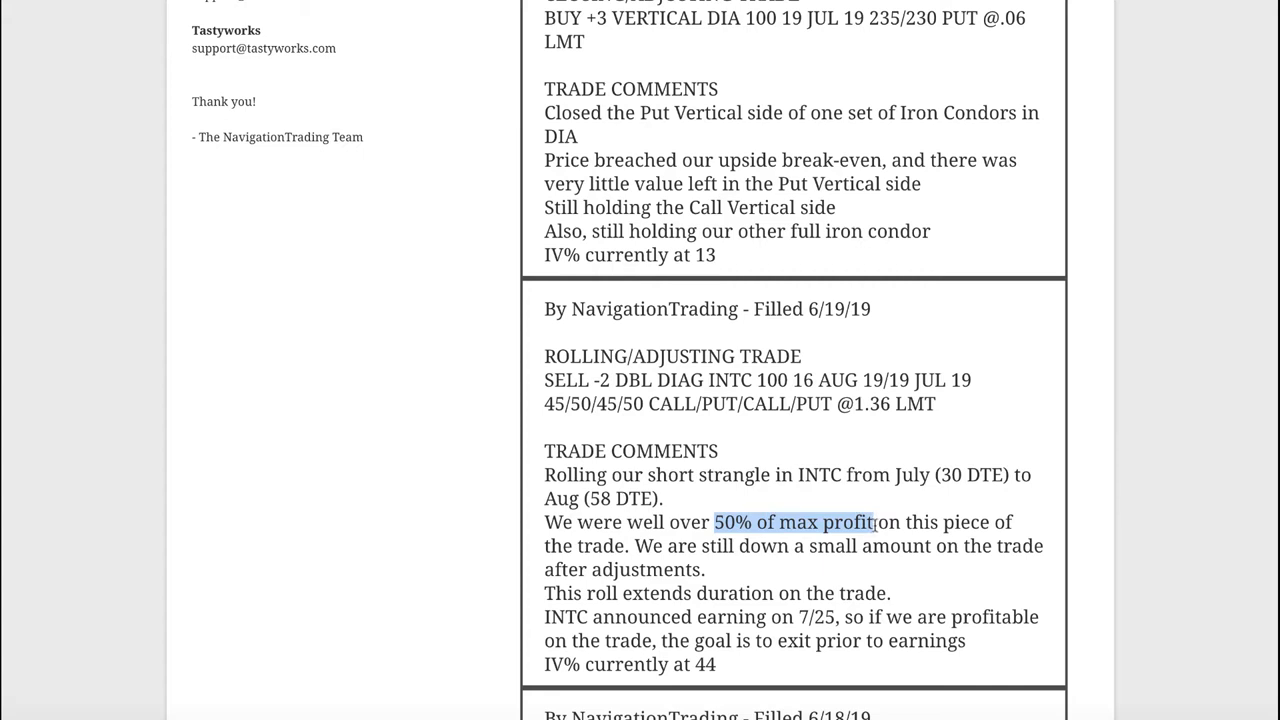
{"action": "mouse_move", "coordinate": [543, 620]}
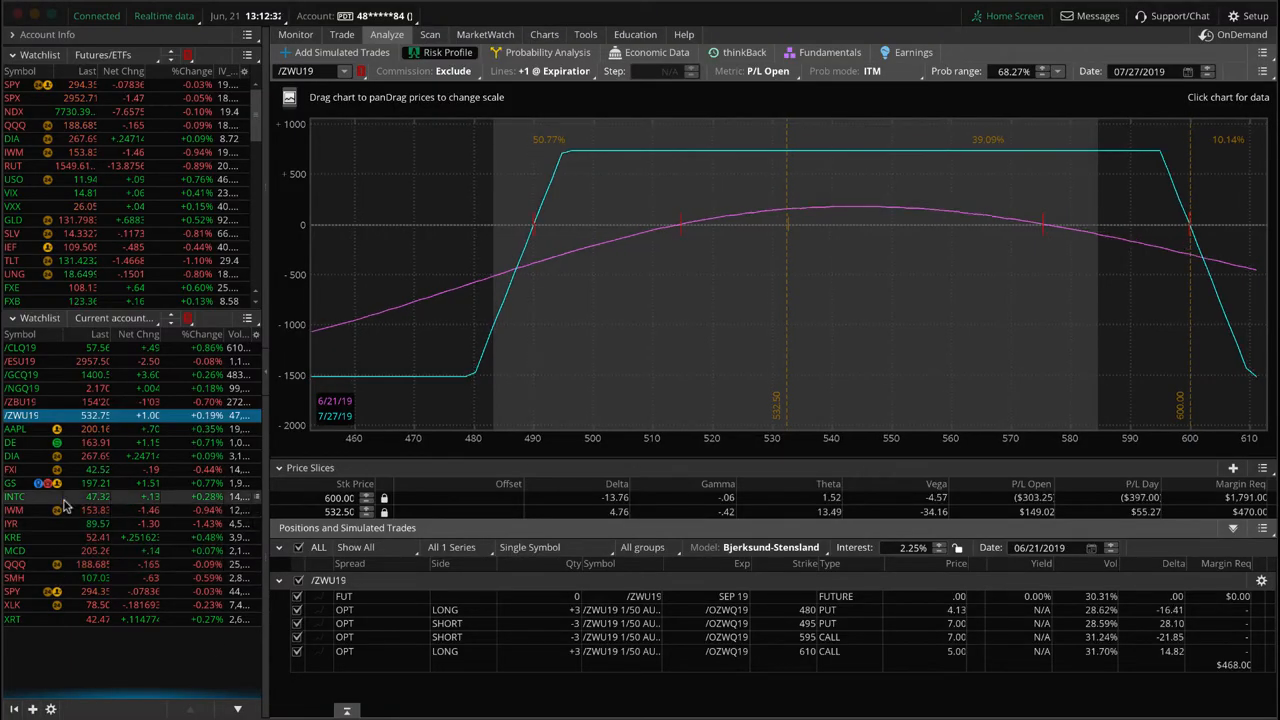
Select INTC in the watchlist to show its short August 45 call / 50 put risk profile.
{"action": "left_click", "coordinate": [15, 497]}
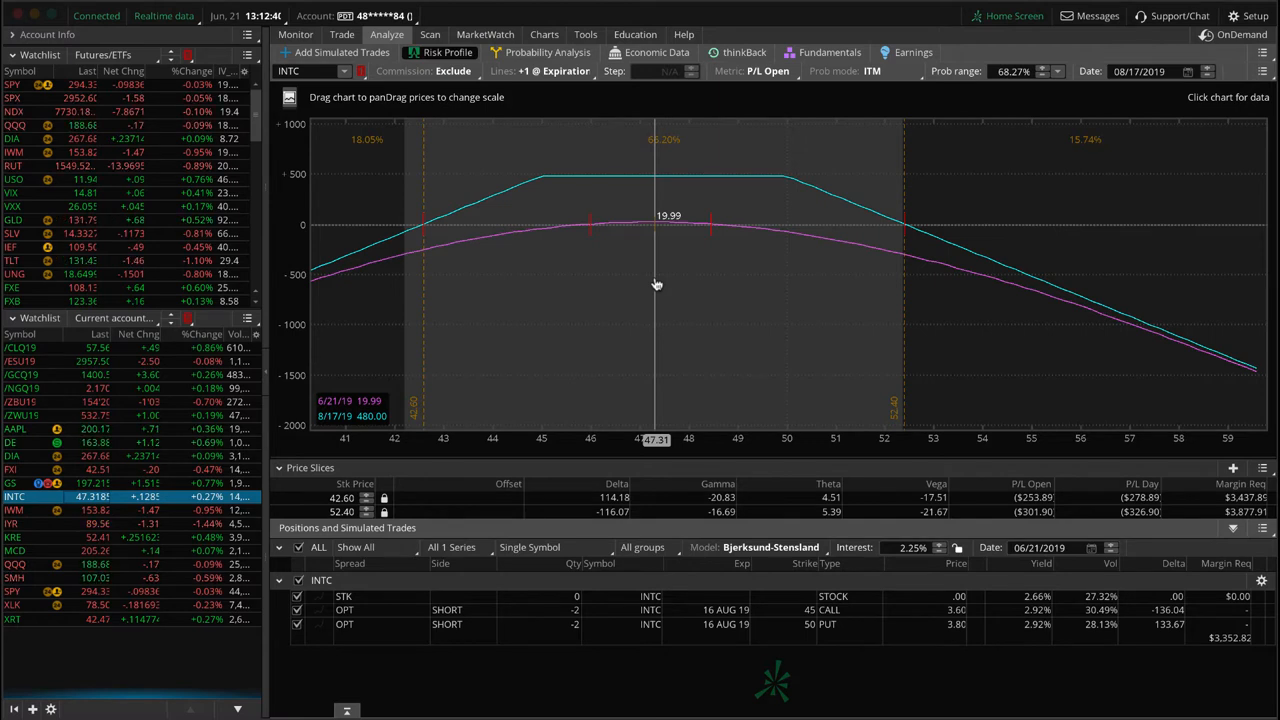
{"action": "mouse_move", "coordinate": [675, 326]}
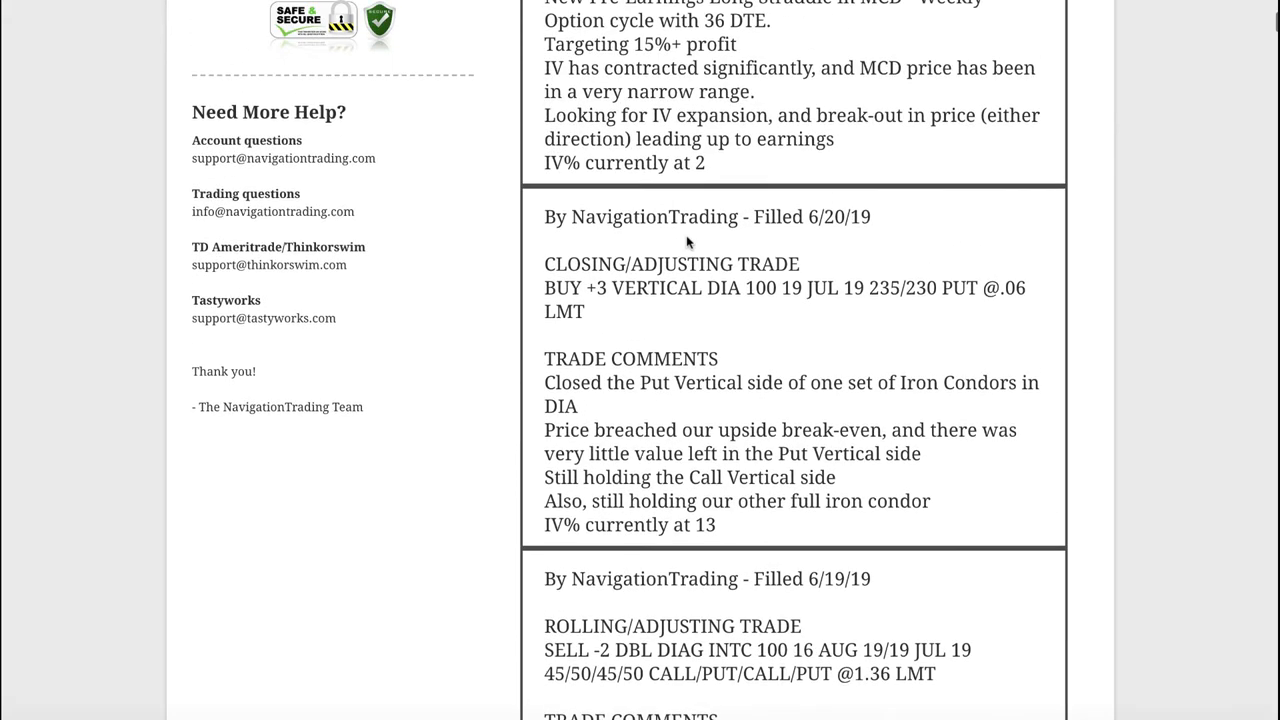
{"action": "mouse_move", "coordinate": [746, 284]}
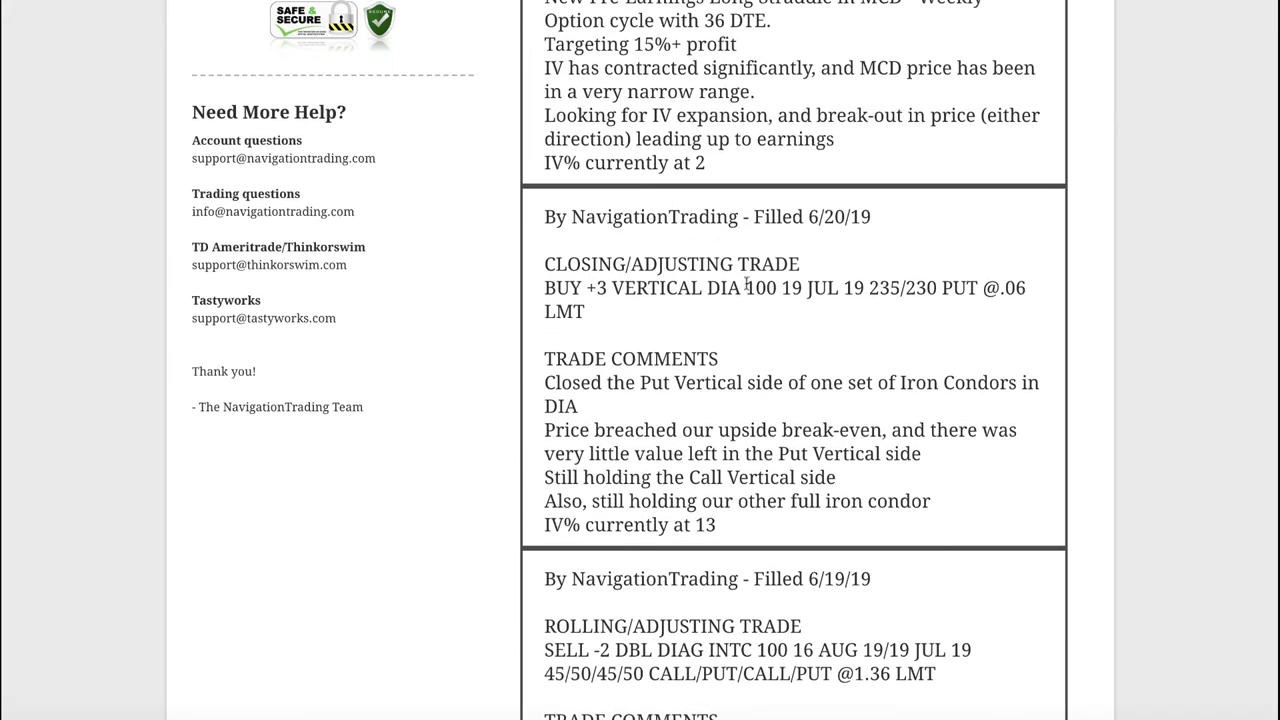
Highlight the DIA ticker and a comment phrase in the 6/20 put vertical closing alert.
{"action": "double_click", "coordinate": [725, 288]}
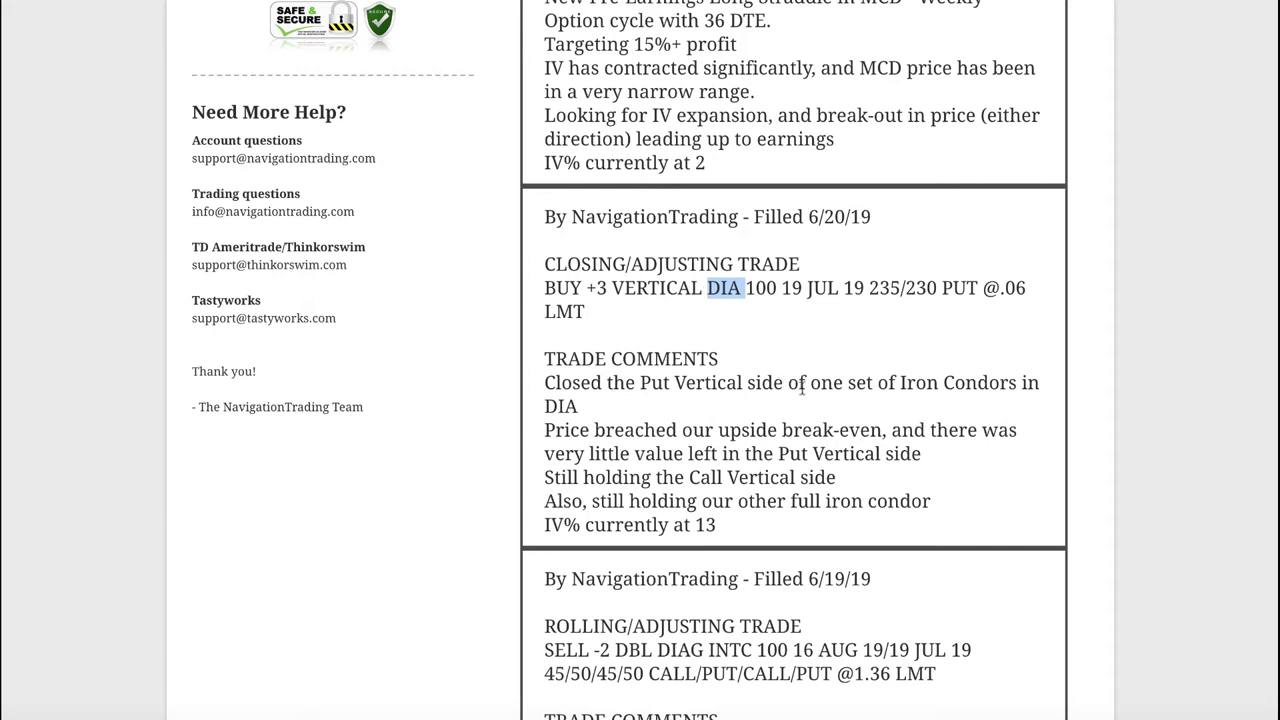
{"action": "mouse_move", "coordinate": [898, 388]}
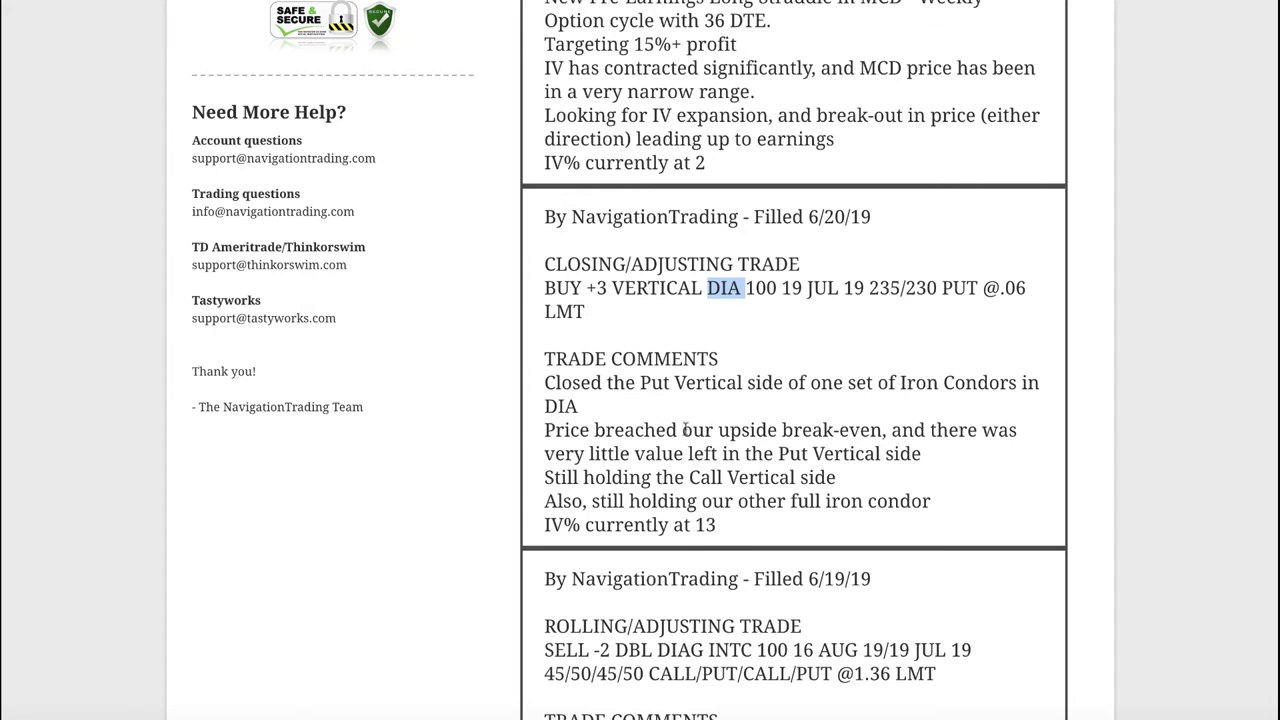
{"action": "double_click", "coordinate": [800, 430]}
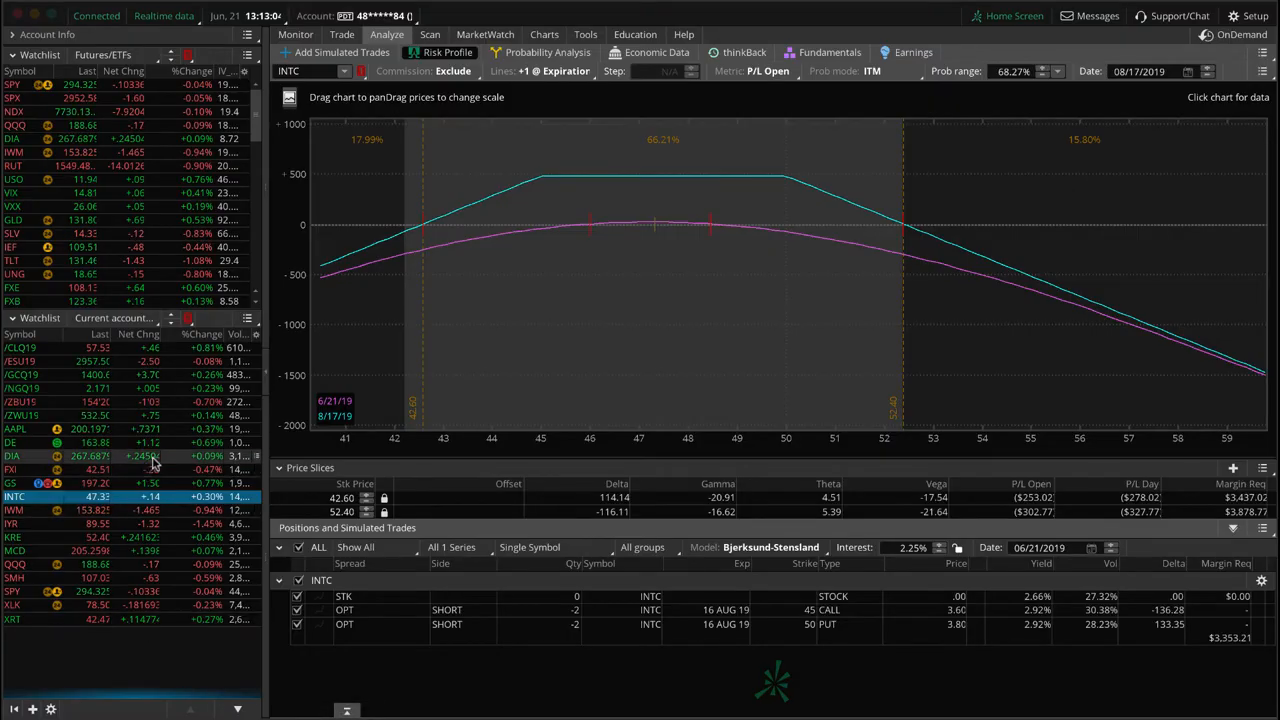
Select DIA in the watchlist to show the July iron condor's risk profile.
{"action": "left_click", "coordinate": [13, 456]}
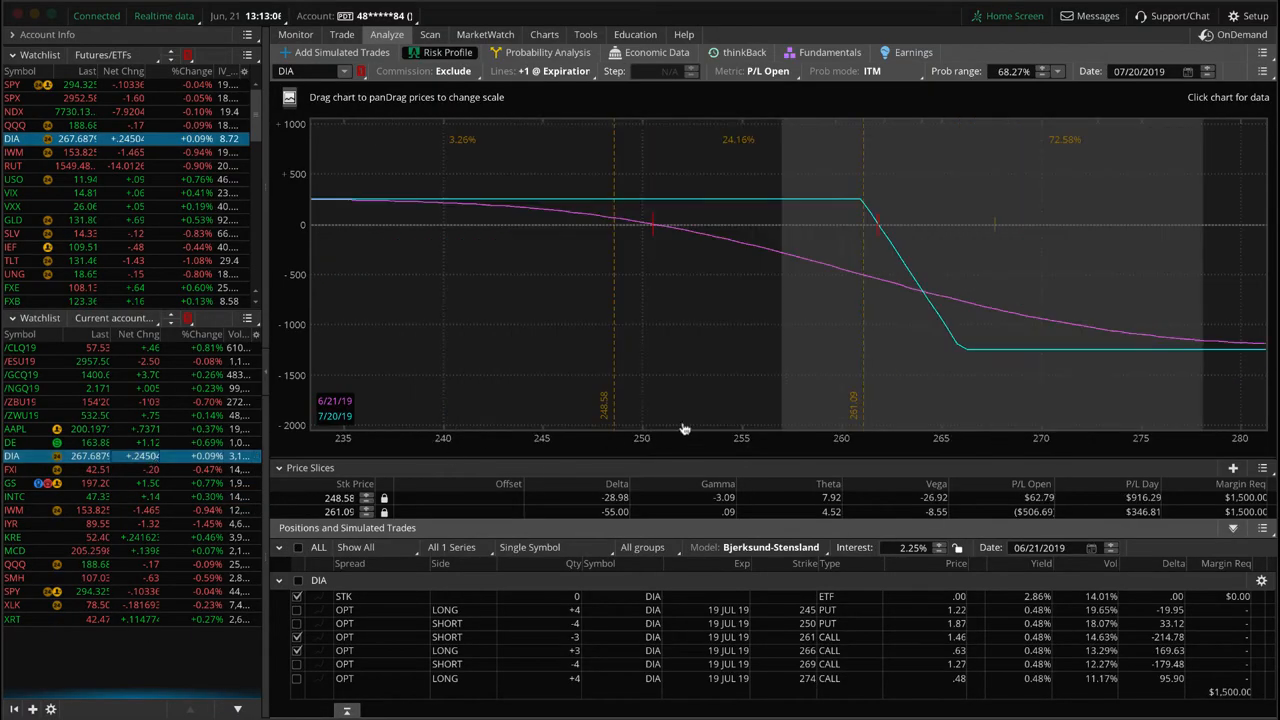
{"action": "mouse_move", "coordinate": [847, 249]}
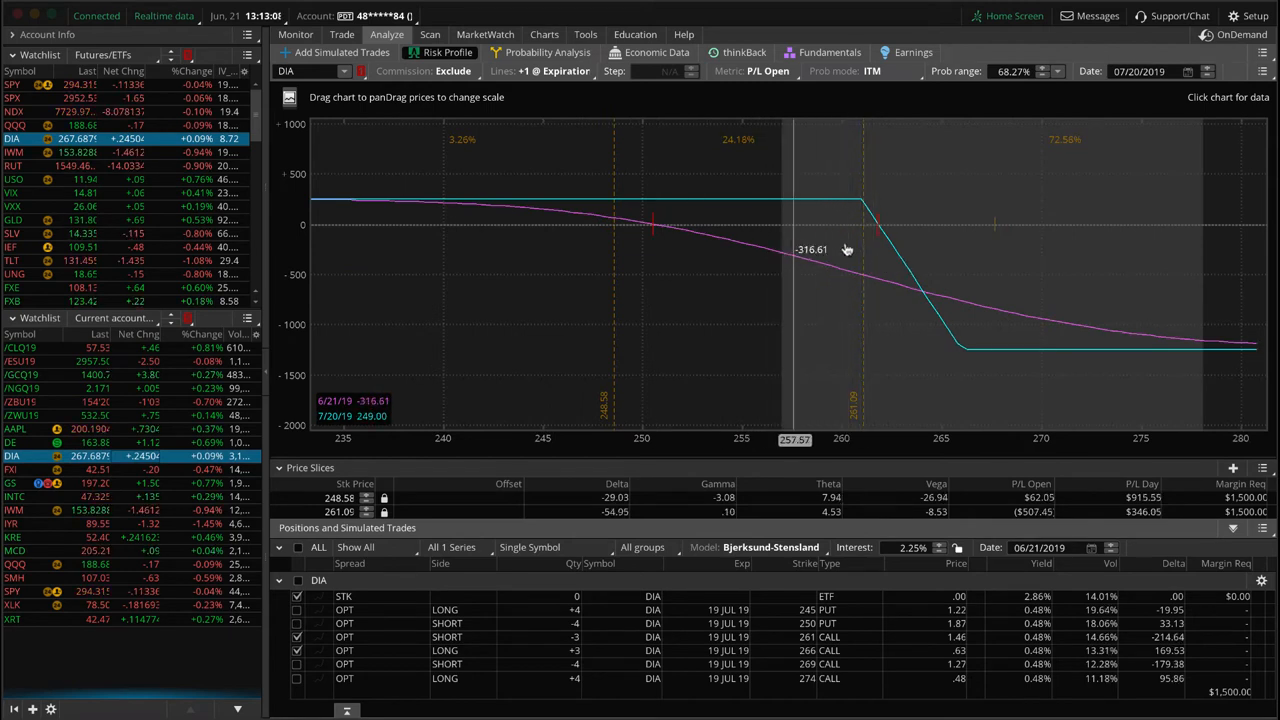
{"action": "mouse_move", "coordinate": [622, 213]}
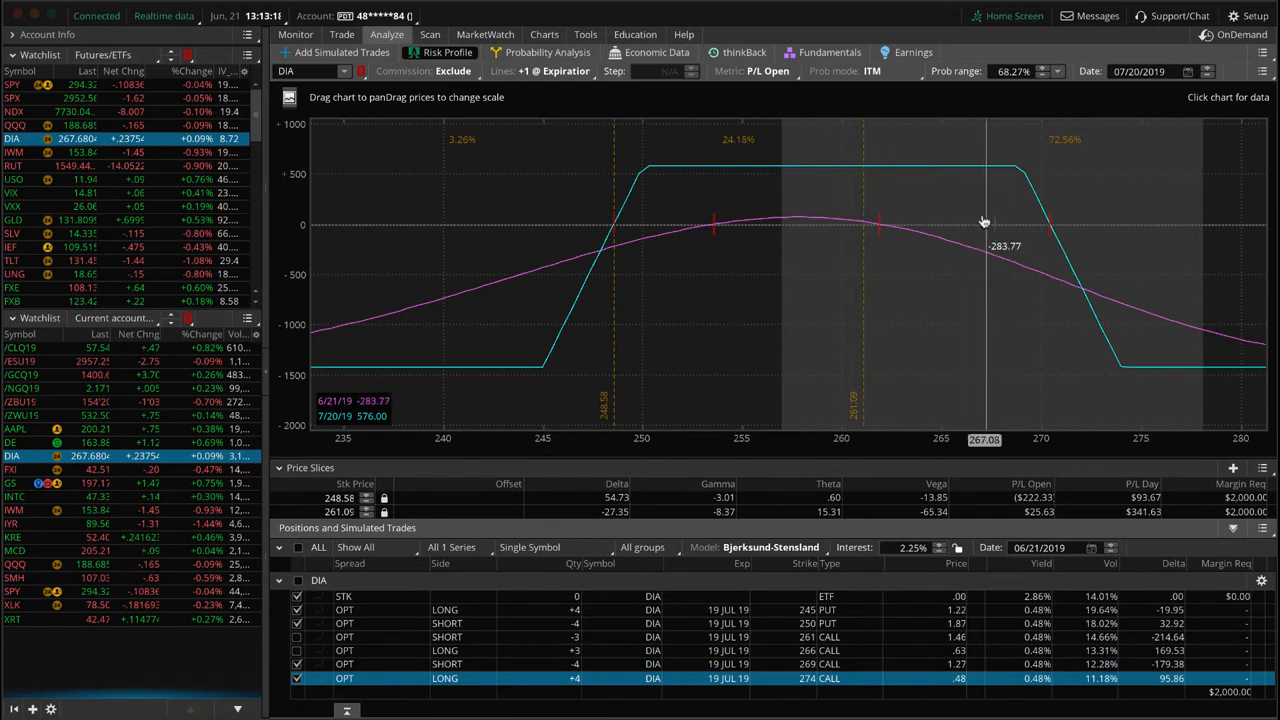
{"action": "mouse_move", "coordinate": [955, 236]}
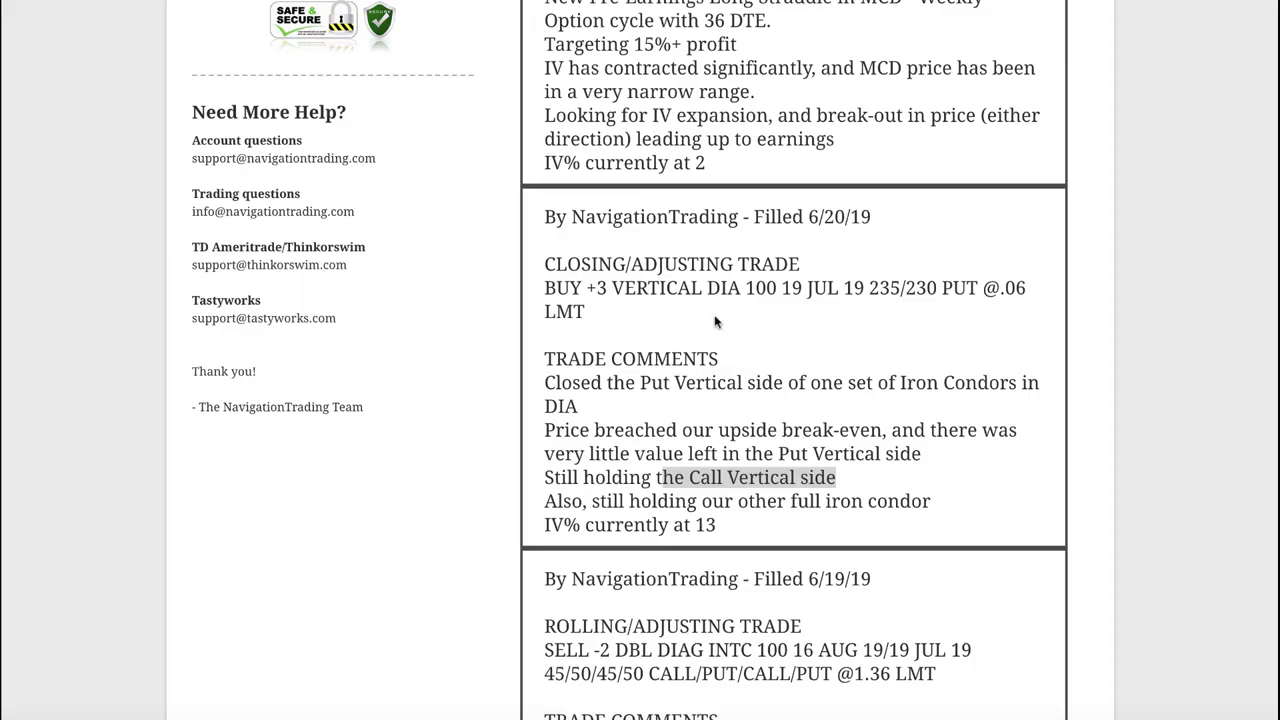
Highlight the MCD ticker in the 6/20 pre-earnings long straddle opening alert.
{"action": "scroll", "scroll_direction": "up", "scroll_amount": 3}
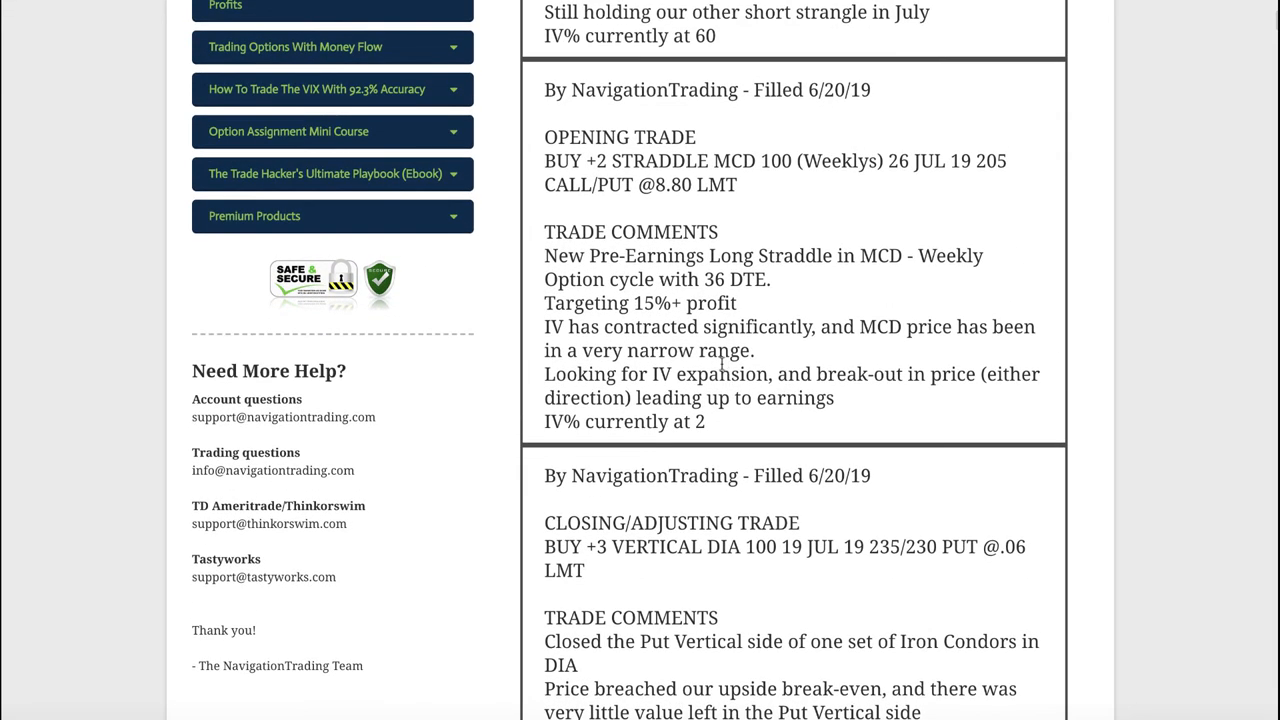
{"action": "double_click", "coordinate": [735, 161]}
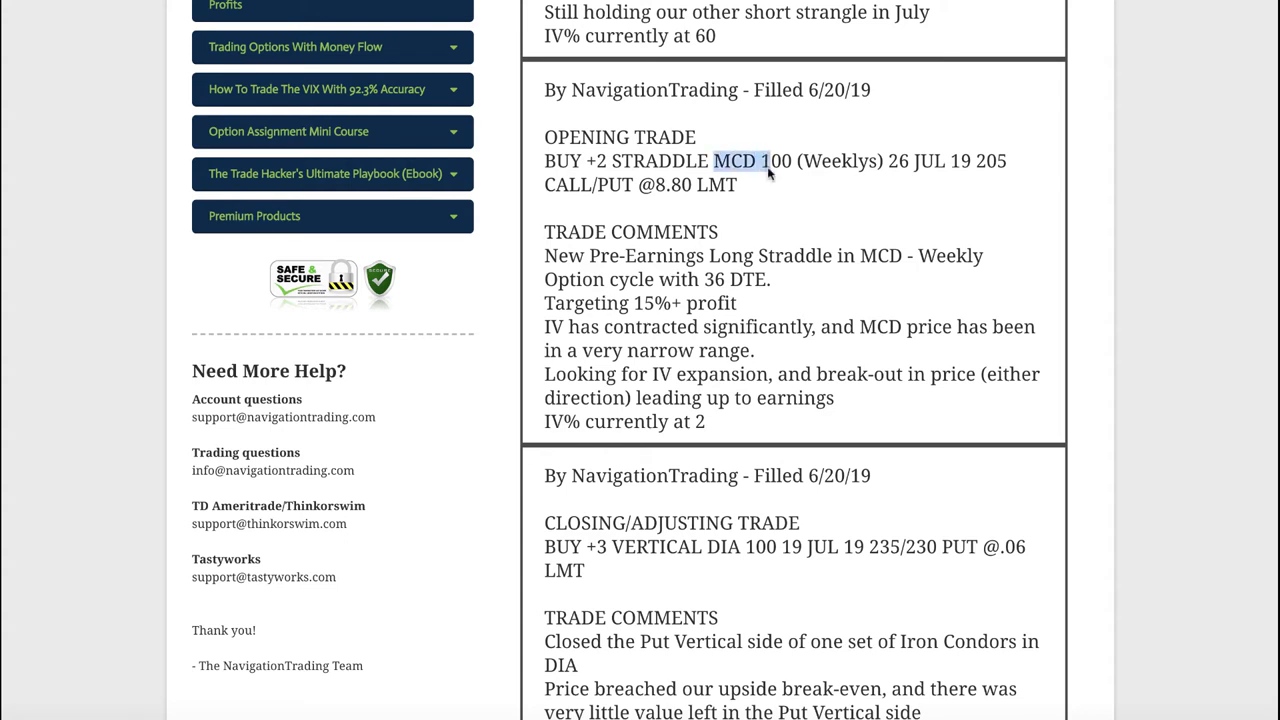
{"action": "mouse_move", "coordinate": [783, 322]}
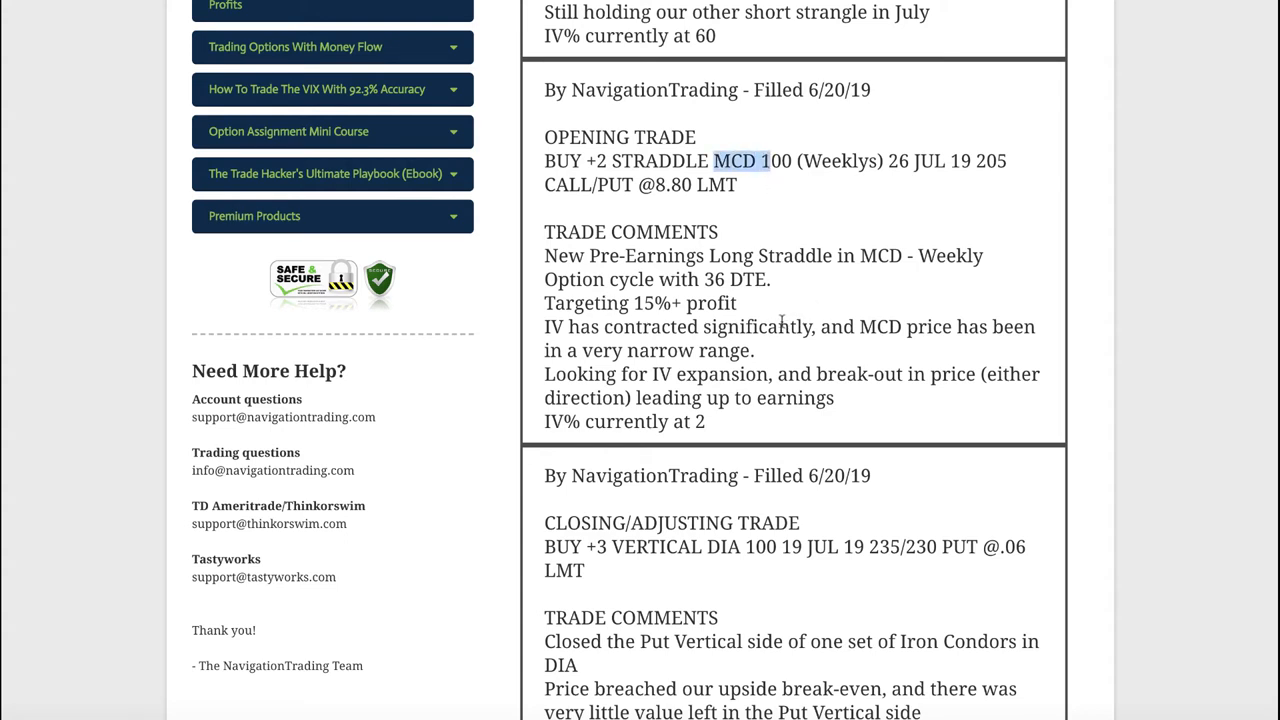
{"action": "mouse_move", "coordinate": [704, 383]}
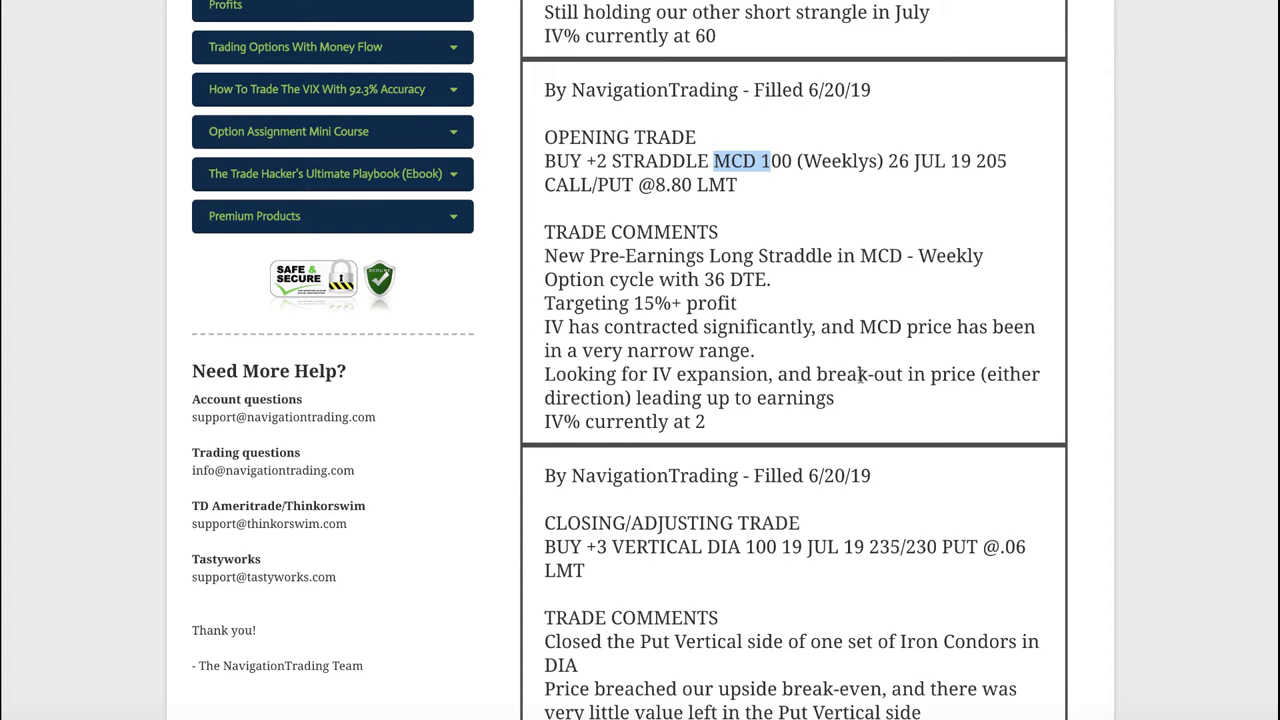
{"action": "mouse_move", "coordinate": [862, 298]}
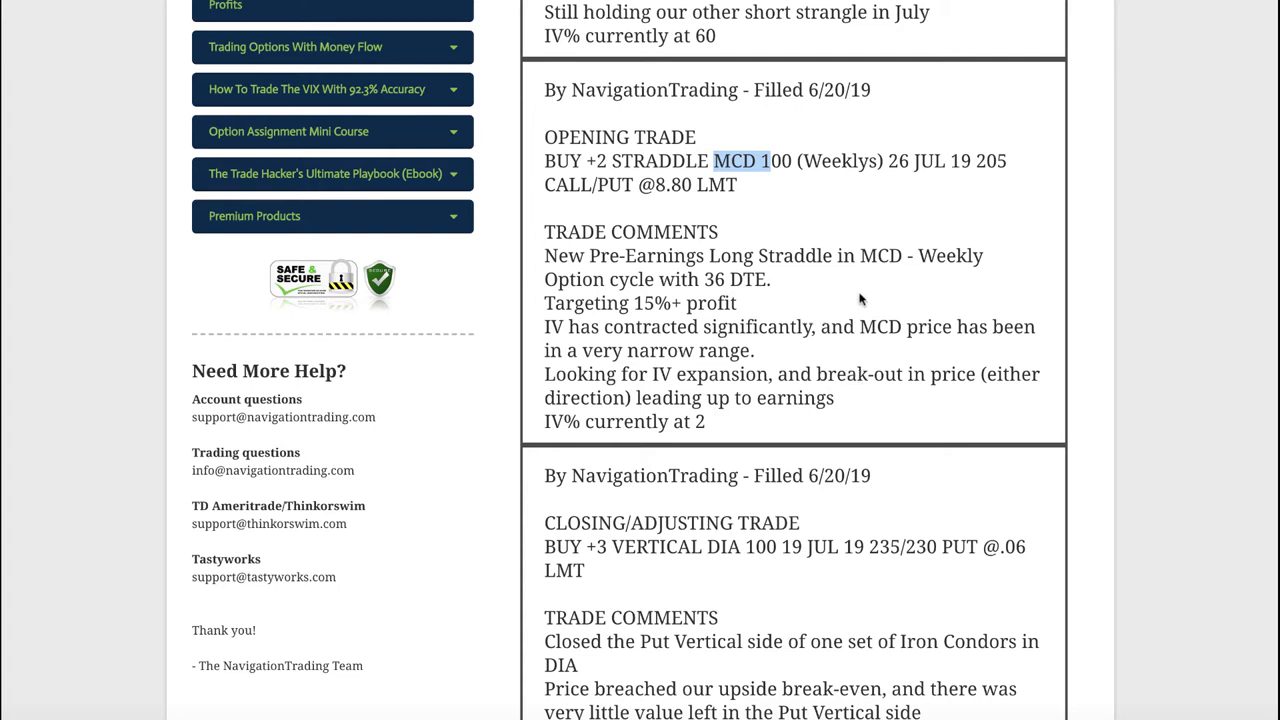
{"action": "mouse_move", "coordinate": [767, 277]}
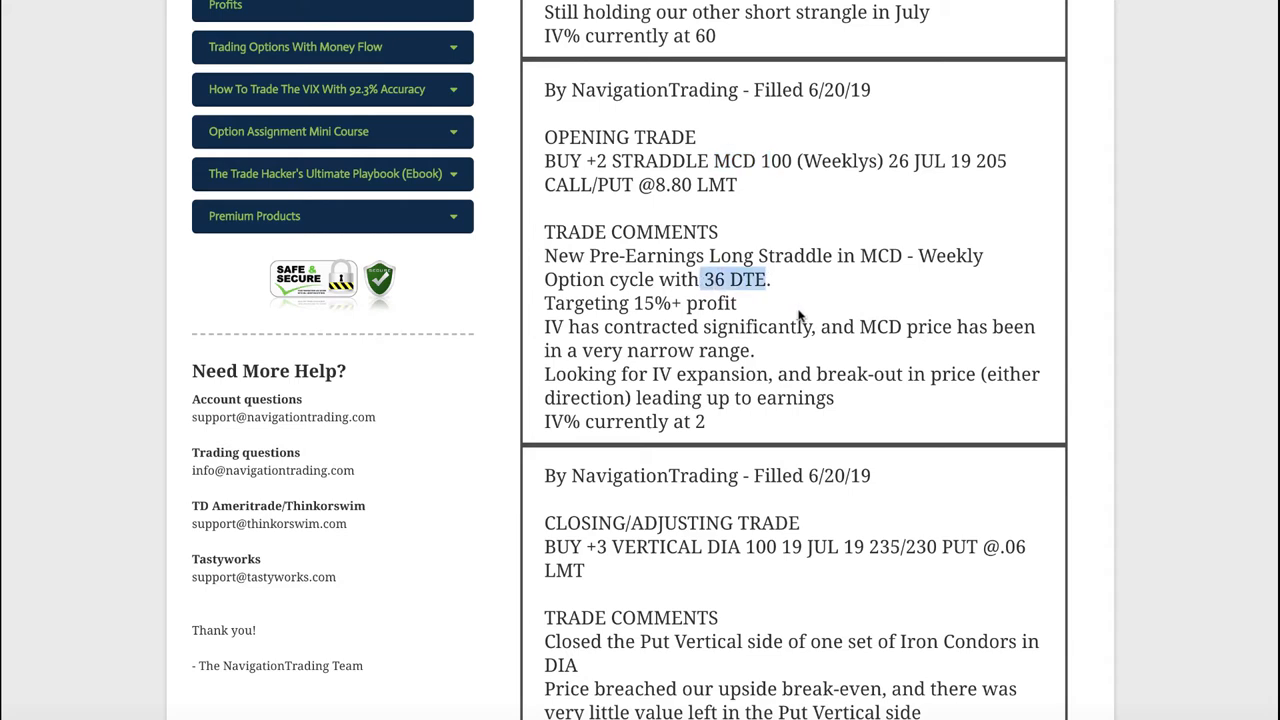
{"action": "mouse_move", "coordinate": [762, 318]}
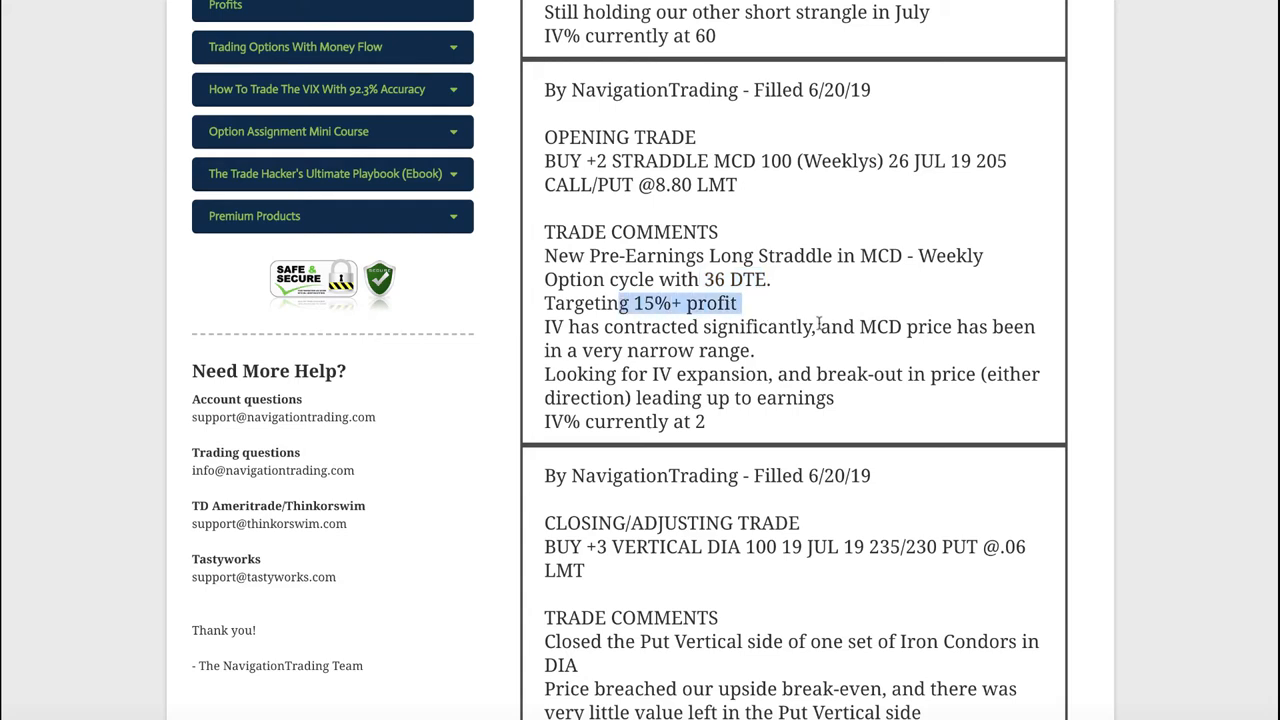
{"action": "mouse_move", "coordinate": [813, 323]}
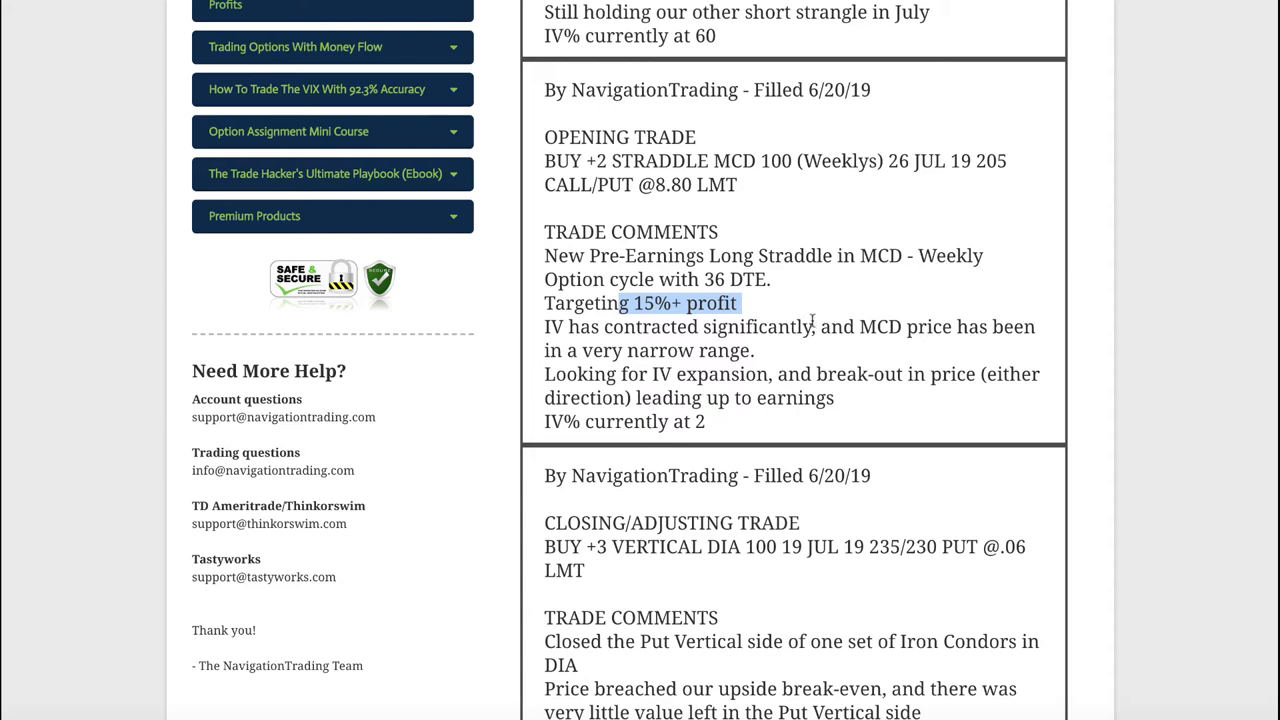
{"action": "mouse_move", "coordinate": [818, 320]}
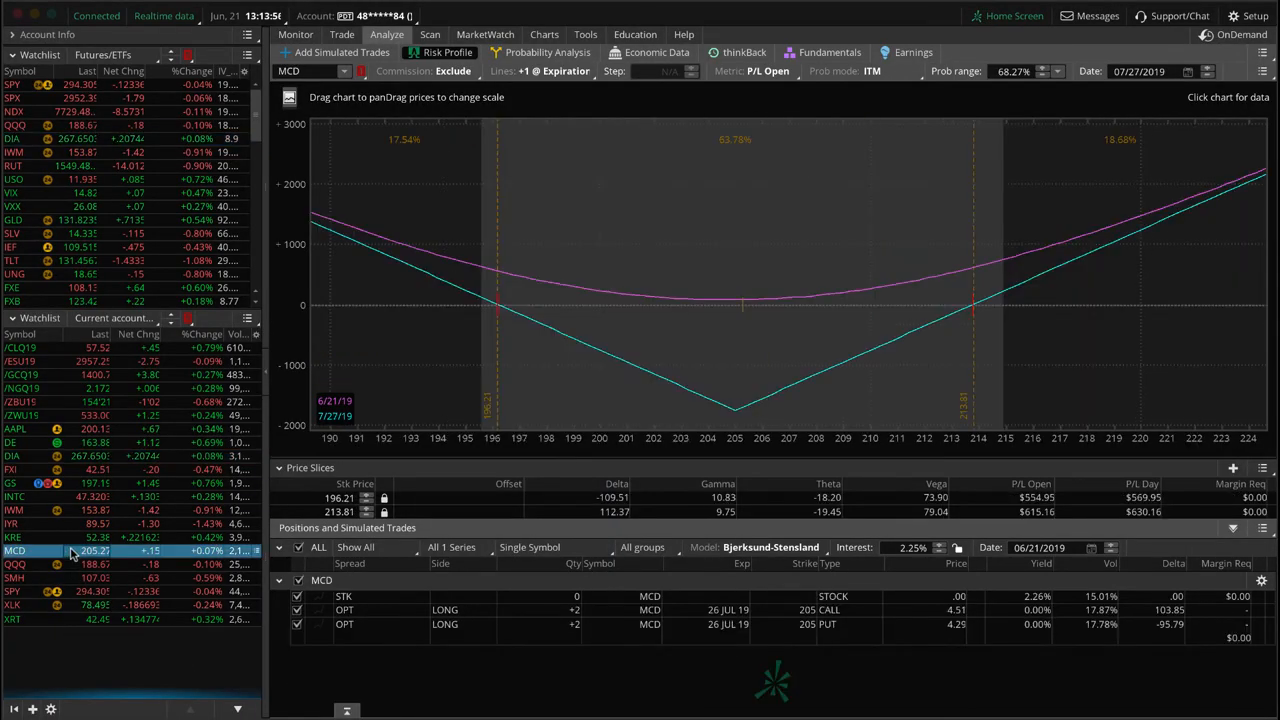
{"action": "mouse_move", "coordinate": [745, 338]}
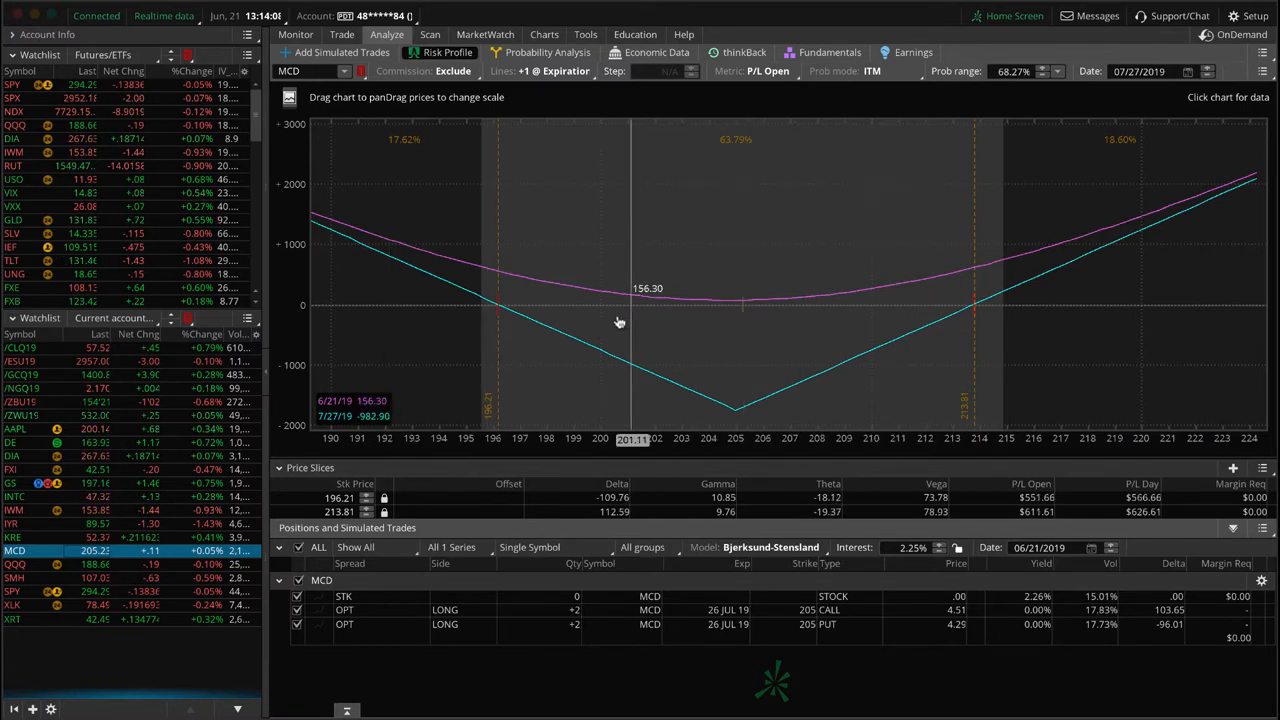
{"action": "mouse_move", "coordinate": [738, 334]}
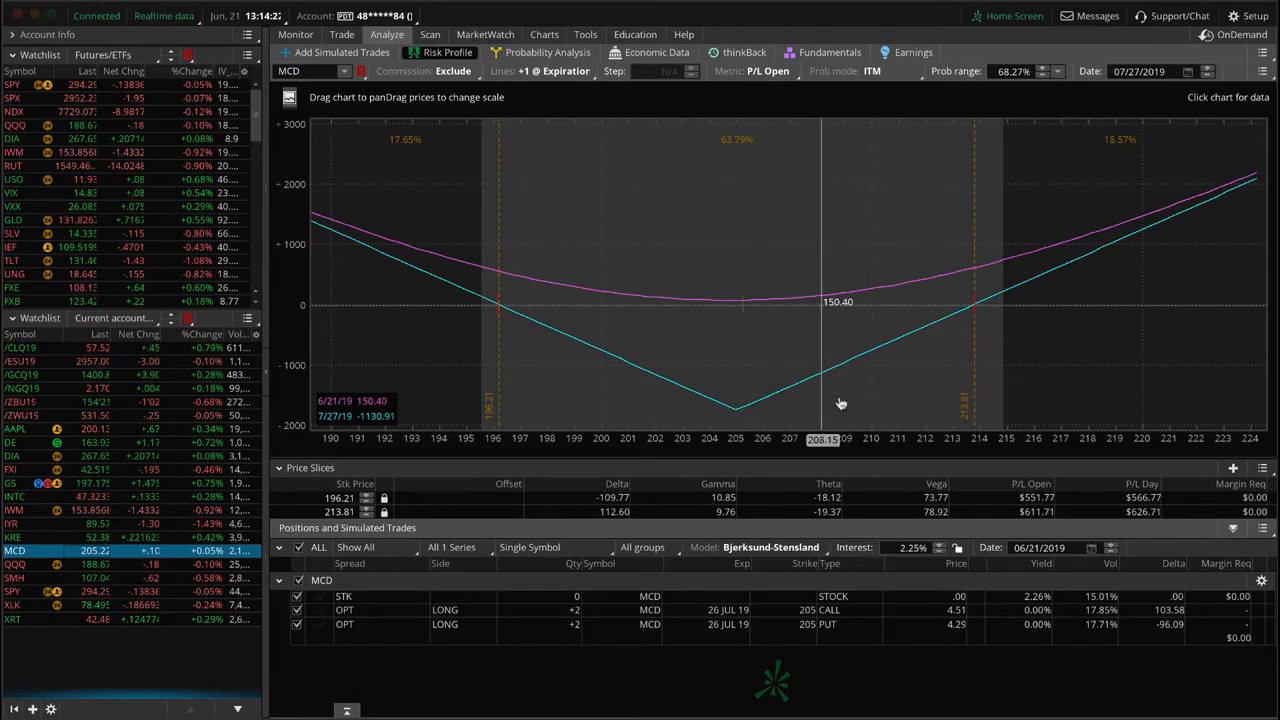
{"action": "mouse_move", "coordinate": [740, 360]}
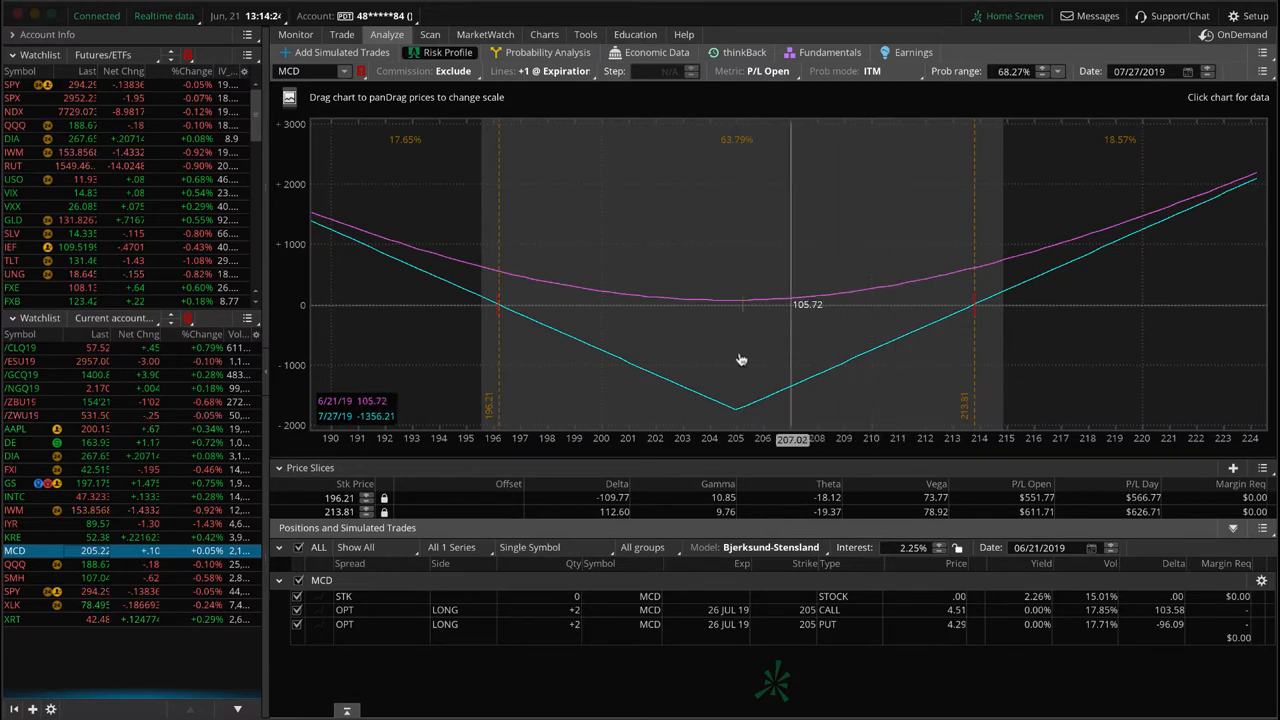
{"action": "mouse_move", "coordinate": [652, 258]}
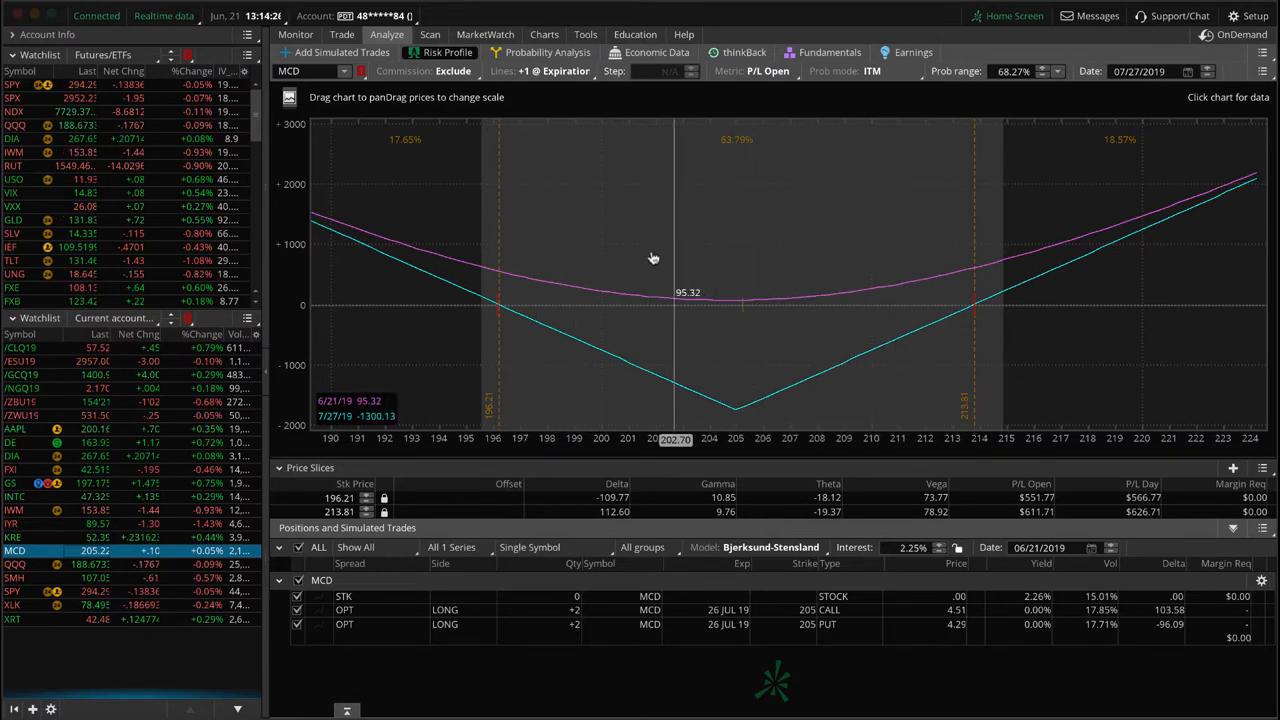
{"action": "left_click", "coordinate": [544, 34]}
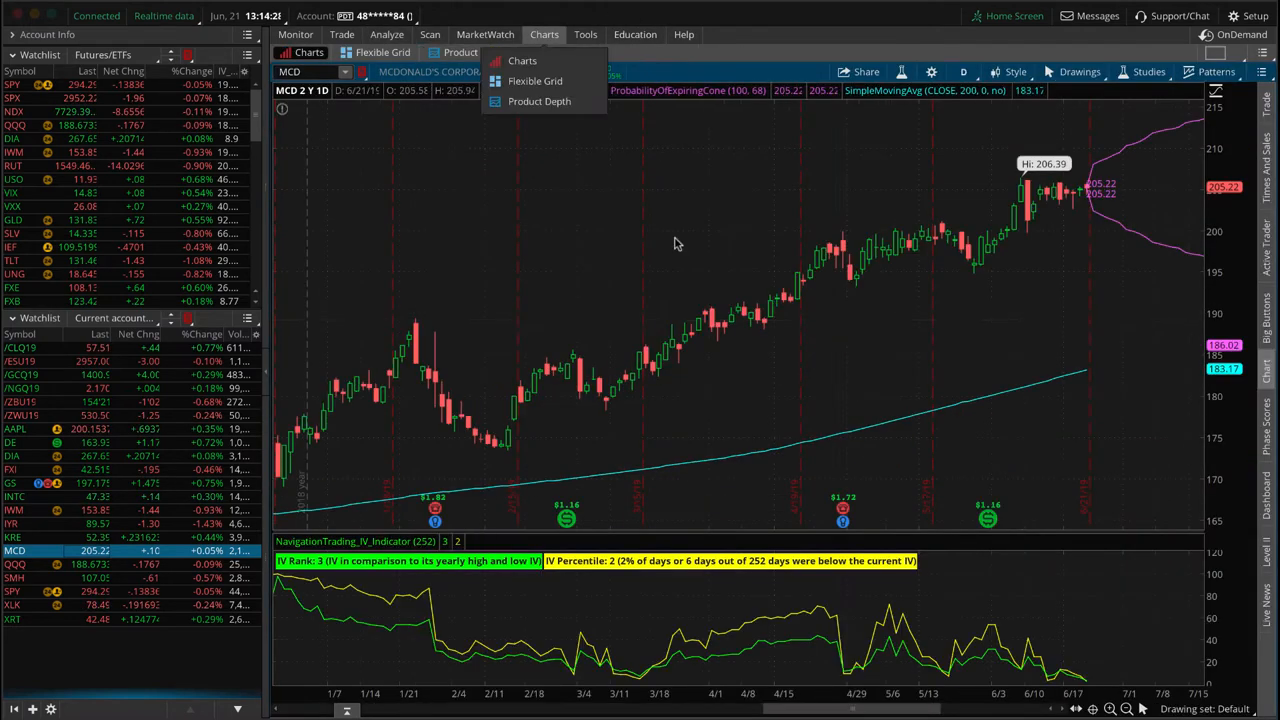
{"action": "left_click", "coordinate": [539, 101]}
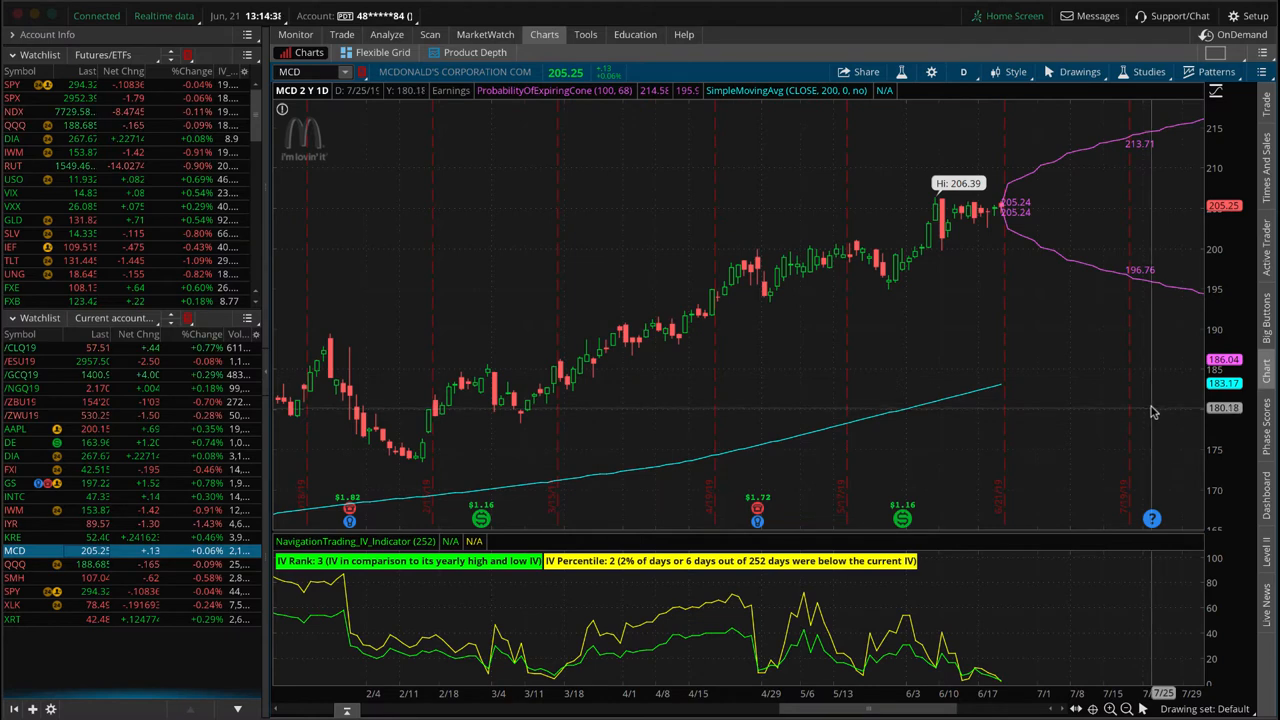
{"action": "mouse_move", "coordinate": [930, 285]}
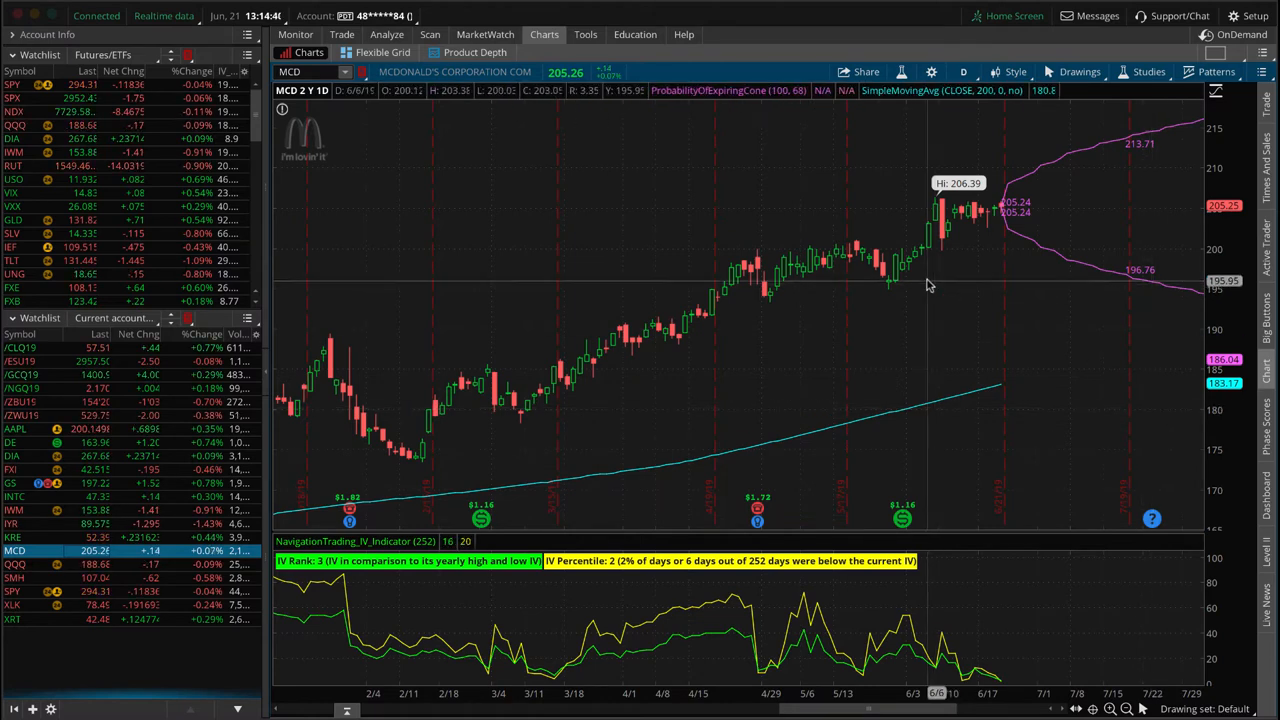
{"action": "mouse_move", "coordinate": [940, 218]}
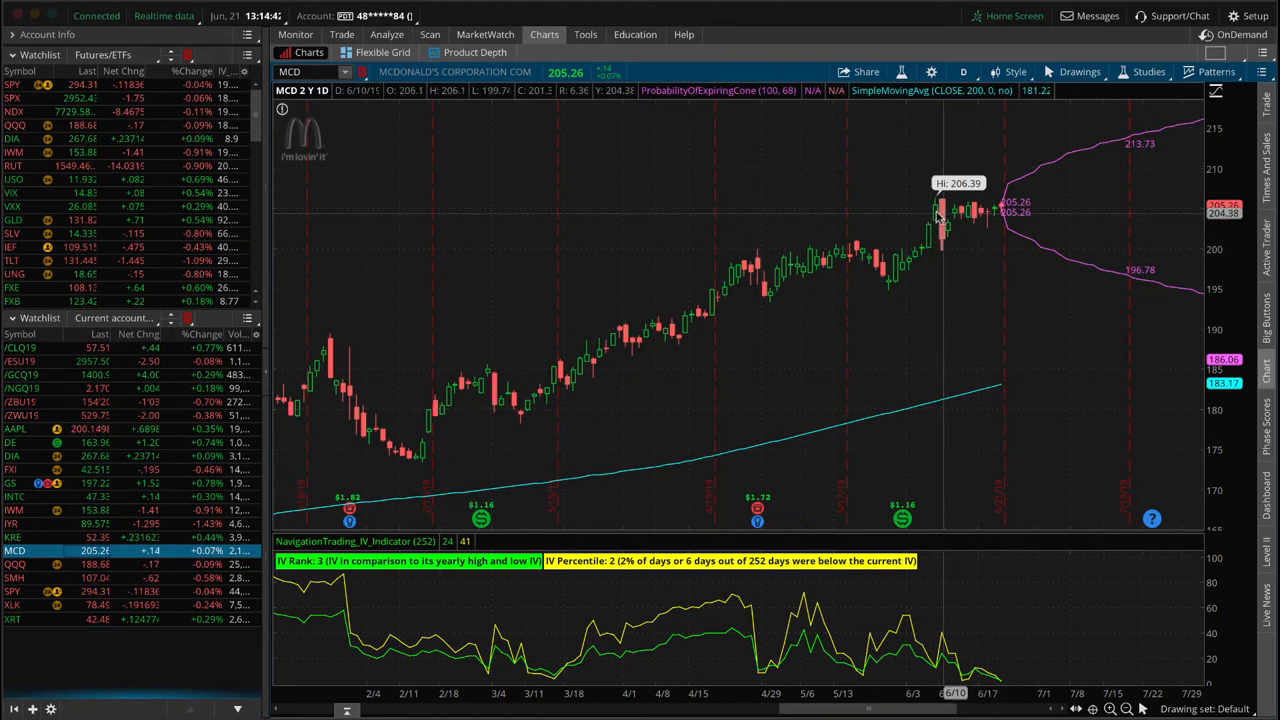
{"action": "mouse_move", "coordinate": [975, 217]}
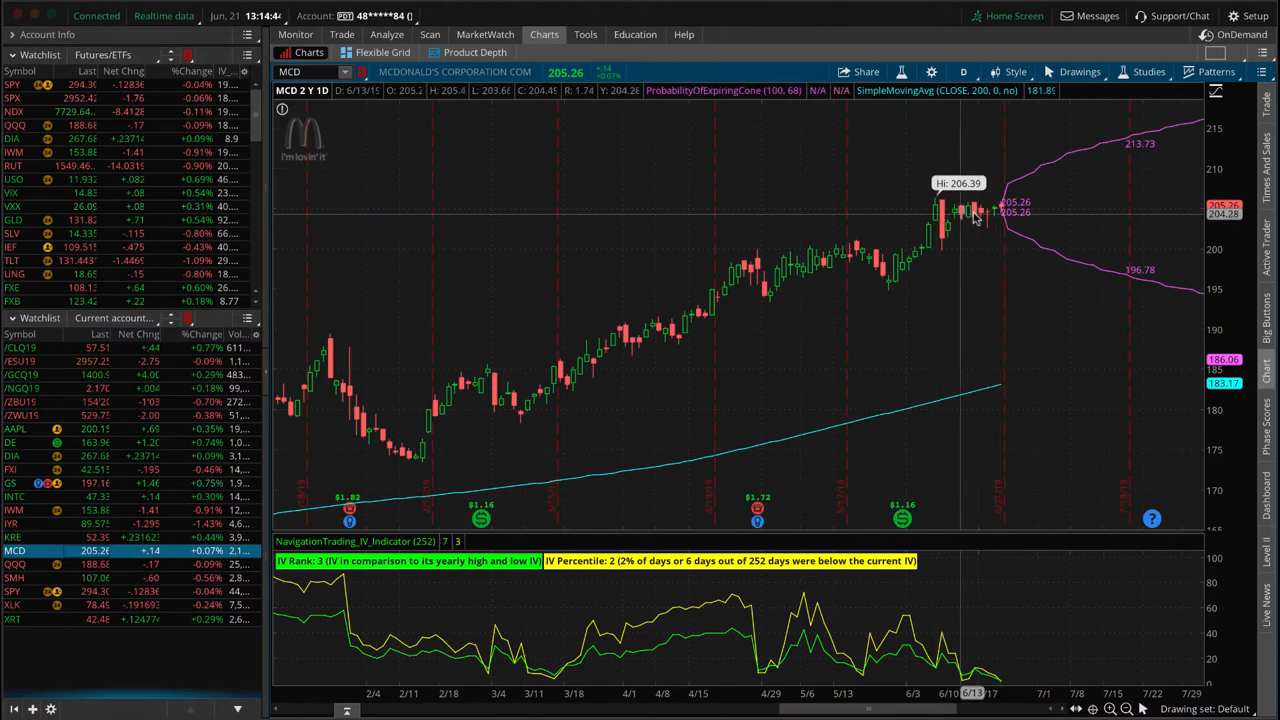
{"action": "mouse_move", "coordinate": [1035, 147]}
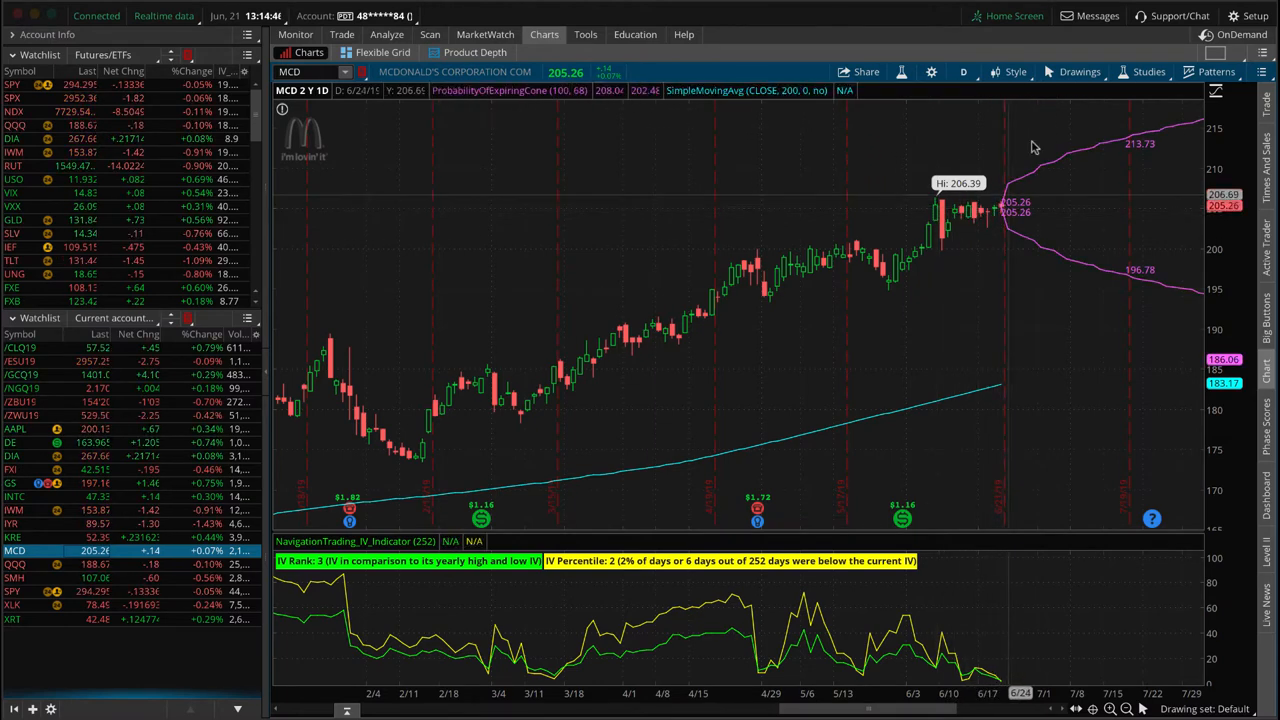
{"action": "mouse_move", "coordinate": [1025, 235]}
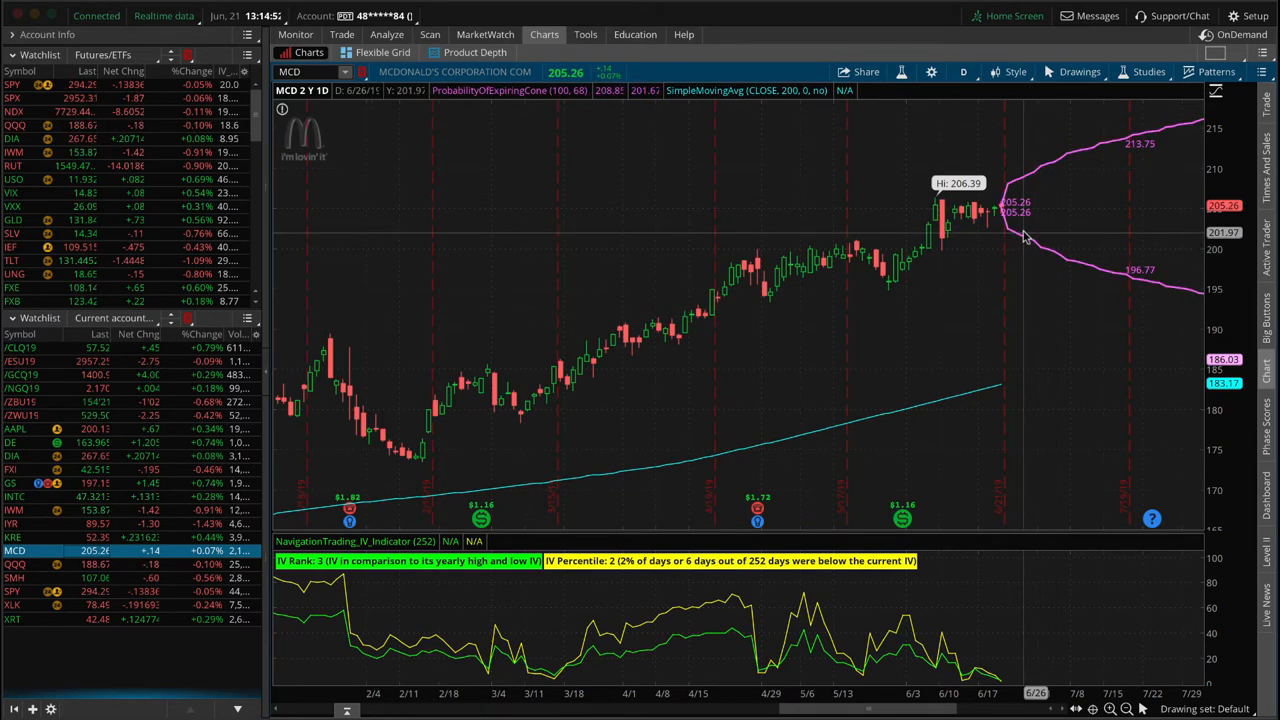
{"action": "mouse_move", "coordinate": [1005, 235]}
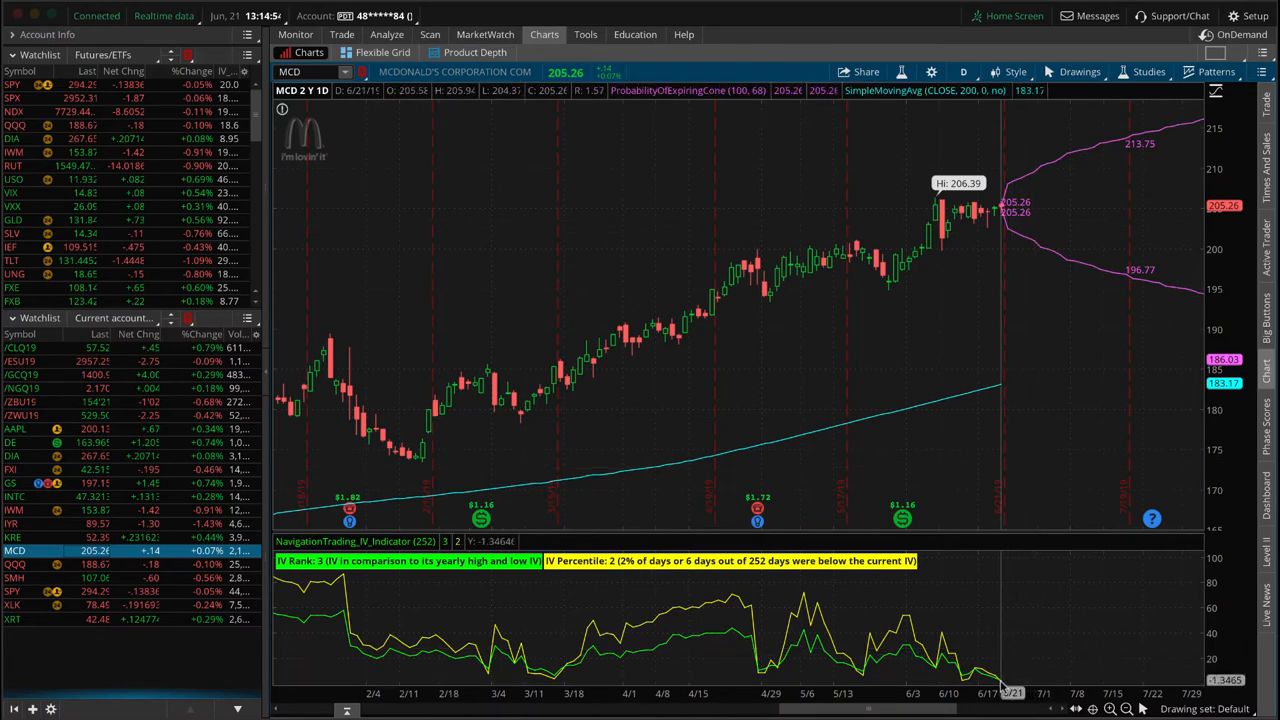
{"action": "mouse_move", "coordinate": [1037, 495]}
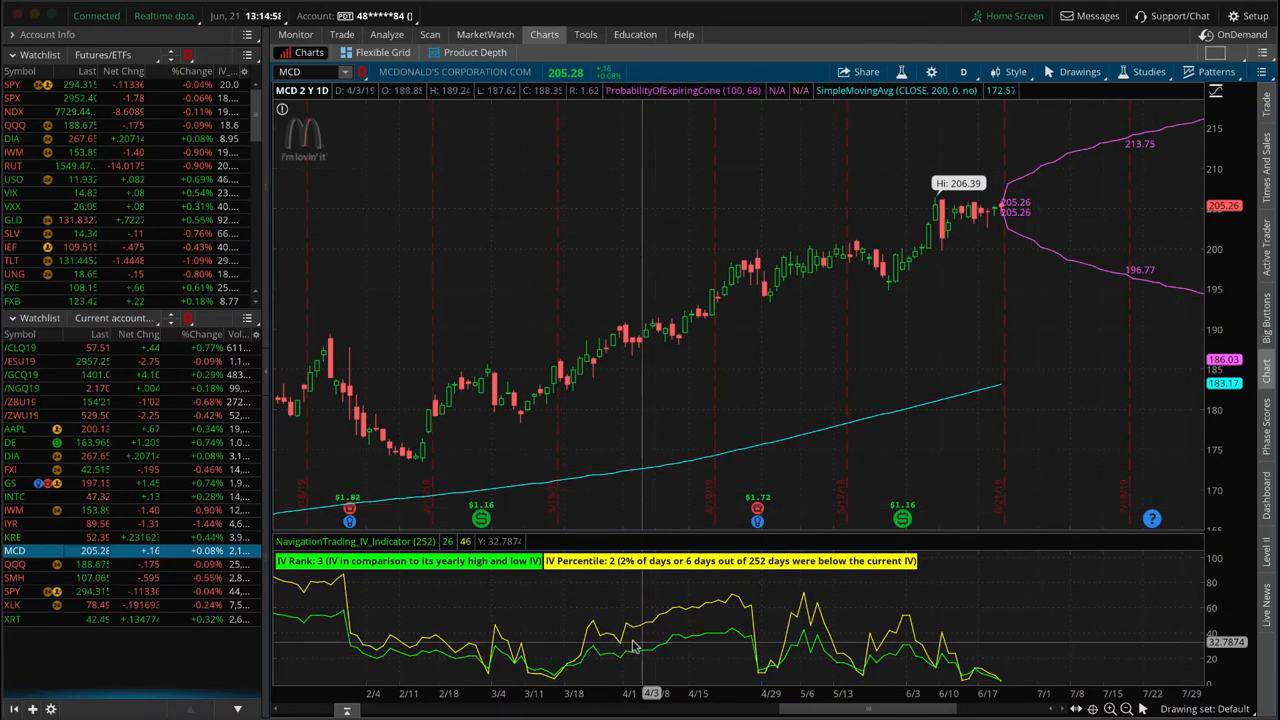
{"action": "mouse_move", "coordinate": [694, 620]}
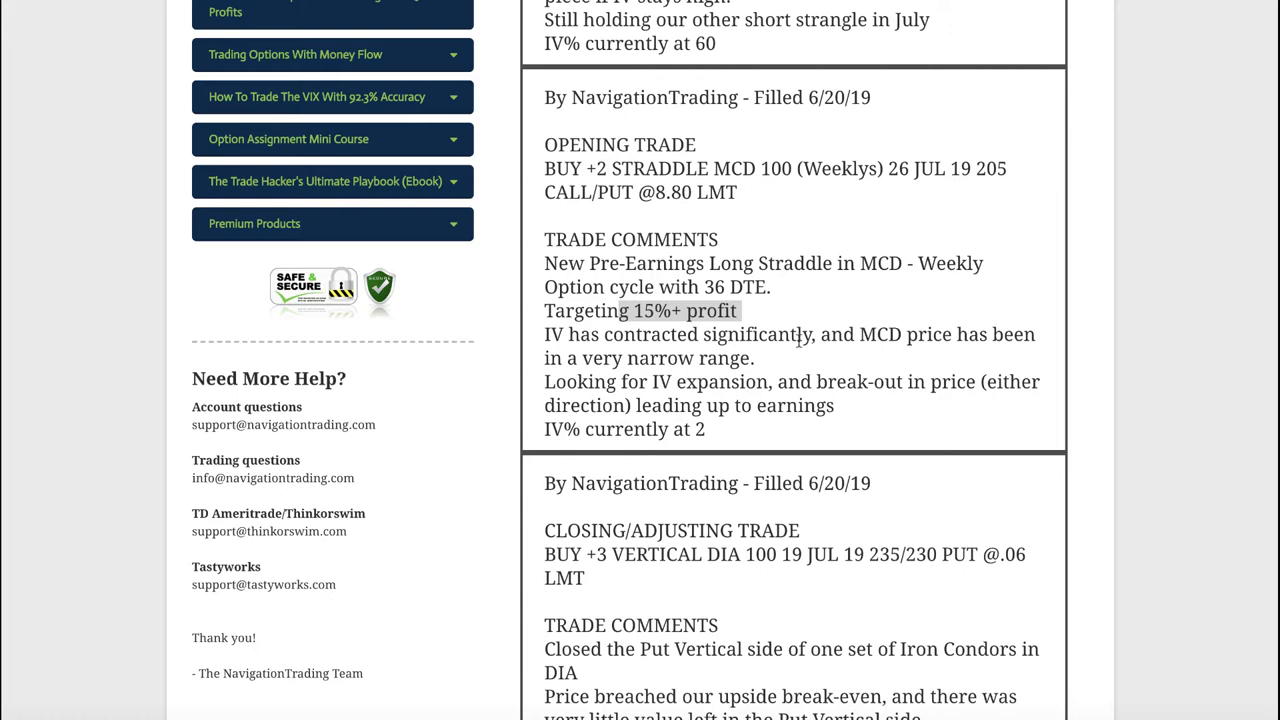
Scroll to the 6/21 SMH short strangle closing alert and highlight the SMH ticker.
{"action": "scroll", "scroll_direction": "up", "scroll_amount": 3}
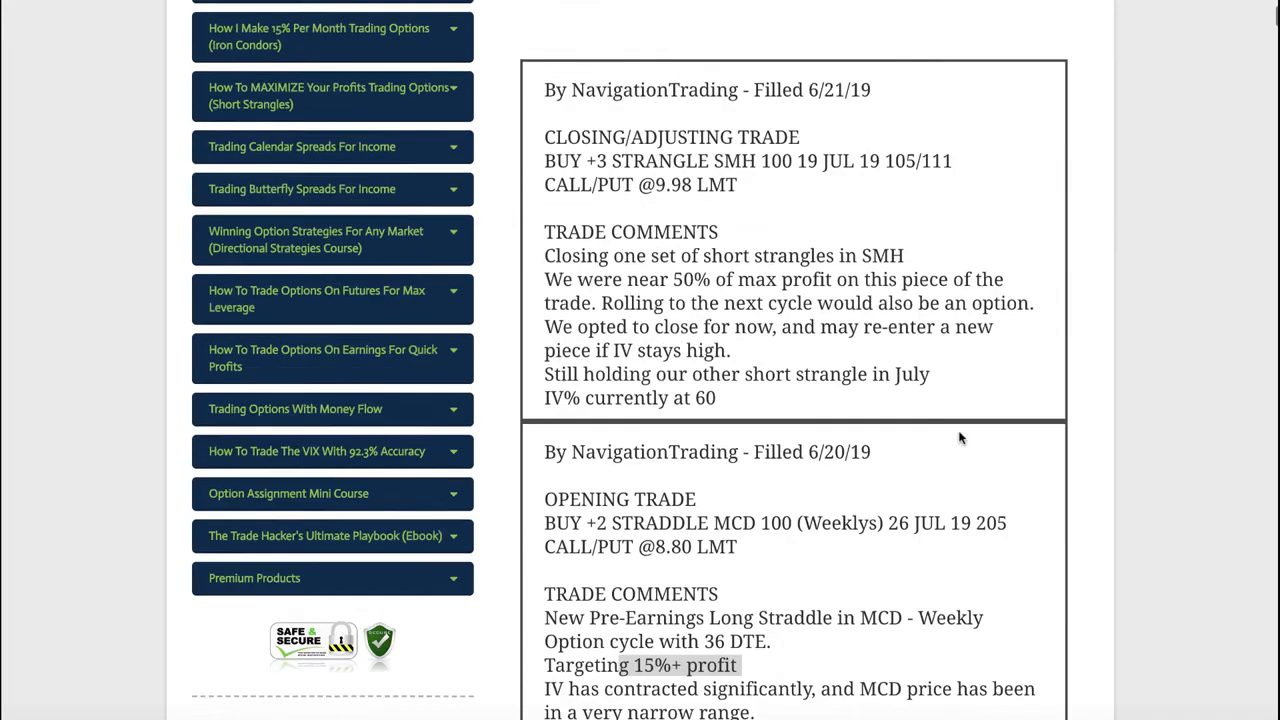
{"action": "scroll", "scroll_direction": "up", "scroll_amount": 3}
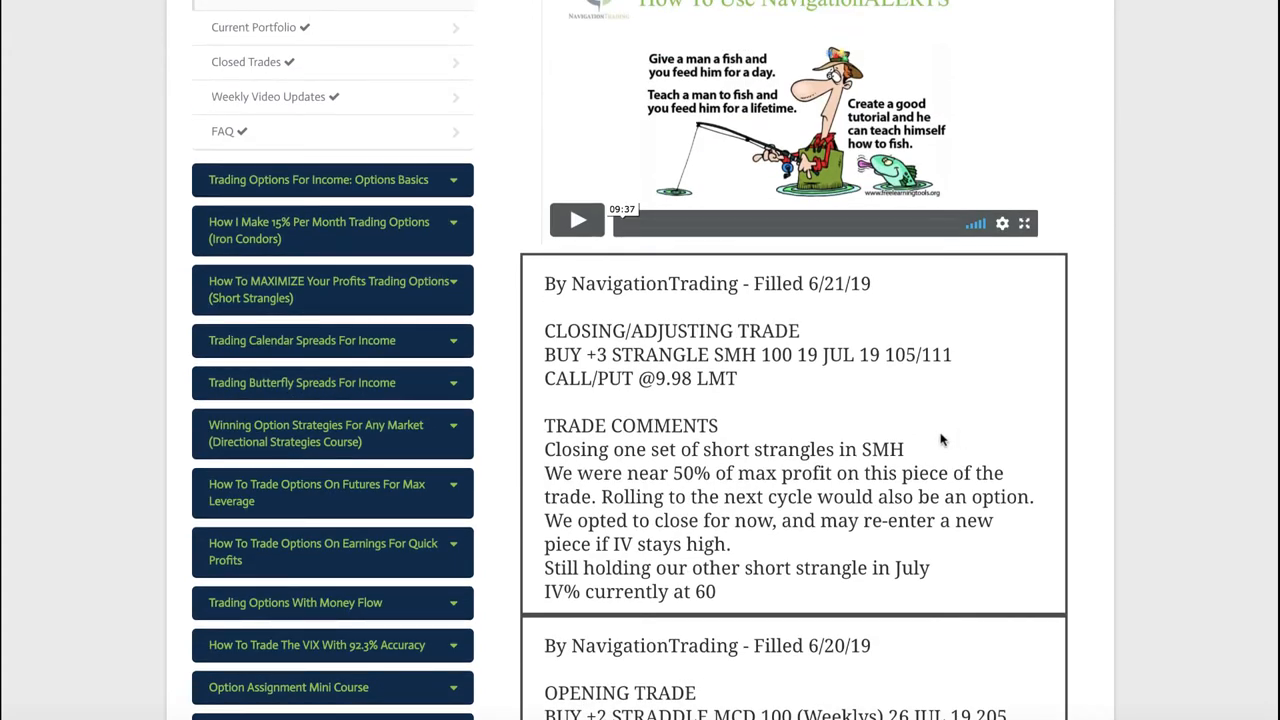
{"action": "double_click", "coordinate": [734, 354]}
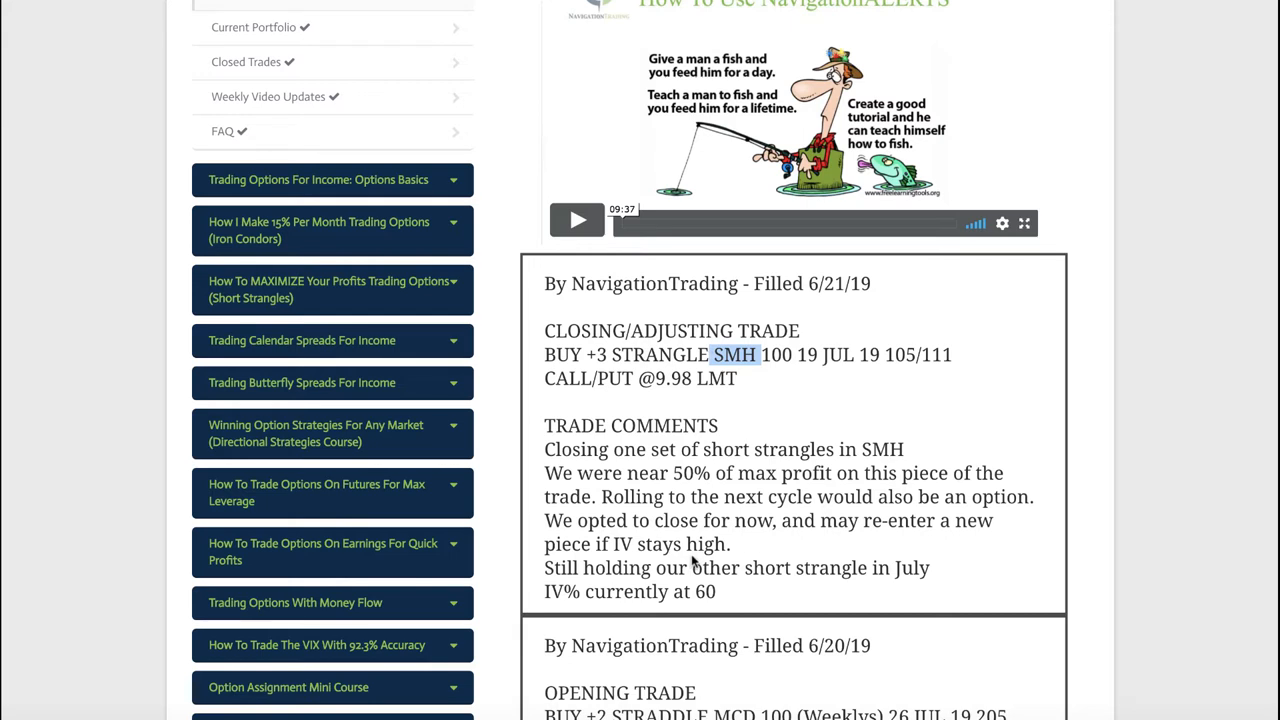
{"action": "mouse_move", "coordinate": [720, 523]}
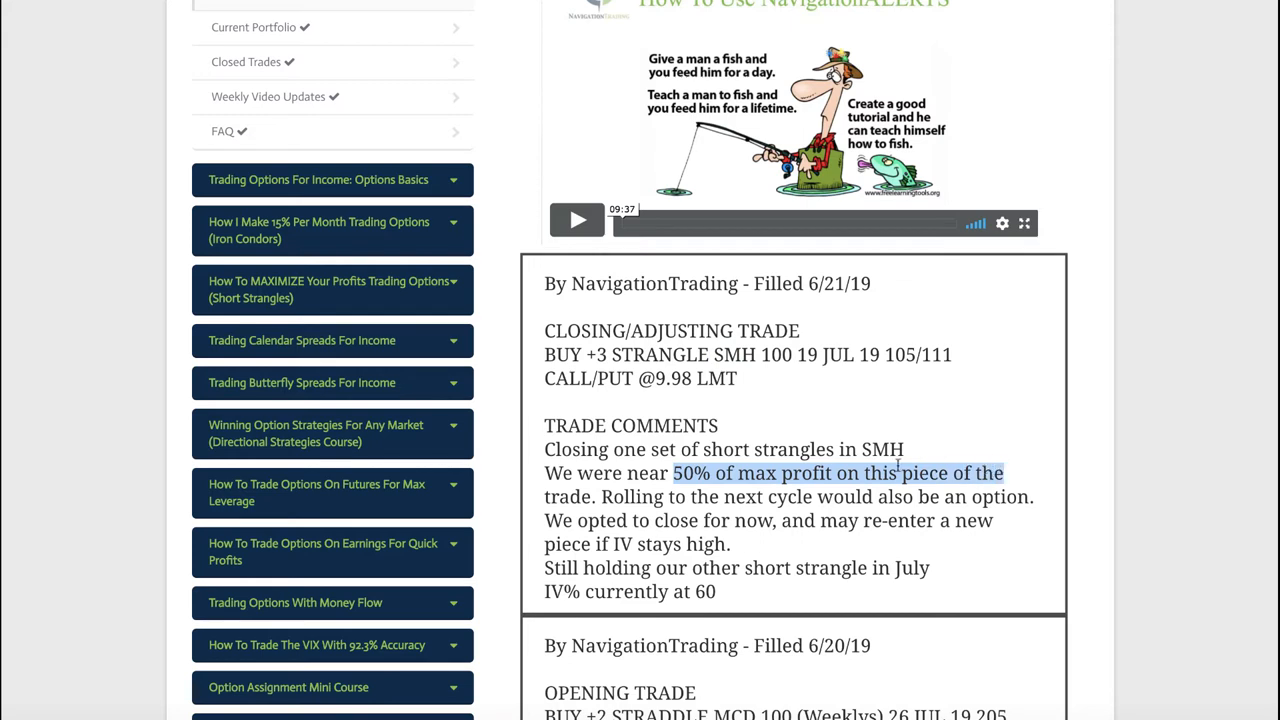
{"action": "mouse_move", "coordinate": [689, 599]}
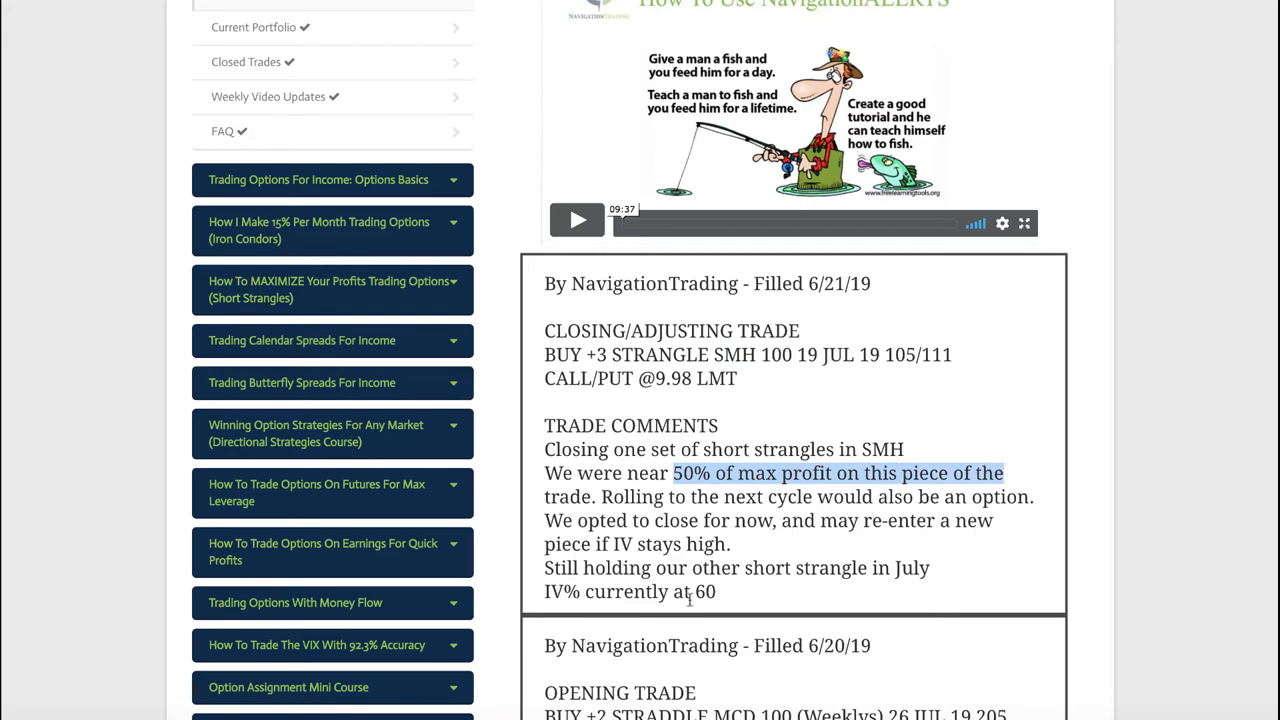
{"action": "mouse_move", "coordinate": [666, 487]}
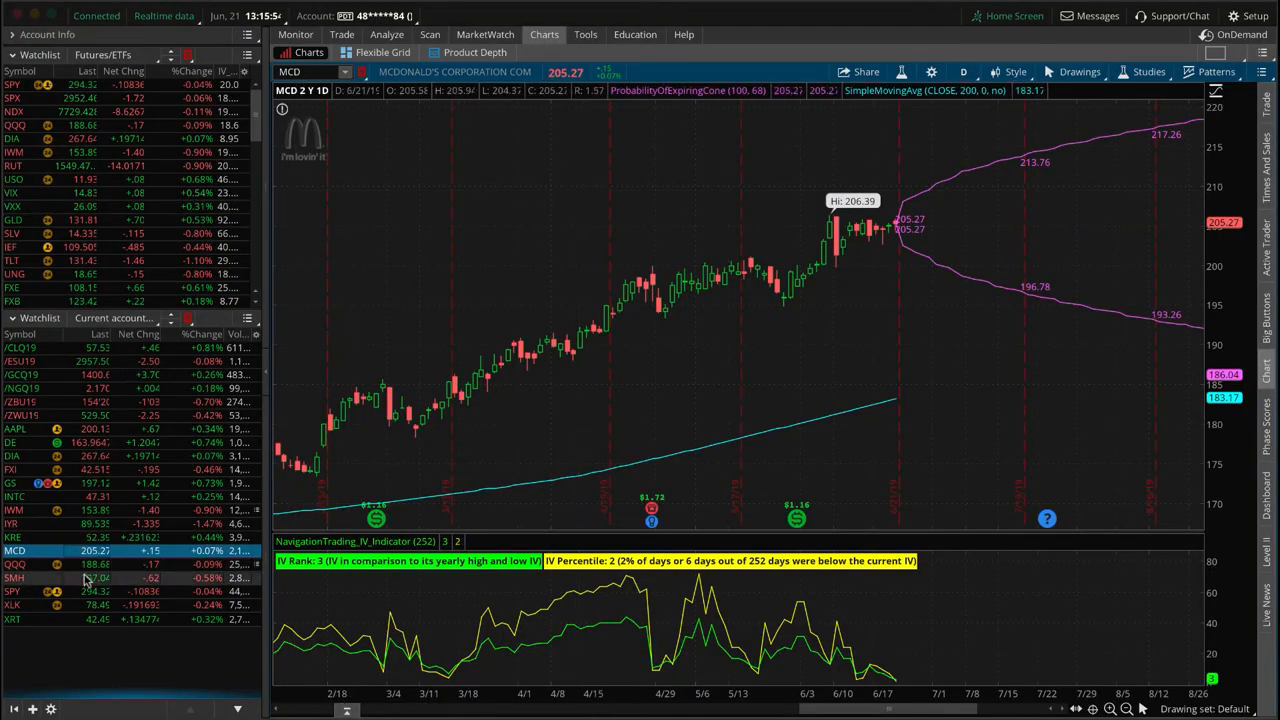
Load SMH from the watchlist and switch to its risk profile on Analyze.
{"action": "left_click", "coordinate": [14, 577]}
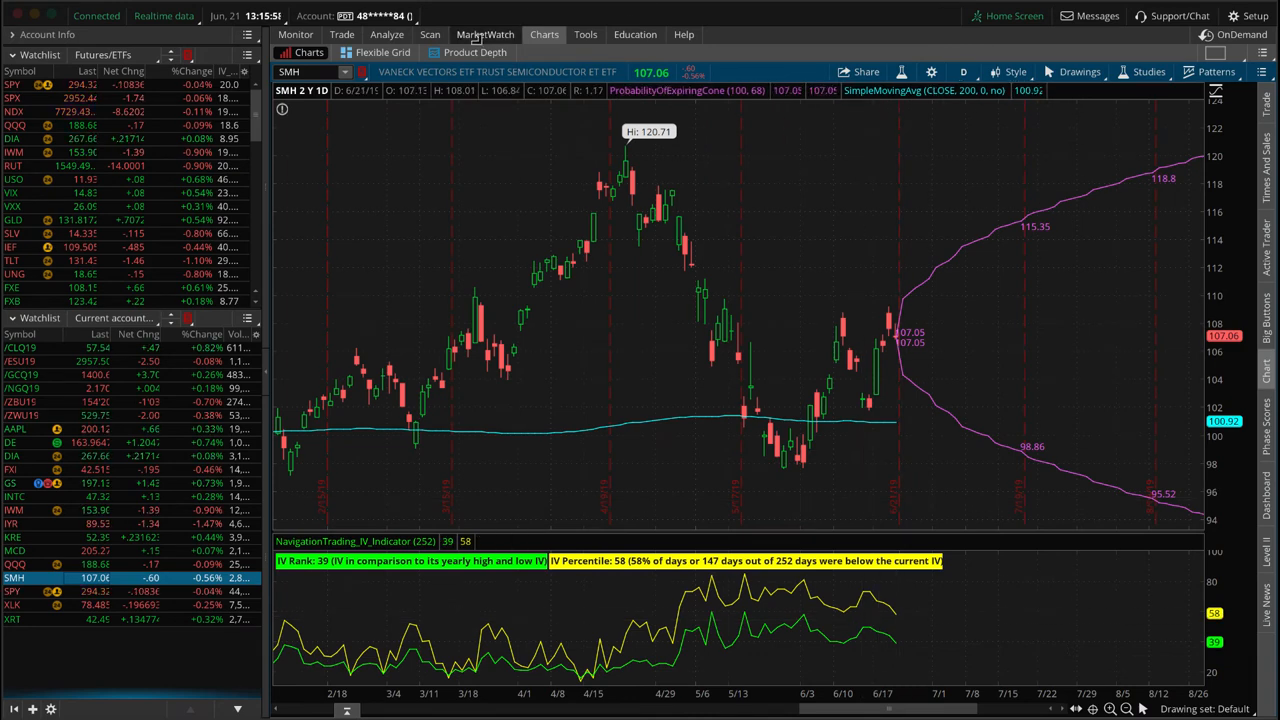
{"action": "left_click", "coordinate": [387, 34]}
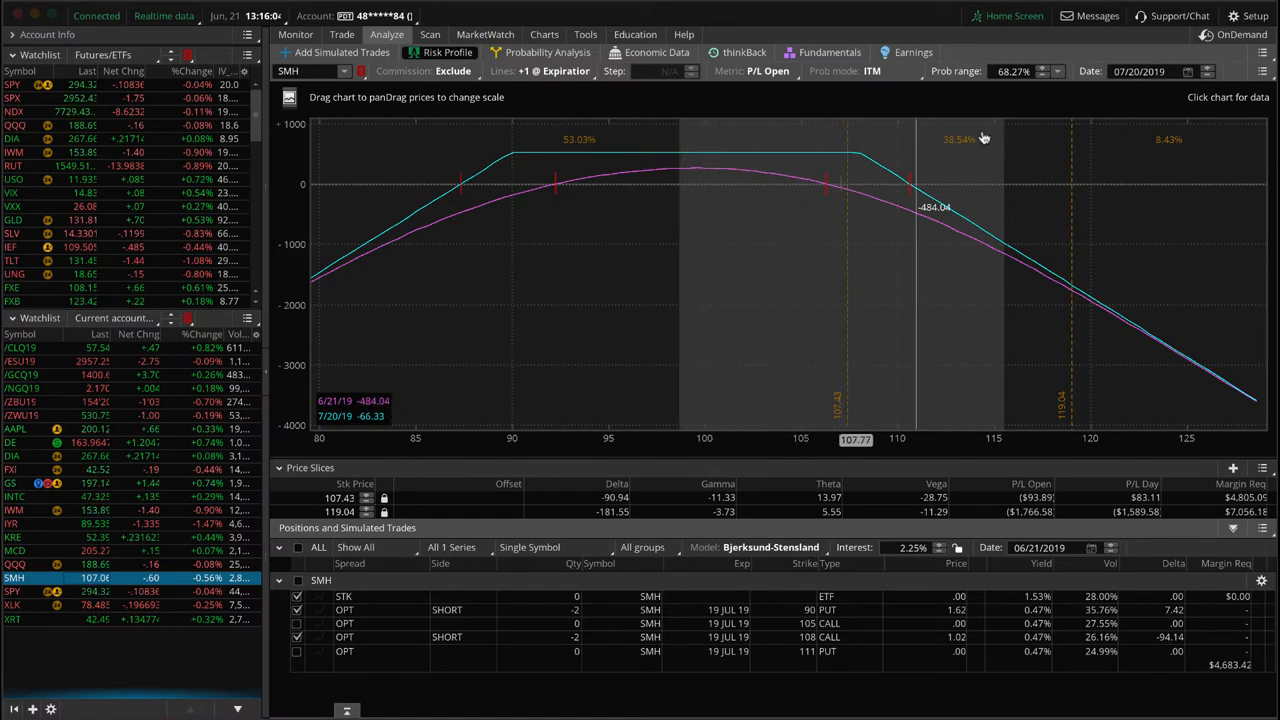
{"action": "mouse_move", "coordinate": [743, 120]}
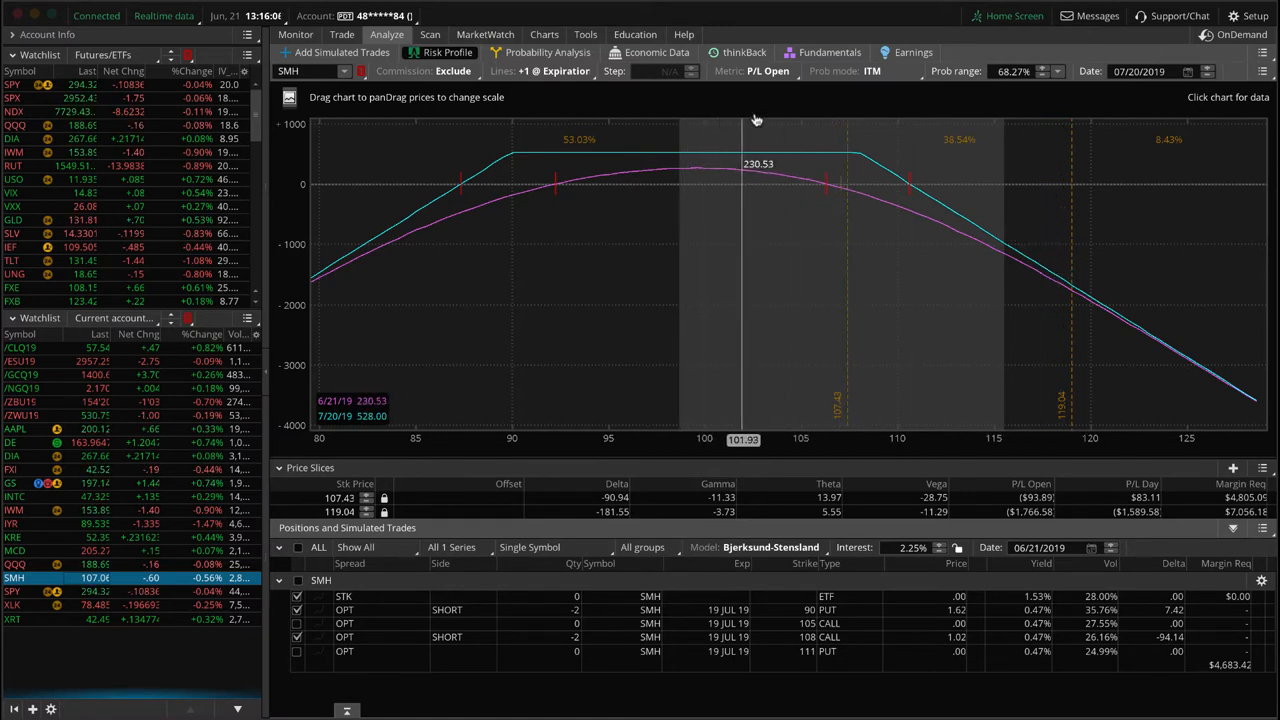
{"action": "mouse_move", "coordinate": [1085, 137]}
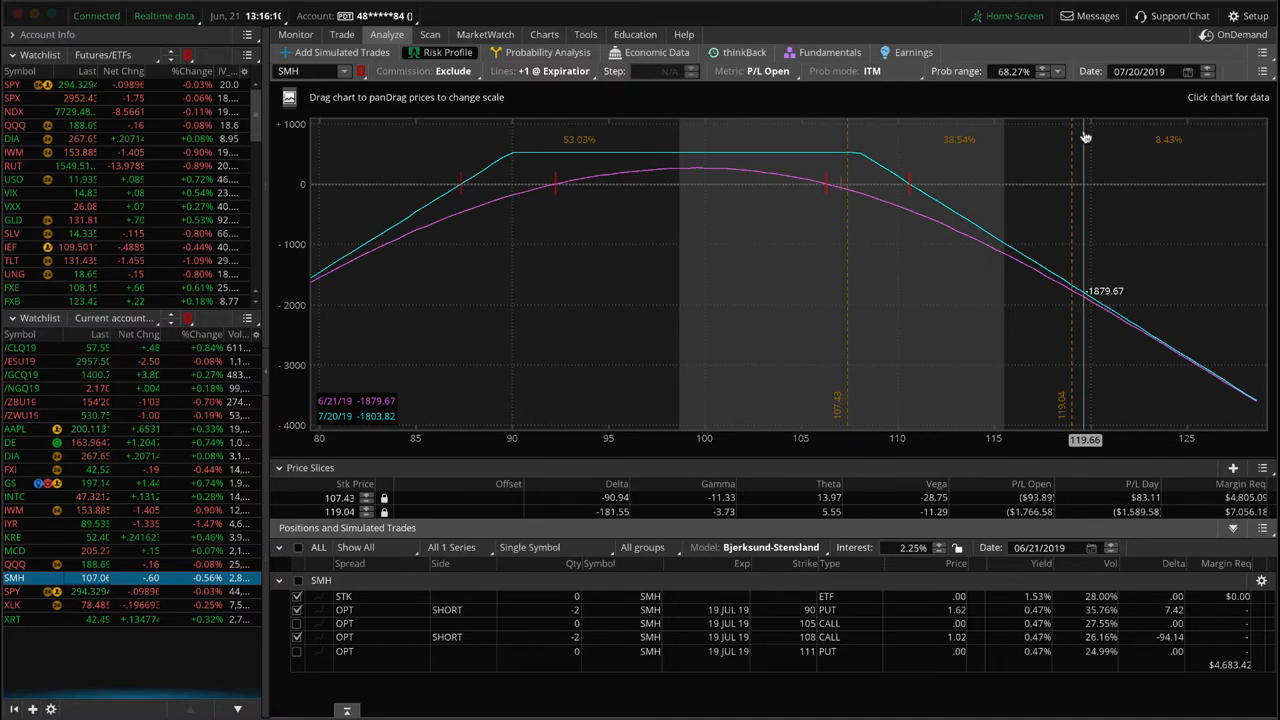
{"action": "mouse_move", "coordinate": [838, 194]}
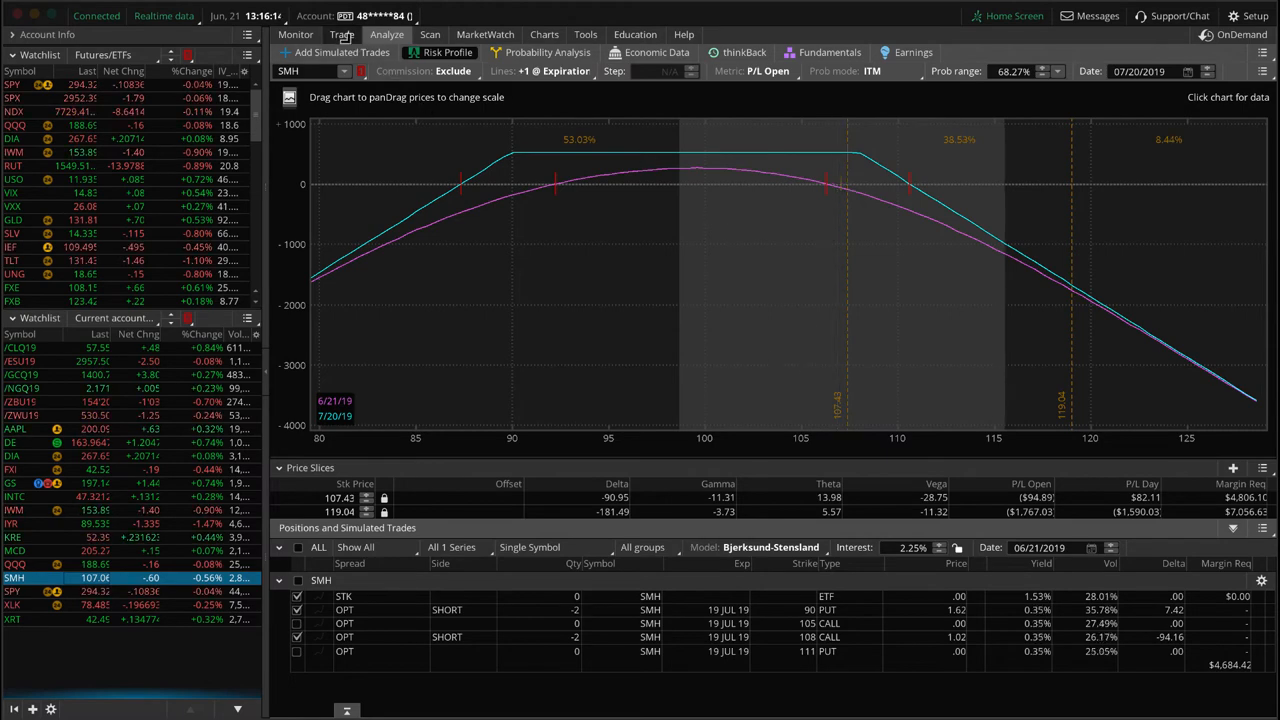
Go to the Trade tab showing positions and the filled SMH strangle close.
{"action": "left_click", "coordinate": [341, 34]}
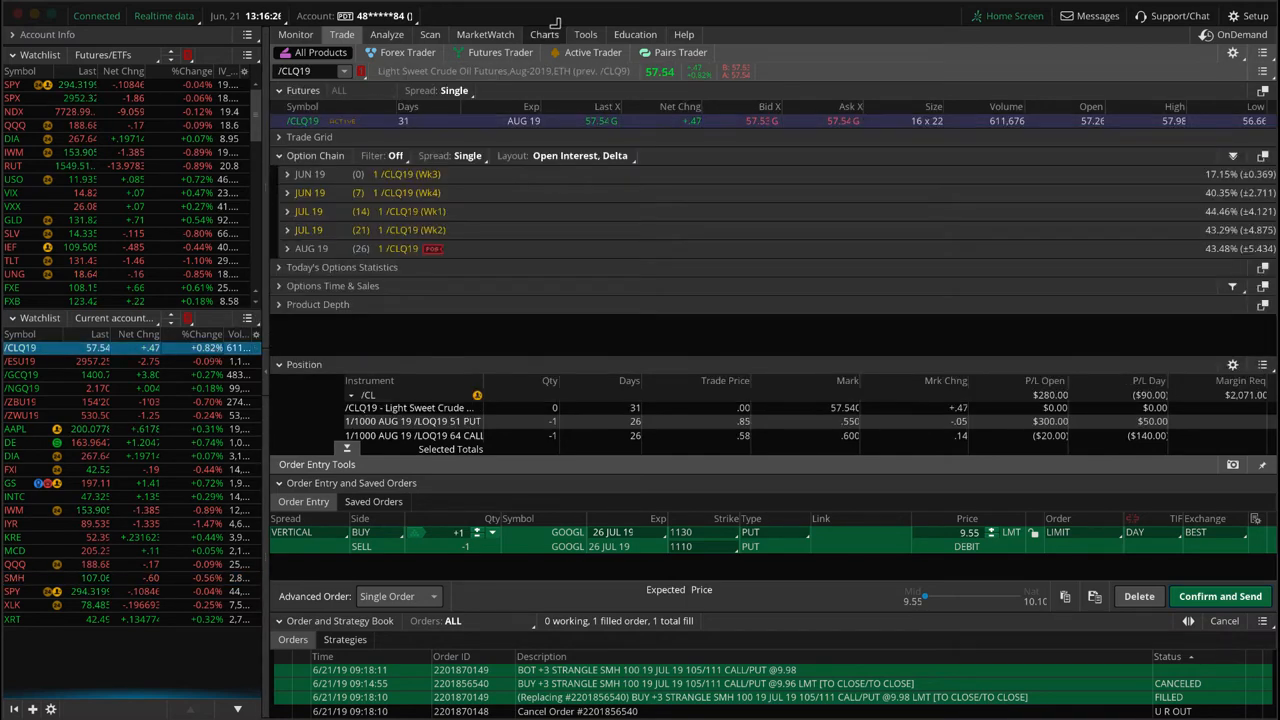
Show the /CLQ19 crude oil short strangle risk profile with short August 51 put and 64 call.
{"action": "left_click", "coordinate": [544, 33]}
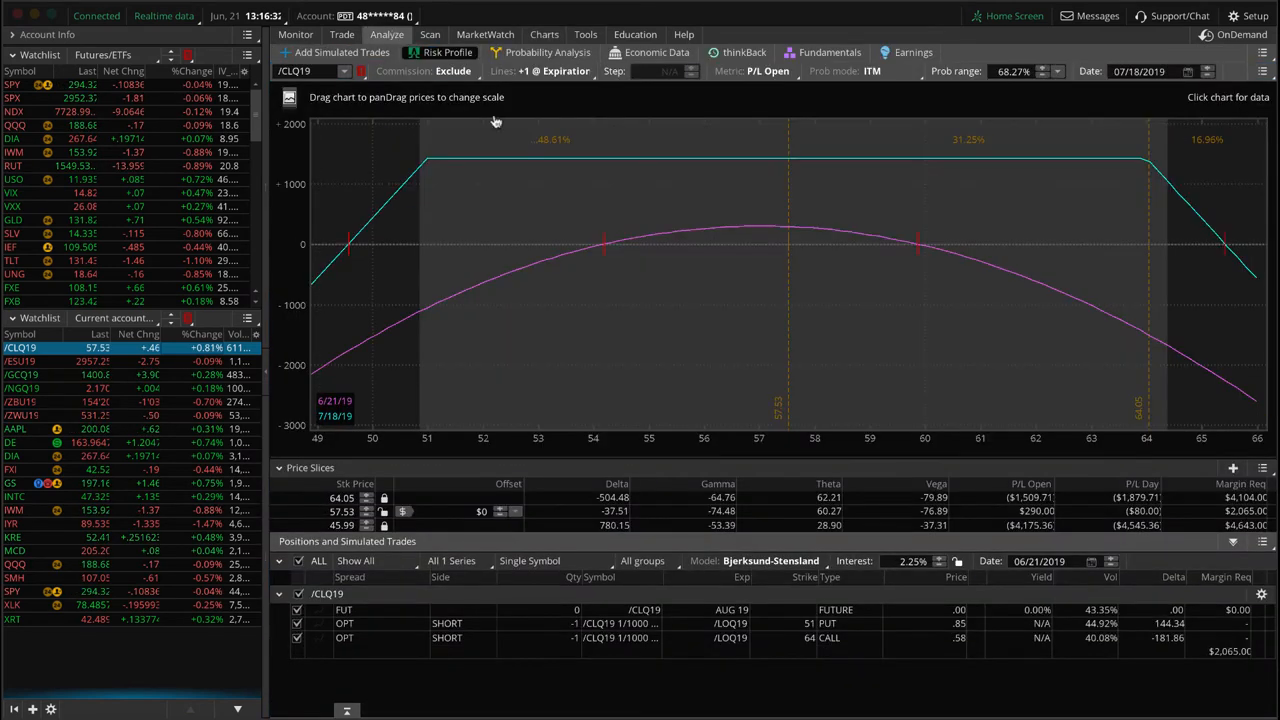
{"action": "mouse_move", "coordinate": [445, 262]}
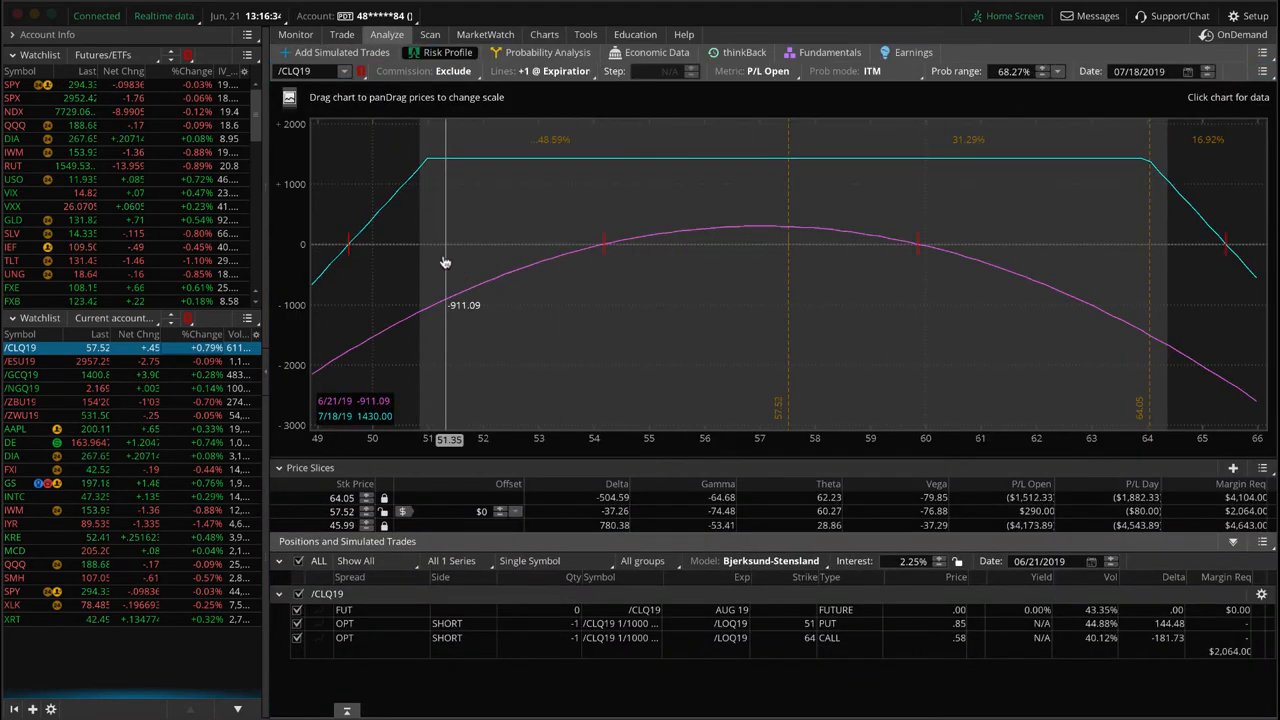
{"action": "mouse_move", "coordinate": [425, 211]}
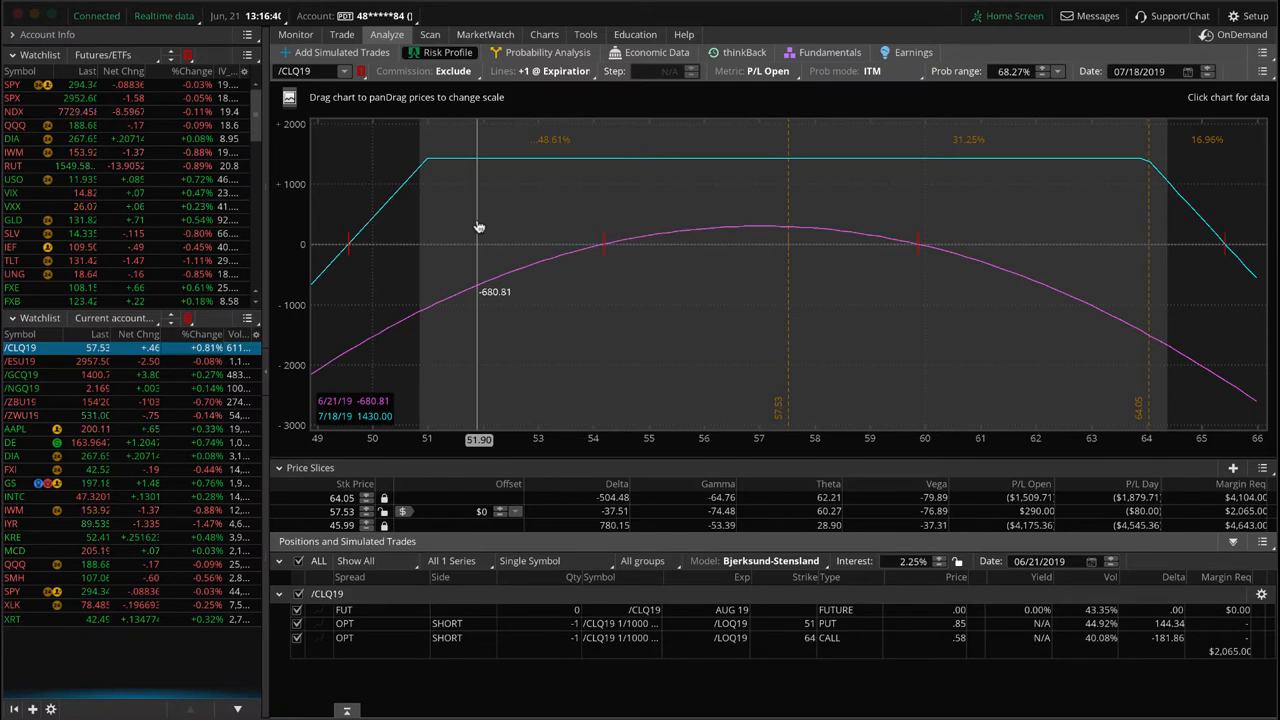
{"action": "mouse_move", "coordinate": [787, 255]}
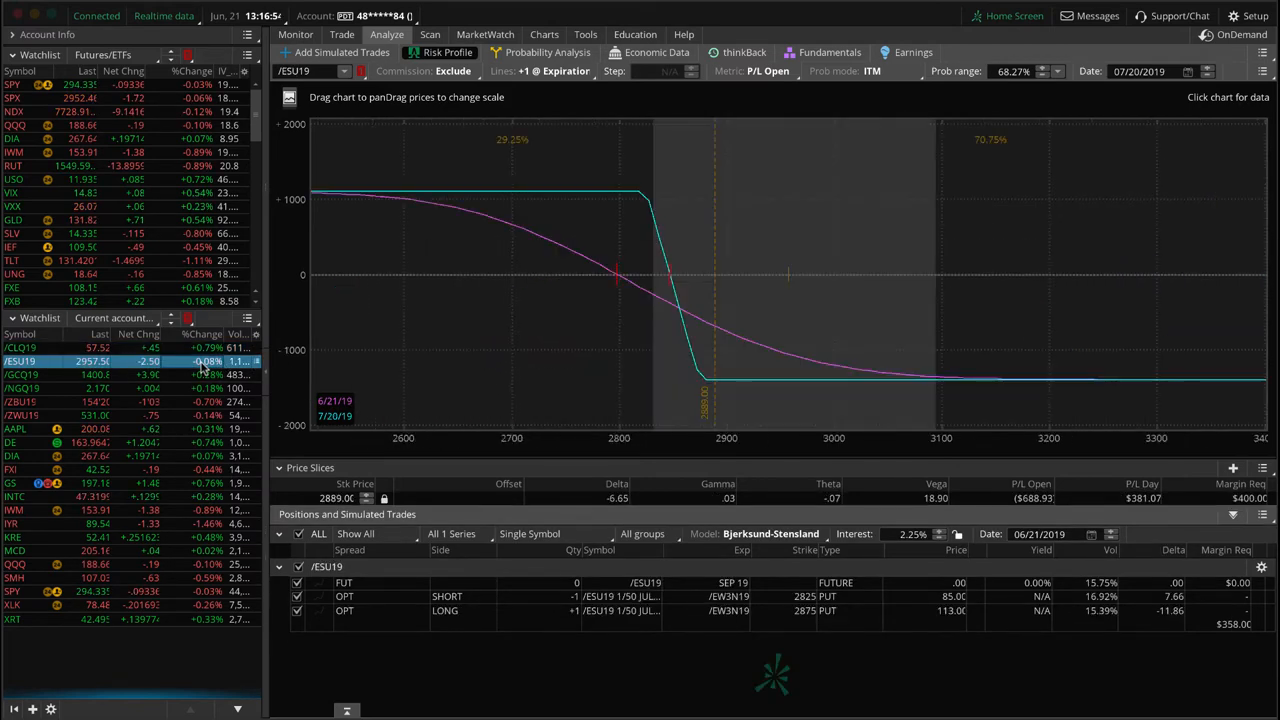
{"action": "mouse_move", "coordinate": [727, 288]}
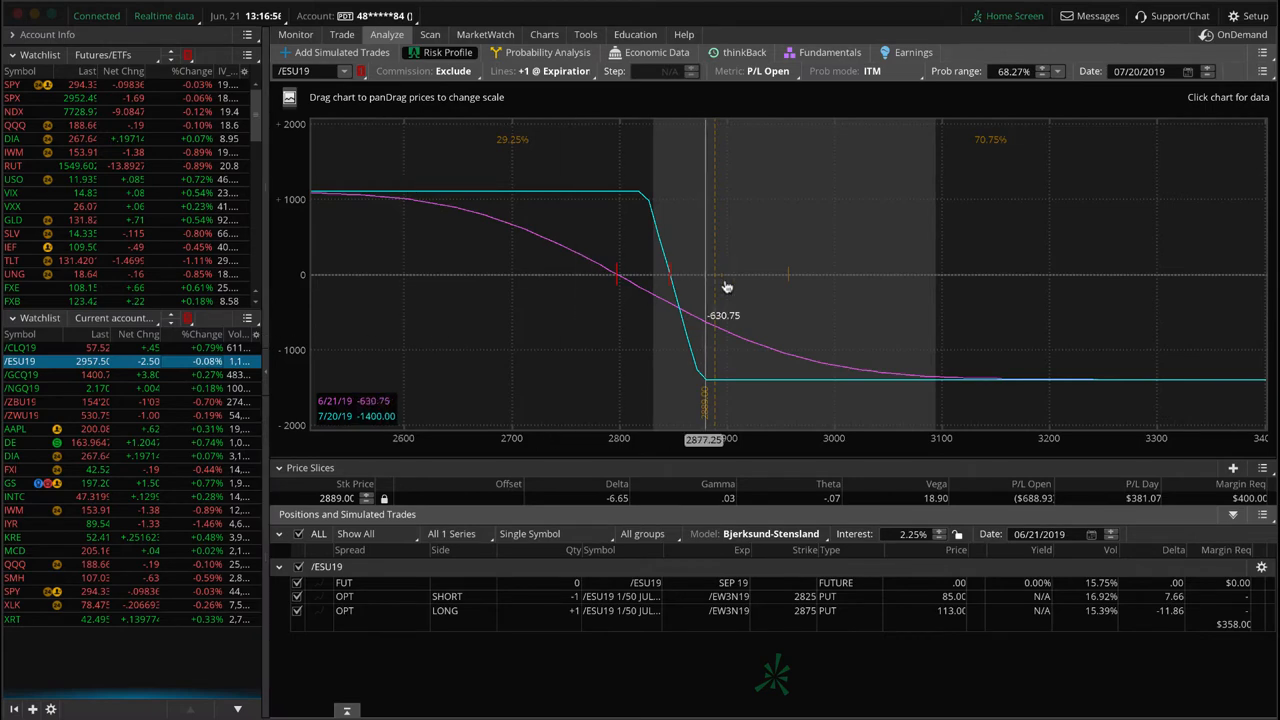
{"action": "mouse_move", "coordinate": [602, 277]}
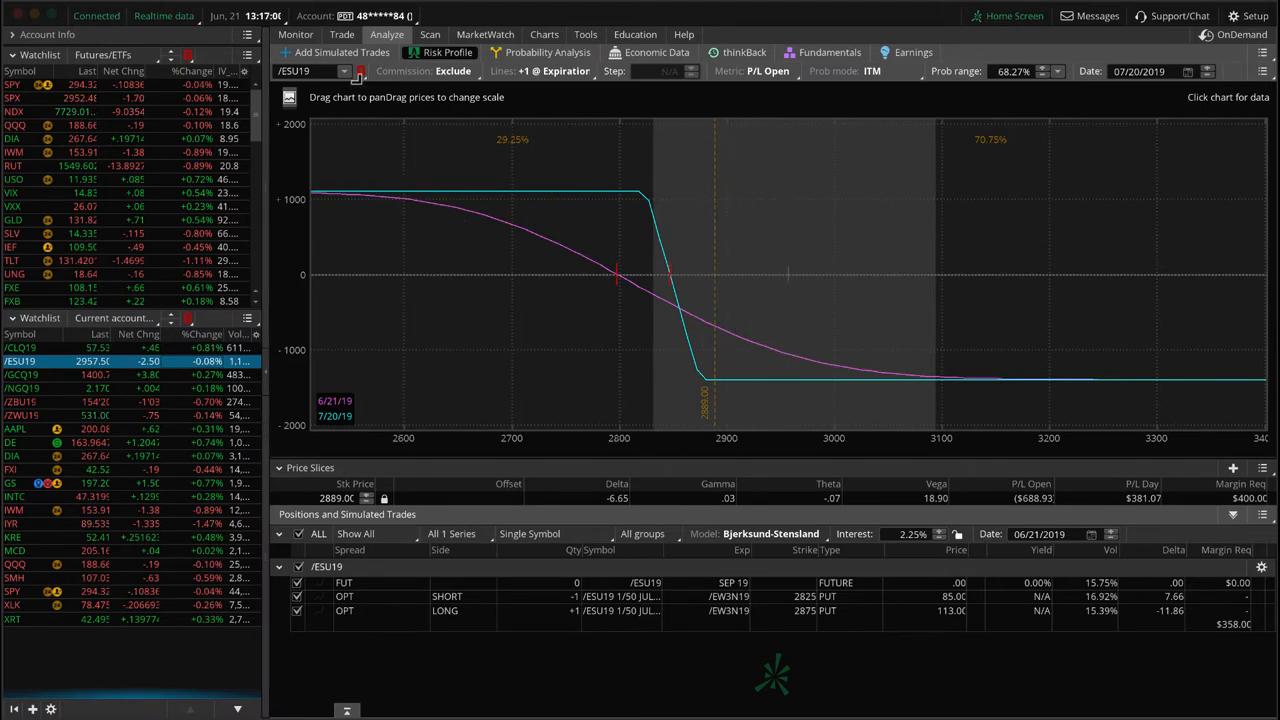
Switch tabs while reviewing the /ESU19 put spread and /GCQ19 gold positions.
{"action": "left_click", "coordinate": [341, 34]}
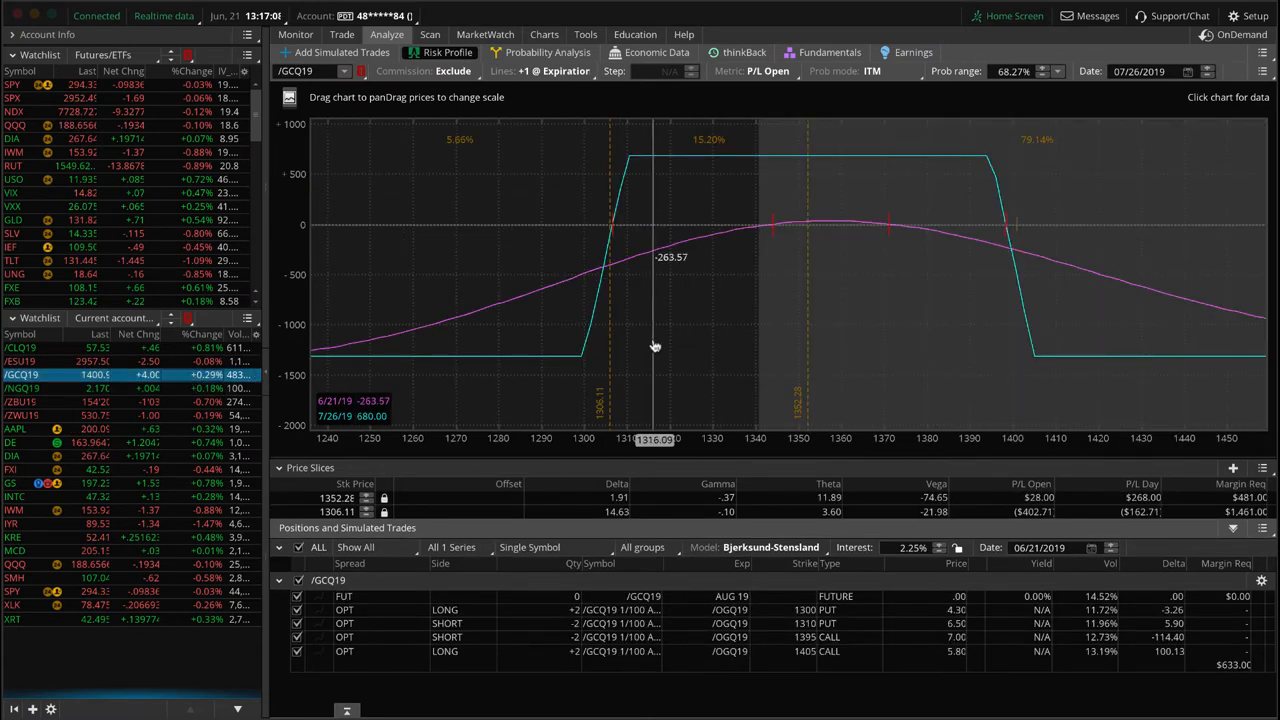
{"action": "mouse_move", "coordinate": [895, 480]}
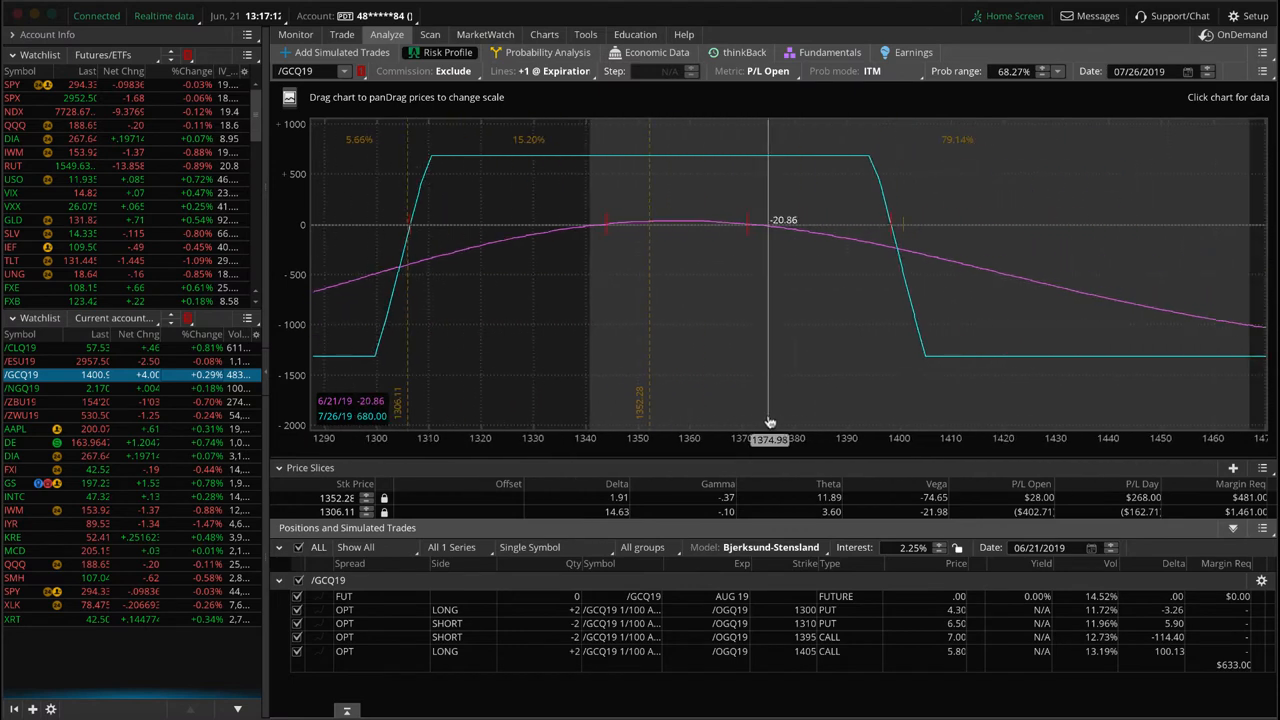
{"action": "mouse_move", "coordinate": [473, 668]}
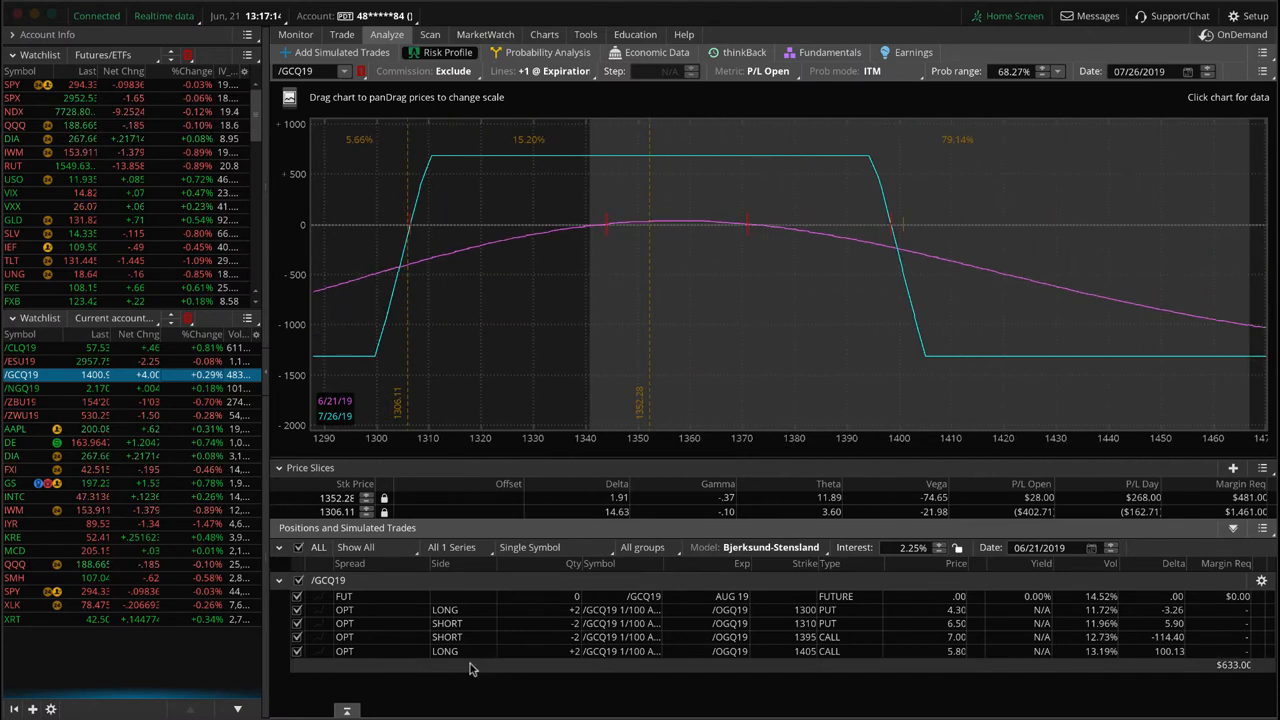
{"action": "mouse_move", "coordinate": [449, 669]}
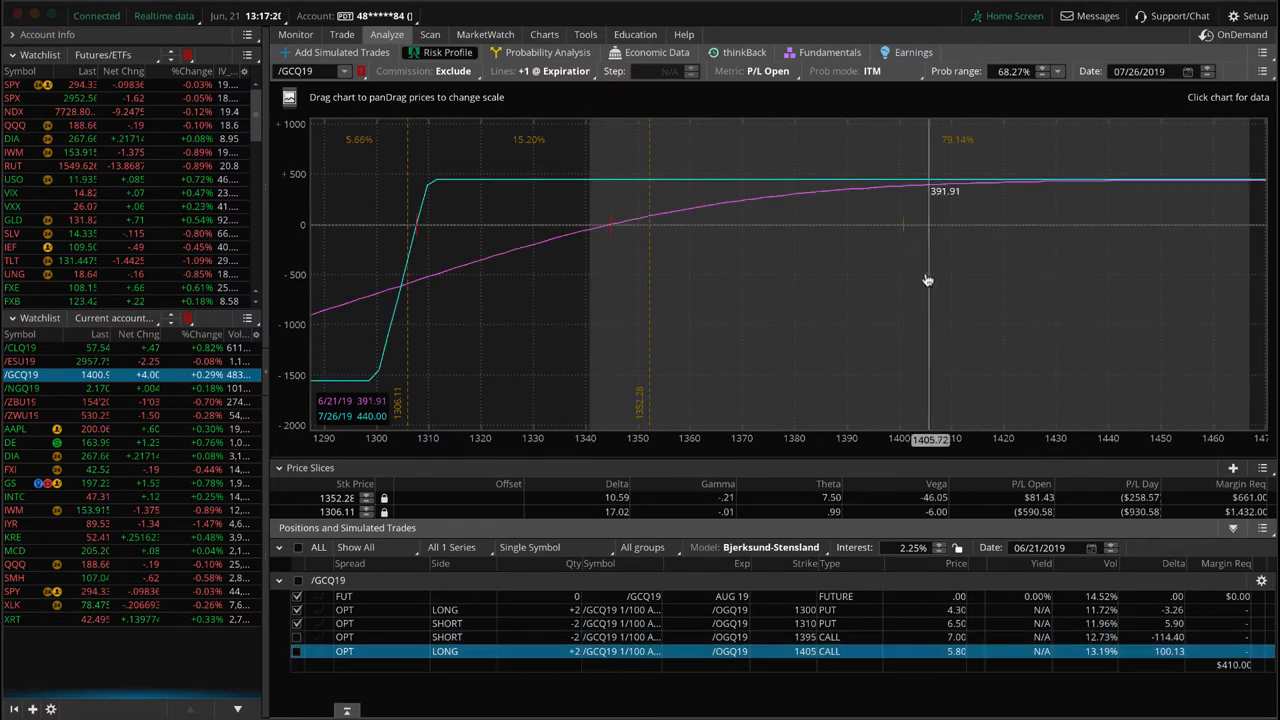
{"action": "mouse_move", "coordinate": [903, 247]}
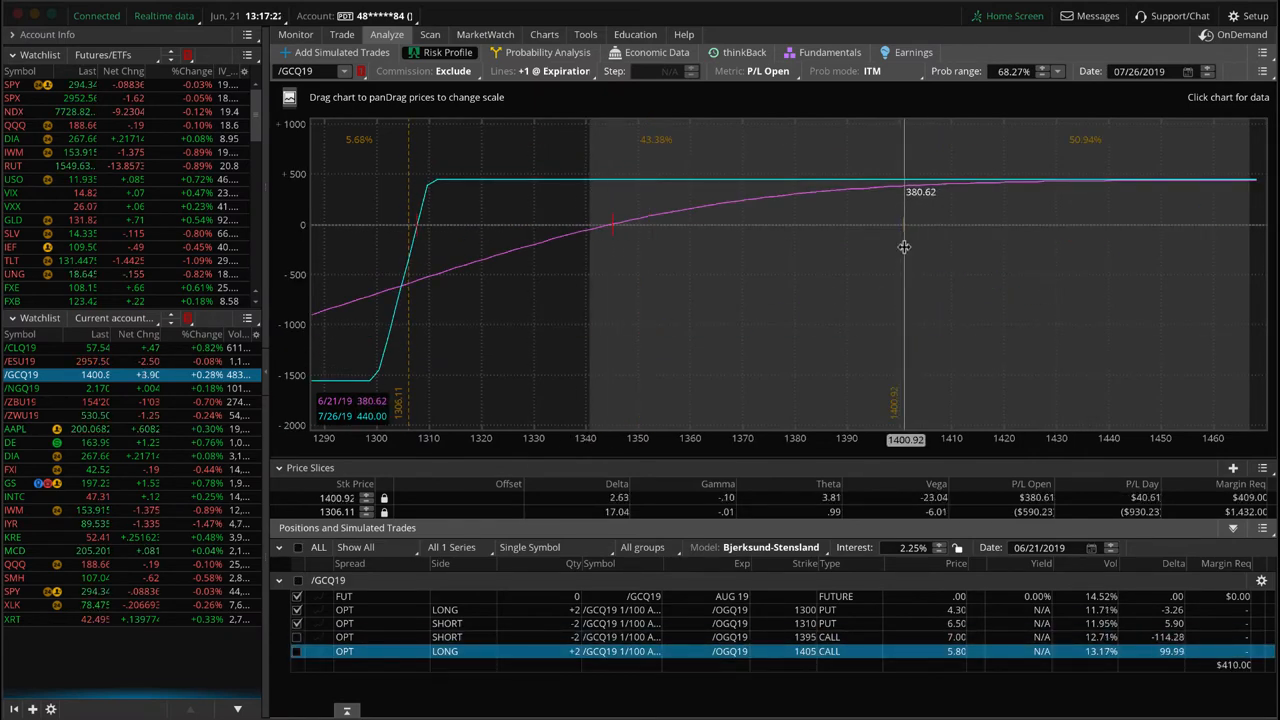
{"action": "mouse_move", "coordinate": [903, 203]}
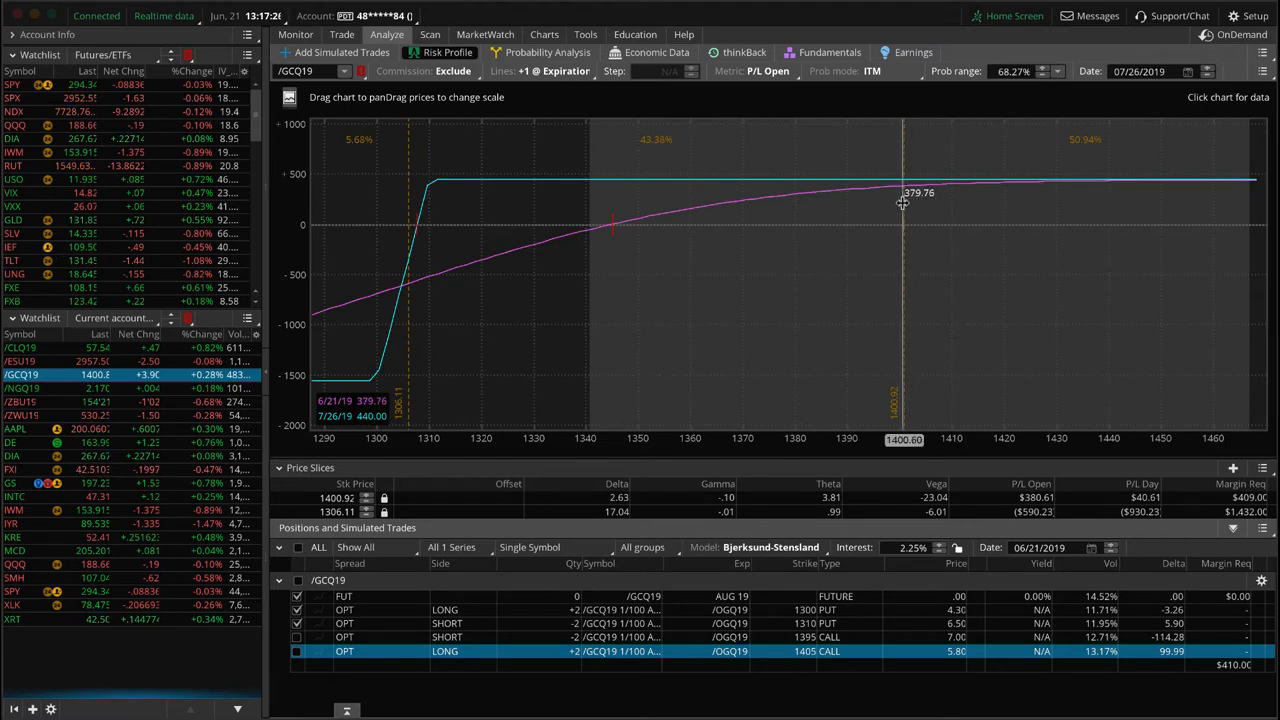
{"action": "mouse_move", "coordinate": [685, 215]}
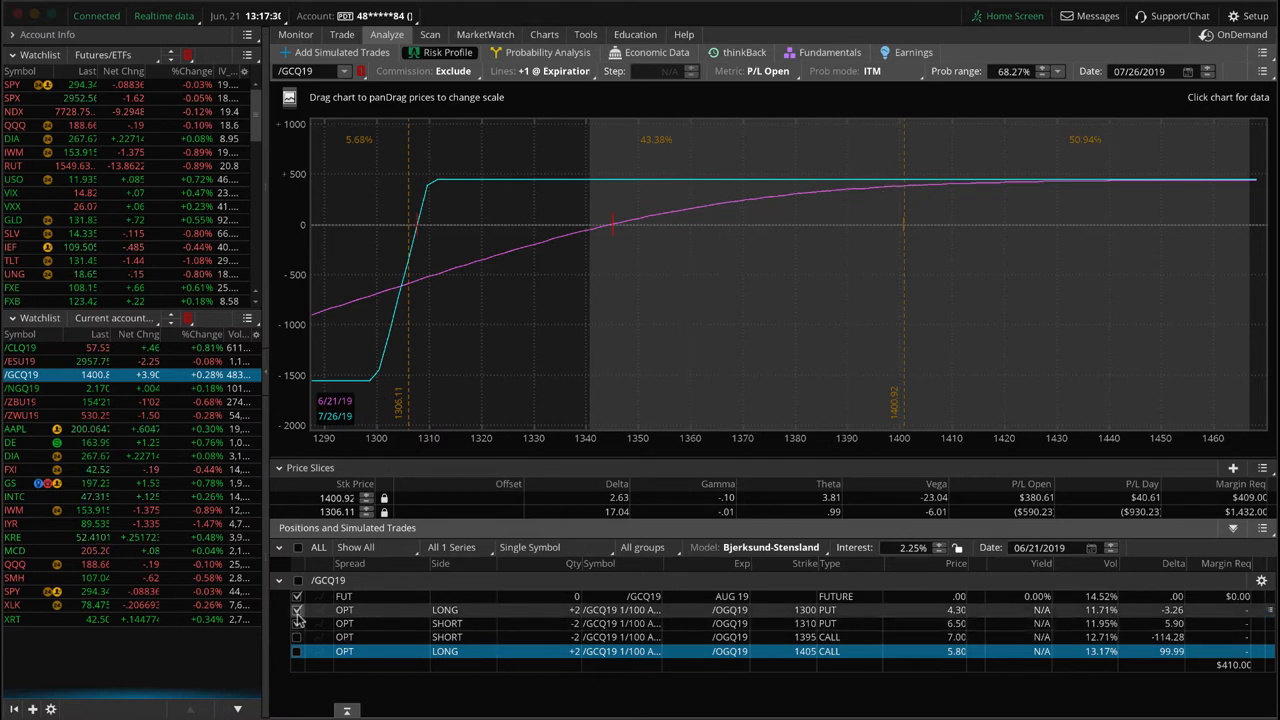
Exclude the long 1300 put leg from the /GCQ19 gold iron condor profile and compare.
{"action": "left_click", "coordinate": [297, 651]}
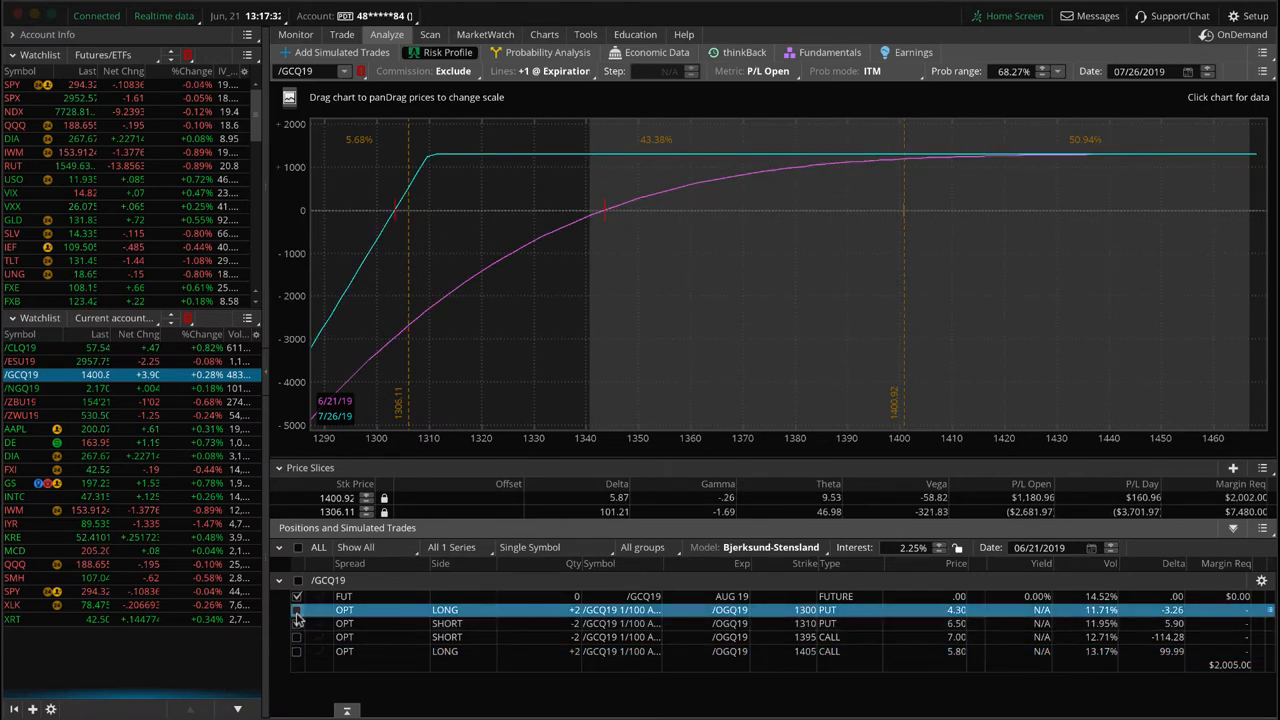
{"action": "left_click", "coordinate": [297, 609]}
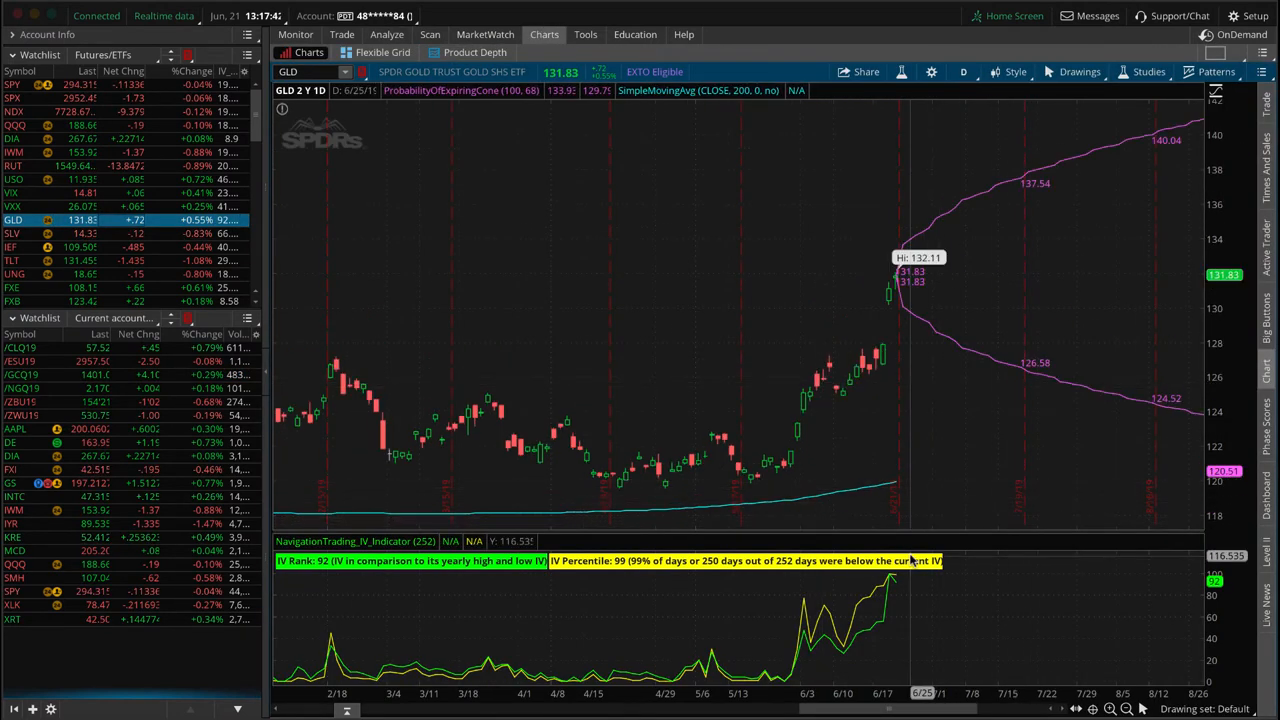
{"action": "mouse_move", "coordinate": [912, 322]}
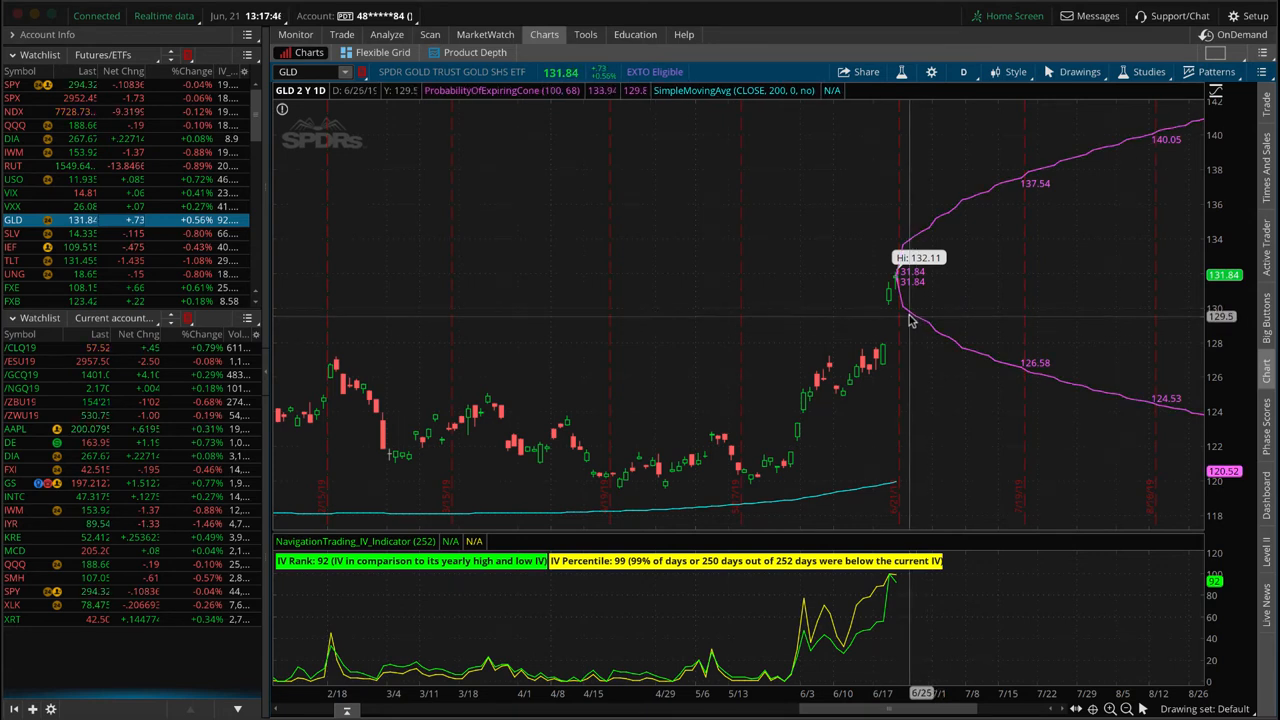
{"action": "mouse_move", "coordinate": [443, 278]}
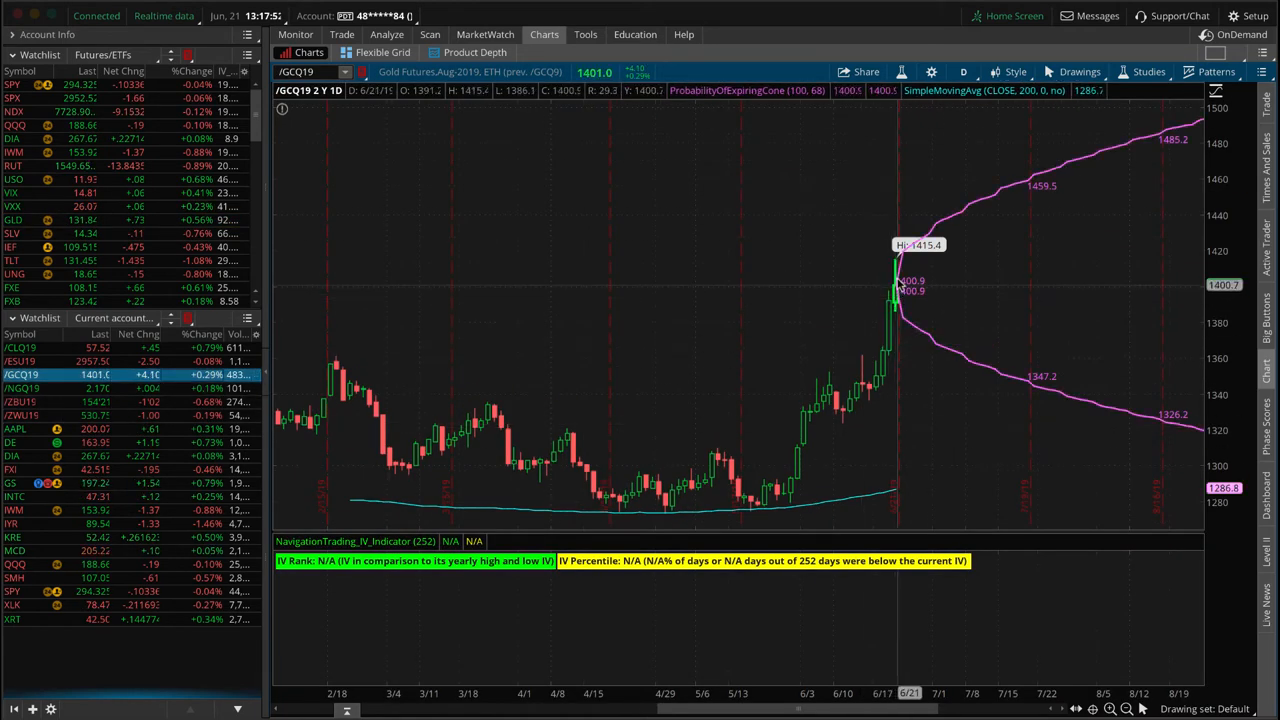
{"action": "mouse_move", "coordinate": [898, 278]}
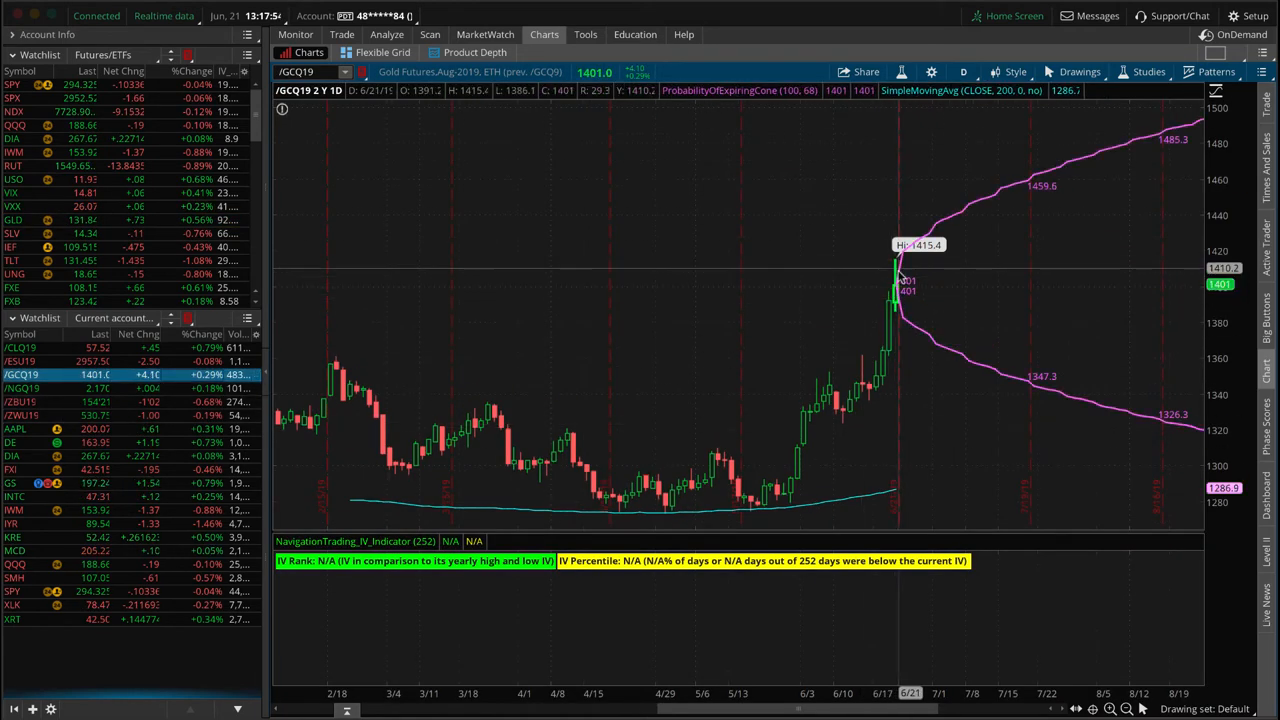
{"action": "mouse_move", "coordinate": [898, 290]}
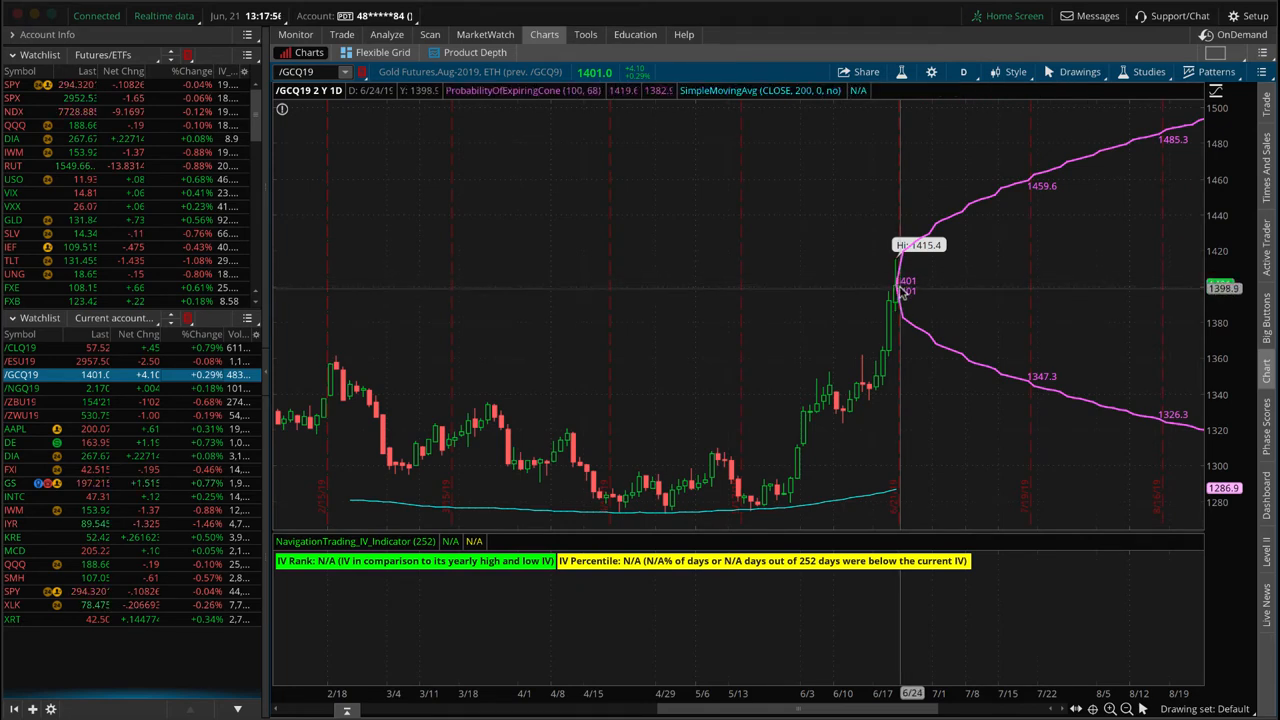
{"action": "mouse_move", "coordinate": [925, 357]}
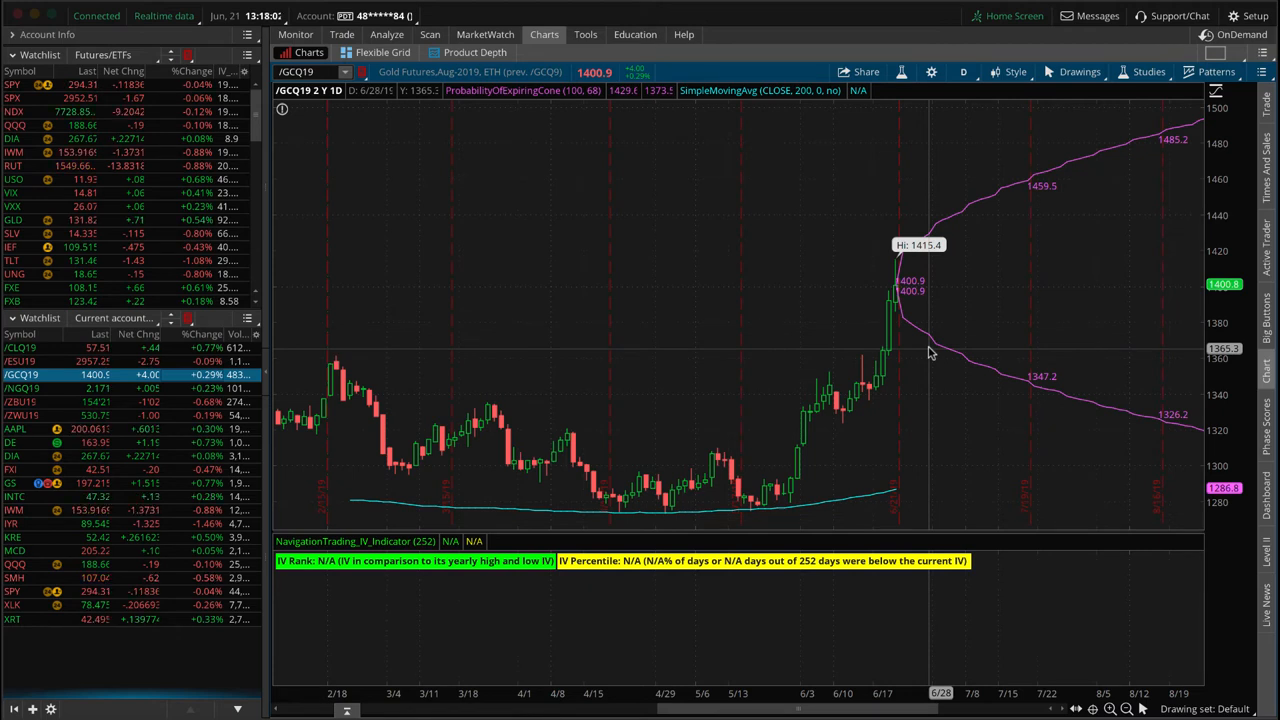
{"action": "mouse_move", "coordinate": [393, 388]}
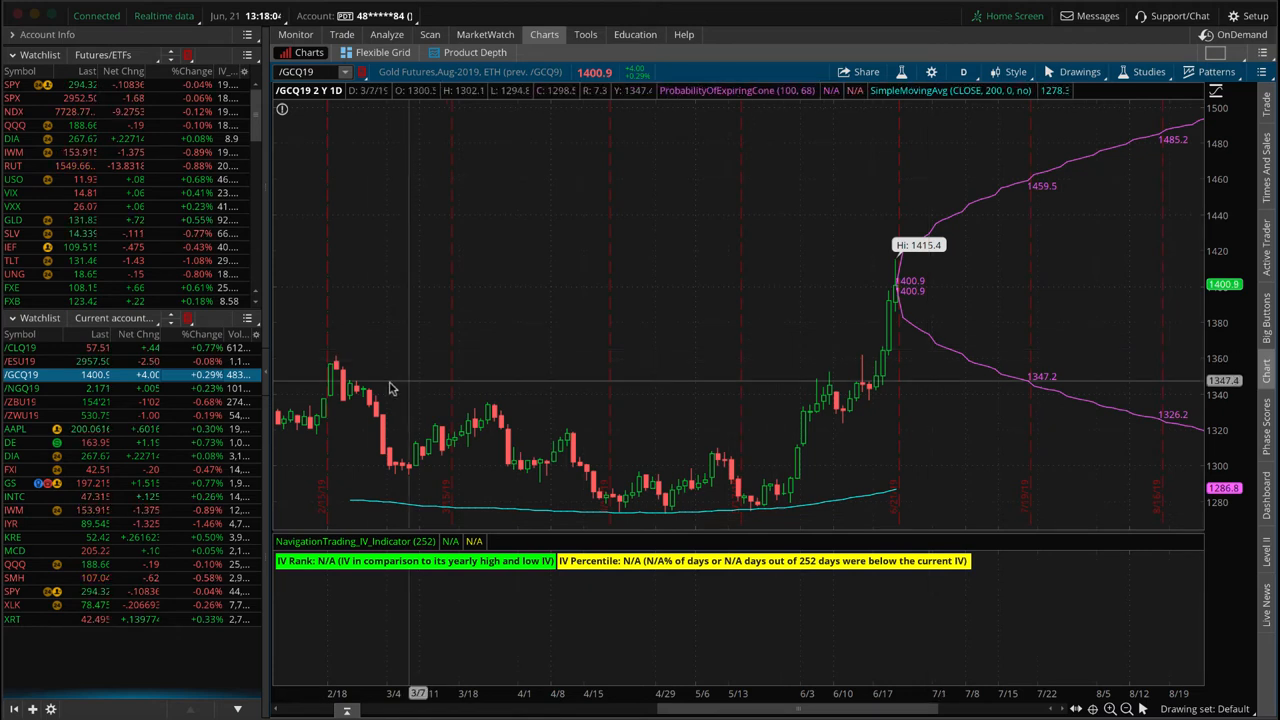
Chart /NGQ19 natural gas, then show its risk profile with the short August option legs.
{"action": "left_click", "coordinate": [22, 388]}
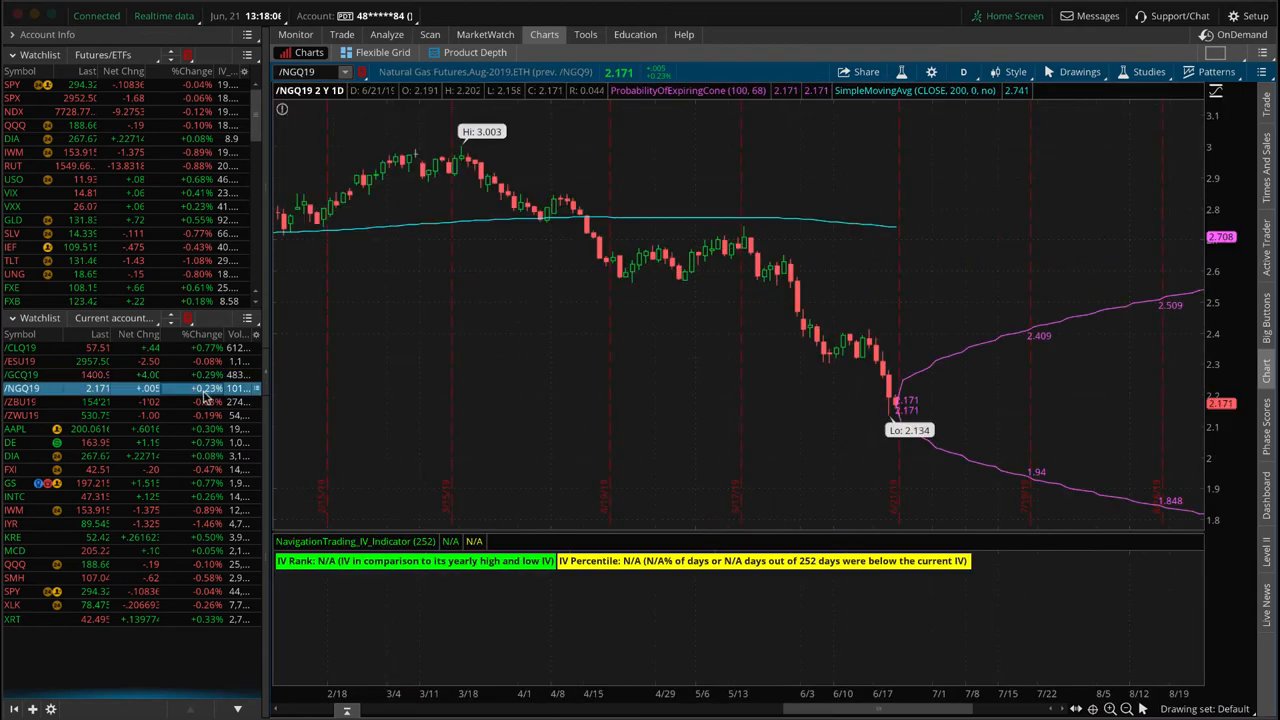
{"action": "mouse_move", "coordinate": [900, 410]}
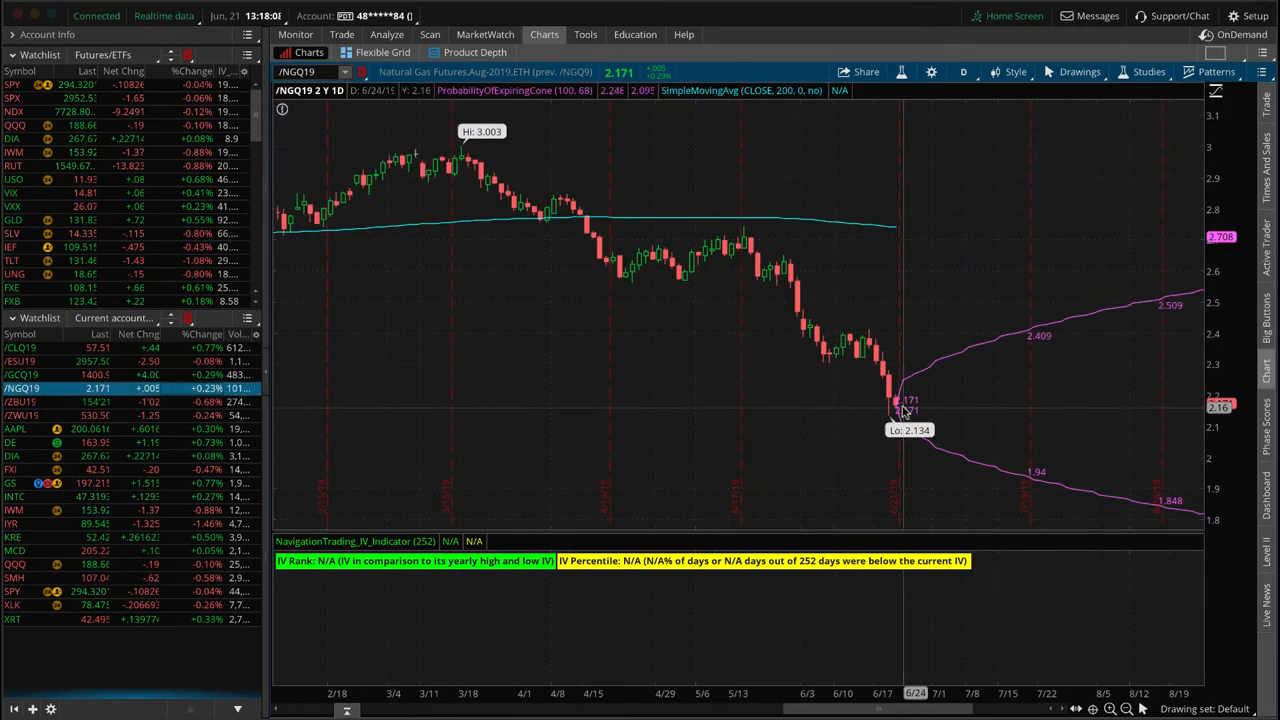
{"action": "mouse_move", "coordinate": [483, 247]}
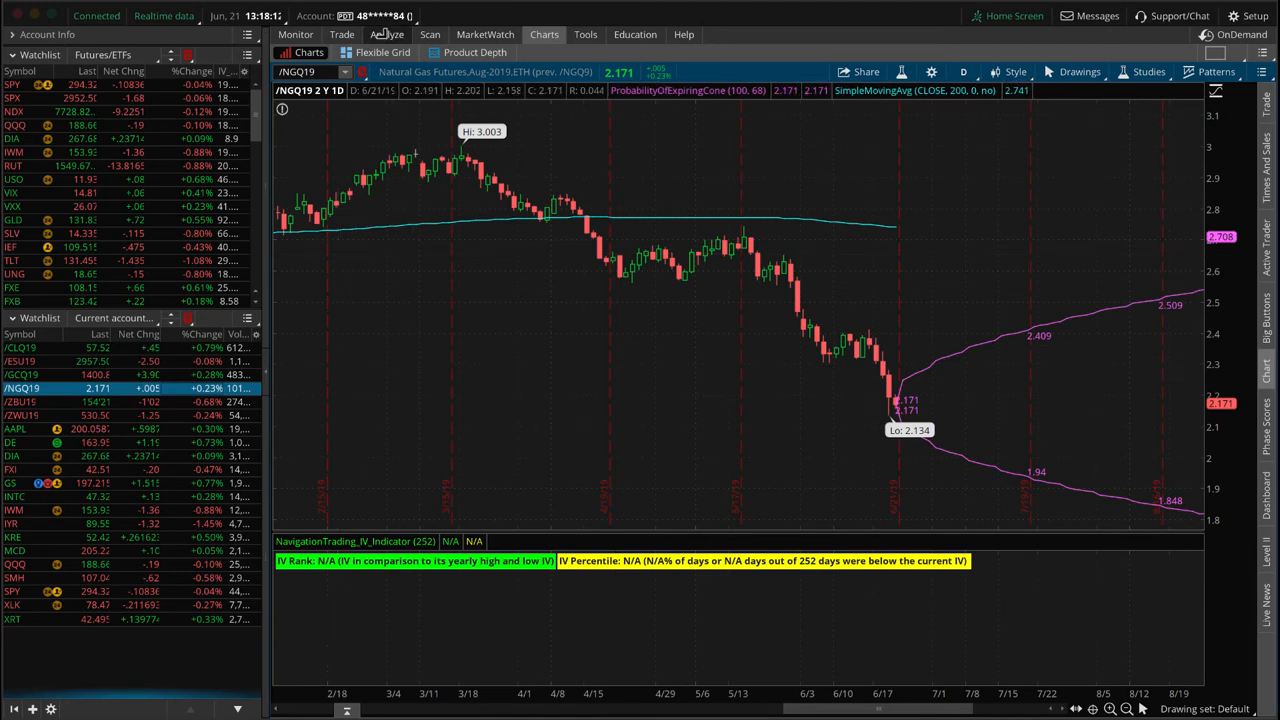
{"action": "left_click", "coordinate": [386, 34]}
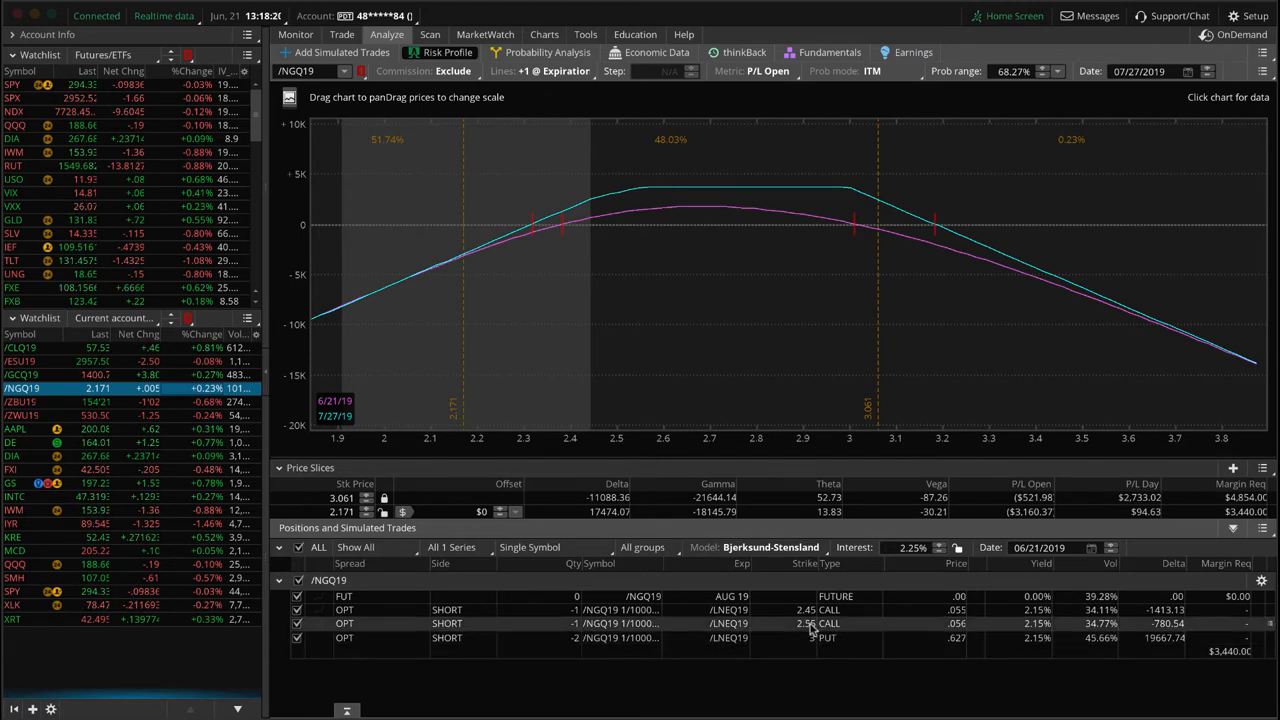
{"action": "mouse_move", "coordinate": [768, 337]}
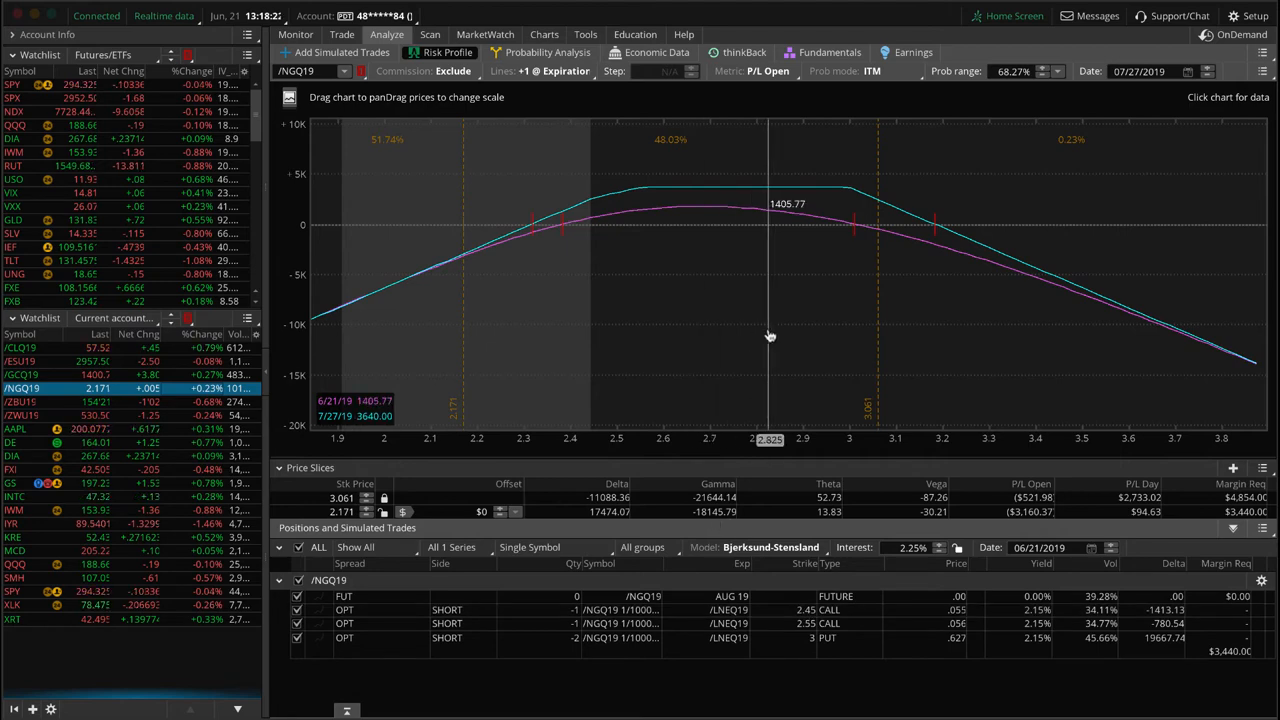
{"action": "mouse_move", "coordinate": [474, 297]}
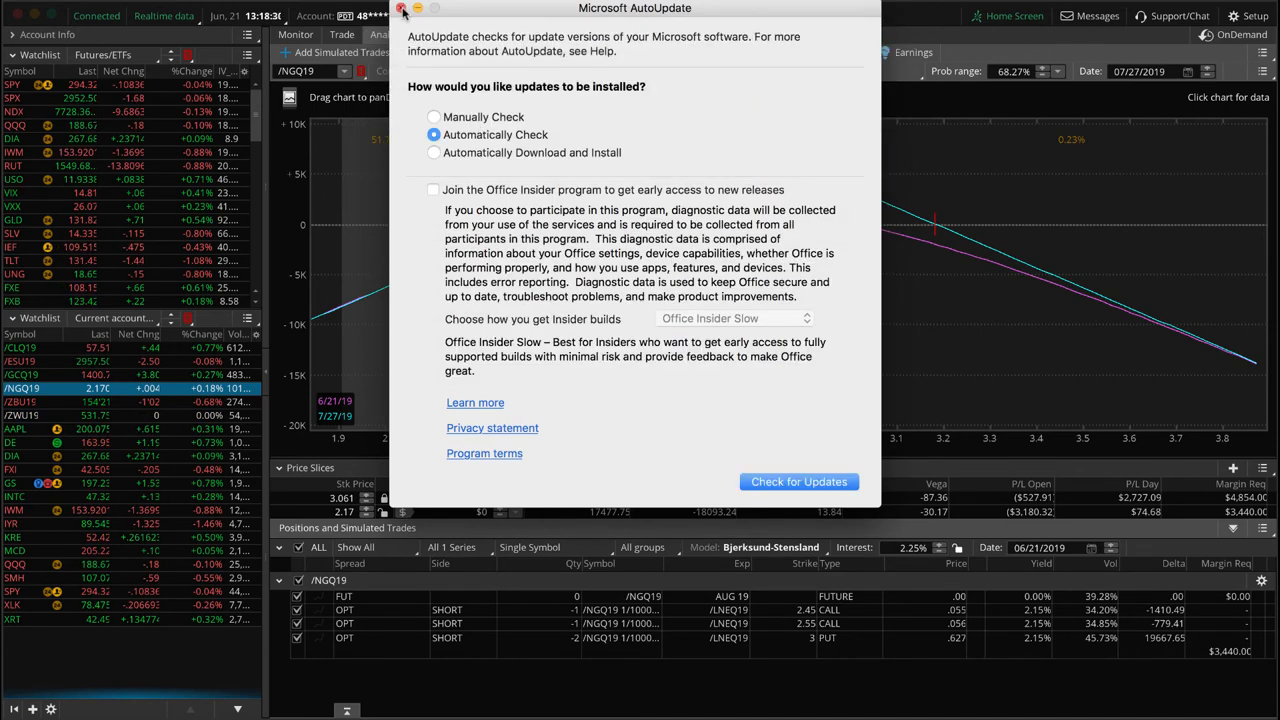
Dismiss the Microsoft update pop-up and show the /NGQ19 position on the Trade tab.
{"action": "left_click", "coordinate": [403, 8]}
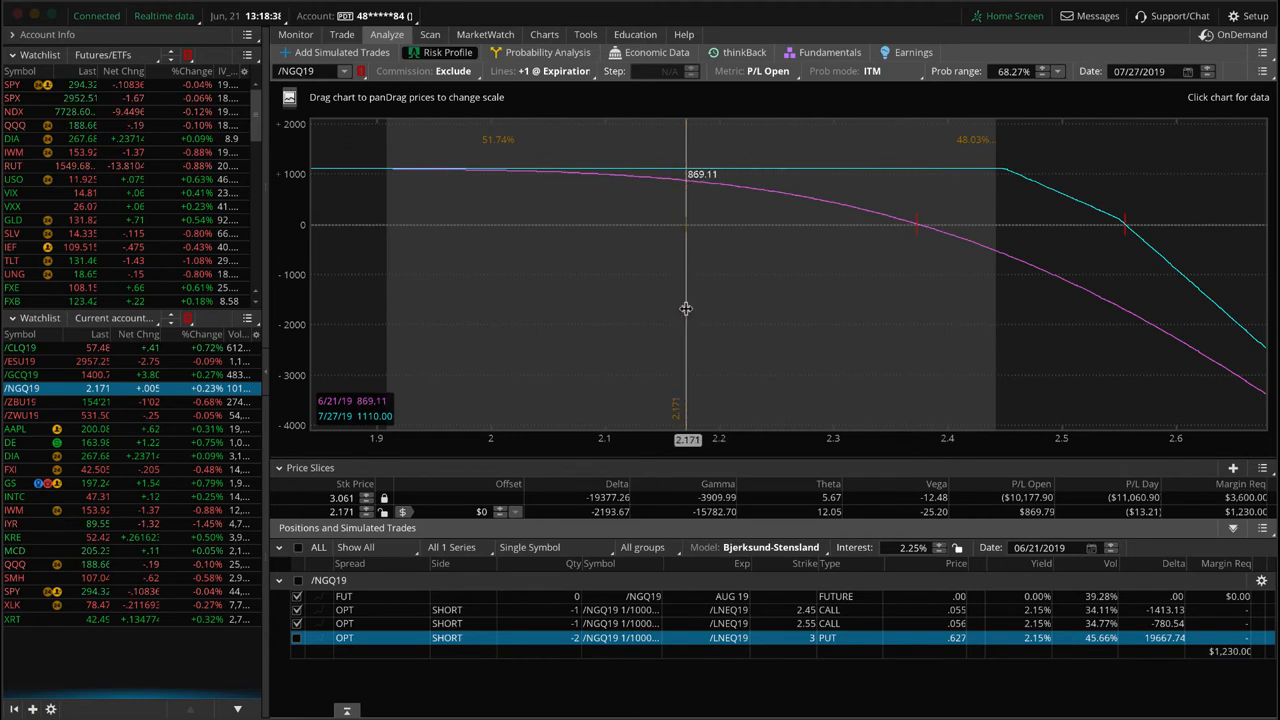
{"action": "mouse_move", "coordinate": [1065, 272]}
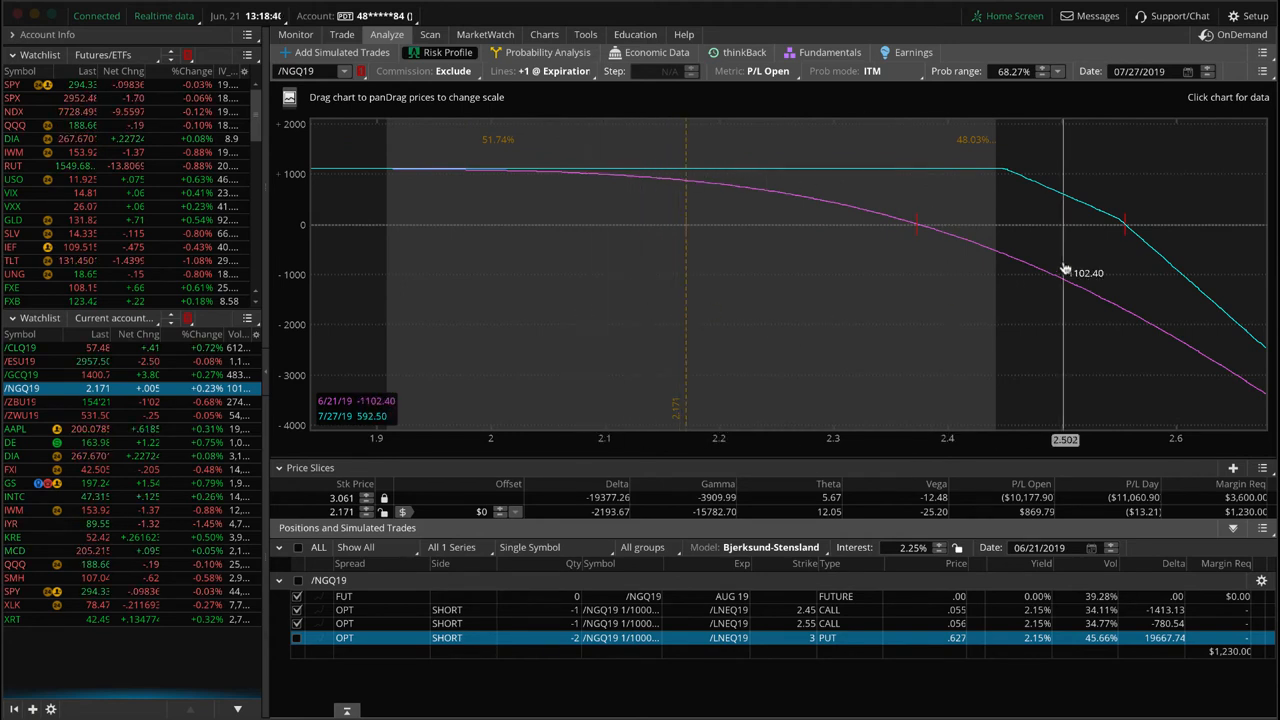
{"action": "mouse_move", "coordinate": [685, 281]}
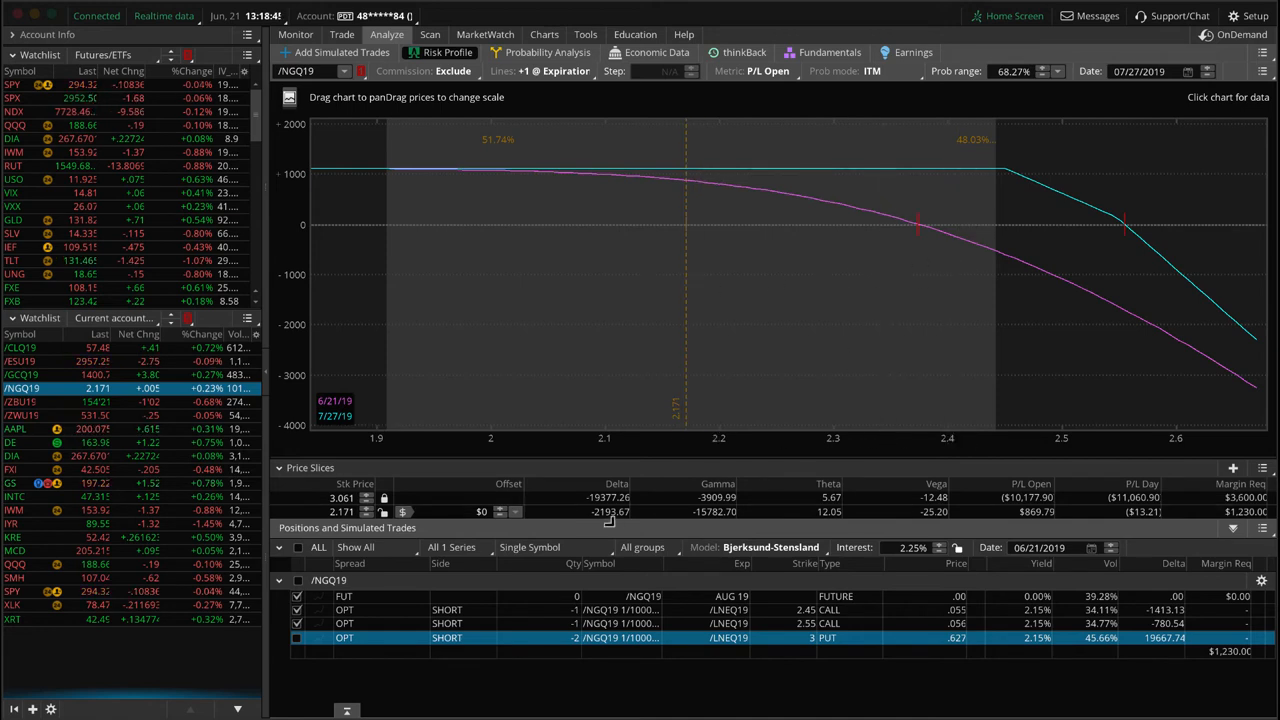
{"action": "mouse_move", "coordinate": [512, 387]}
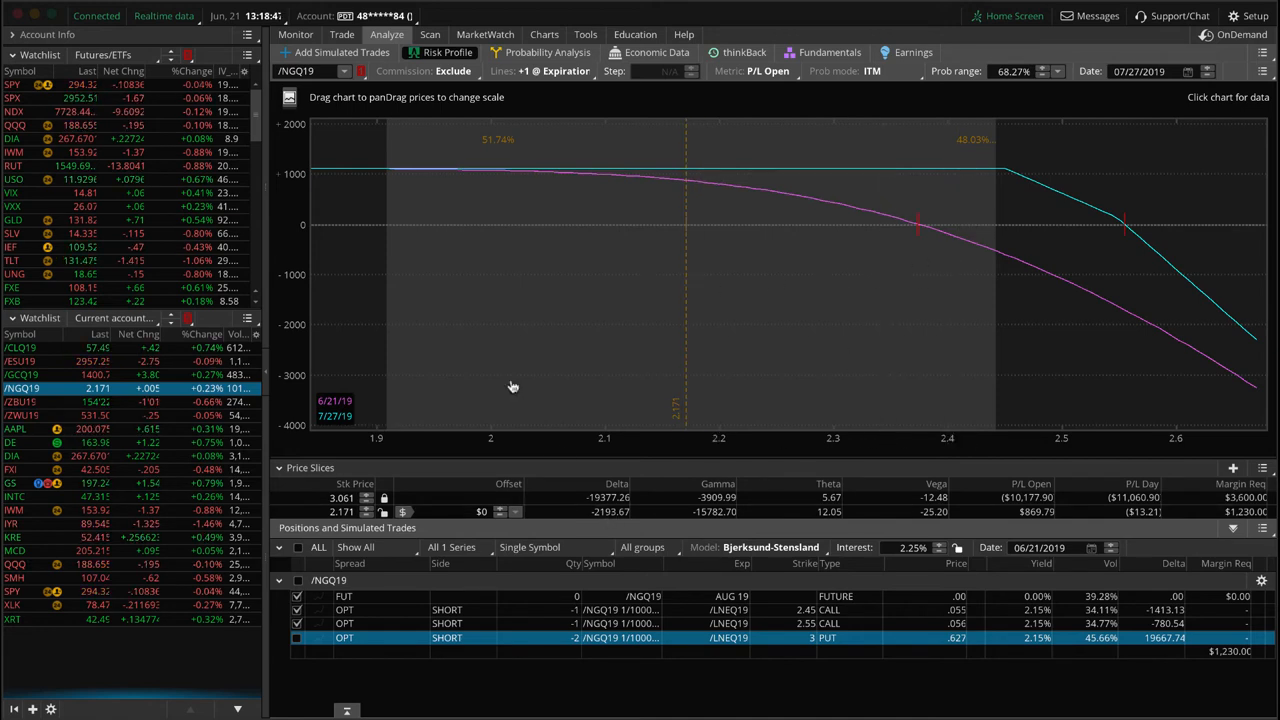
{"action": "left_click", "coordinate": [342, 34]}
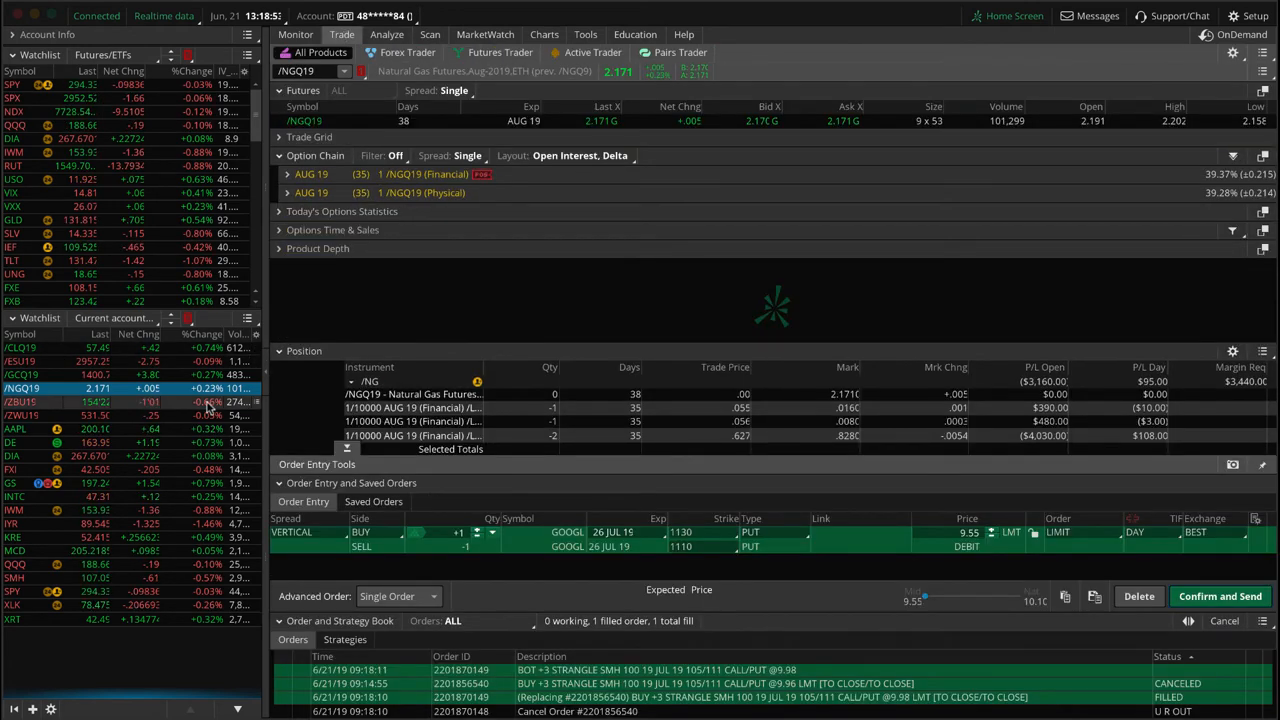
Load /ZBU19 Treasury bond futures, check its trade page, and return to its risk profile.
{"action": "left_click", "coordinate": [22, 401]}
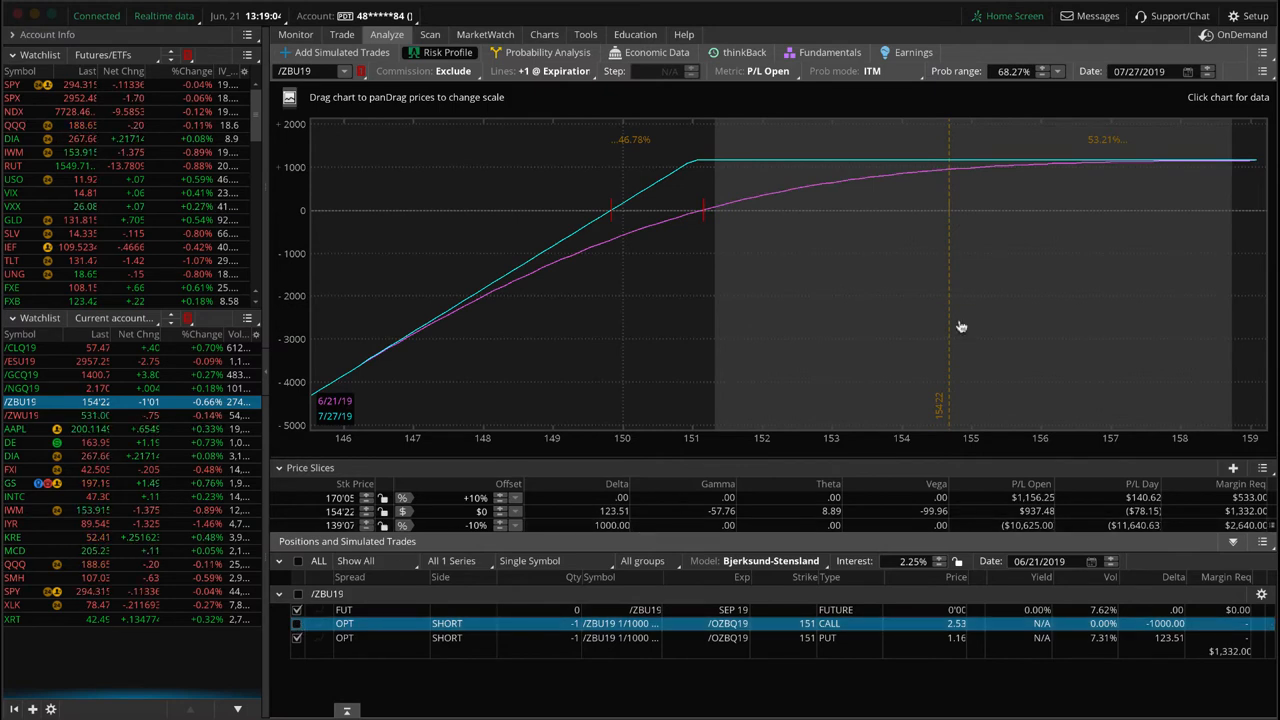
{"action": "mouse_move", "coordinate": [951, 168]}
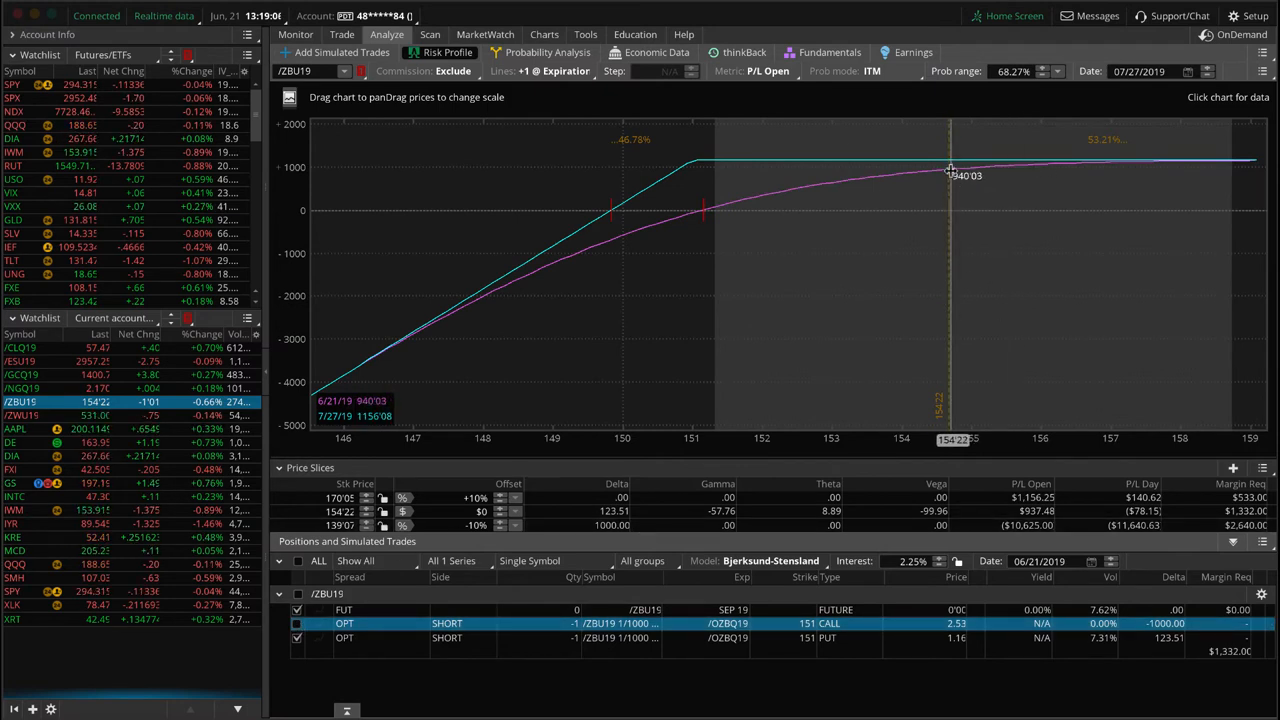
{"action": "mouse_move", "coordinate": [1038, 205]}
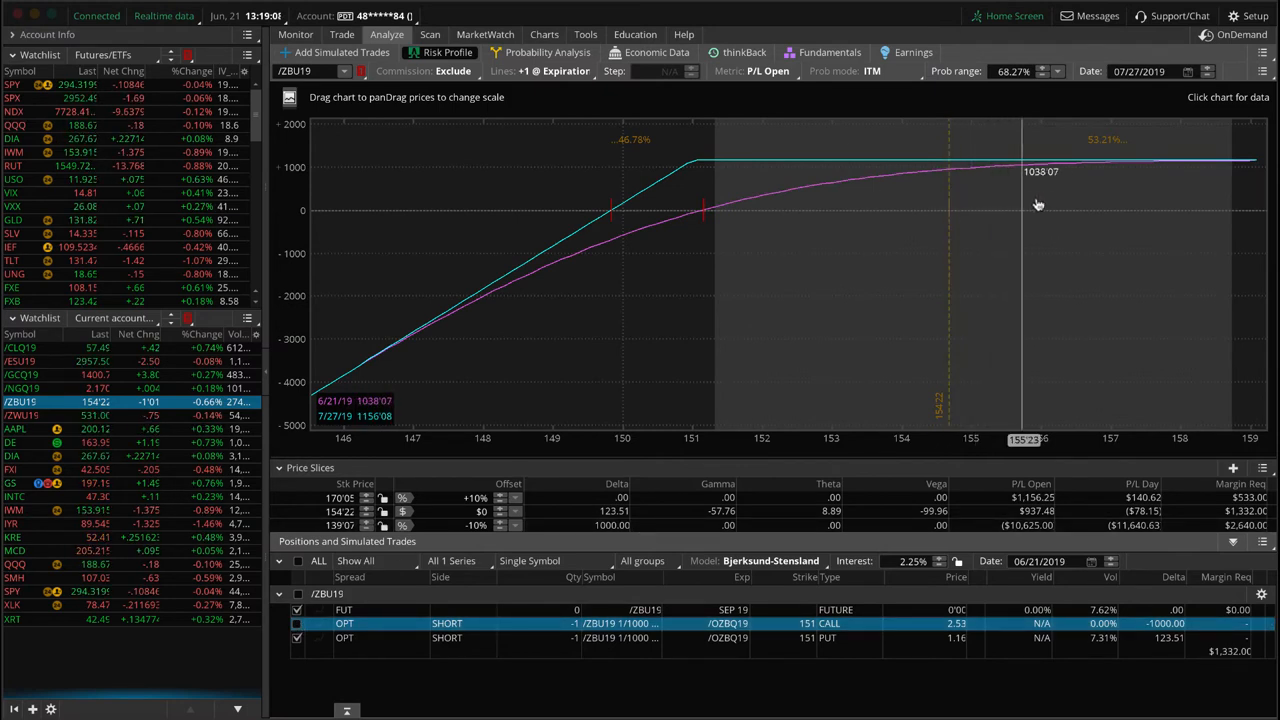
{"action": "mouse_move", "coordinate": [680, 210]}
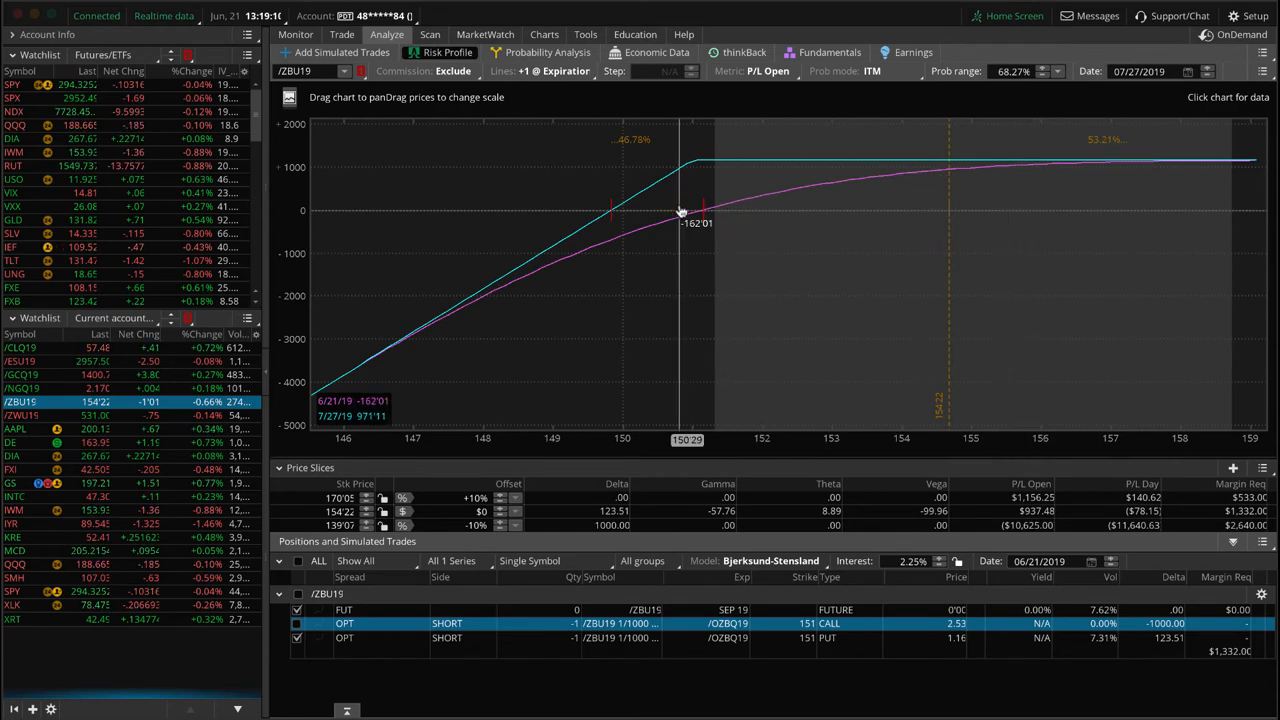
{"action": "mouse_move", "coordinate": [524, 219]}
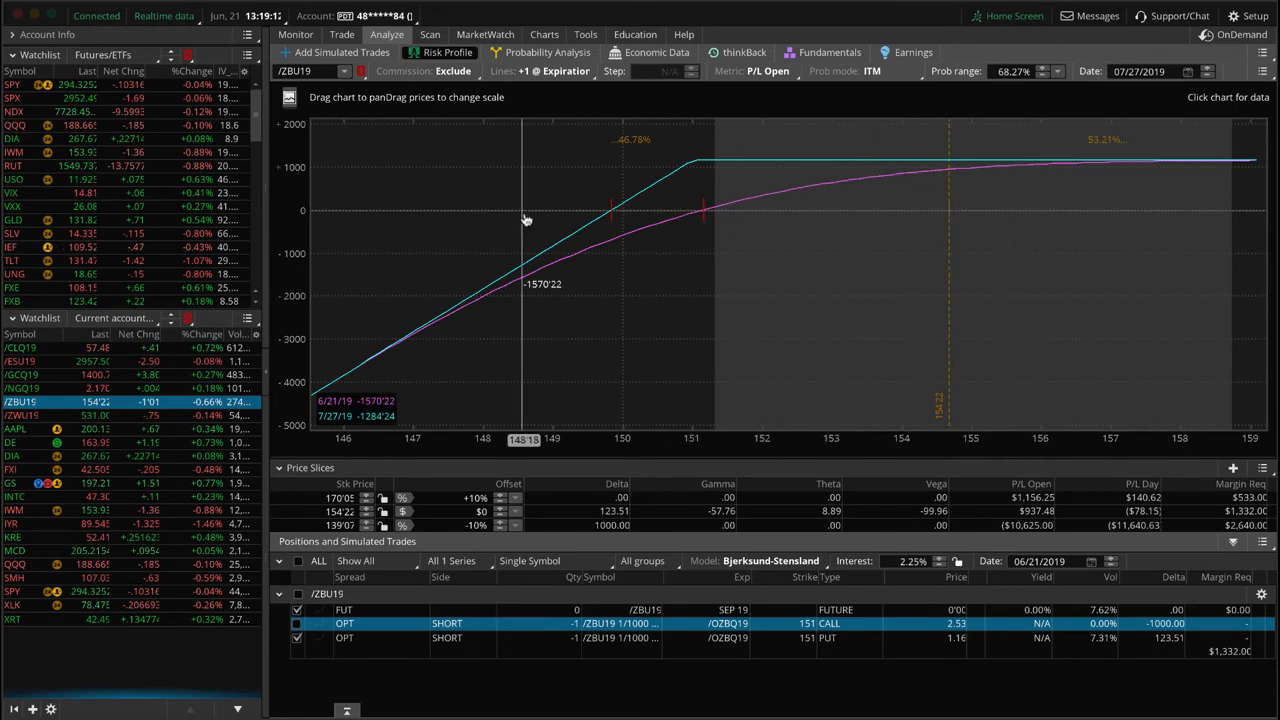
{"action": "left_click", "coordinate": [341, 34]}
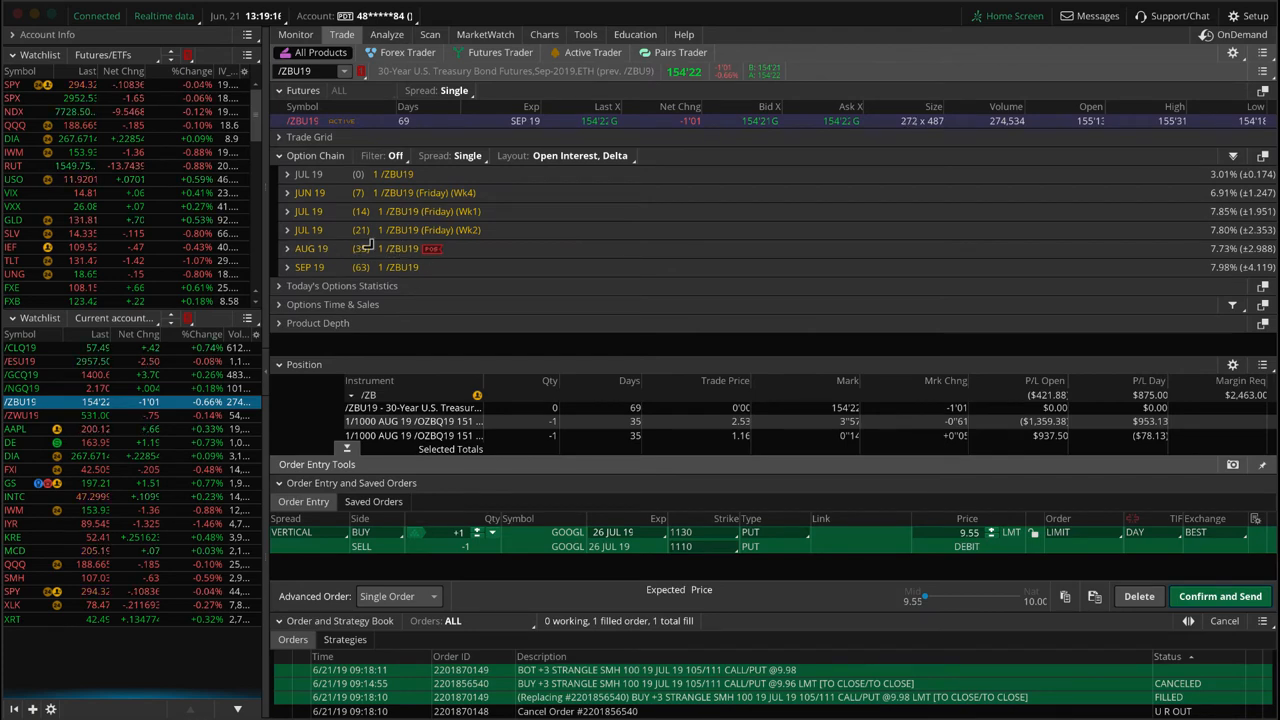
{"action": "left_click", "coordinate": [387, 34]}
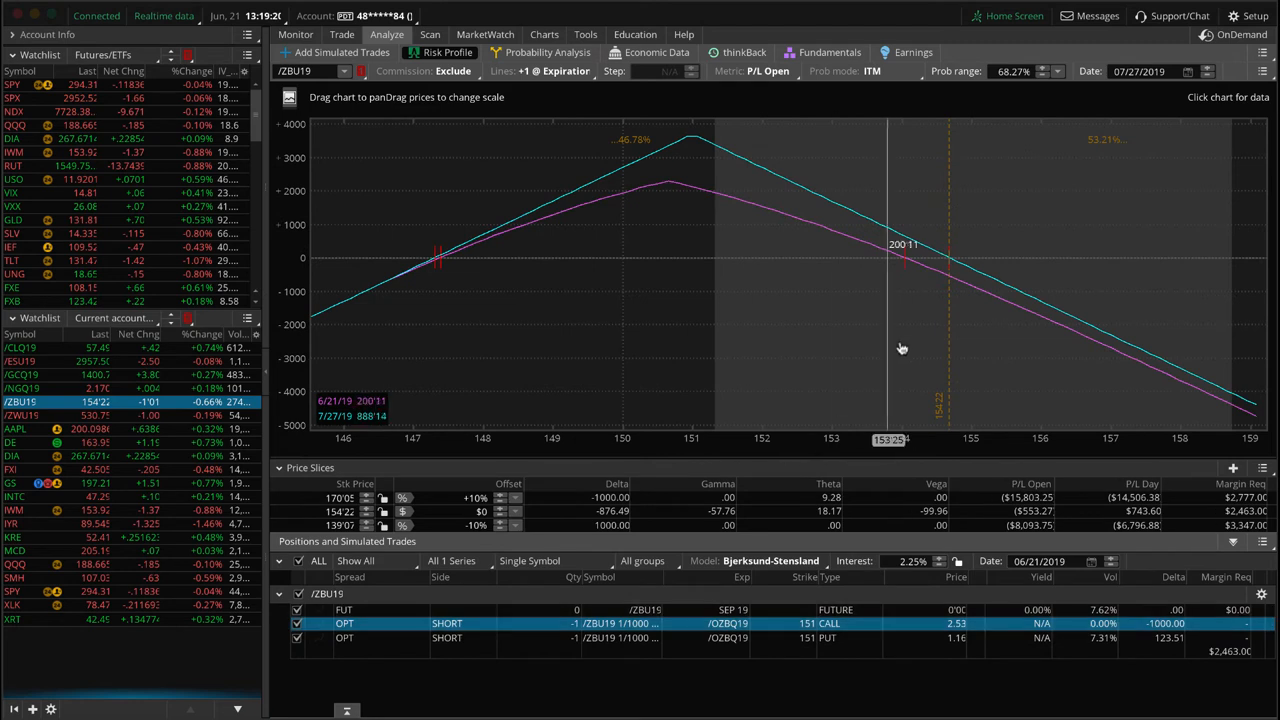
{"action": "mouse_move", "coordinate": [869, 303]}
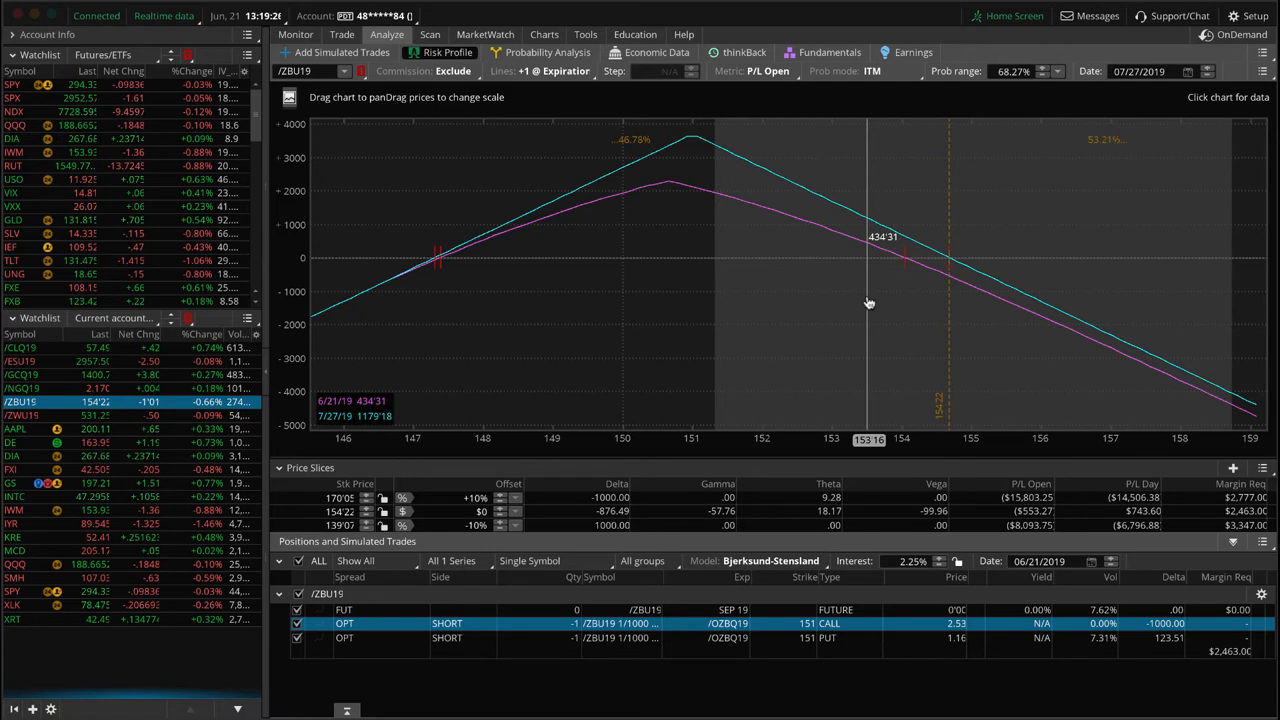
{"action": "mouse_move", "coordinate": [790, 291]}
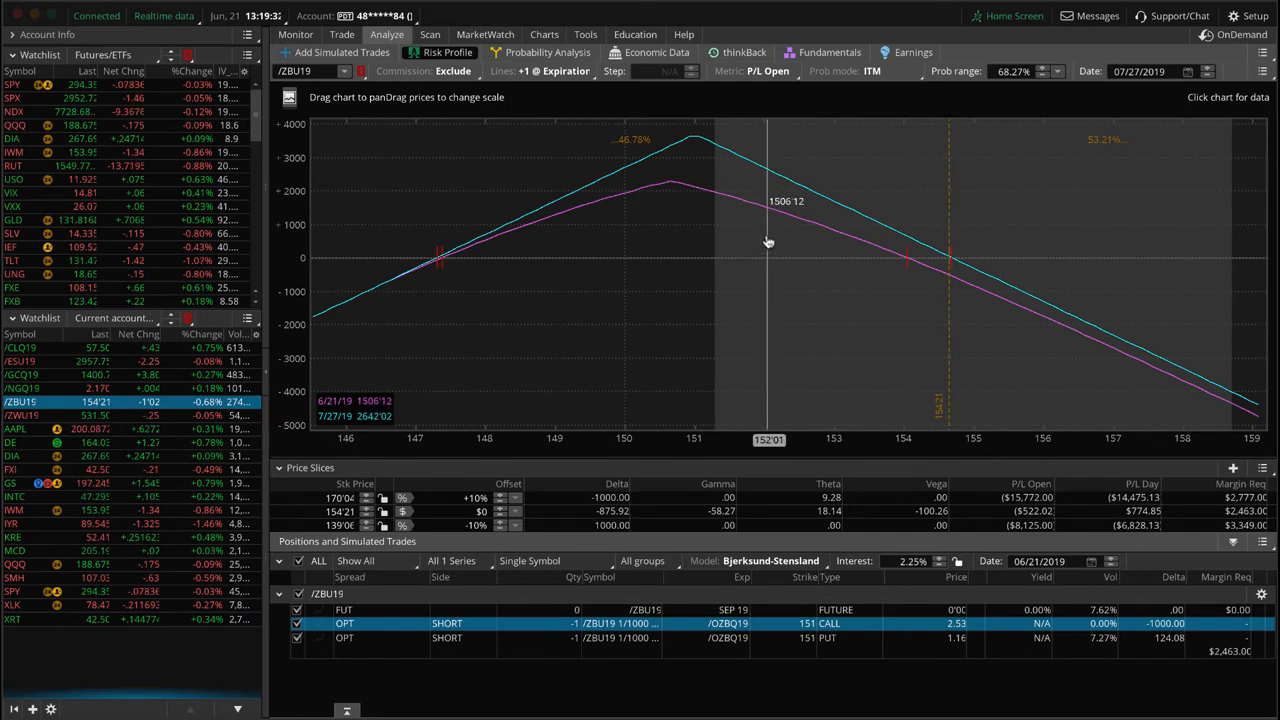
{"action": "mouse_move", "coordinate": [765, 220]}
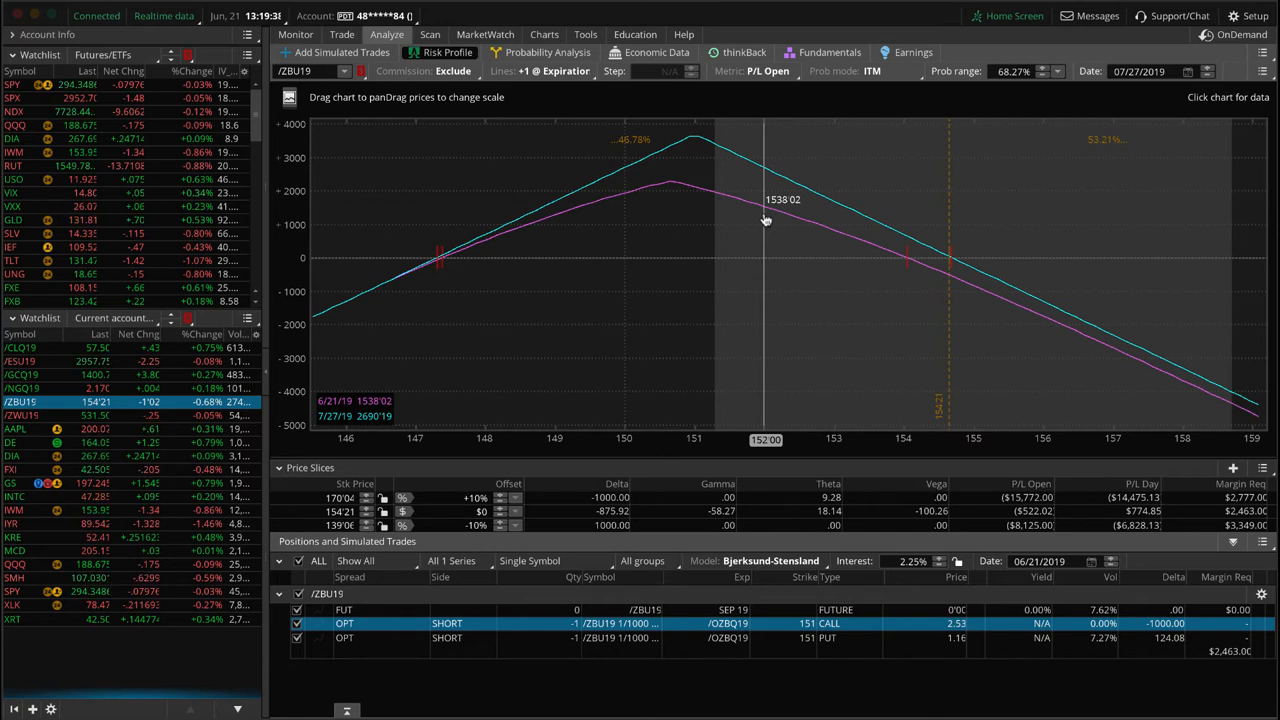
{"action": "mouse_move", "coordinate": [450, 410]}
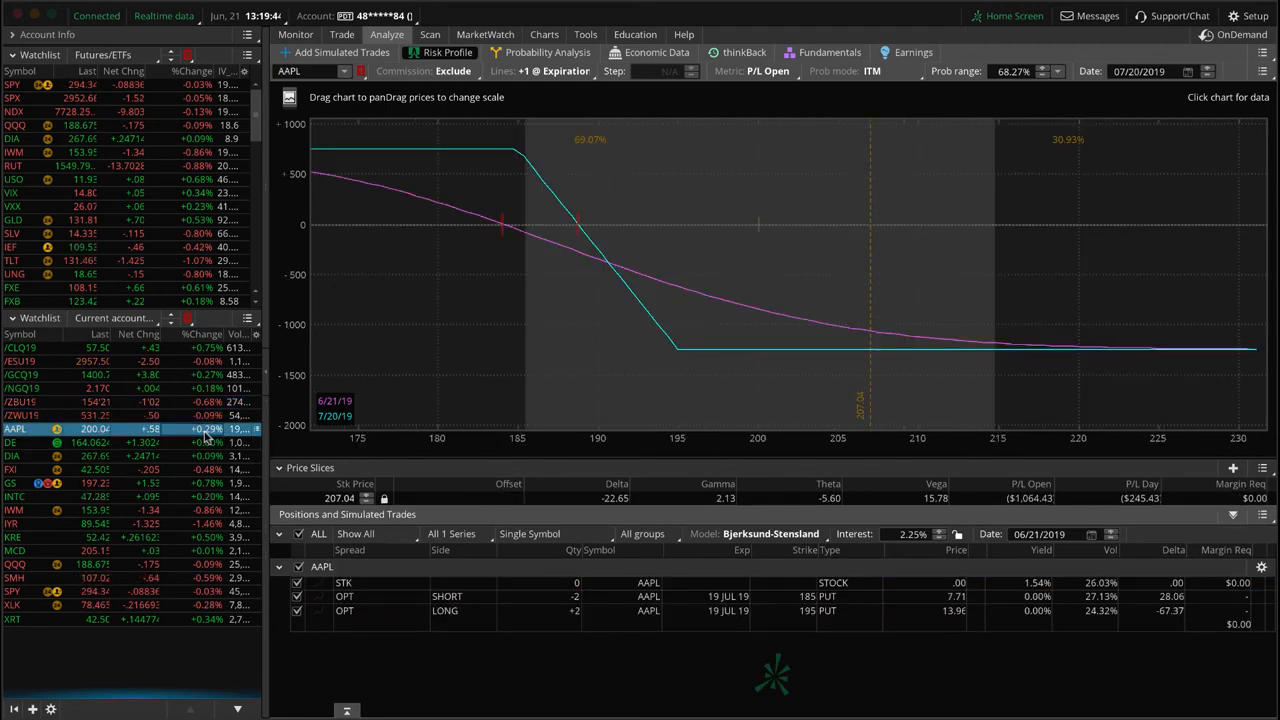
{"action": "mouse_move", "coordinate": [582, 363]}
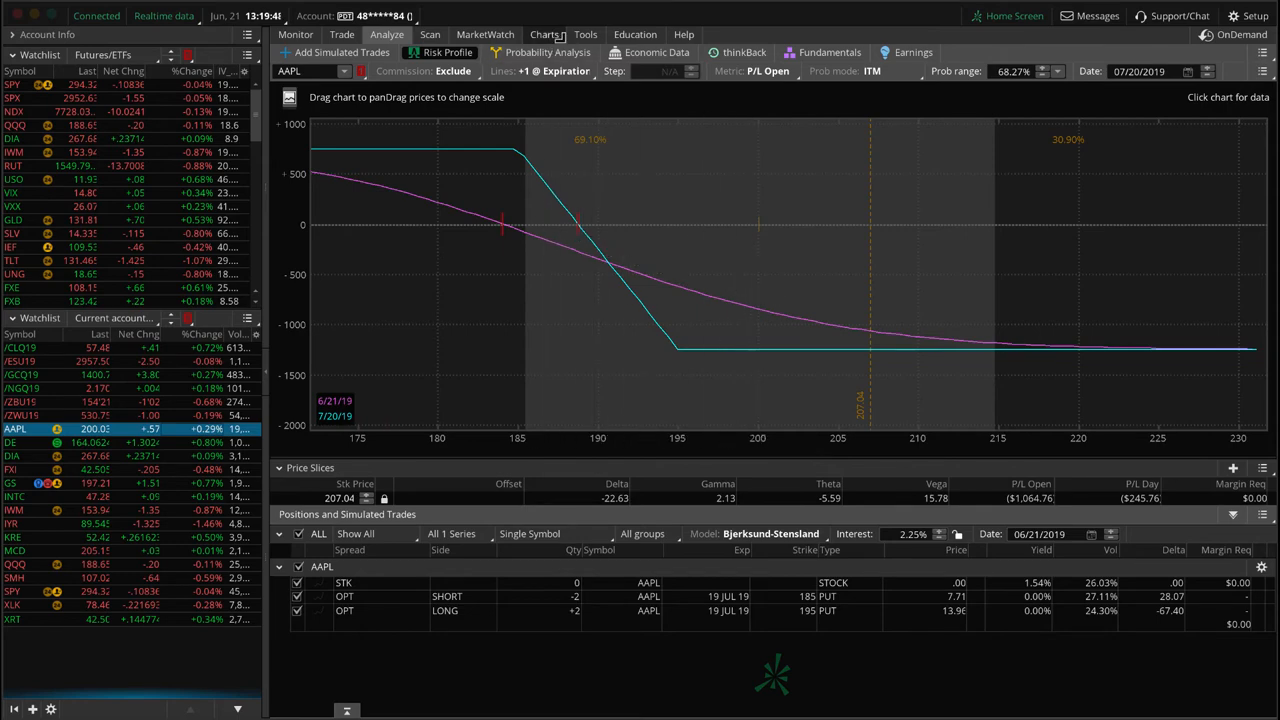
Show the AAPL two-year daily chart with IV rank 25 and IV percentile 40.
{"action": "left_click", "coordinate": [544, 34]}
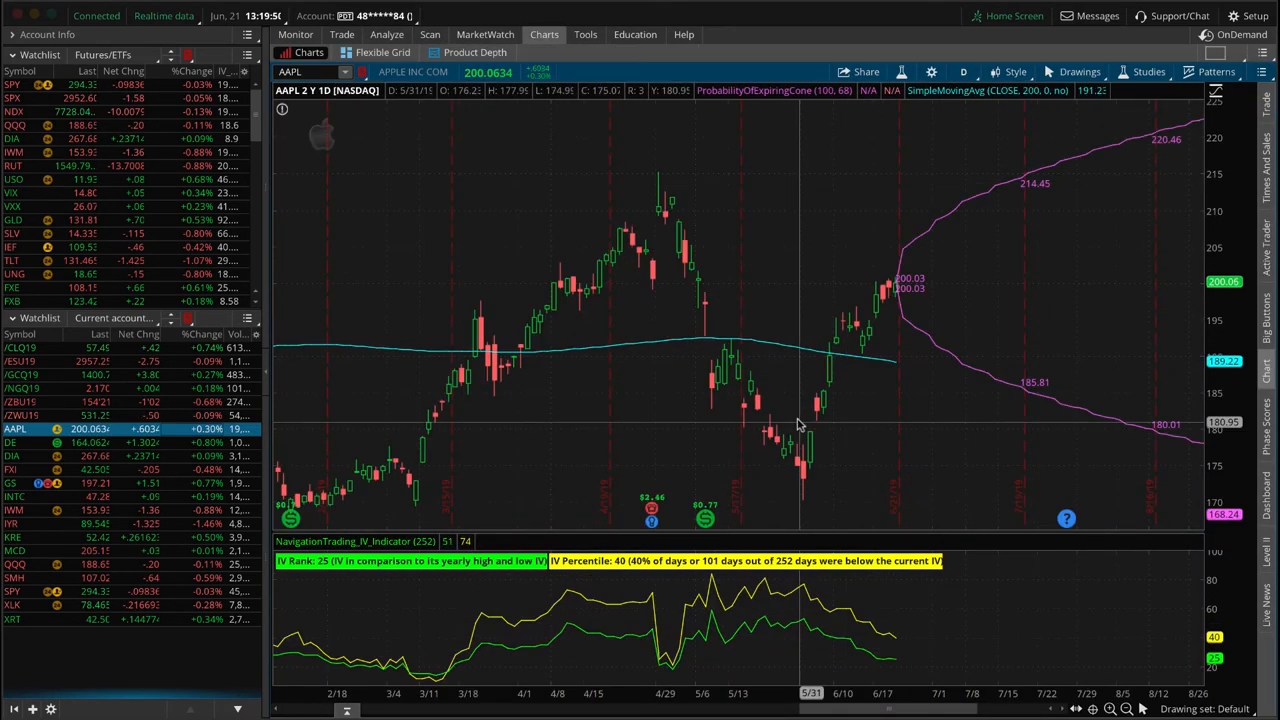
{"action": "mouse_move", "coordinate": [810, 430]}
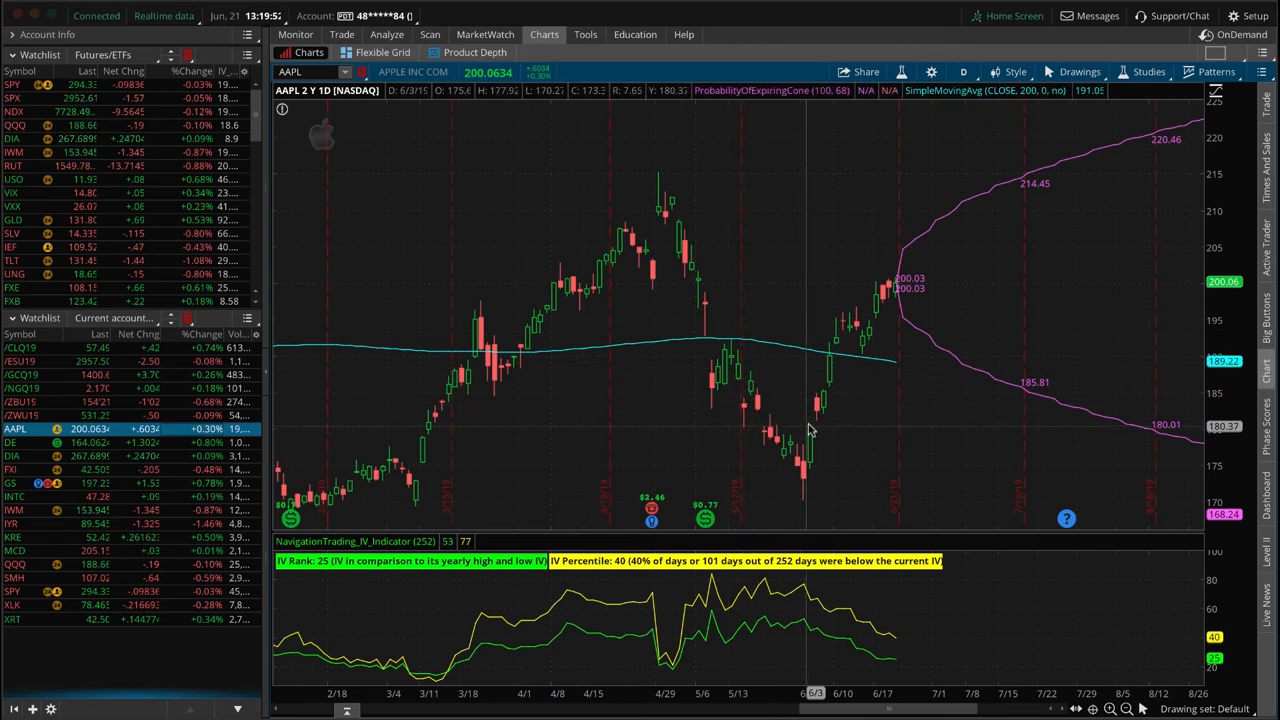
{"action": "mouse_move", "coordinate": [848, 365]}
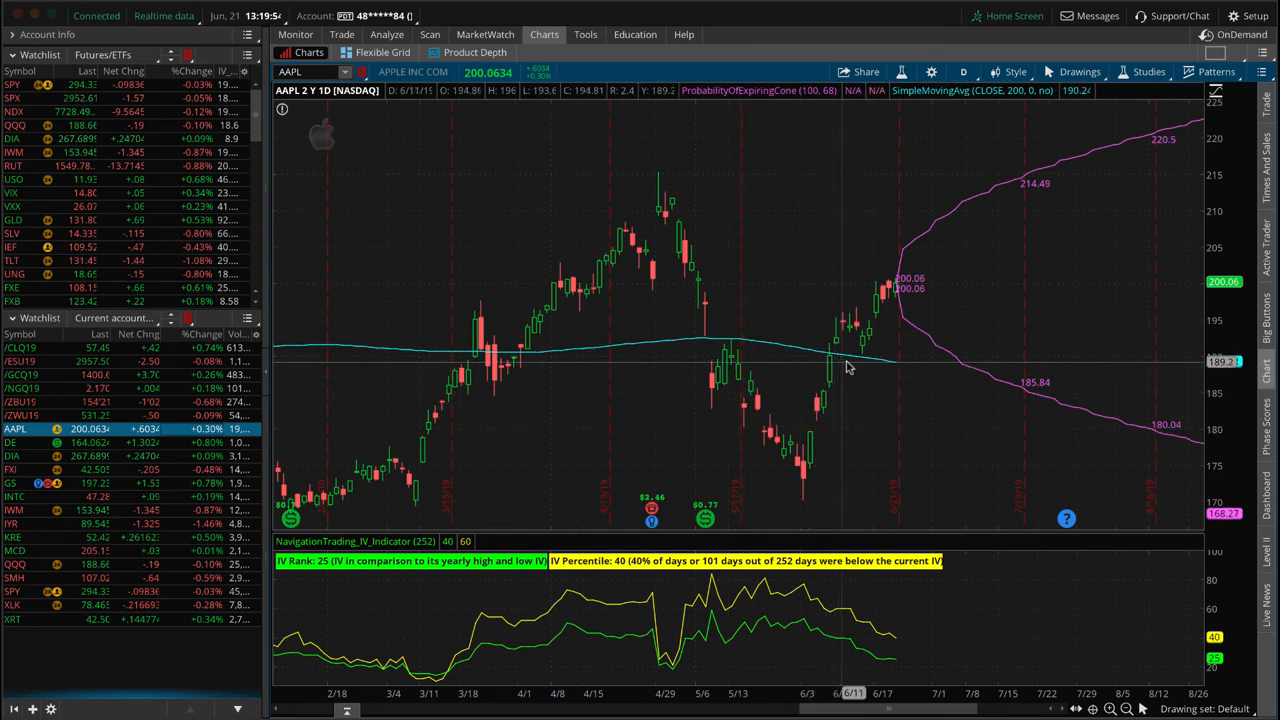
{"action": "mouse_move", "coordinate": [838, 365]}
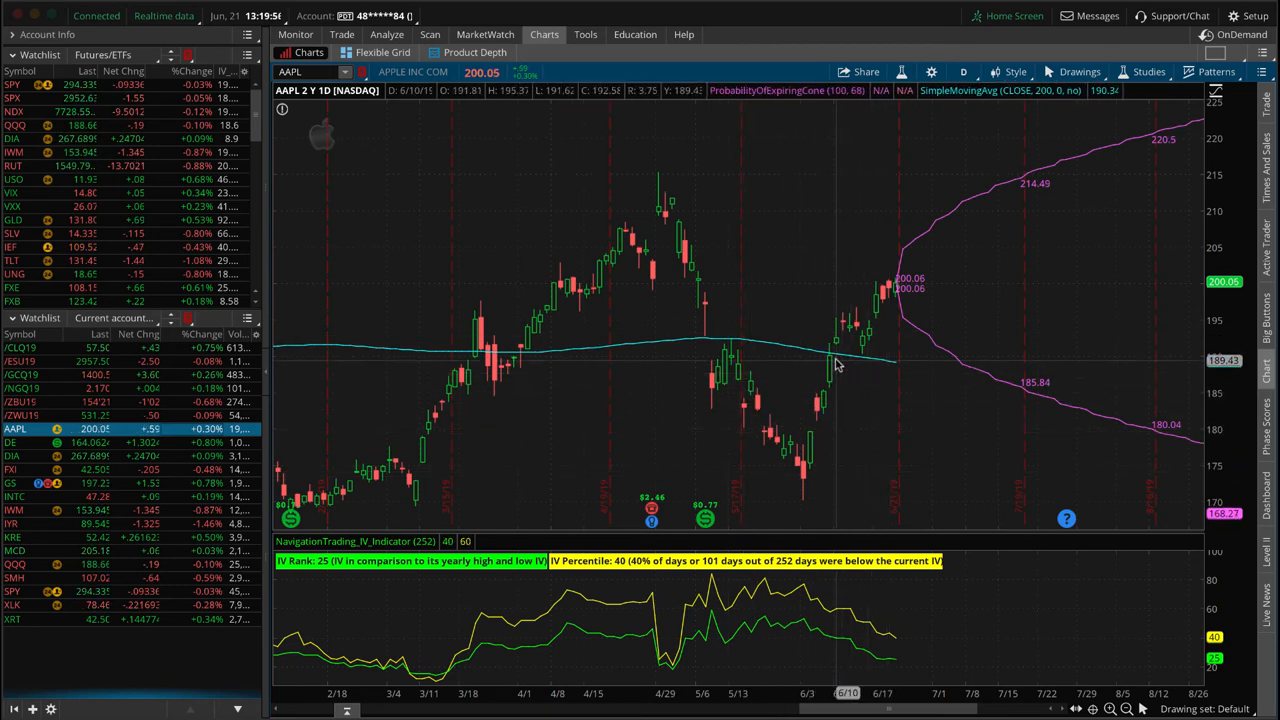
{"action": "mouse_move", "coordinate": [885, 295]}
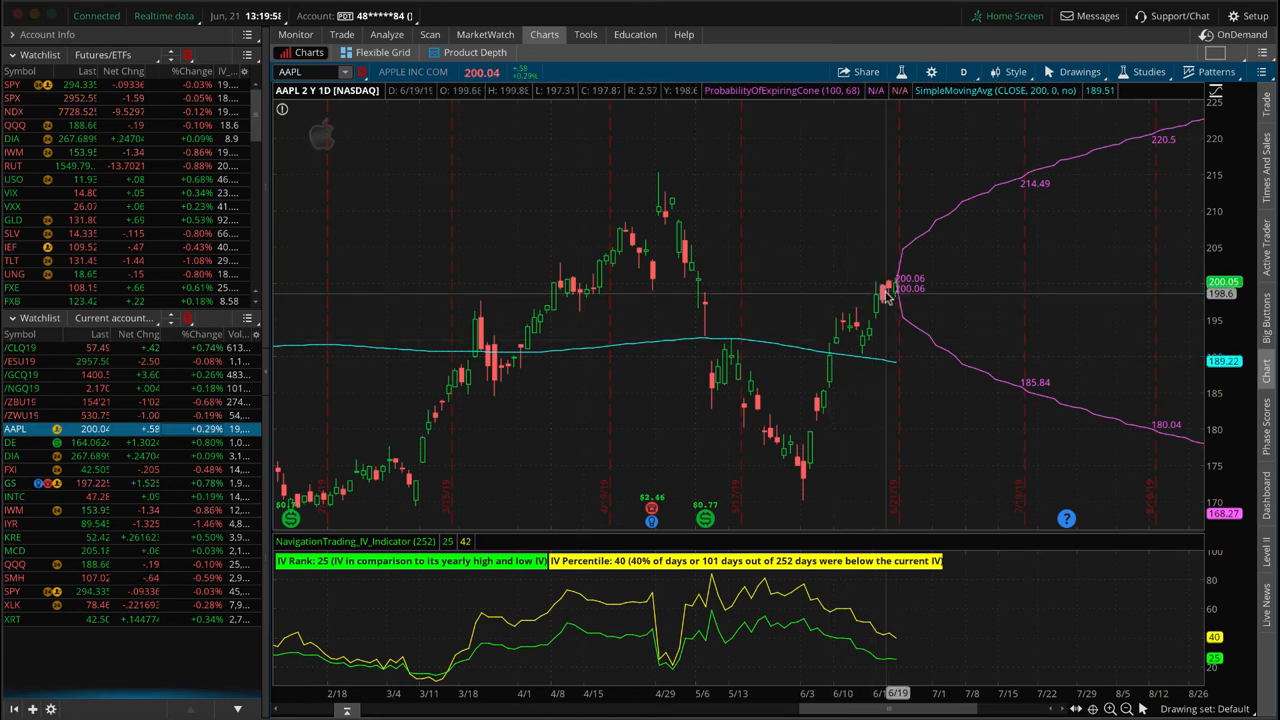
{"action": "mouse_move", "coordinate": [905, 375]}
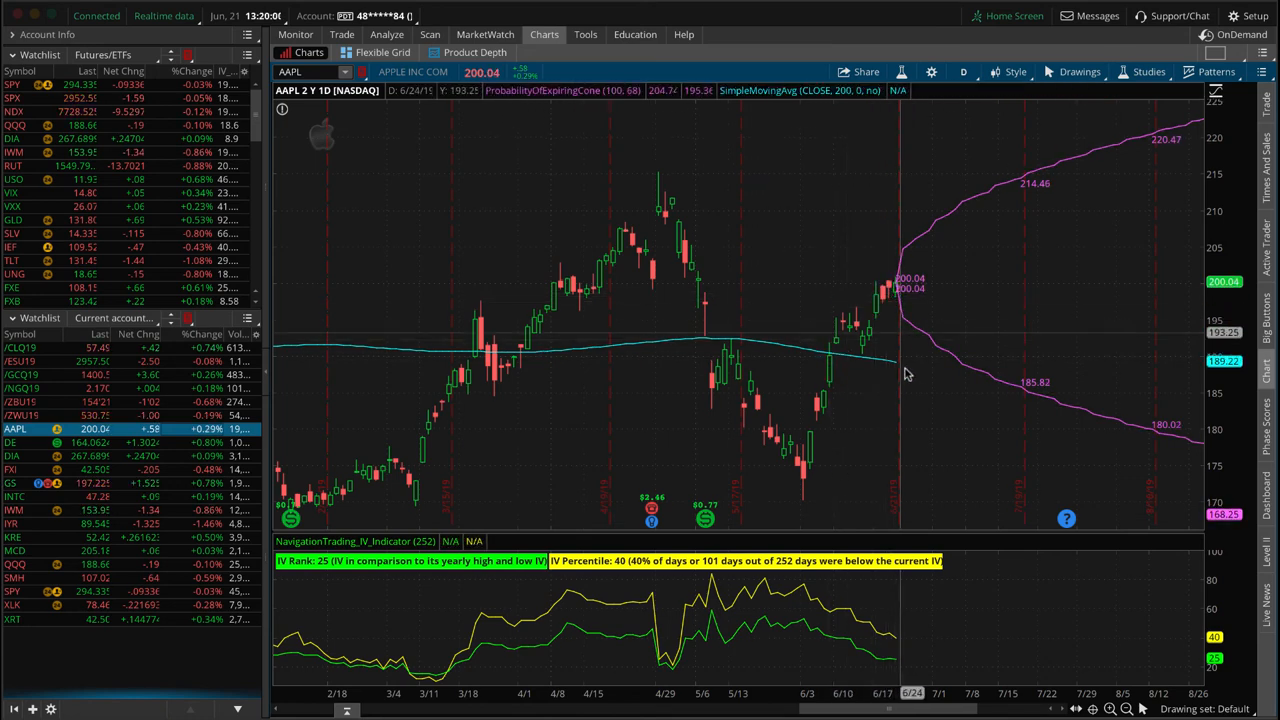
{"action": "mouse_move", "coordinate": [890, 358]}
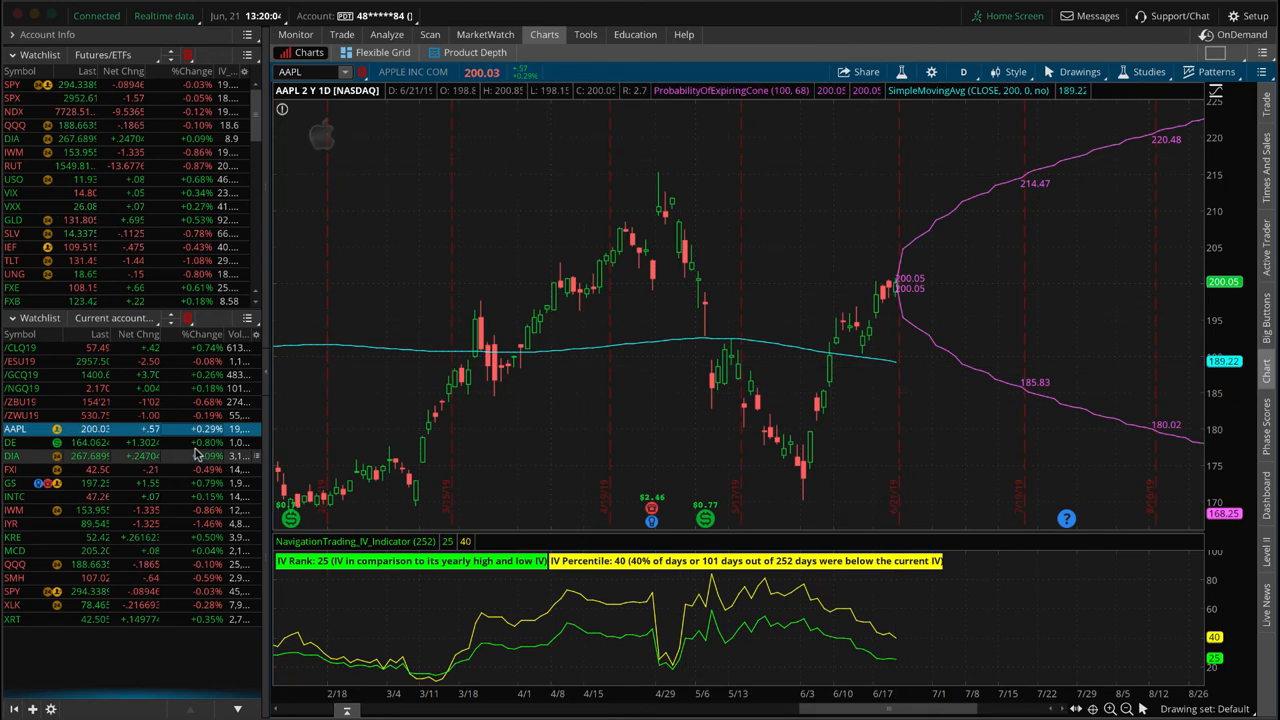
Load the DE (Deere) two-year daily chart from the Current account watchlist.
{"action": "left_click", "coordinate": [13, 442]}
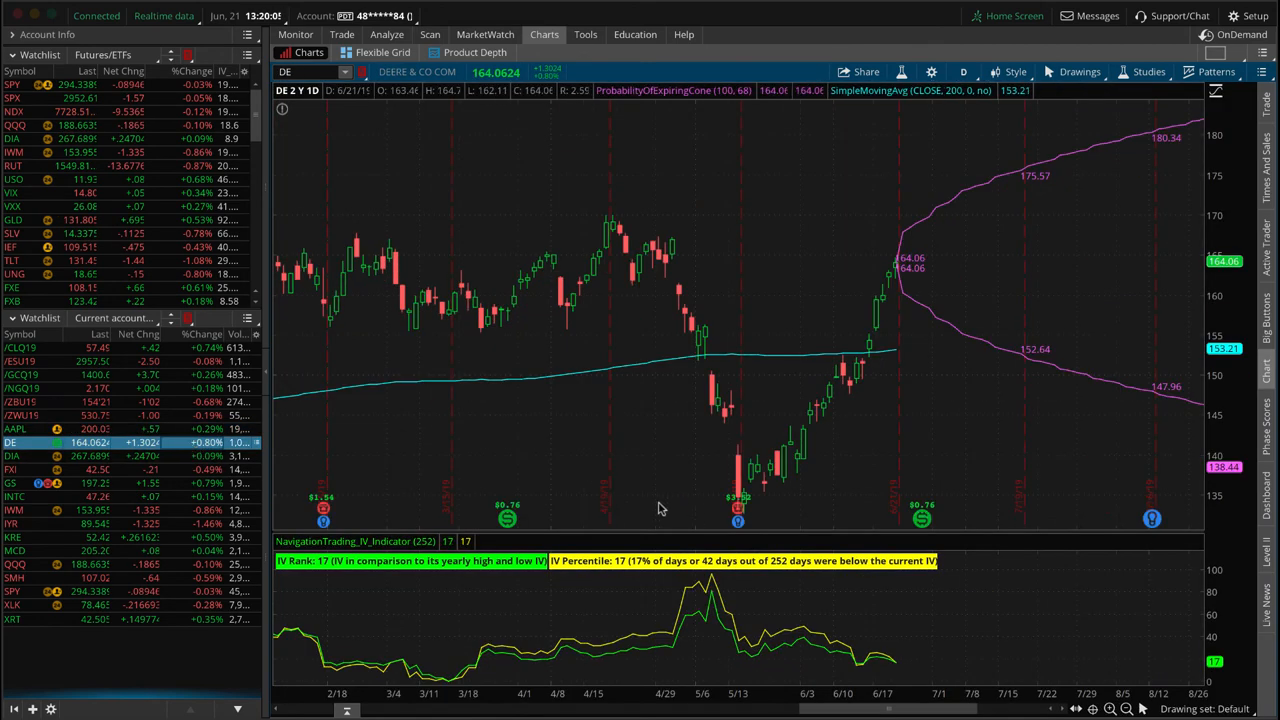
{"action": "mouse_move", "coordinate": [815, 415]}
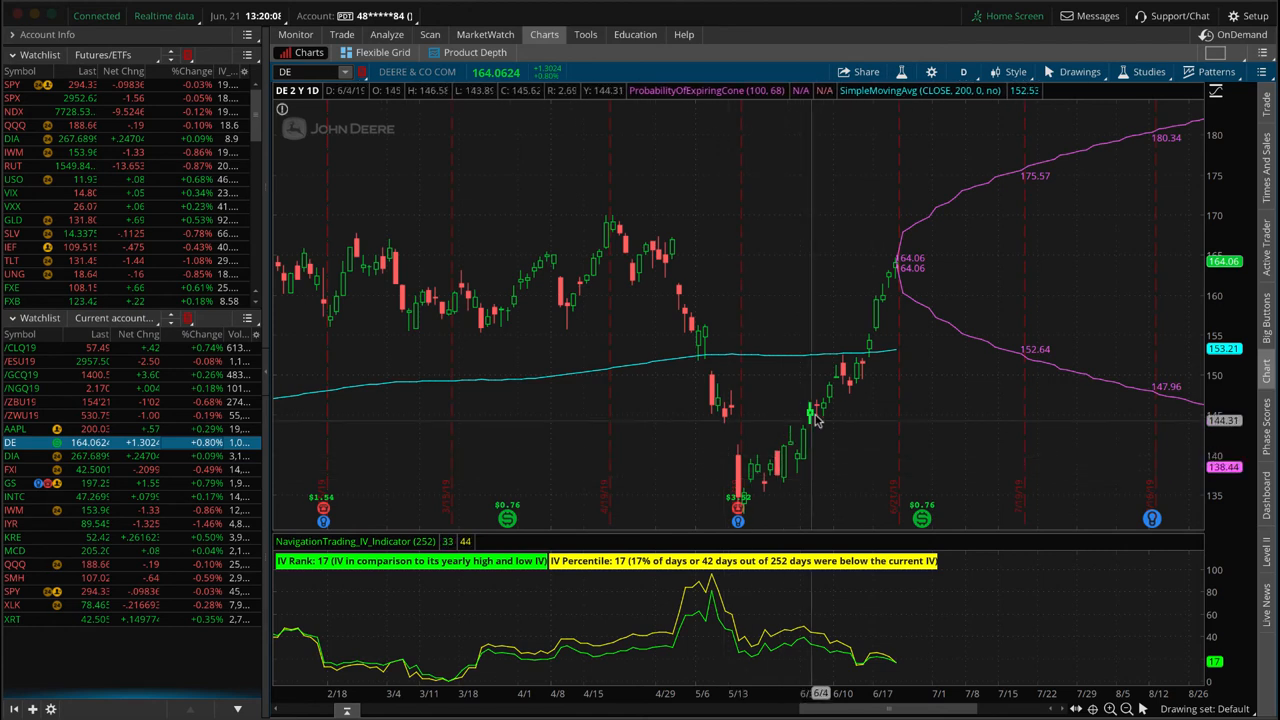
{"action": "mouse_move", "coordinate": [775, 435]}
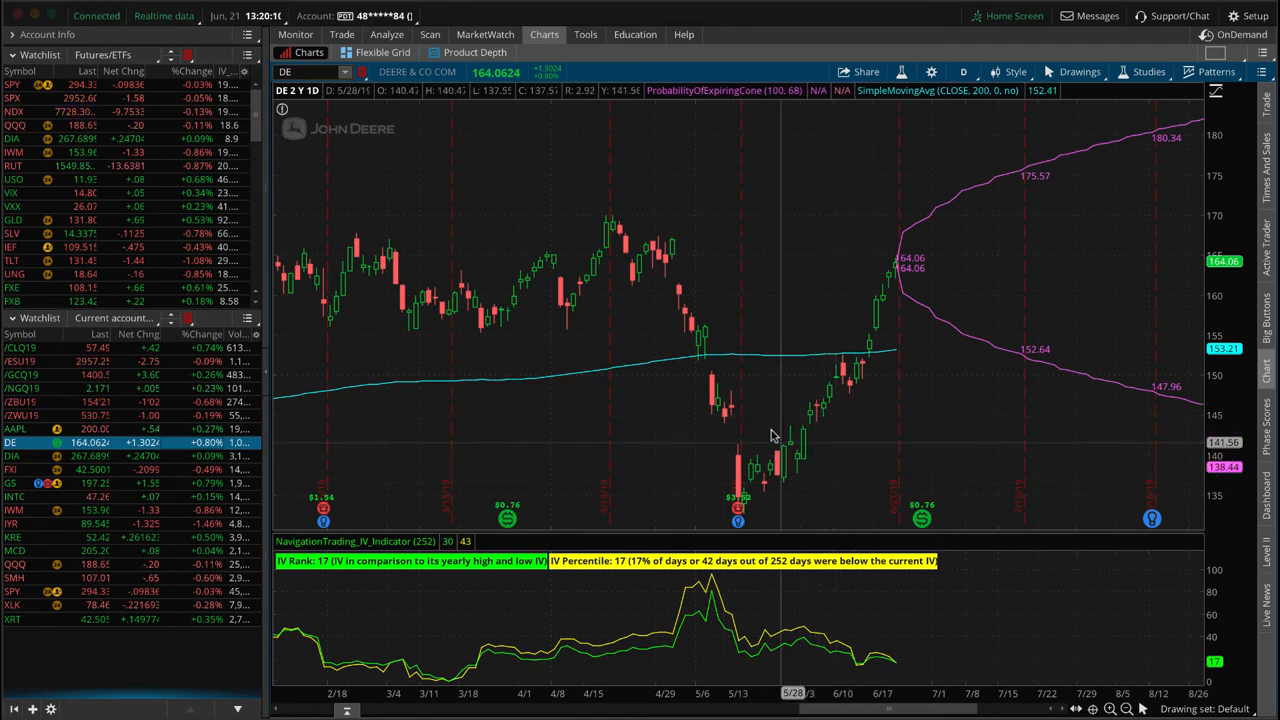
{"action": "mouse_move", "coordinate": [835, 441]}
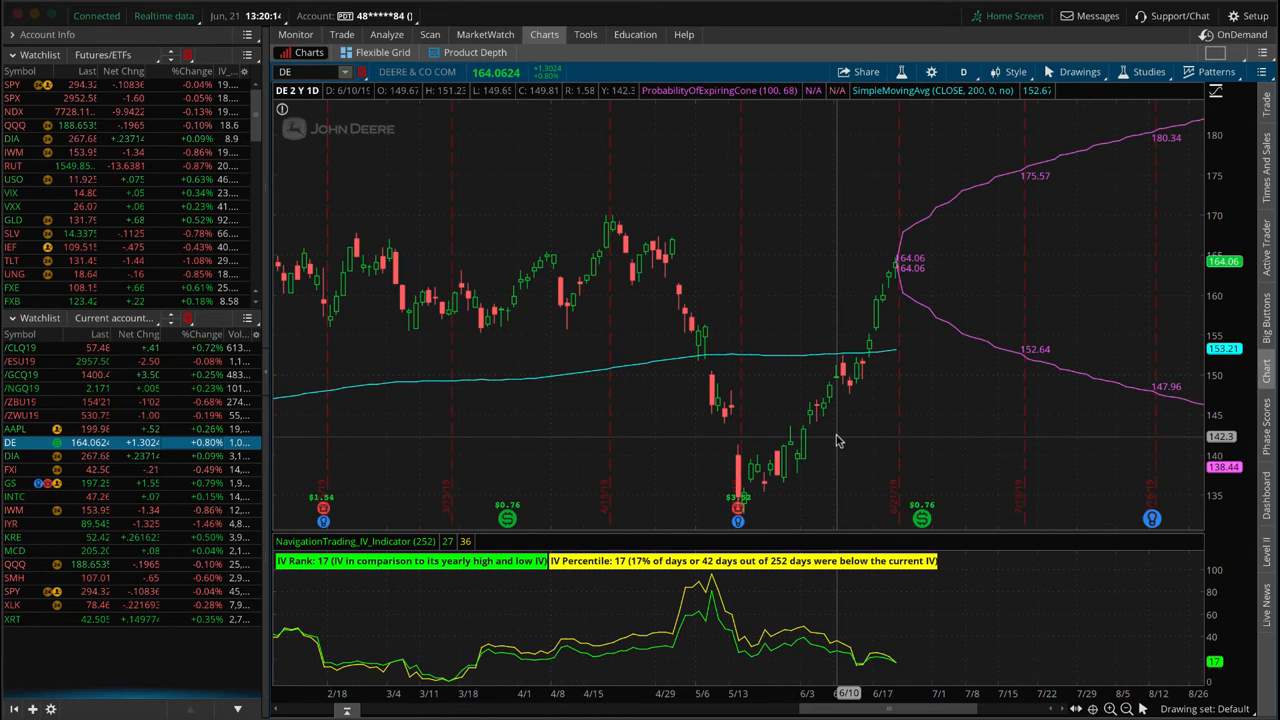
{"action": "mouse_move", "coordinate": [791, 451]}
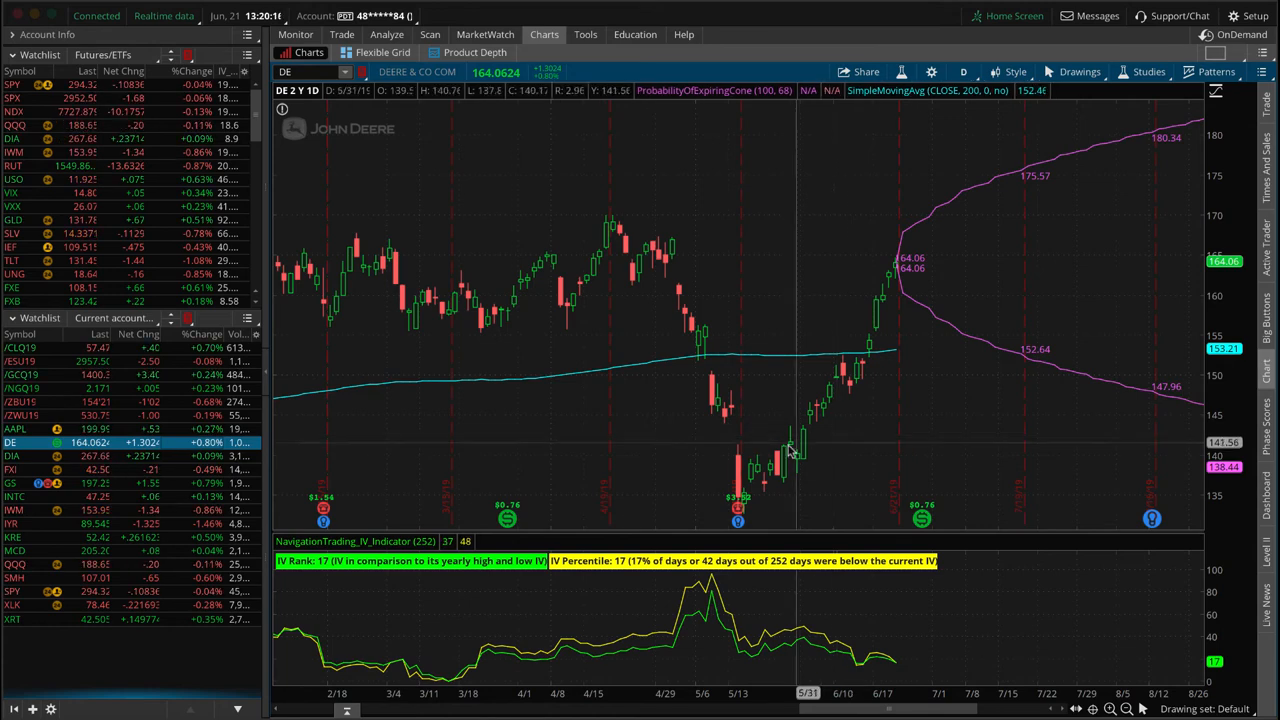
{"action": "mouse_move", "coordinate": [890, 275]}
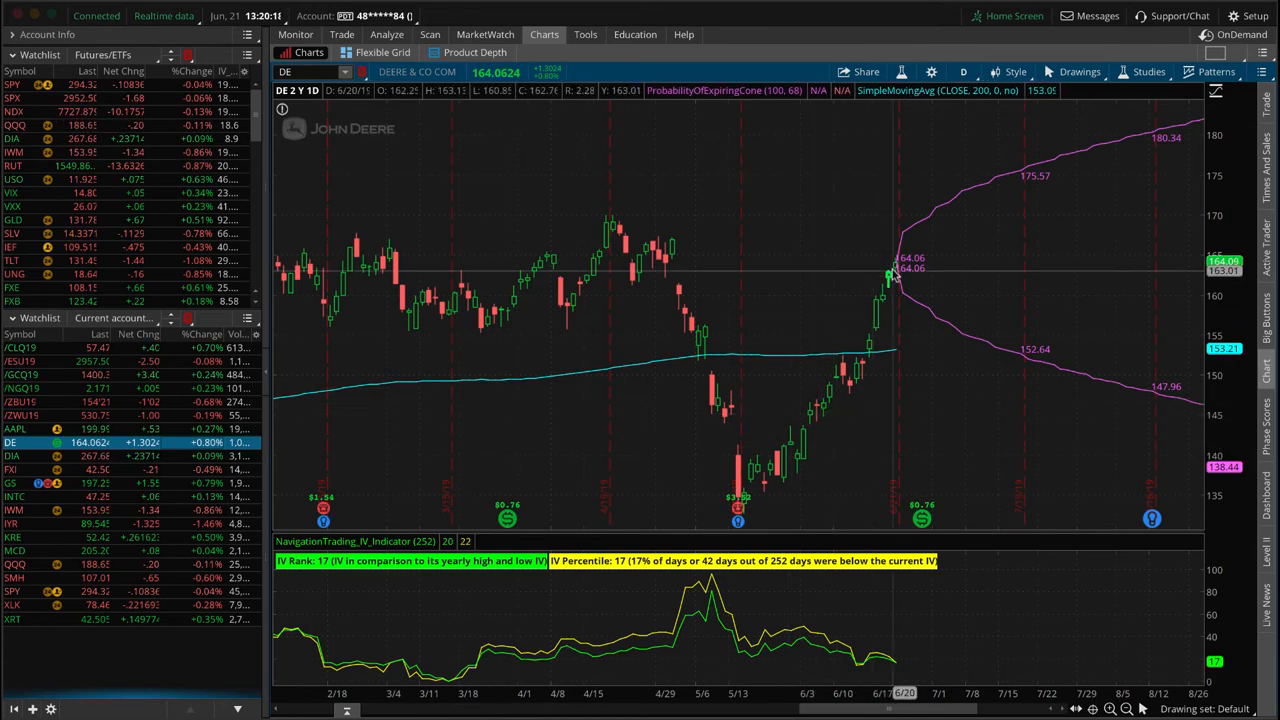
{"action": "mouse_move", "coordinate": [517, 135]}
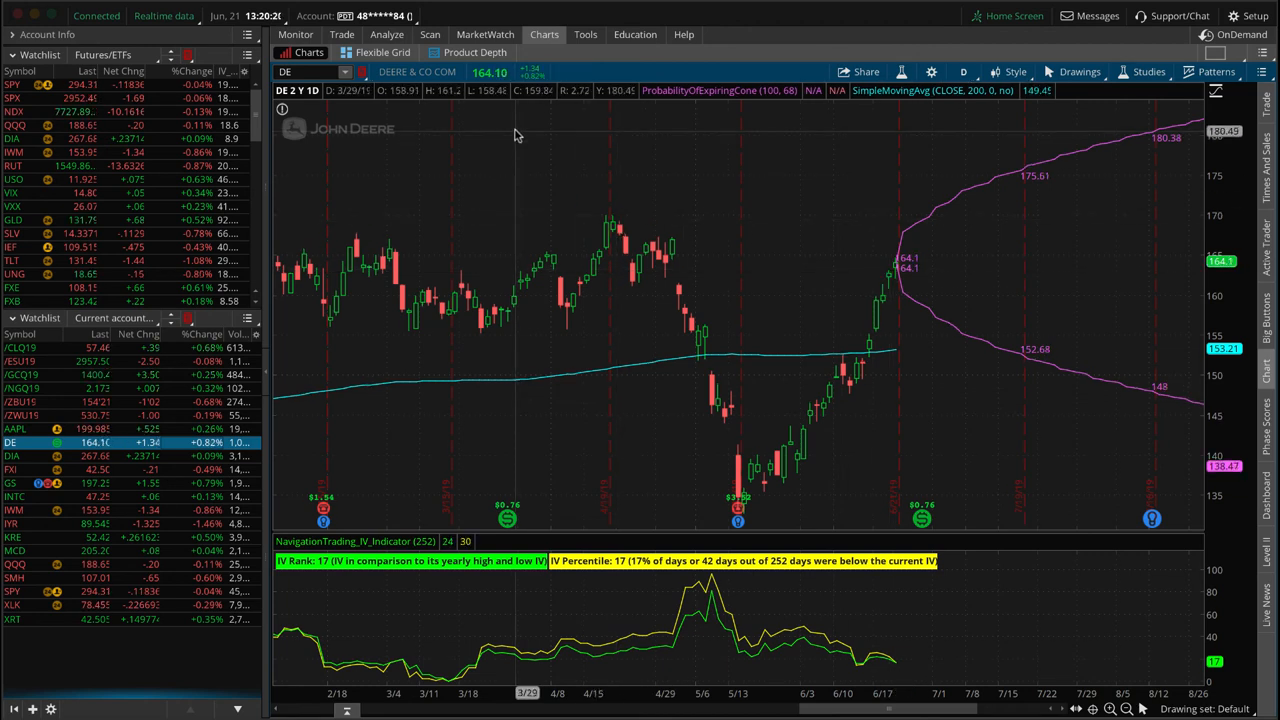
{"action": "mouse_move", "coordinate": [590, 204]}
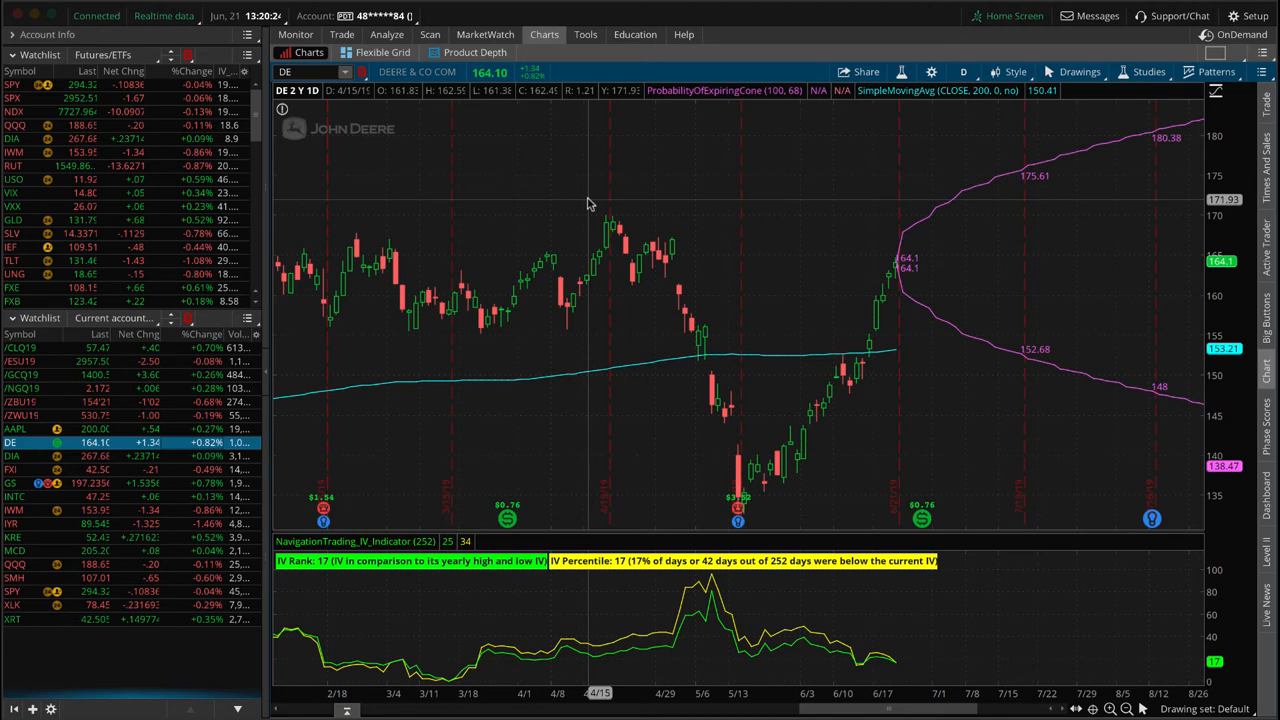
{"action": "mouse_move", "coordinate": [383, 398]}
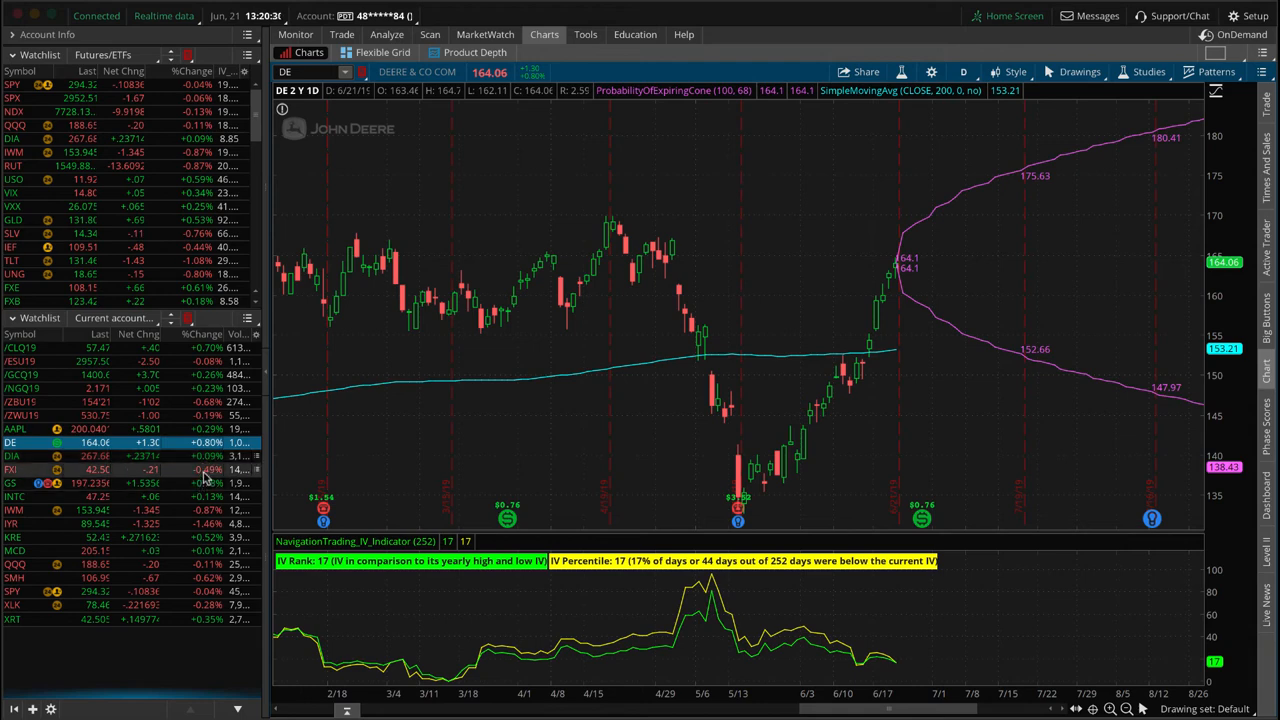
Show the FXI iron condor risk profile with its July 36/44 long and 39 put/41 call short legs.
{"action": "left_click", "coordinate": [15, 469]}
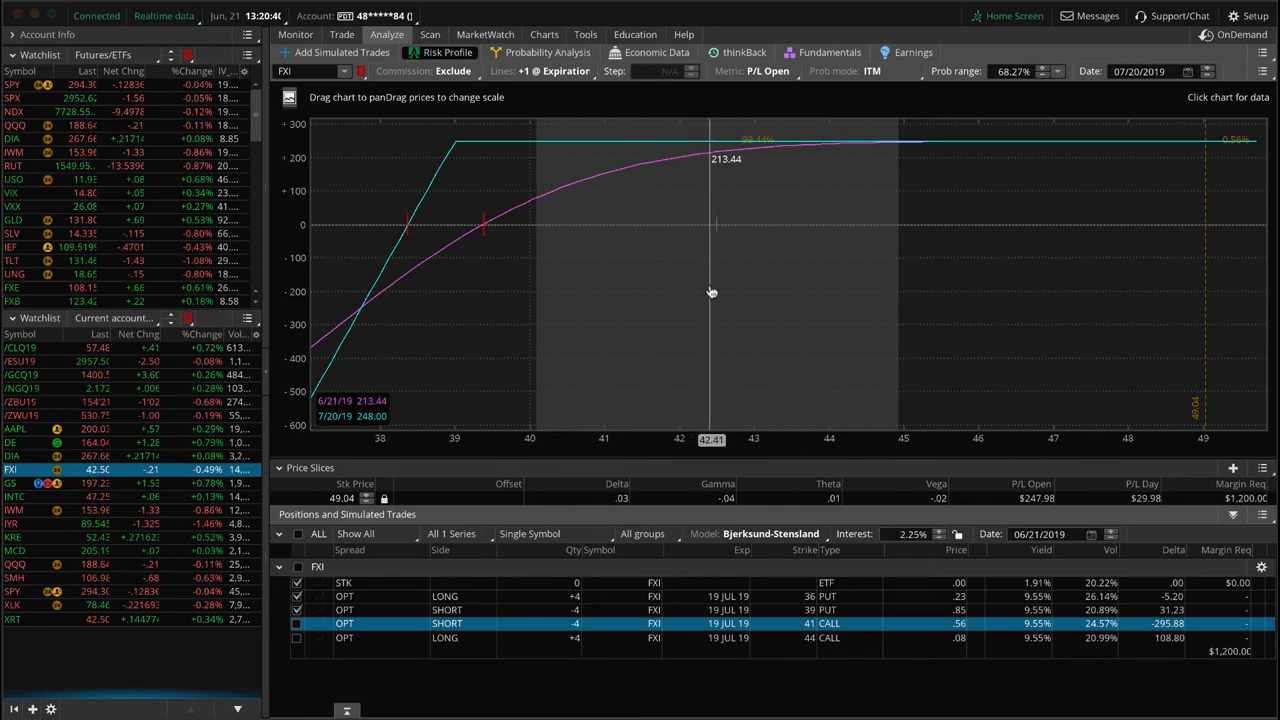
{"action": "mouse_move", "coordinate": [717, 284]}
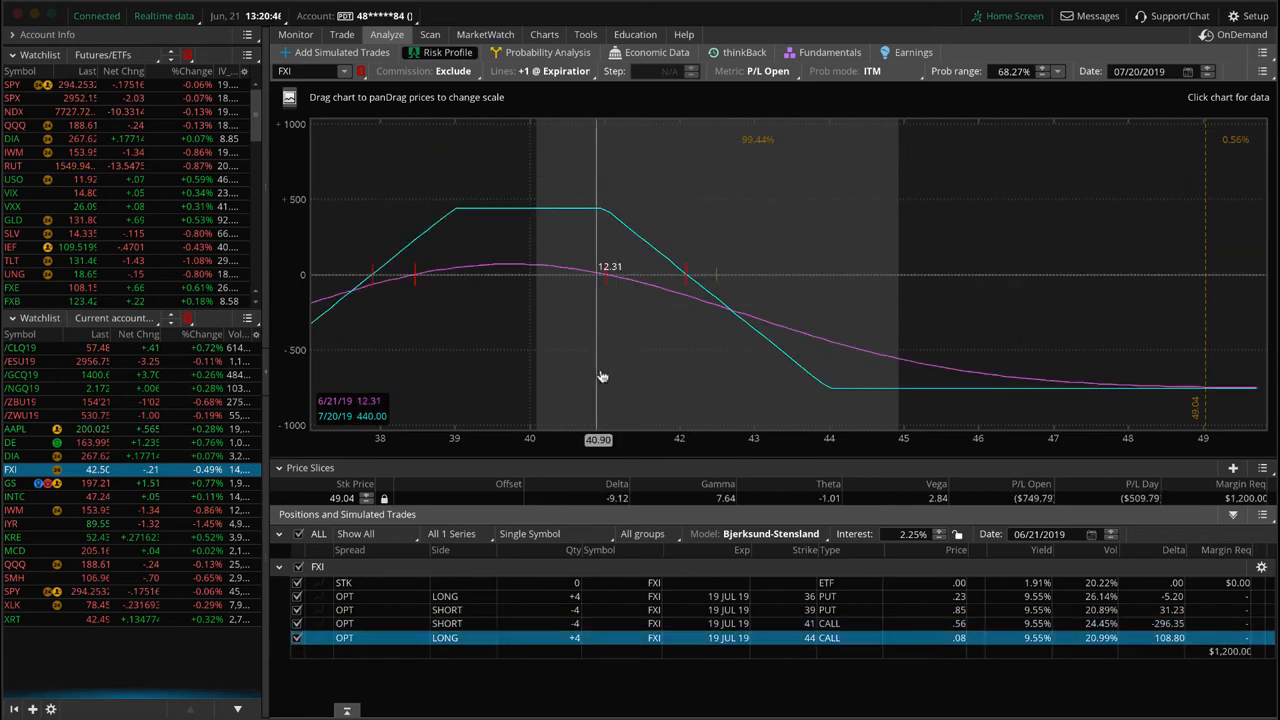
{"action": "mouse_move", "coordinate": [610, 306]}
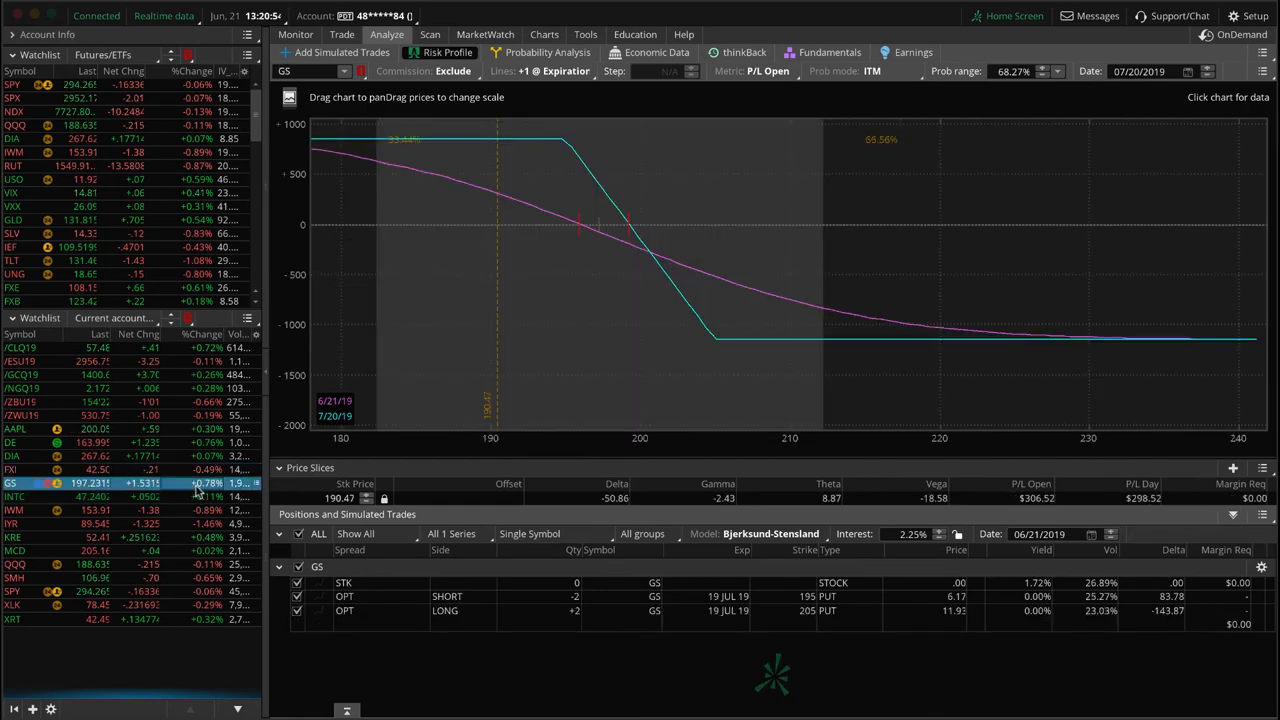
{"action": "mouse_move", "coordinate": [587, 347]}
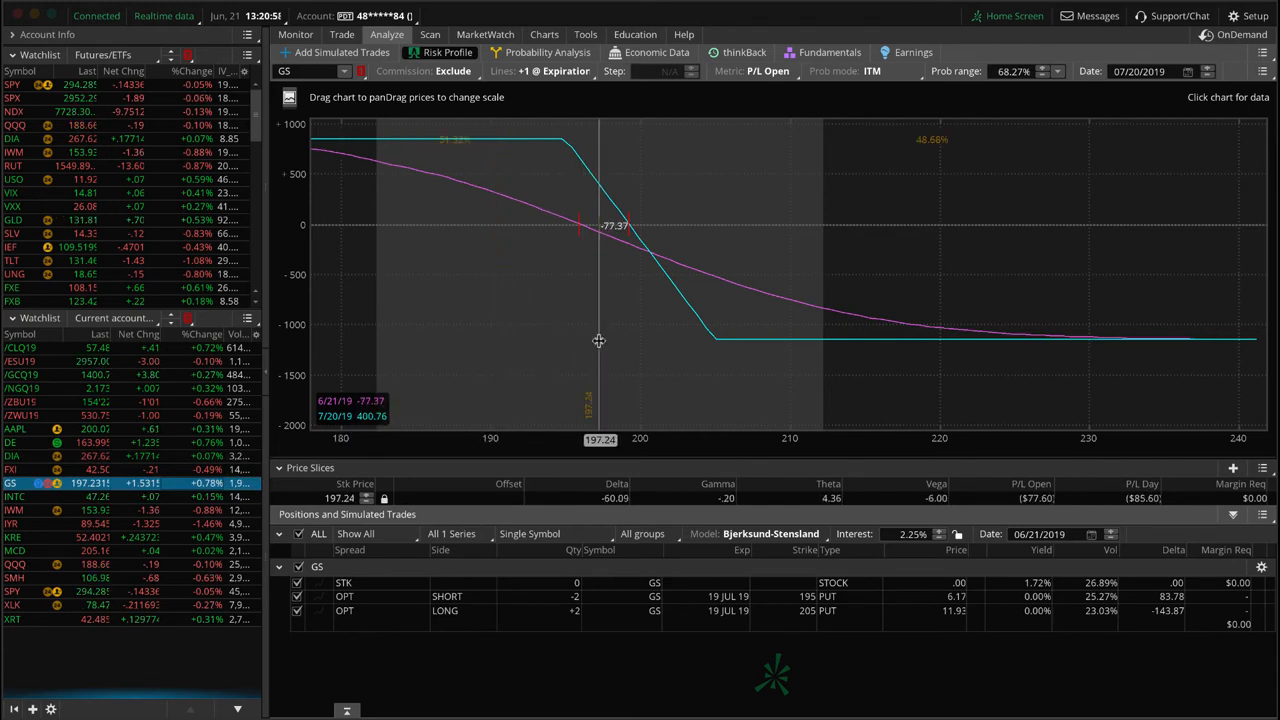
{"action": "mouse_move", "coordinate": [573, 345]}
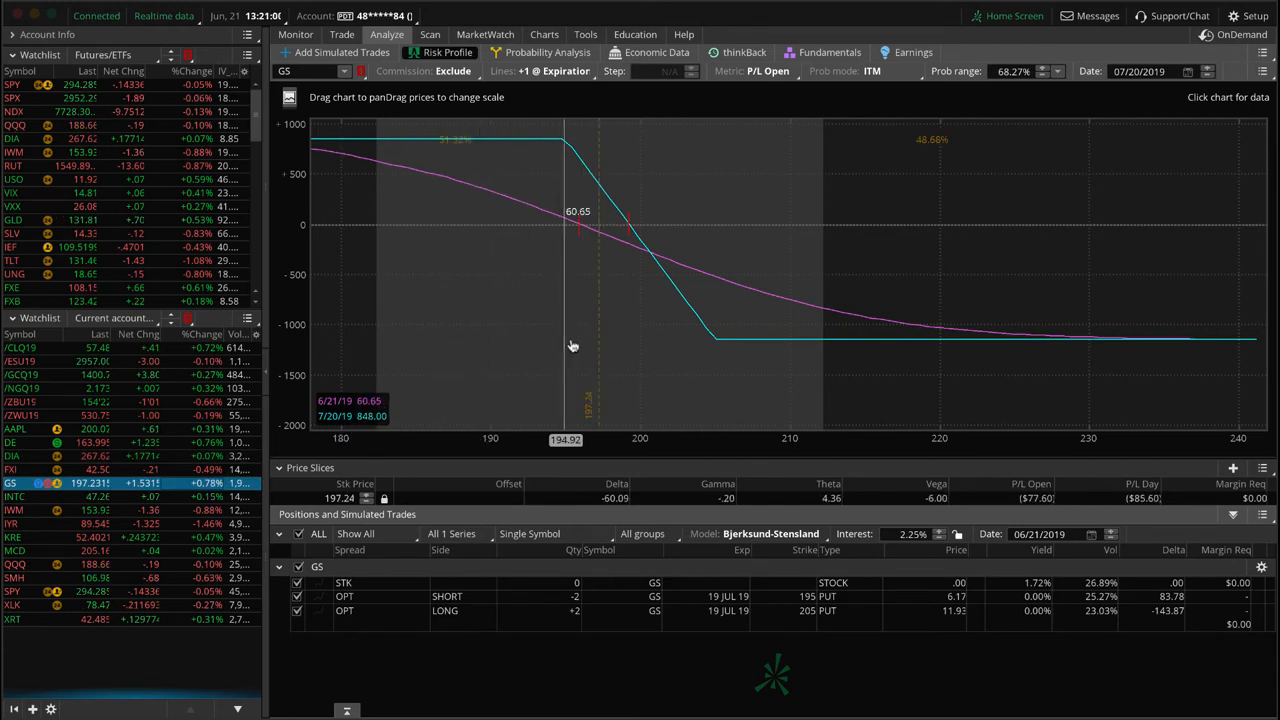
{"action": "mouse_move", "coordinate": [485, 337]}
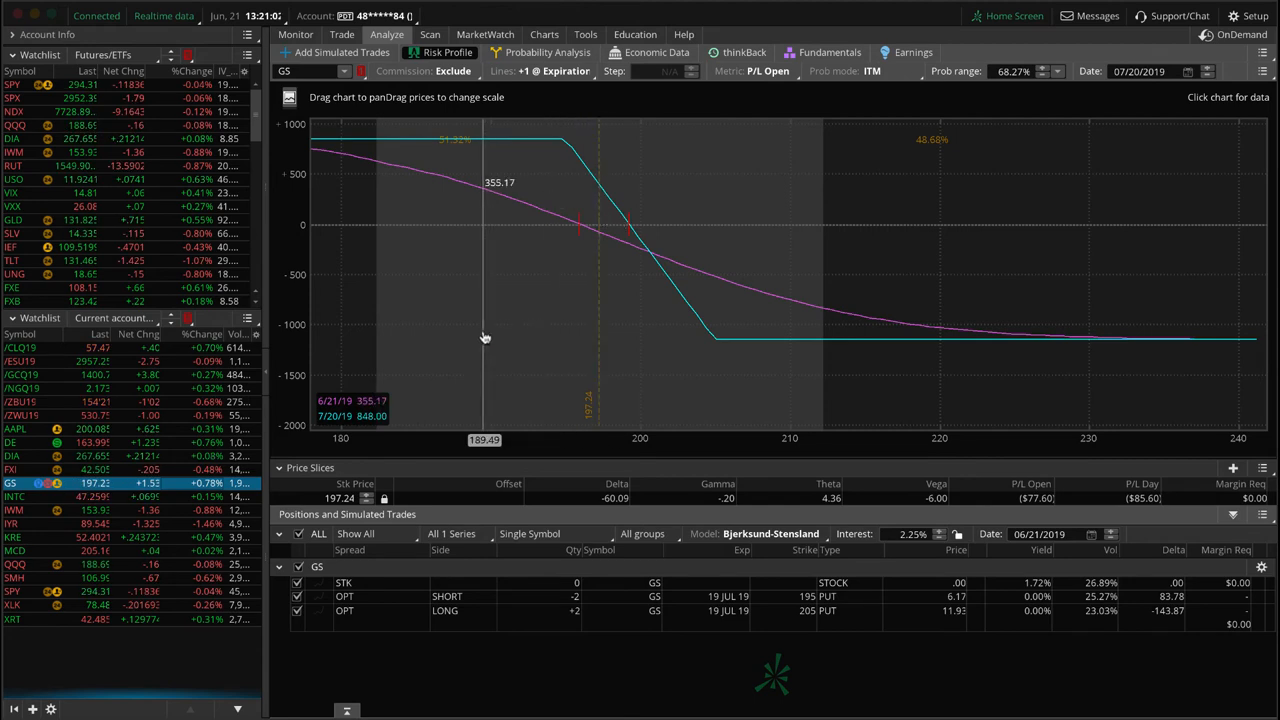
{"action": "mouse_move", "coordinate": [489, 338]}
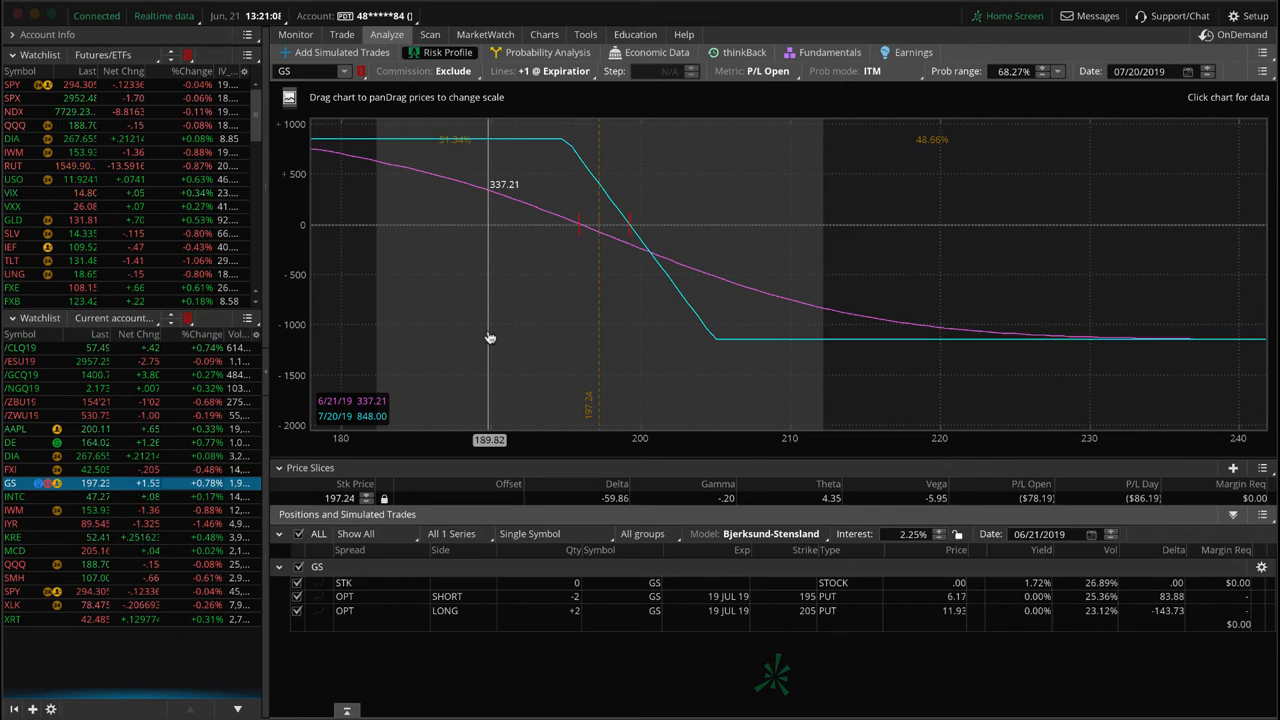
{"action": "mouse_move", "coordinate": [607, 310]}
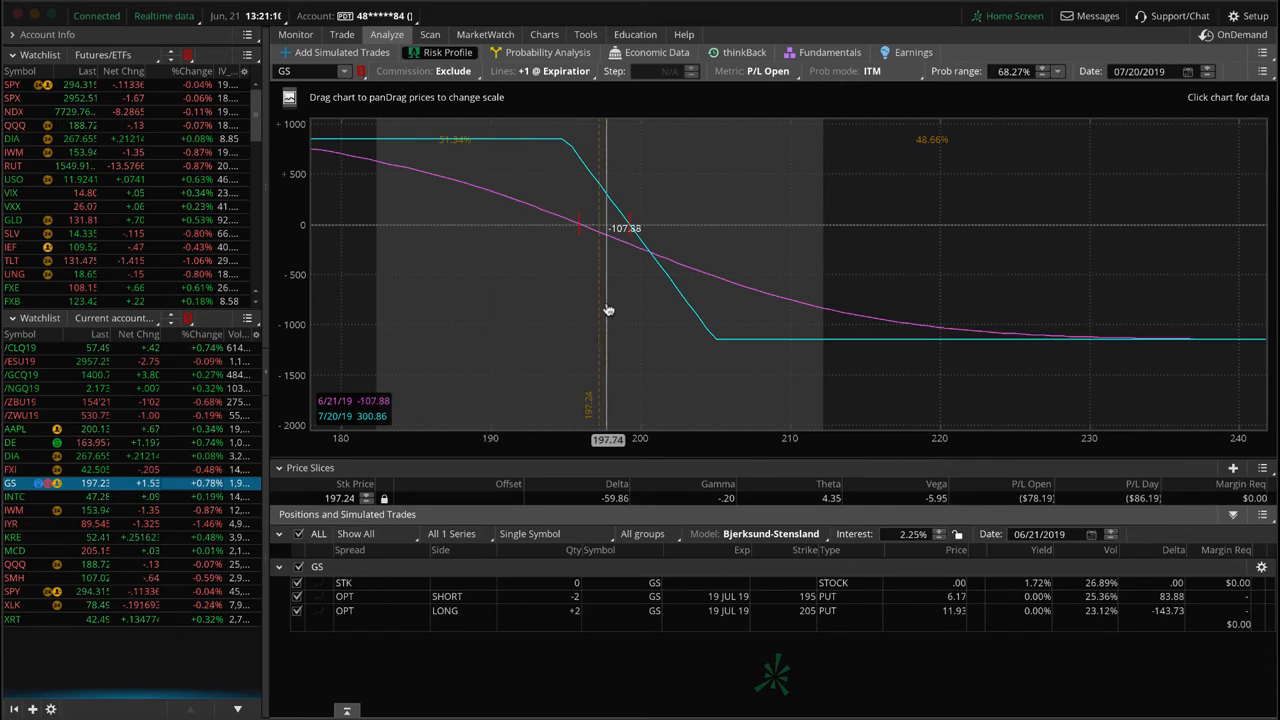
{"action": "mouse_move", "coordinate": [589, 291]}
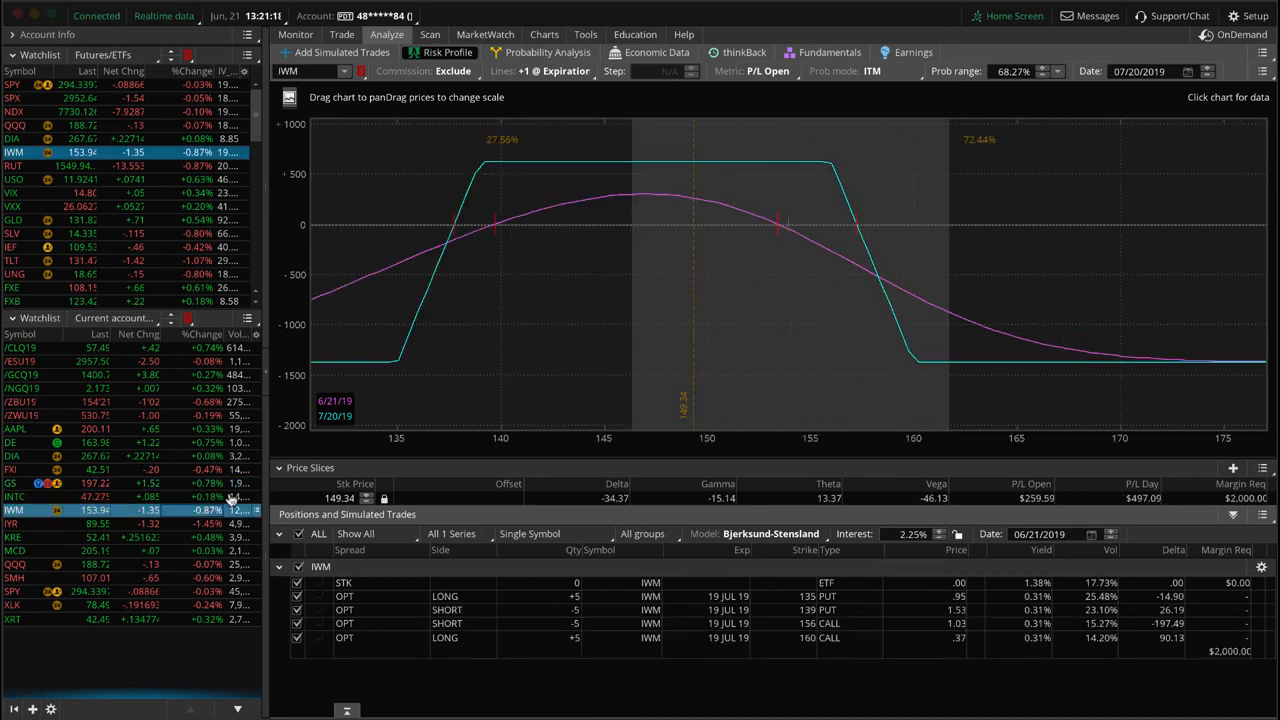
{"action": "mouse_move", "coordinate": [793, 226]}
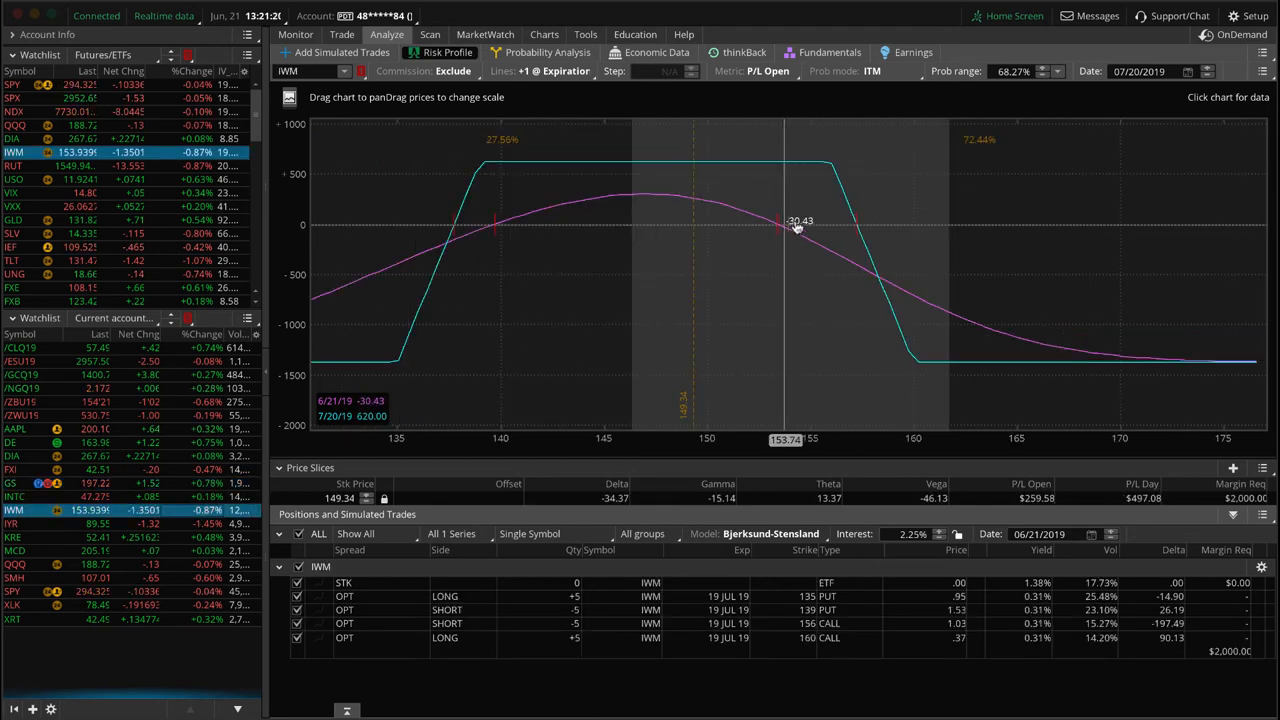
{"action": "mouse_move", "coordinate": [789, 237]}
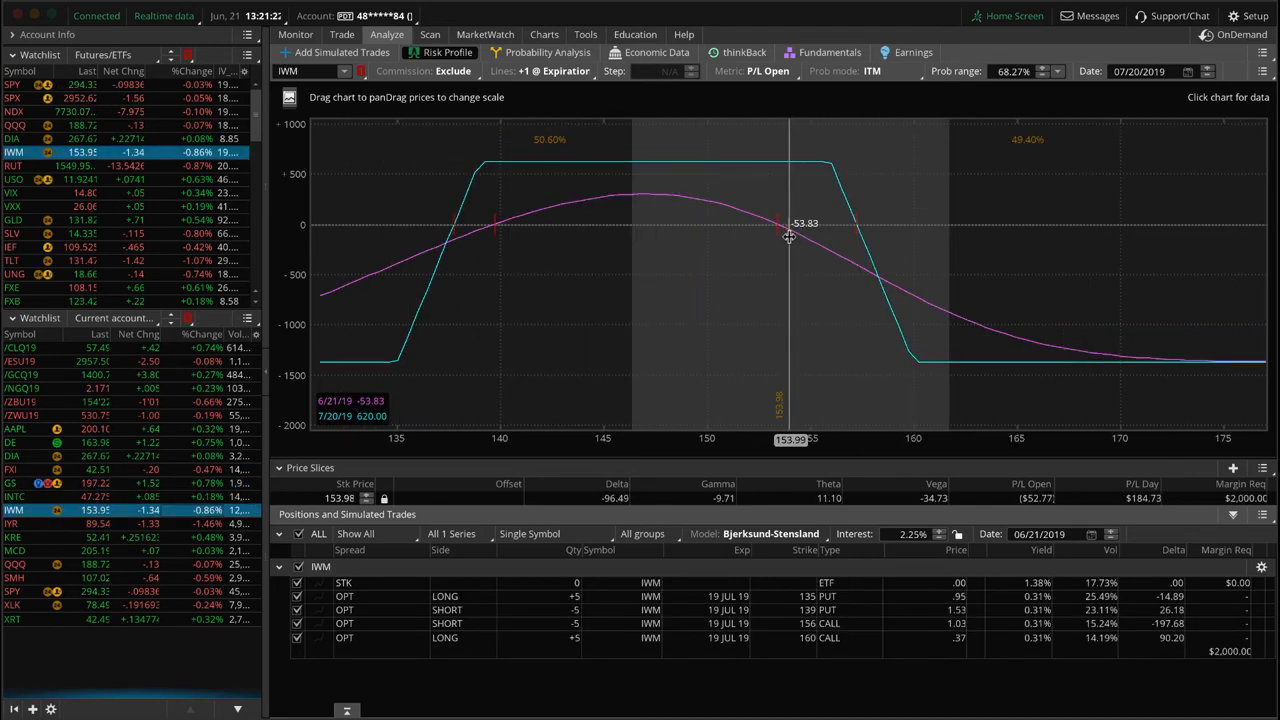
{"action": "mouse_move", "coordinate": [680, 240]}
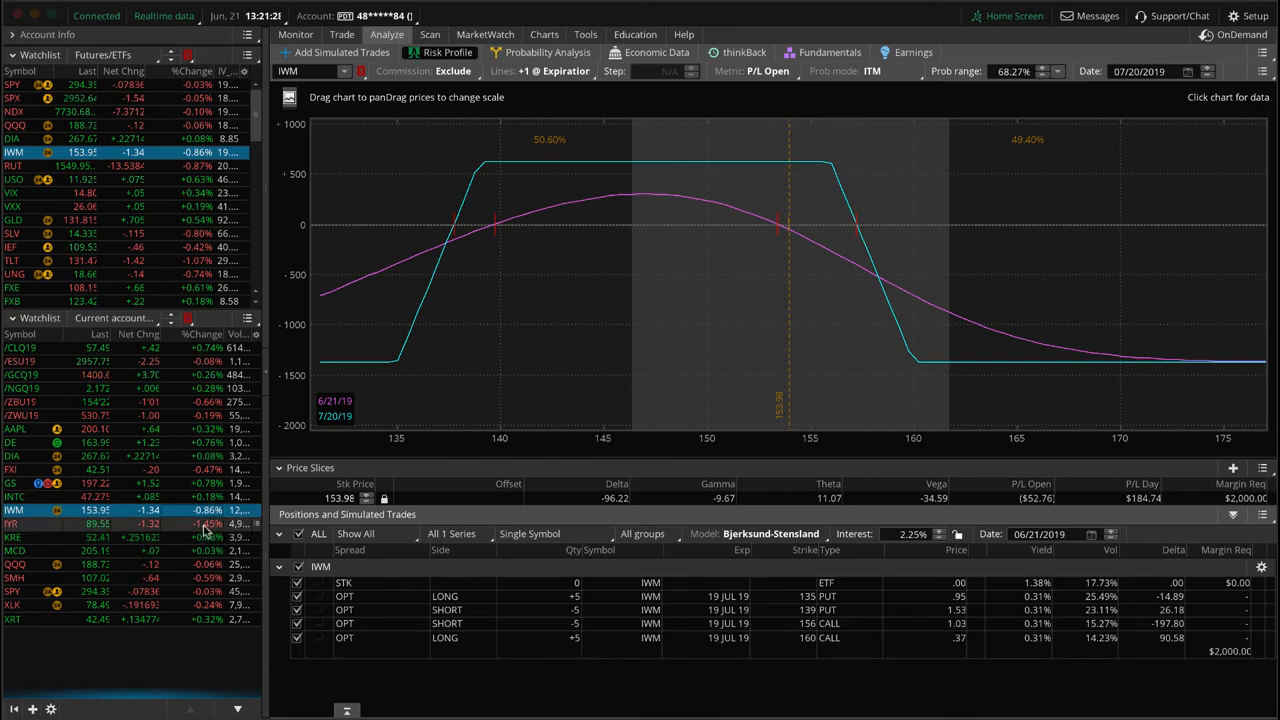
Select the next watchlist symbol to load its position's risk profile.
{"action": "left_click", "coordinate": [14, 523]}
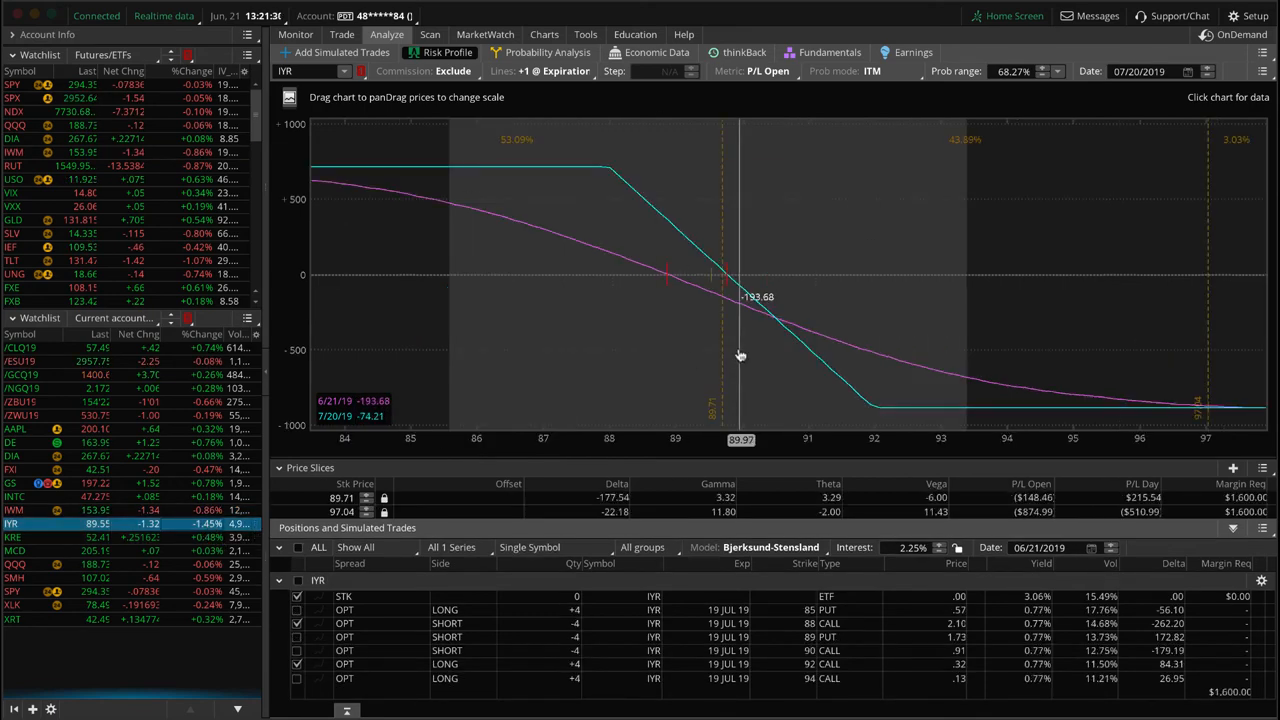
{"action": "mouse_move", "coordinate": [718, 347]}
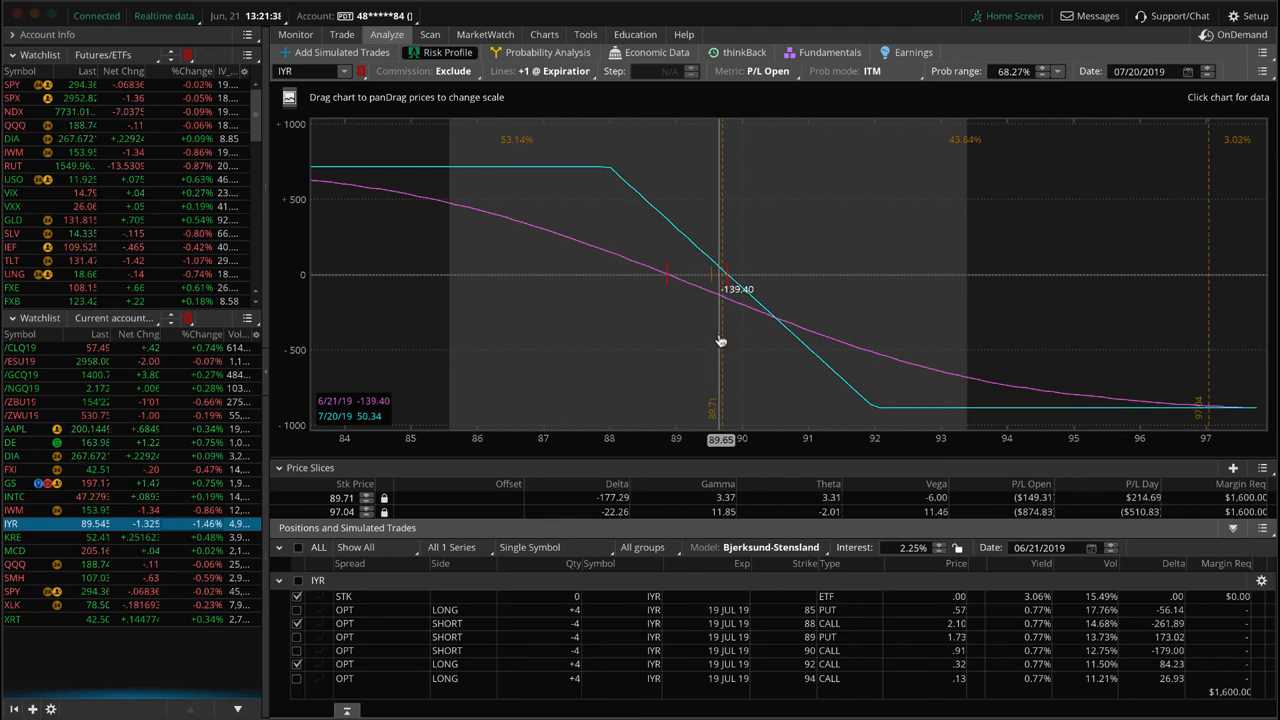
{"action": "mouse_move", "coordinate": [716, 320]}
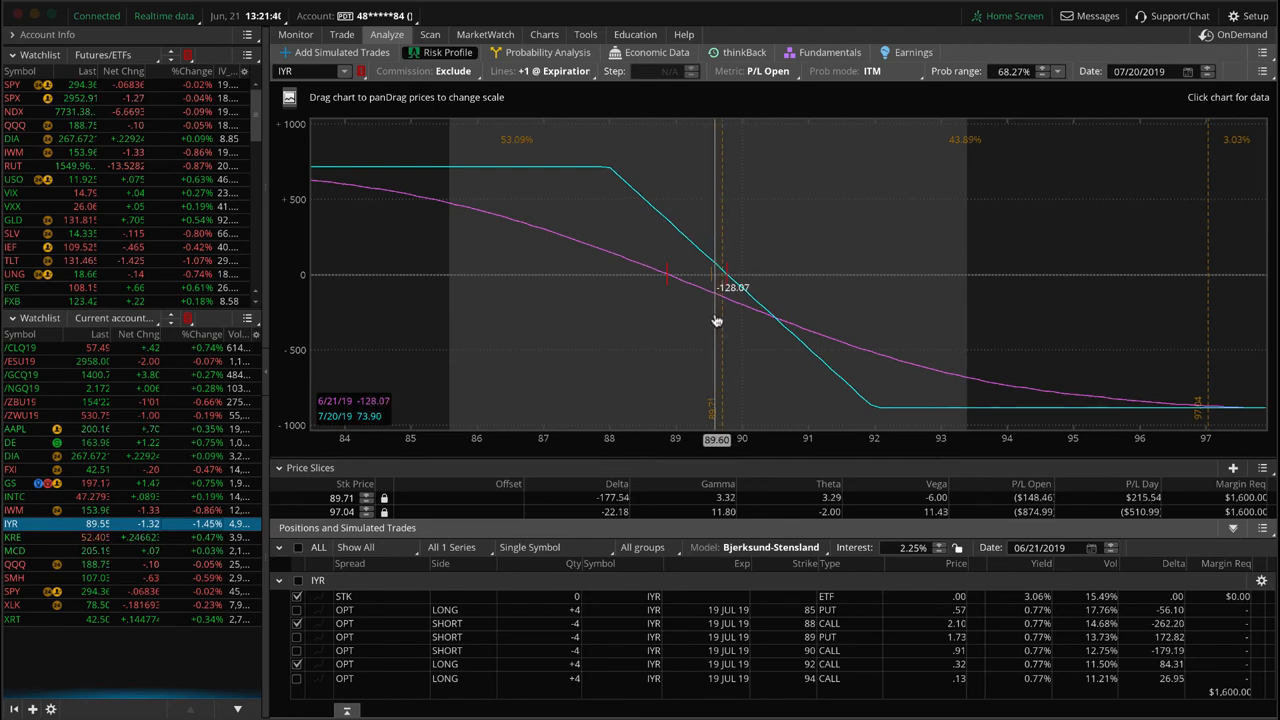
{"action": "mouse_move", "coordinate": [548, 300]}
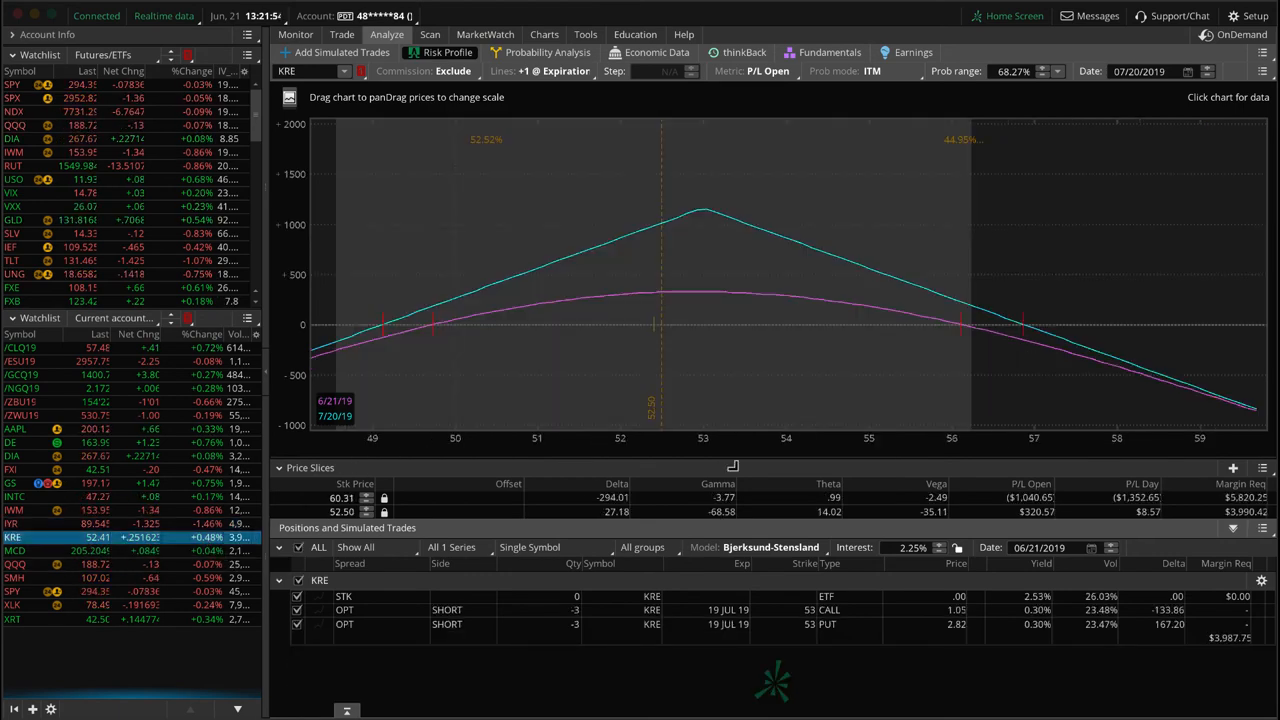
{"action": "mouse_move", "coordinate": [773, 440]}
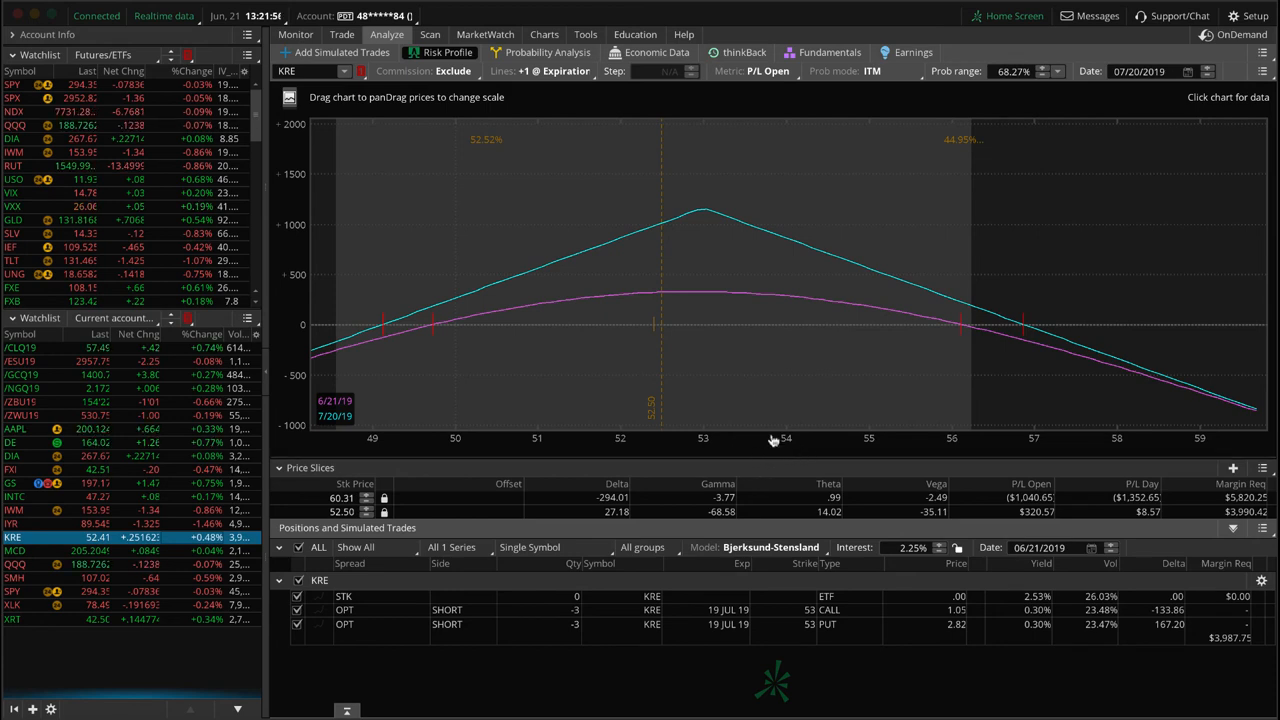
{"action": "mouse_move", "coordinate": [652, 365]}
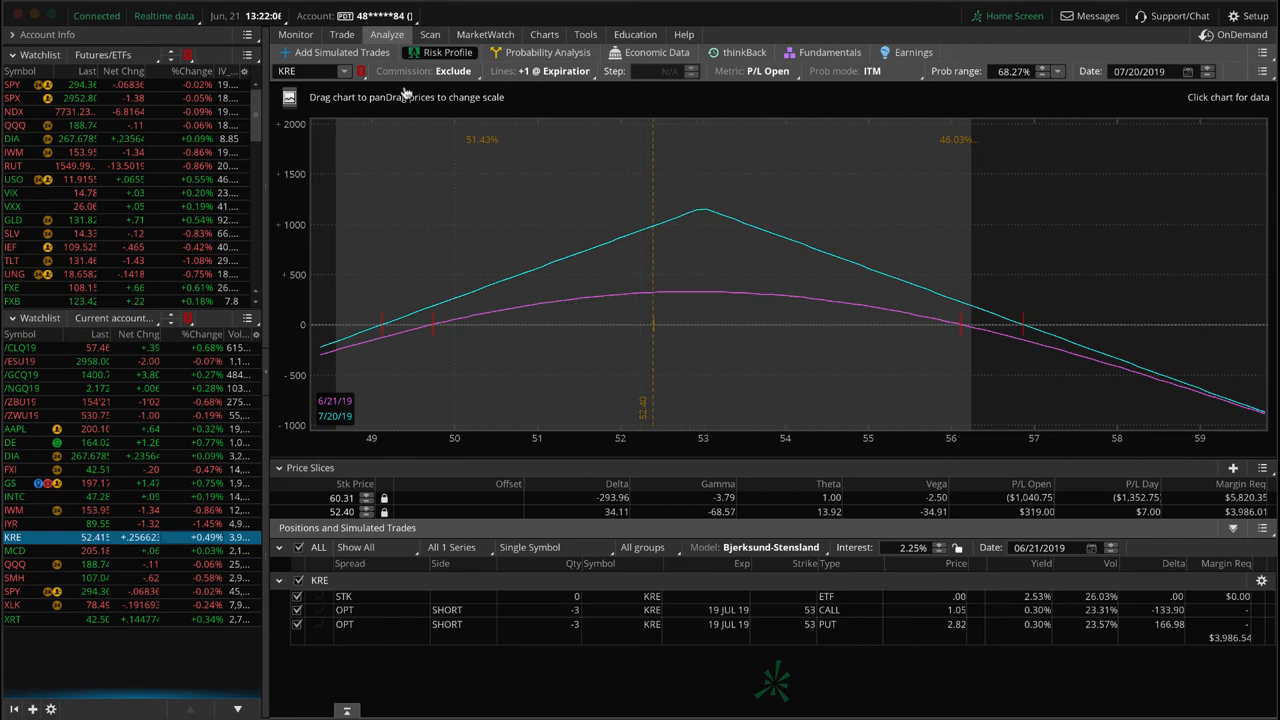
Show KRE's Trade page with its option chain and three short July 53 call/put legs.
{"action": "left_click", "coordinate": [341, 34]}
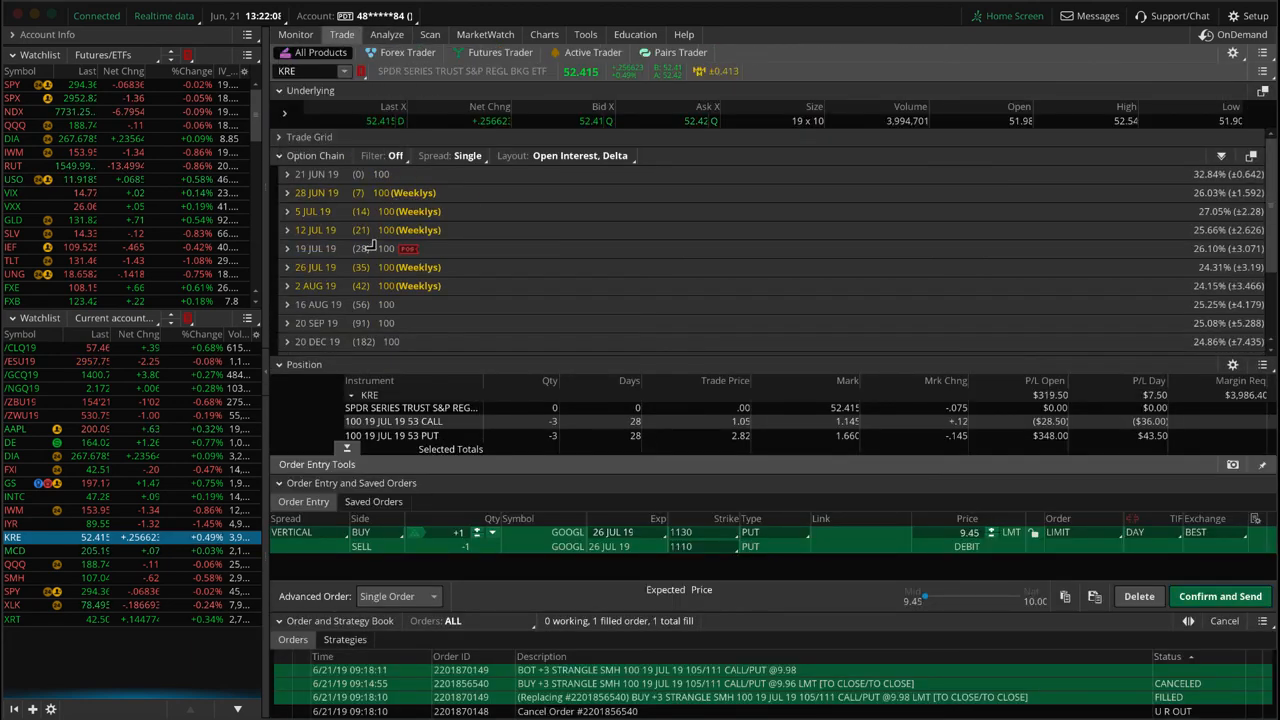
{"action": "mouse_move", "coordinate": [385, 267]}
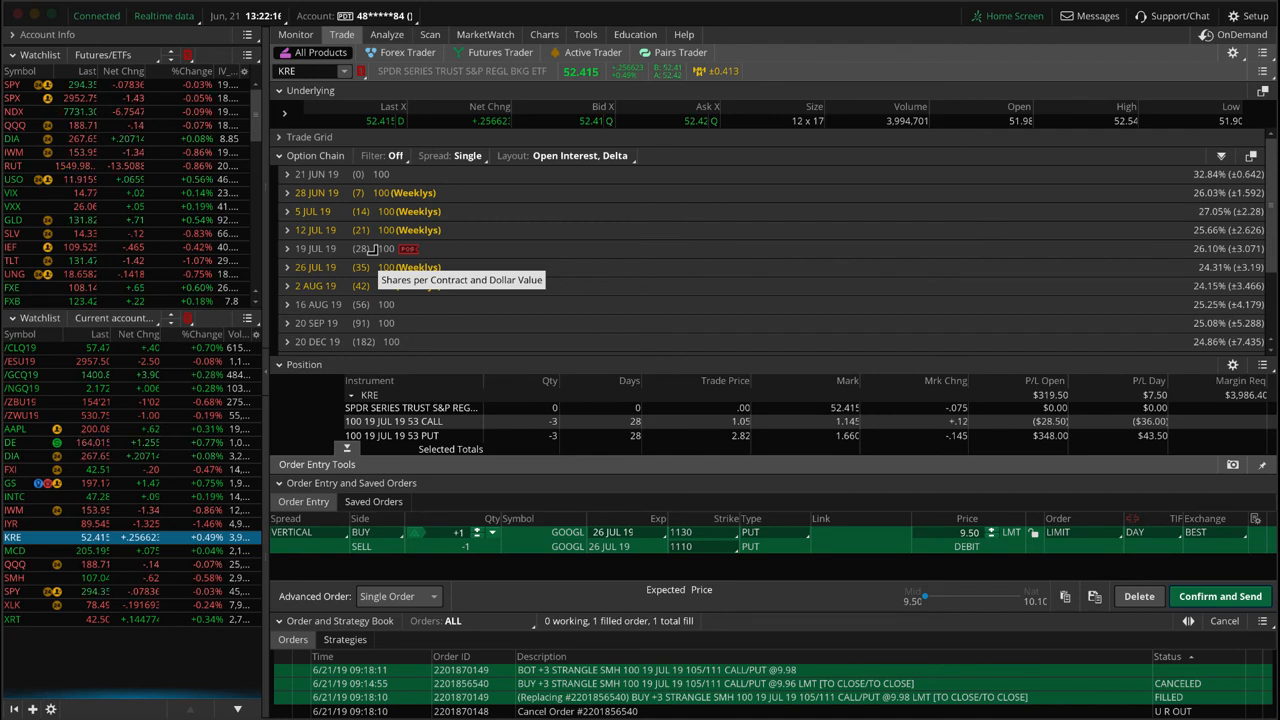
{"action": "mouse_move", "coordinate": [400, 304]}
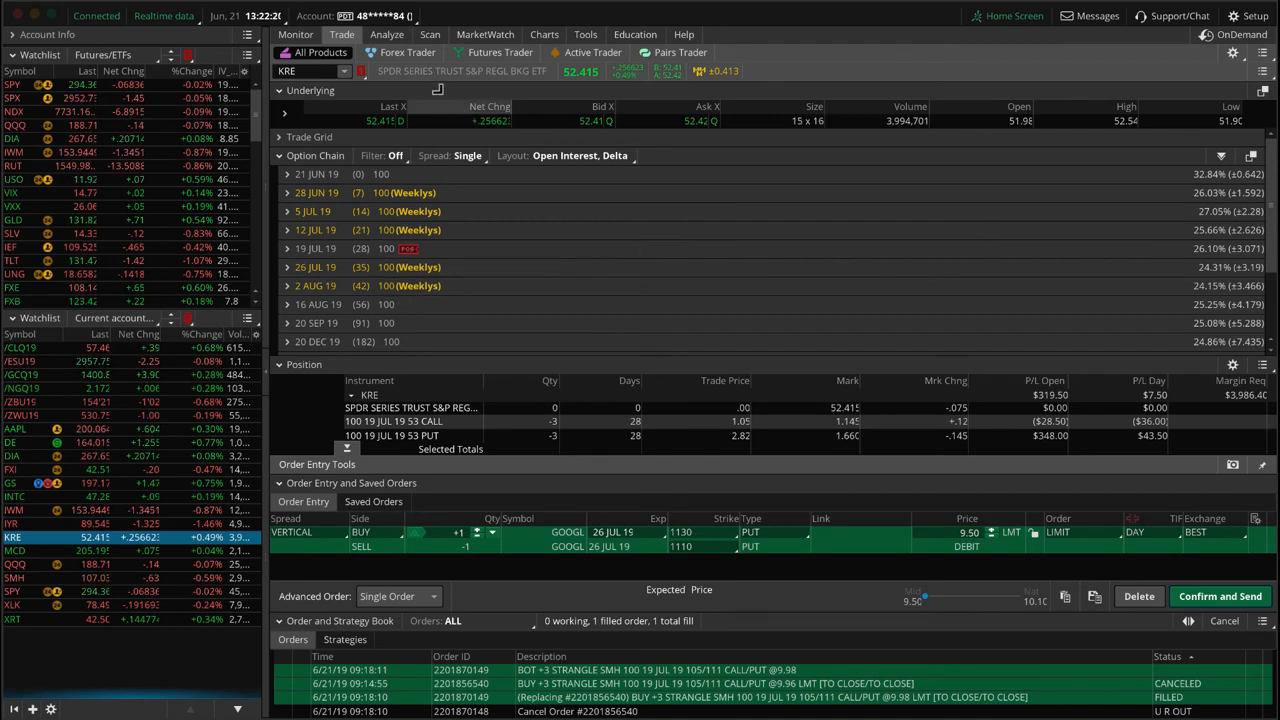
Show KRE's two-year daily chart with expected range cone, IV rank 37 and percentile 74.
{"action": "left_click", "coordinate": [544, 34]}
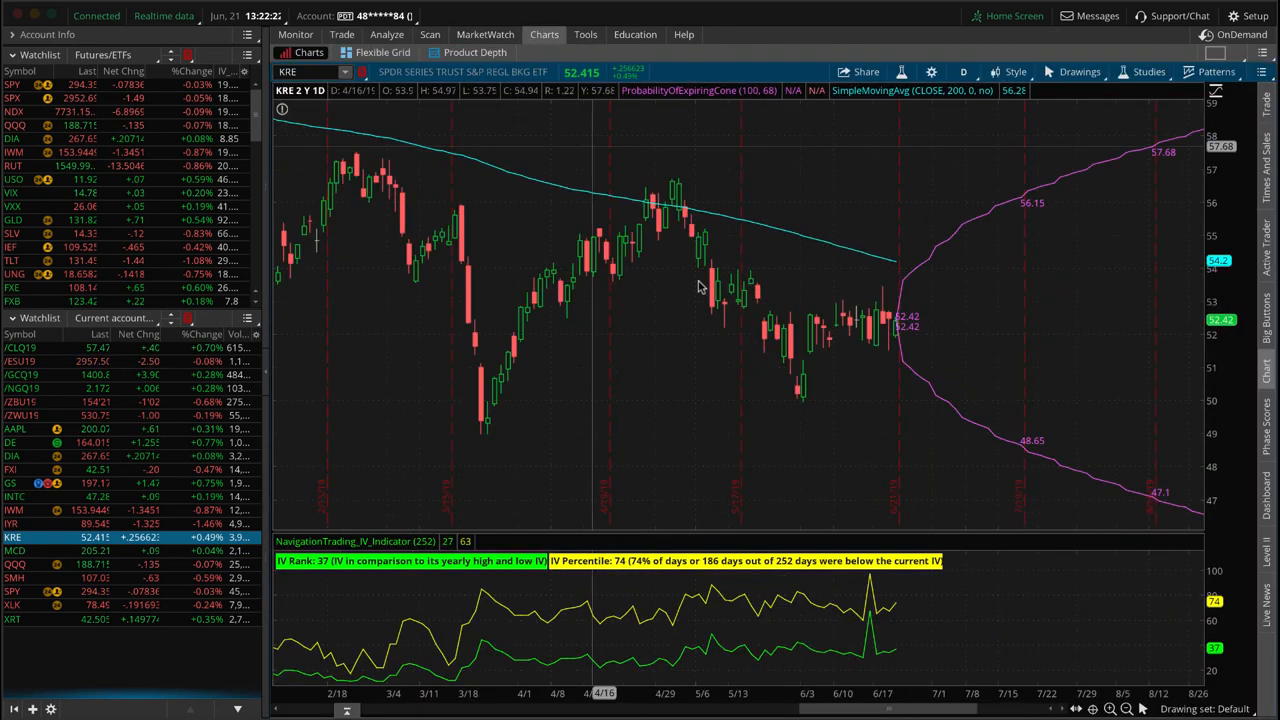
{"action": "mouse_move", "coordinate": [895, 612]}
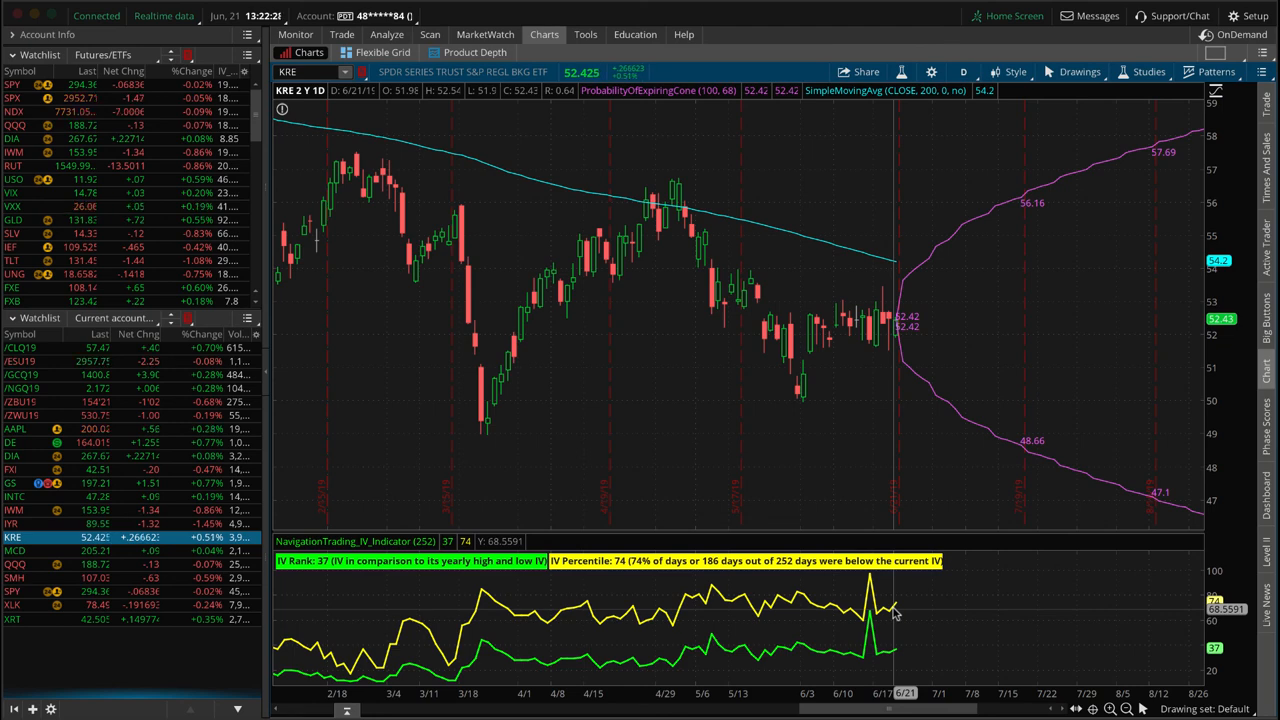
{"action": "mouse_move", "coordinate": [775, 448]}
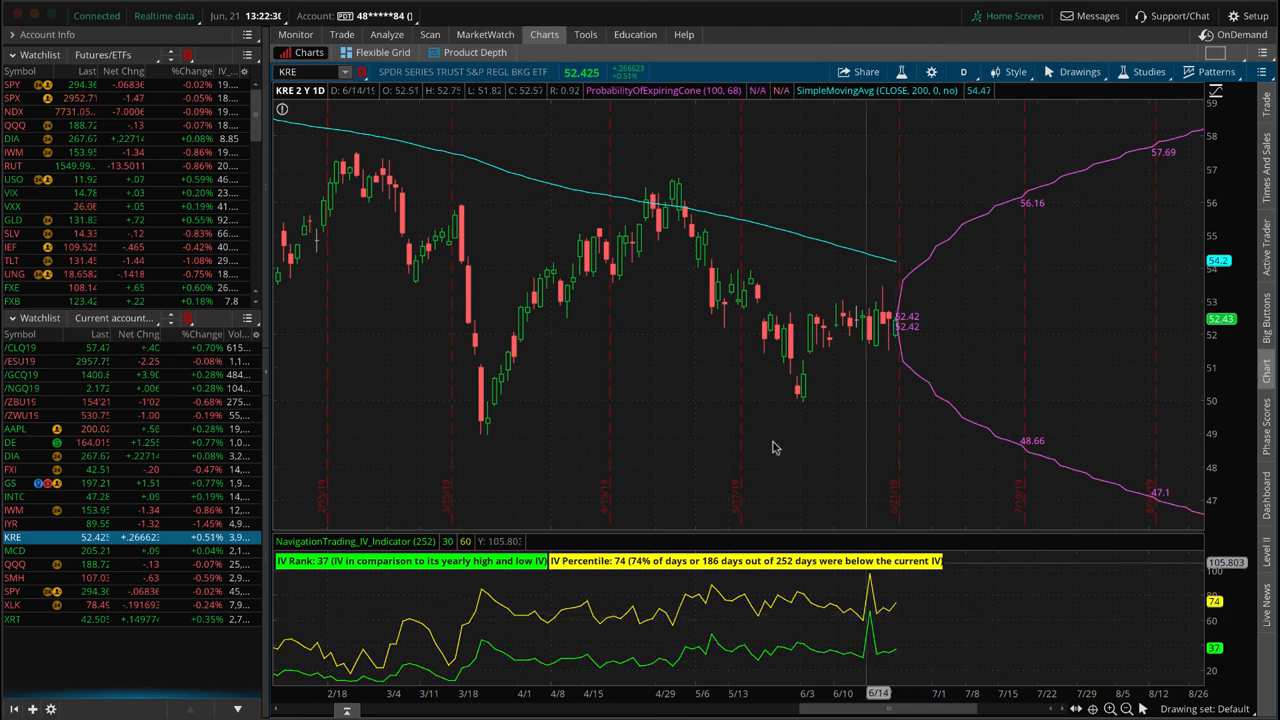
{"action": "mouse_move", "coordinate": [910, 393]}
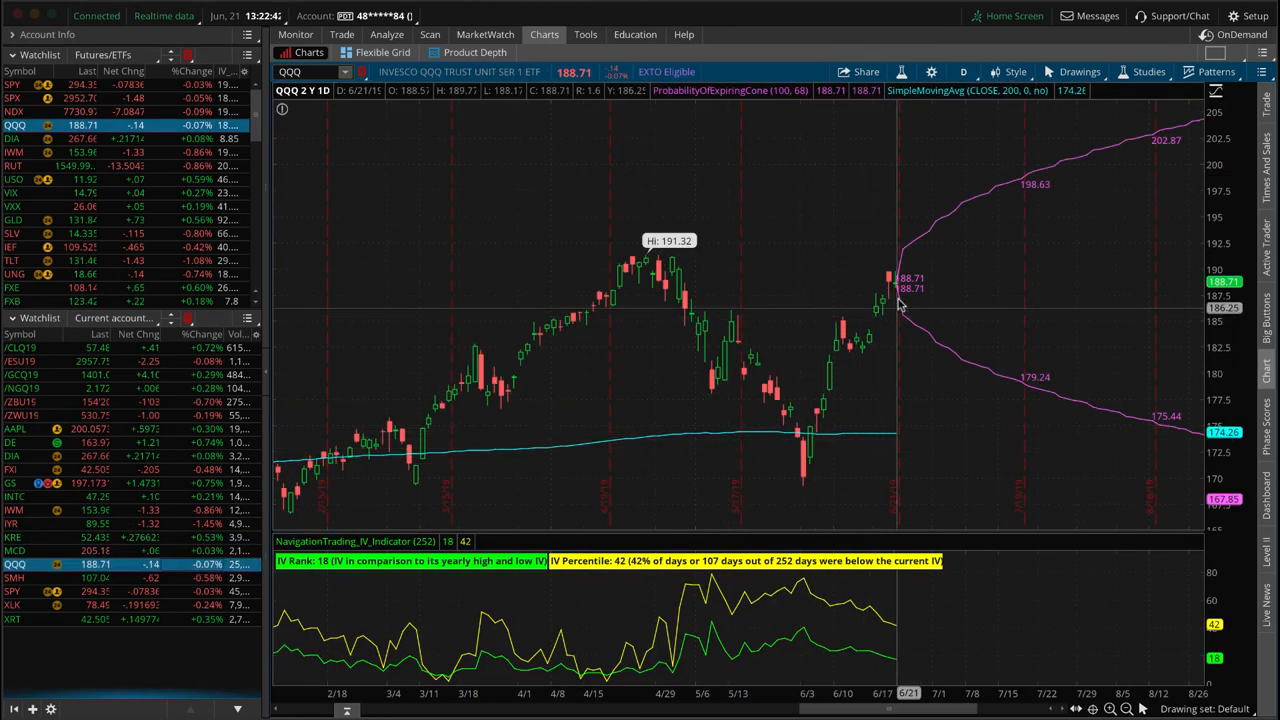
{"action": "mouse_move", "coordinate": [900, 290]}
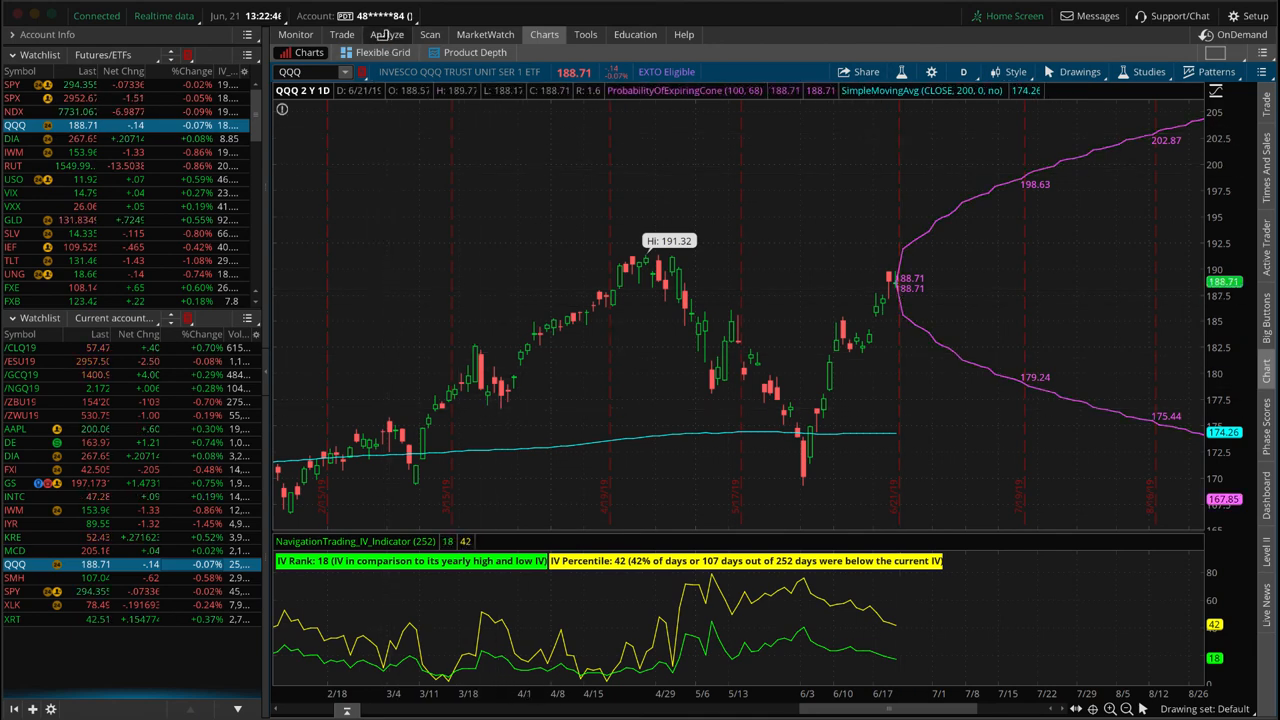
Show the QQQ risk profile with short July 174/176 calls and long 177/181 calls.
{"action": "left_click", "coordinate": [387, 34]}
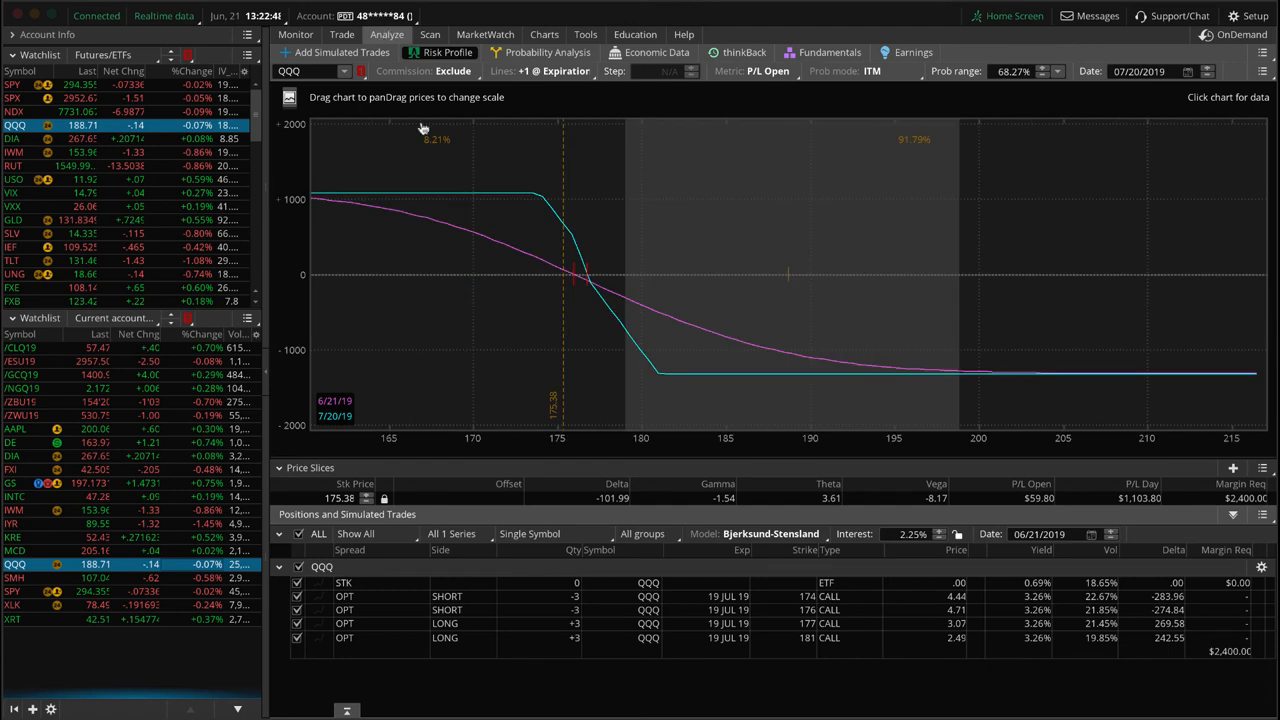
{"action": "mouse_move", "coordinate": [608, 265]}
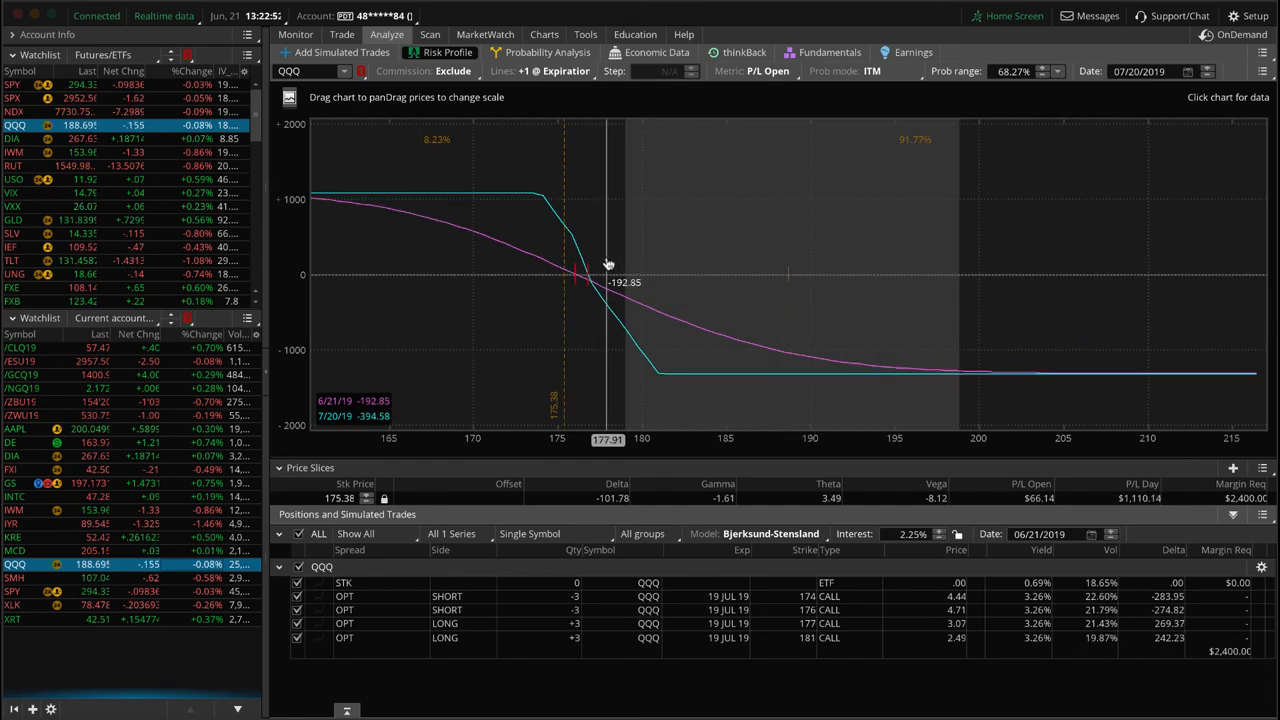
{"action": "mouse_move", "coordinate": [580, 270]}
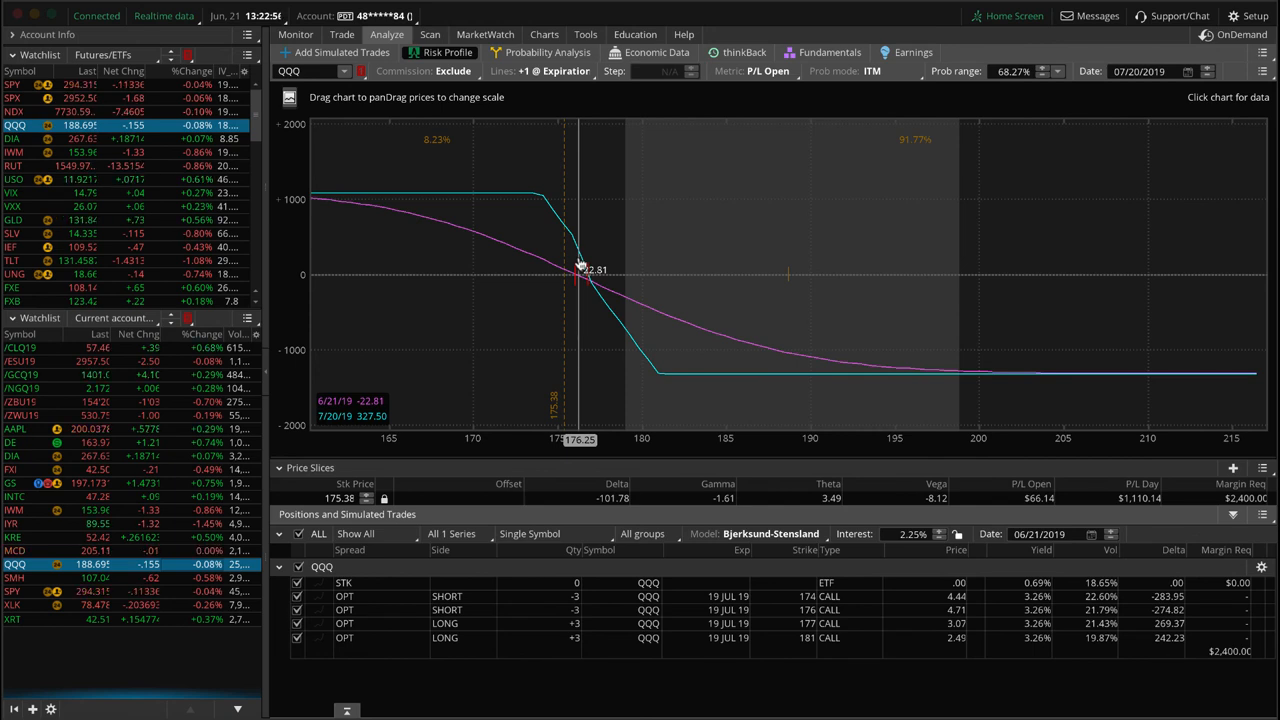
{"action": "mouse_move", "coordinate": [460, 267]}
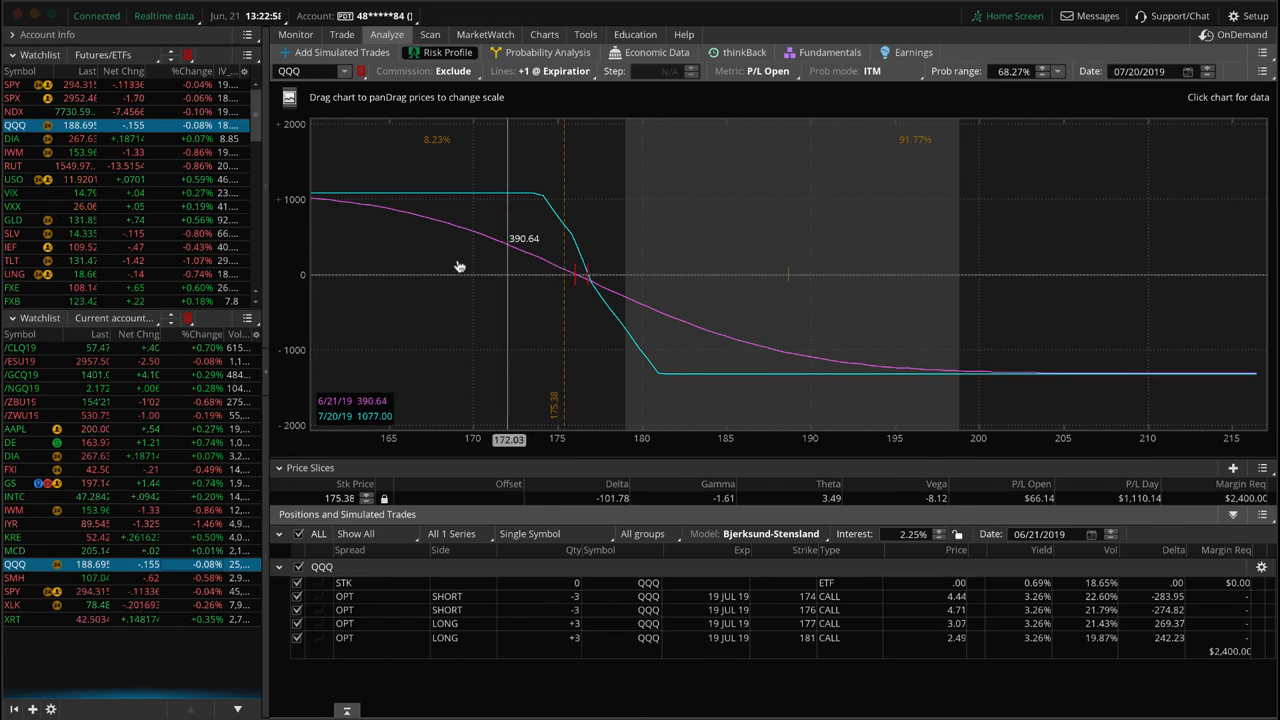
{"action": "mouse_move", "coordinate": [402, 288]}
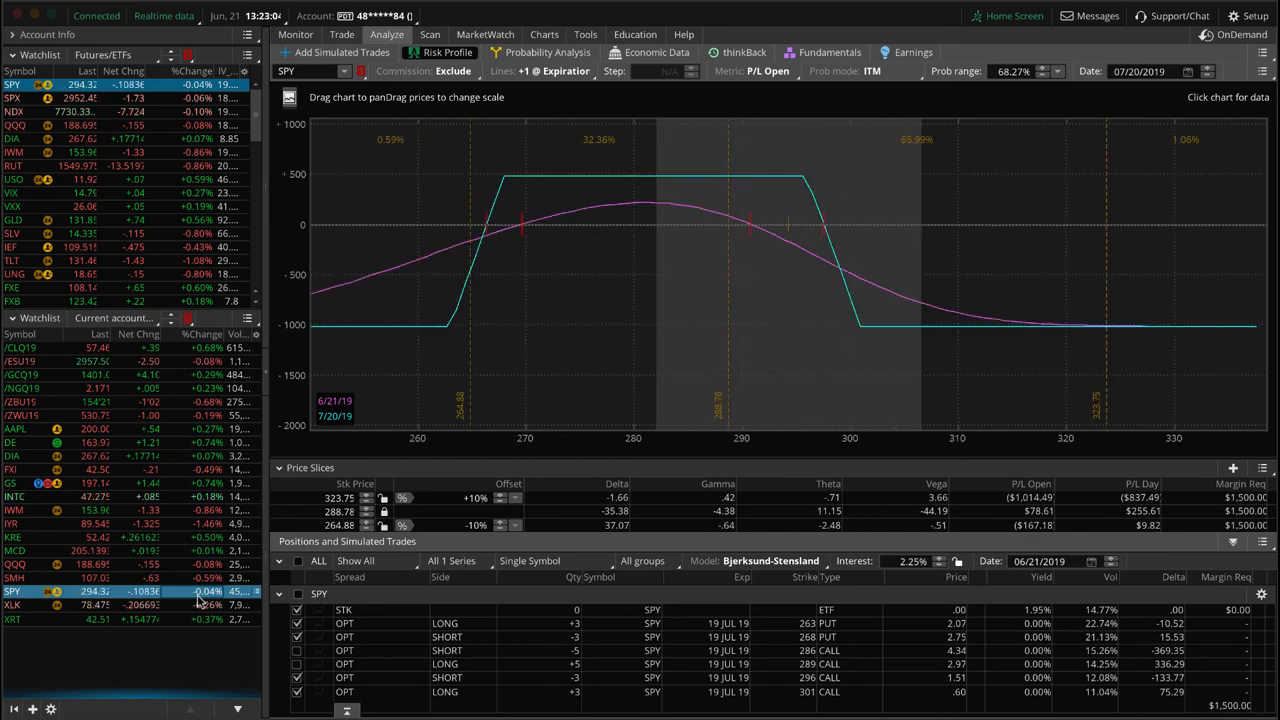
{"action": "mouse_move", "coordinate": [790, 271]}
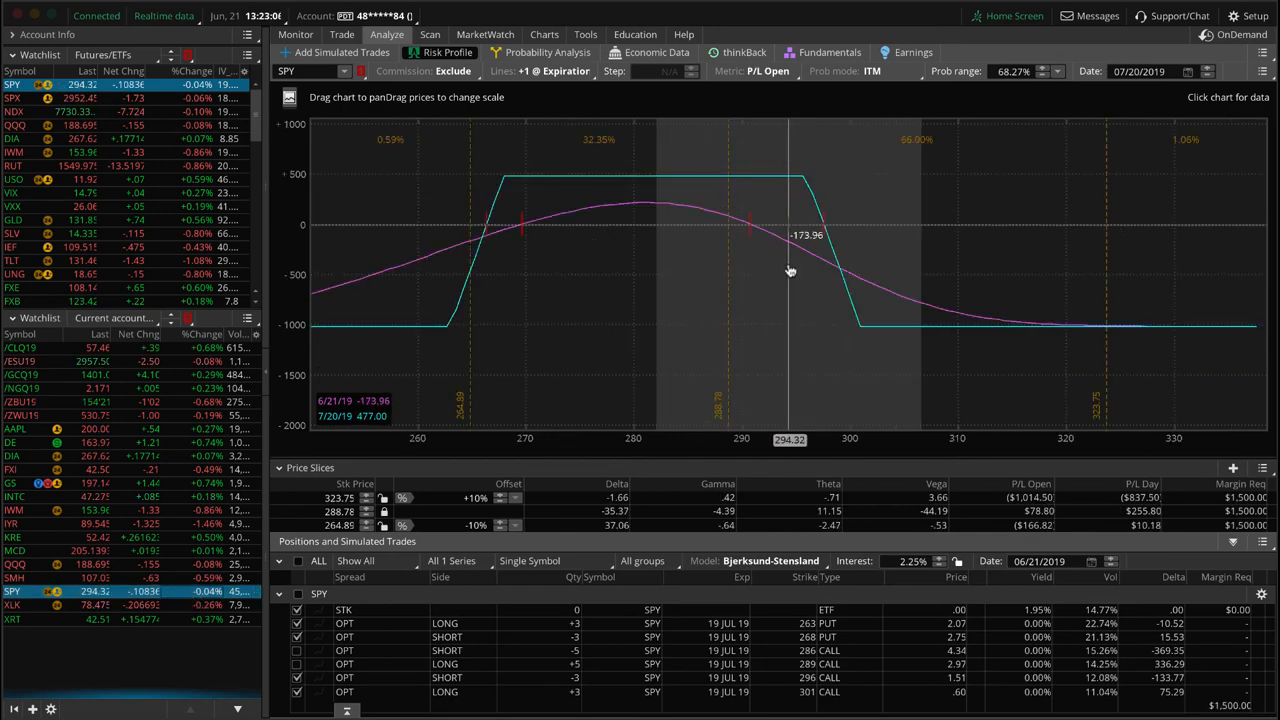
{"action": "mouse_move", "coordinate": [793, 232]}
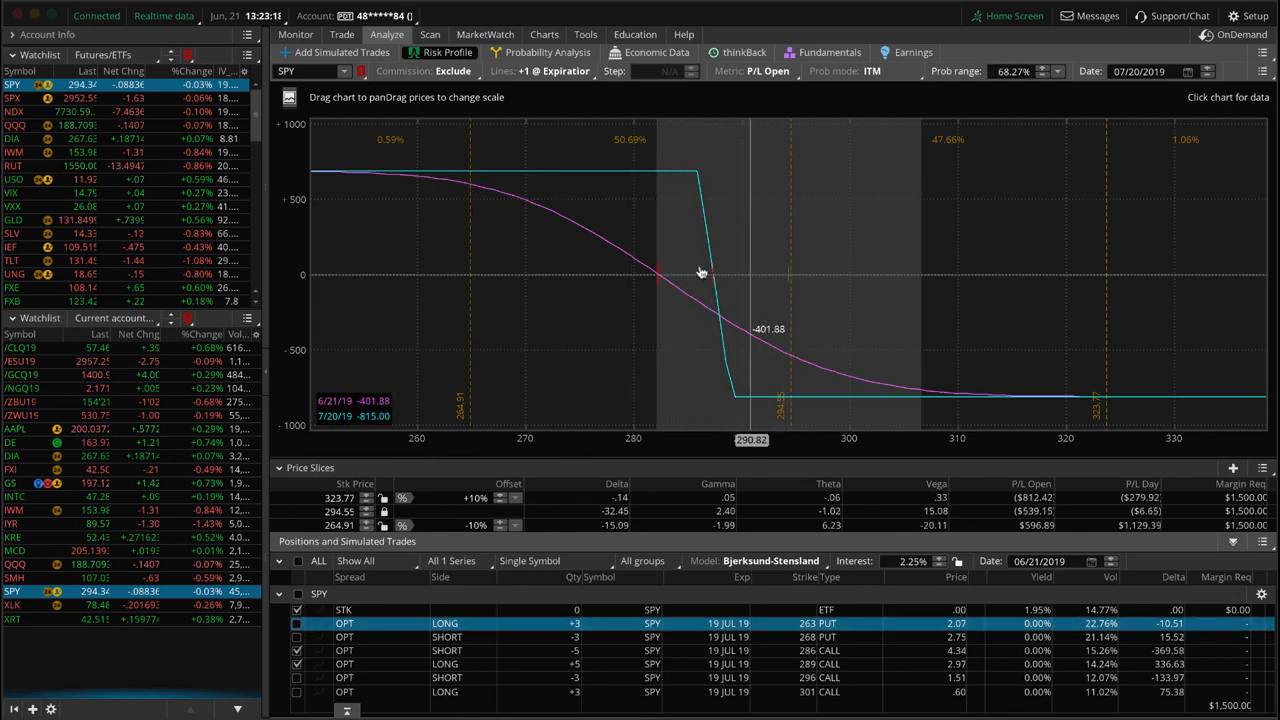
{"action": "mouse_move", "coordinate": [668, 276]}
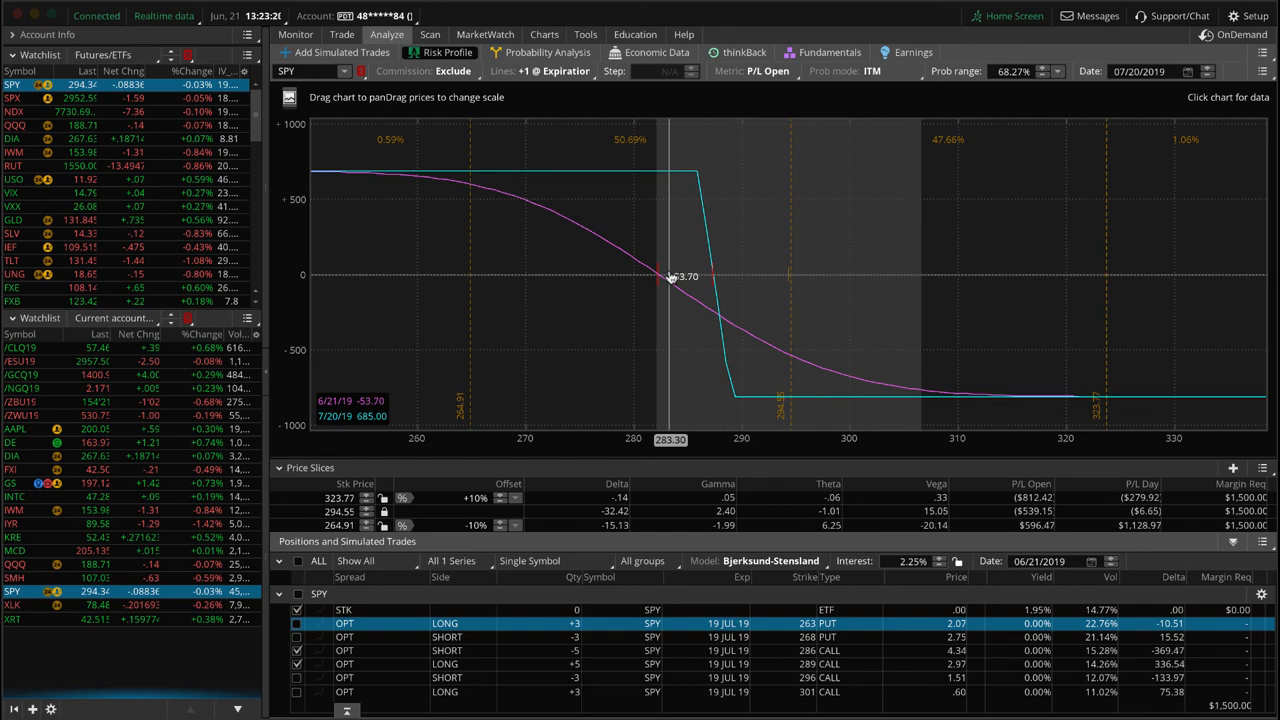
{"action": "mouse_move", "coordinate": [180, 590]}
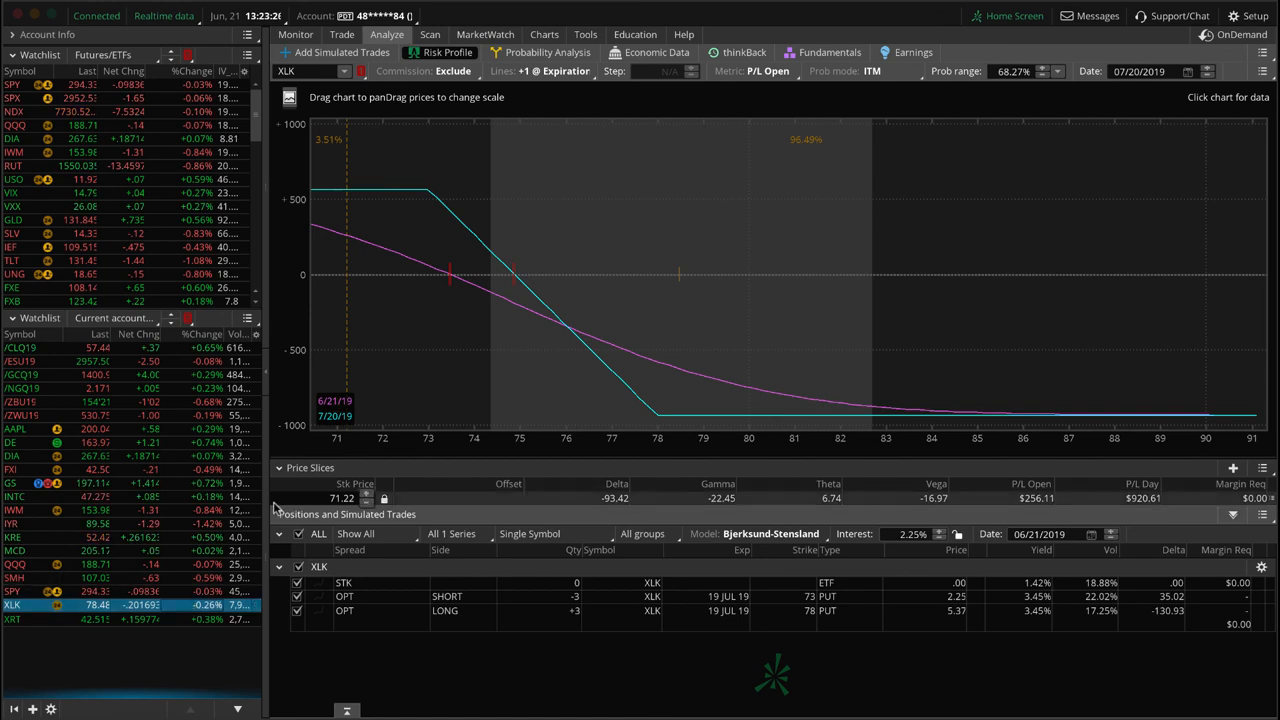
{"action": "mouse_move", "coordinate": [476, 350]}
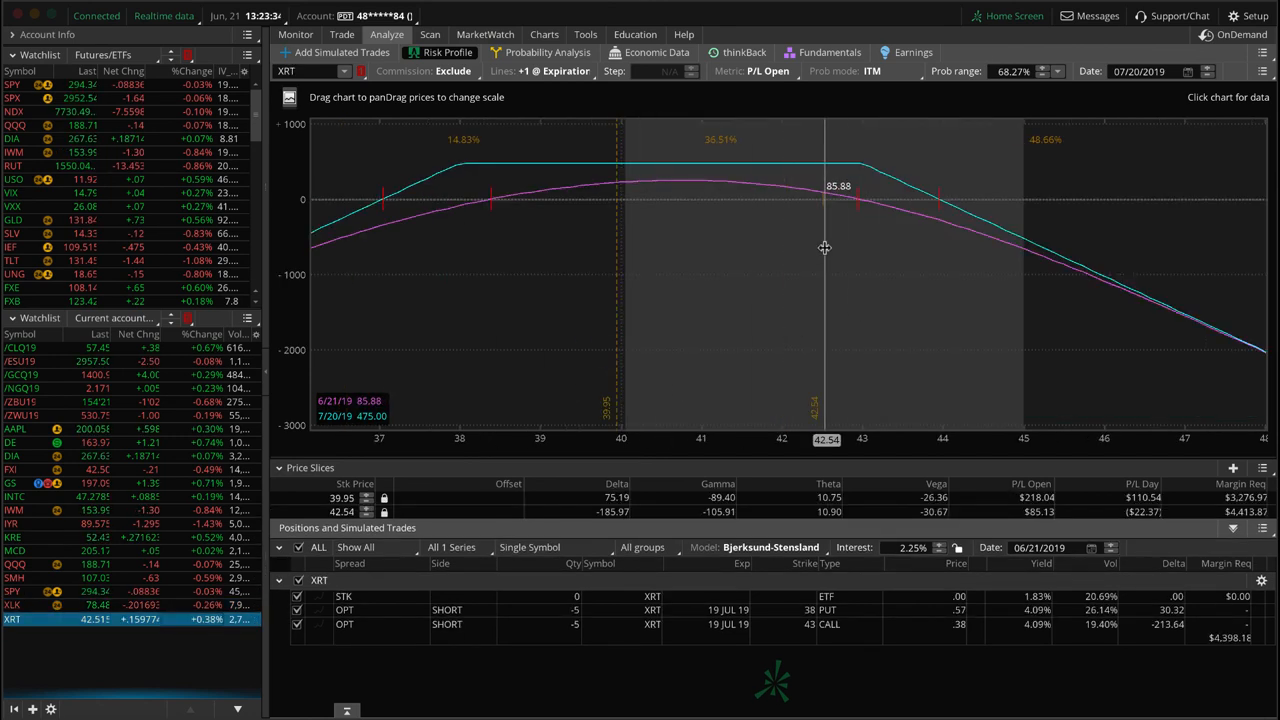
{"action": "mouse_move", "coordinate": [728, 253]}
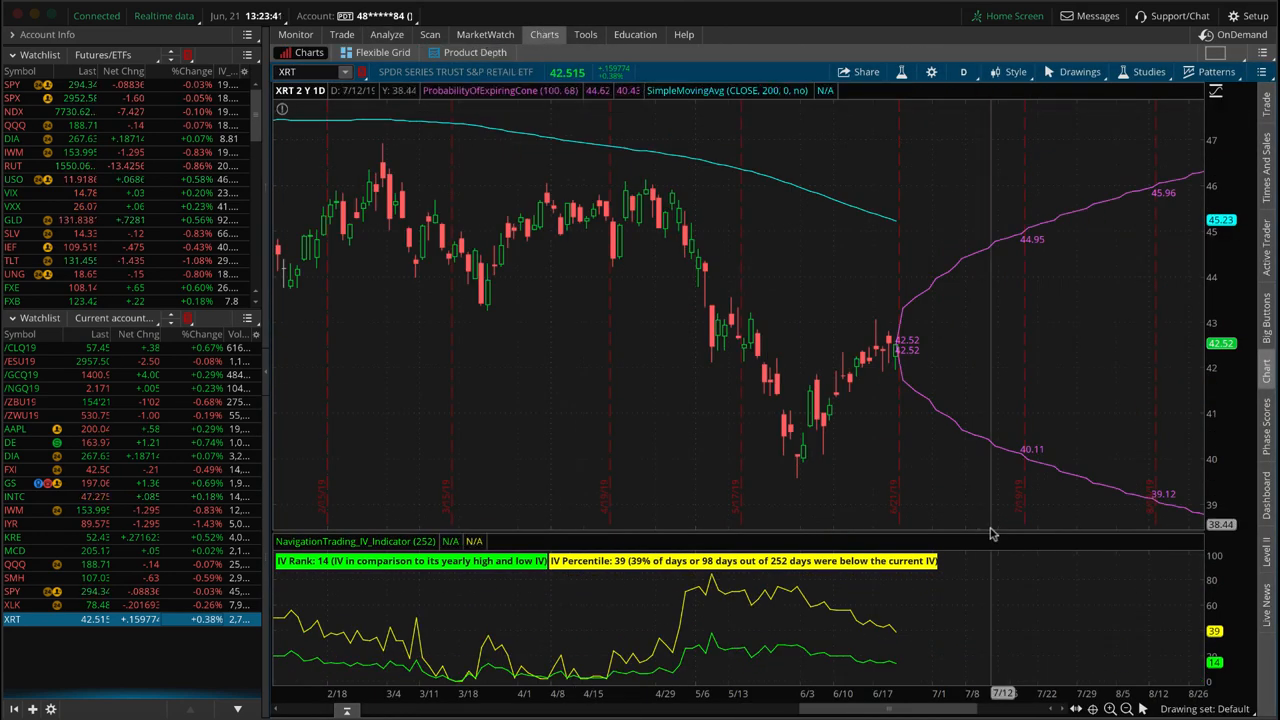
{"action": "mouse_move", "coordinate": [723, 585]}
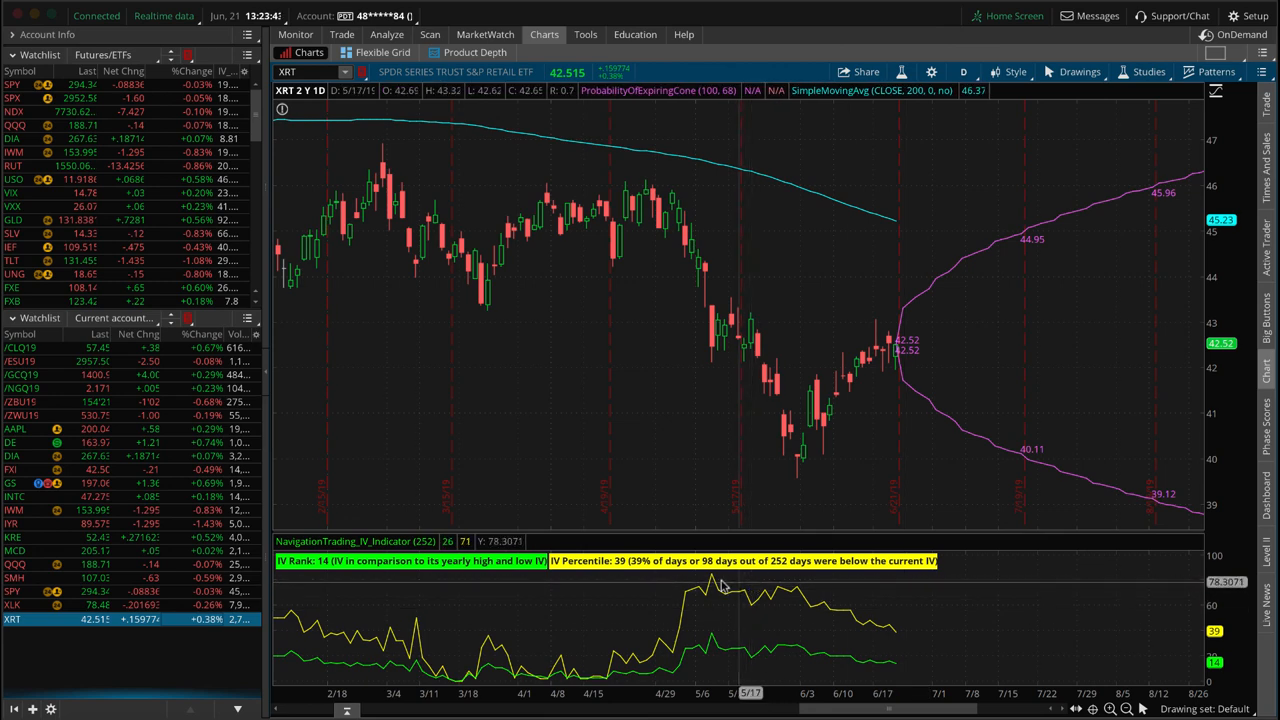
{"action": "mouse_move", "coordinate": [880, 623]}
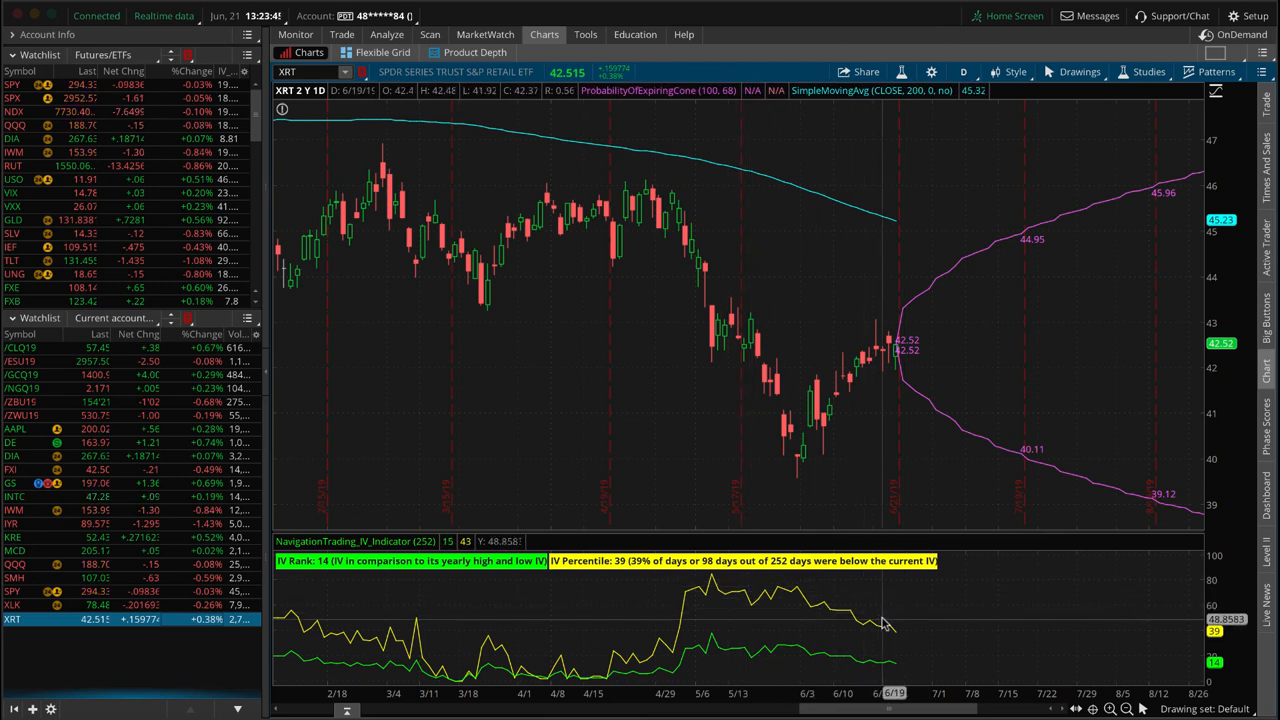
{"action": "mouse_move", "coordinate": [905, 400]}
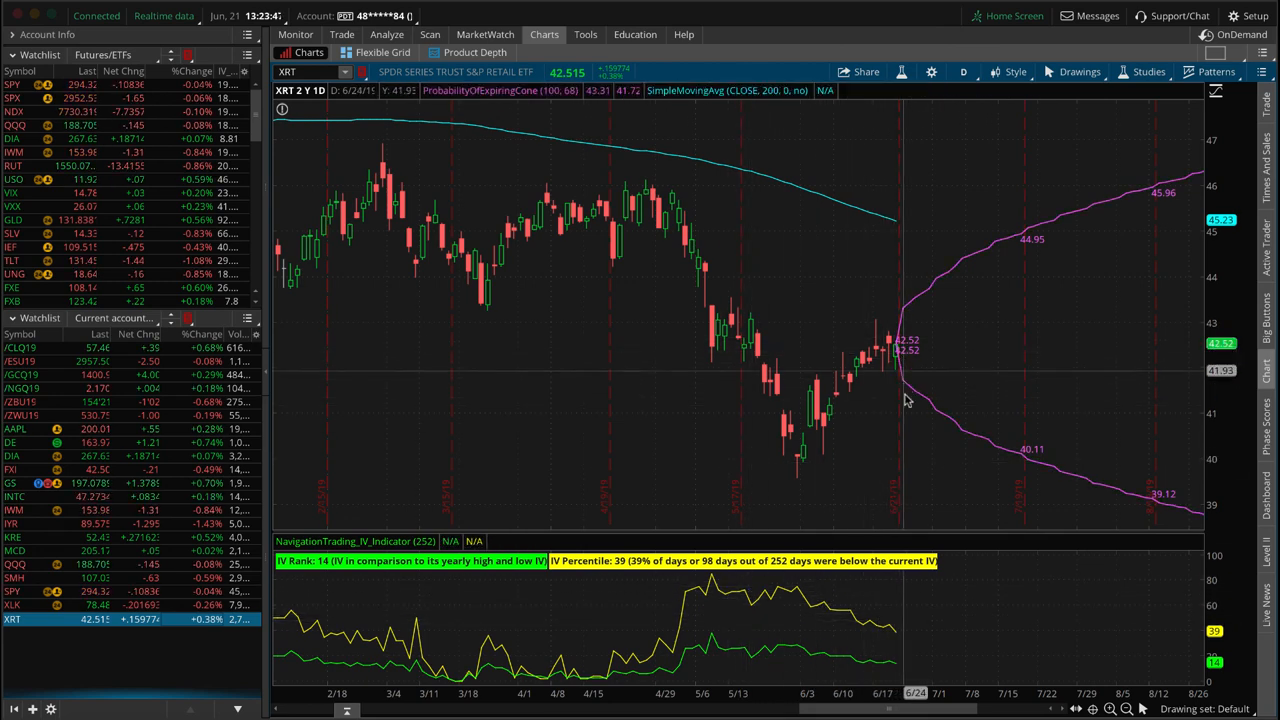
{"action": "mouse_move", "coordinate": [900, 407]}
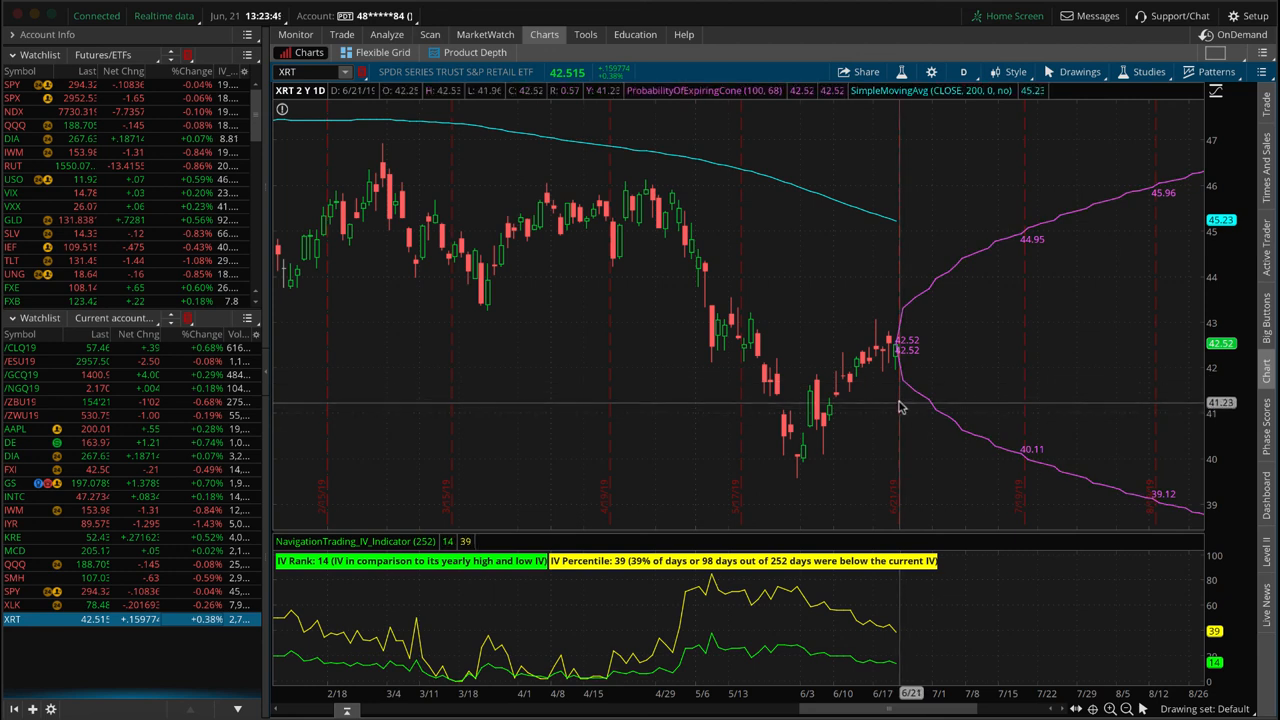